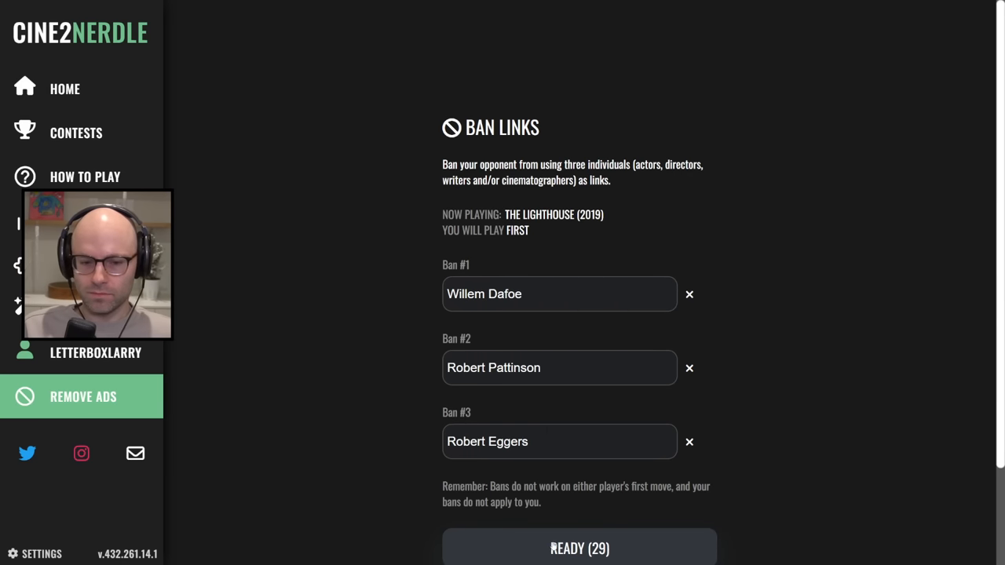
Confirm the Willem Dafoe, Robert Pattinson and Robert Eggers bans to start The Lighthouse round.
click(579, 548)
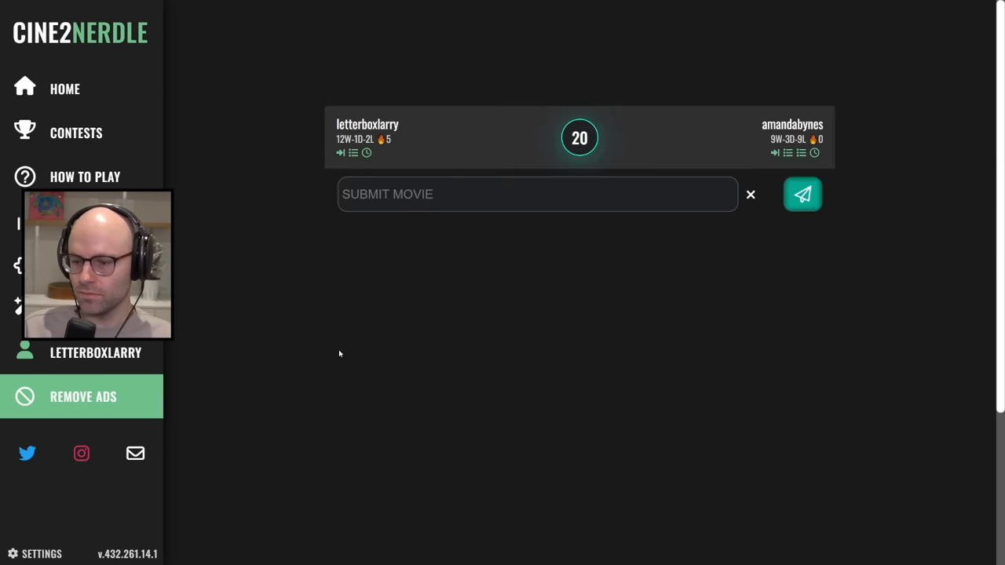
Submit The Twilight Saga: New Moon, then later Bad Teacher (2011).
click(801, 193)
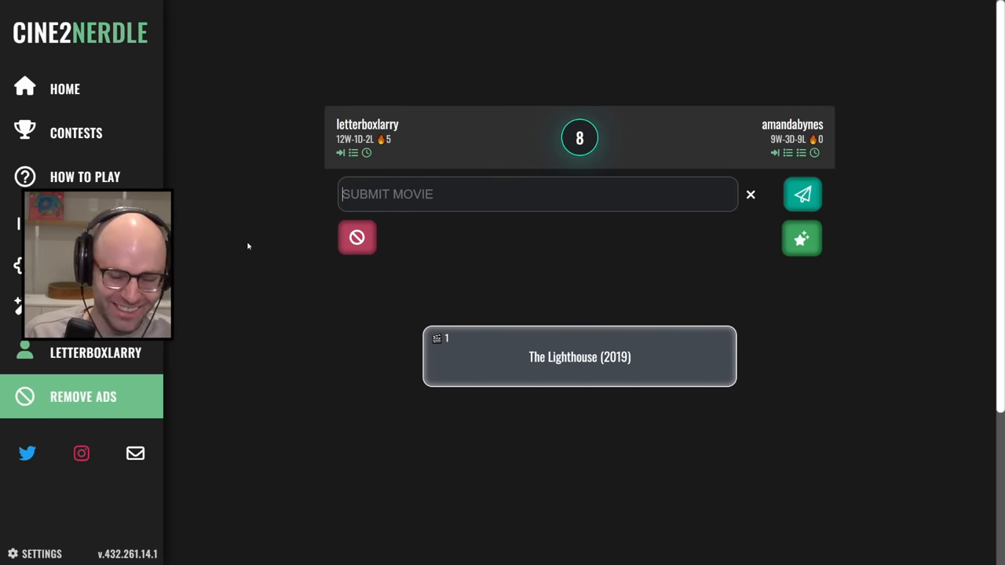
text(twi)
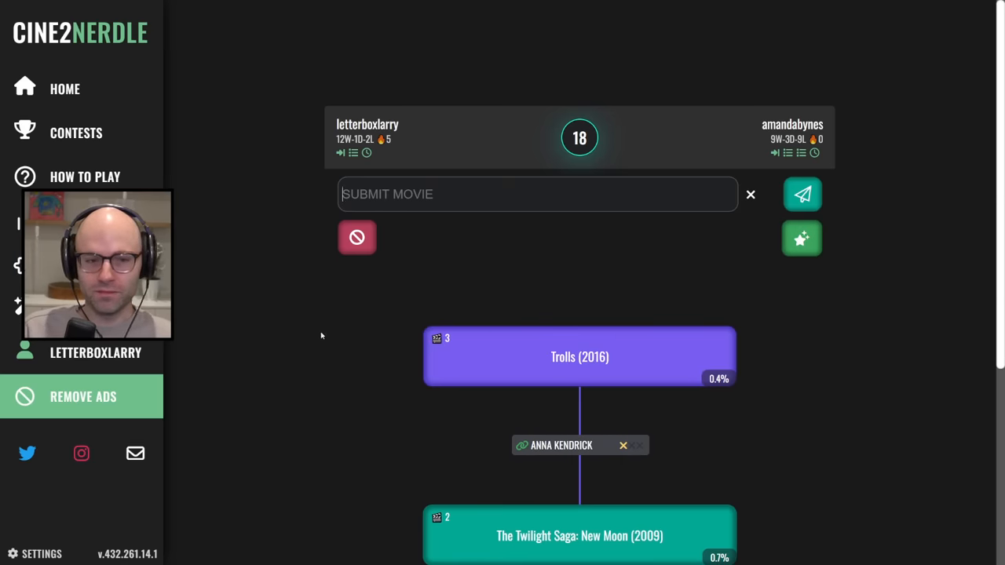
text(bad teac)
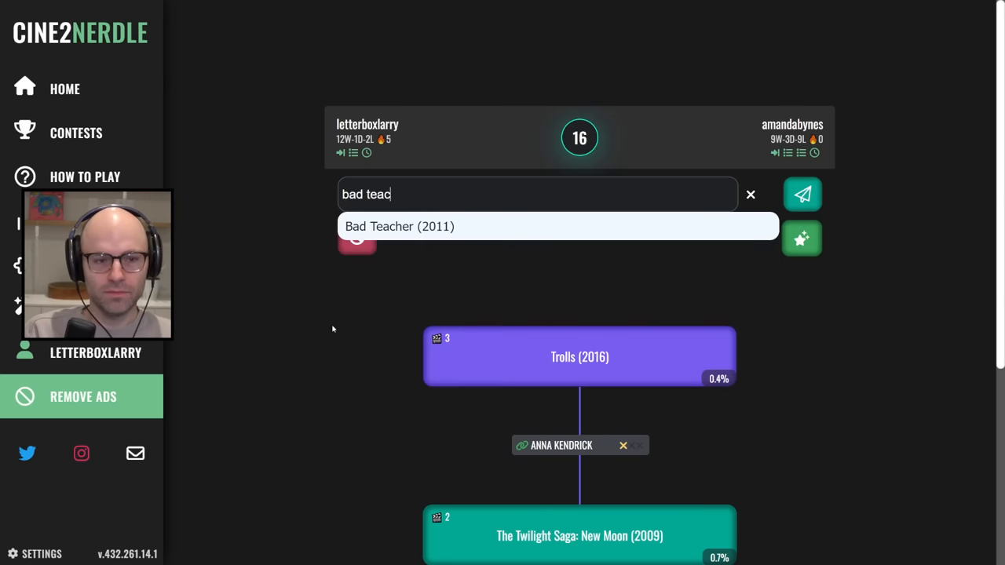
click(802, 193)
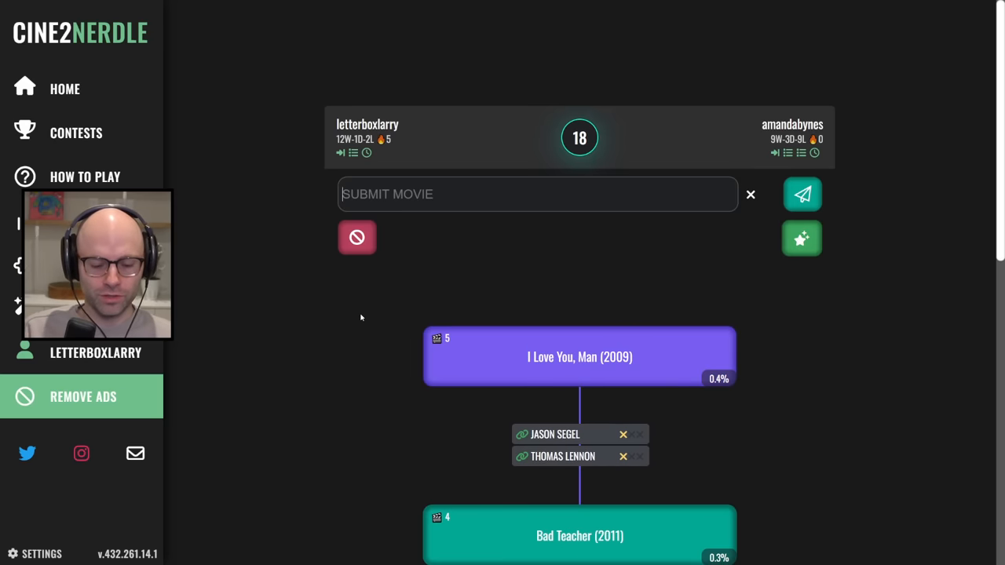
Try Pumping Iron, which is rejected as unknown, then submit Role Models (2008).
text(pumping iron)
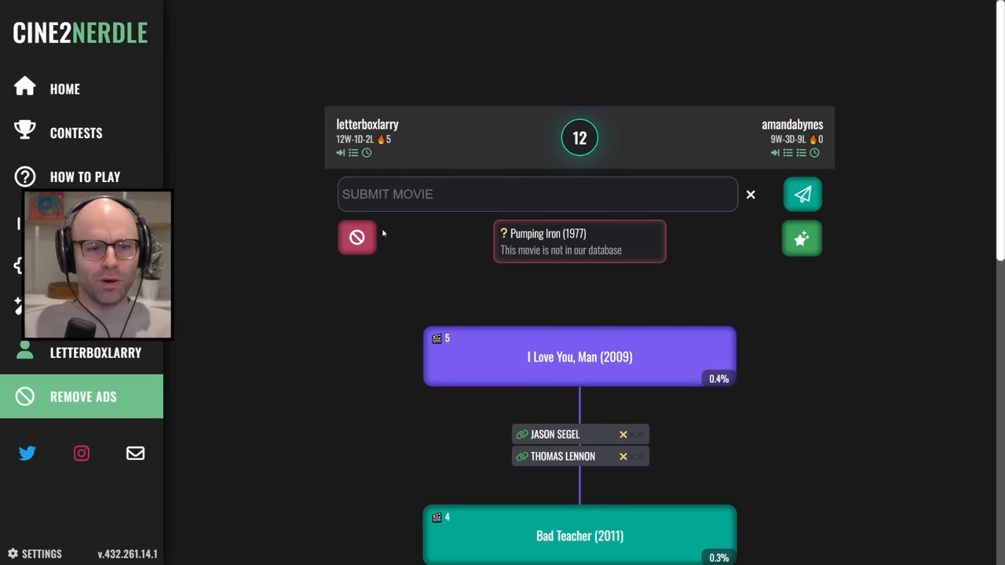
text(grown u)
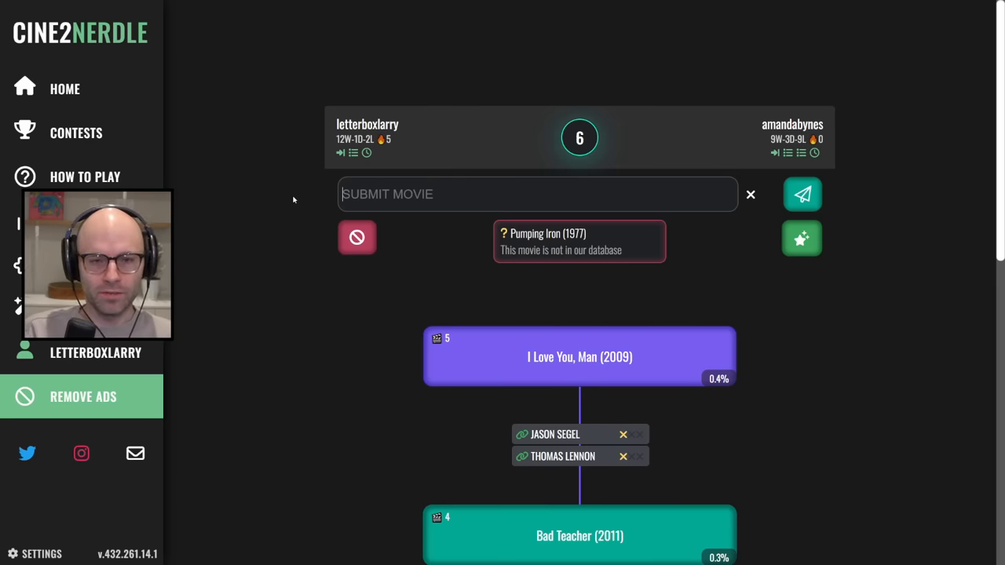
text(role model)
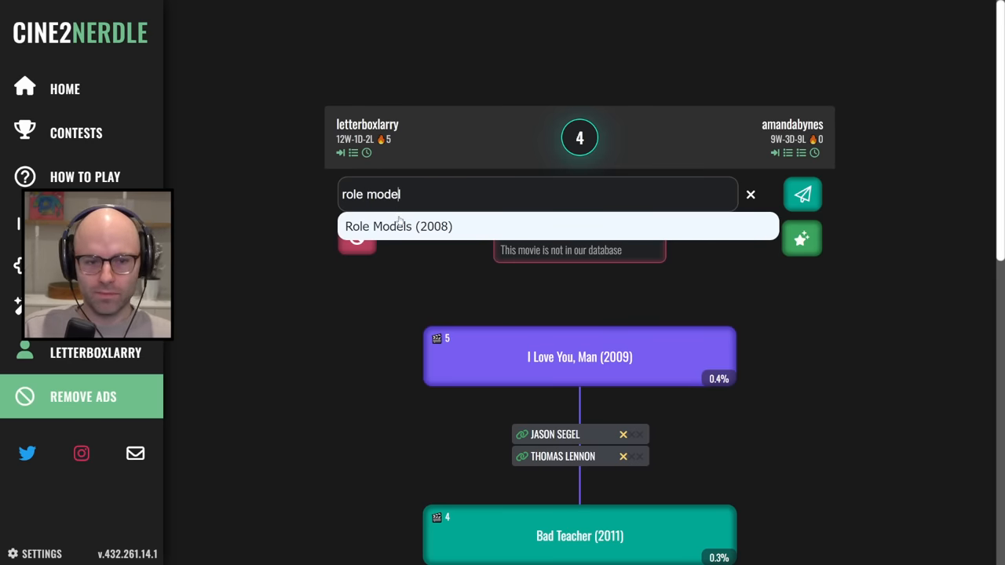
click(801, 194)
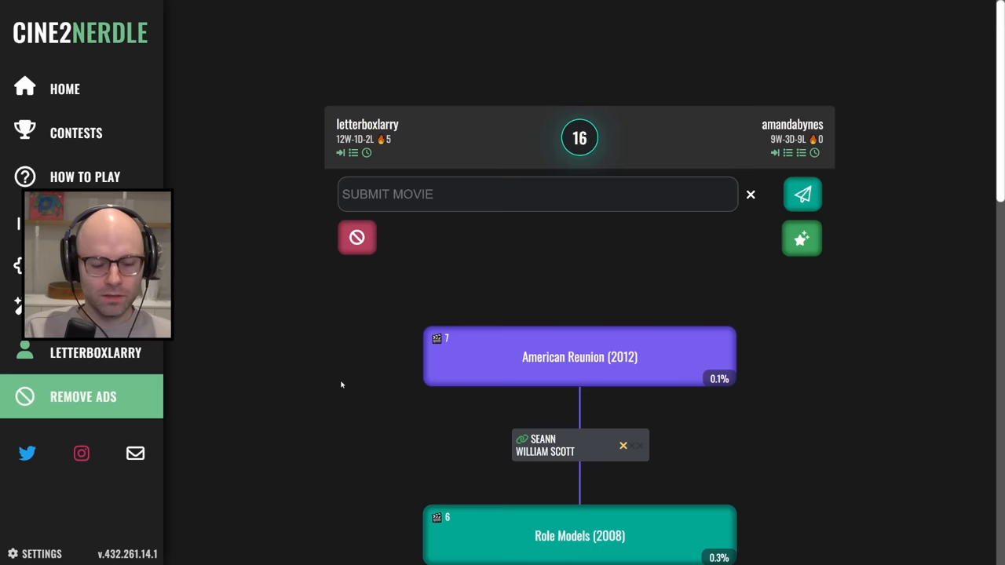
Submit But I'm a Cheerleader (2000), Slums of Beverly Hills (1998) and Sugar & Spice.
text(but i'm a)
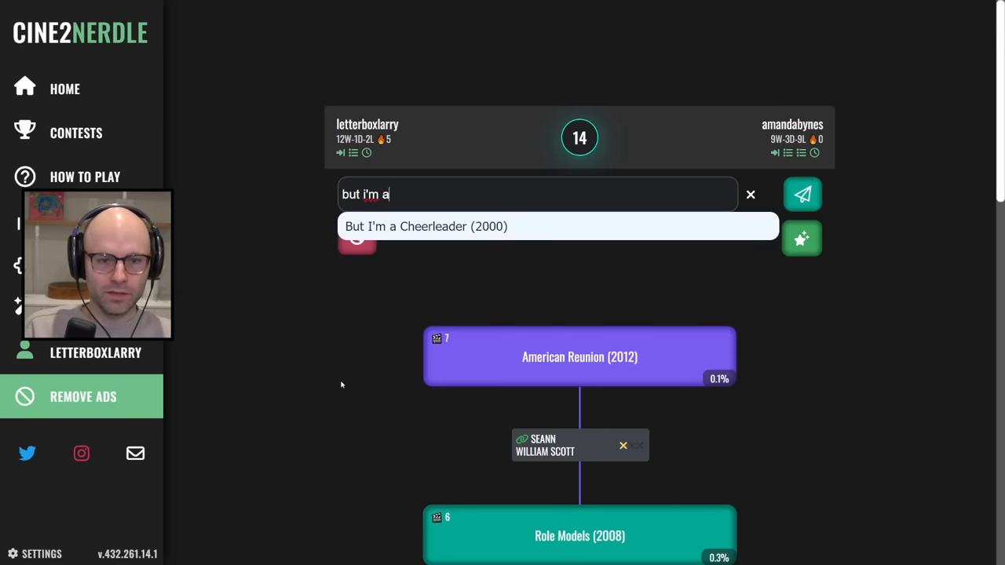
click(802, 194)
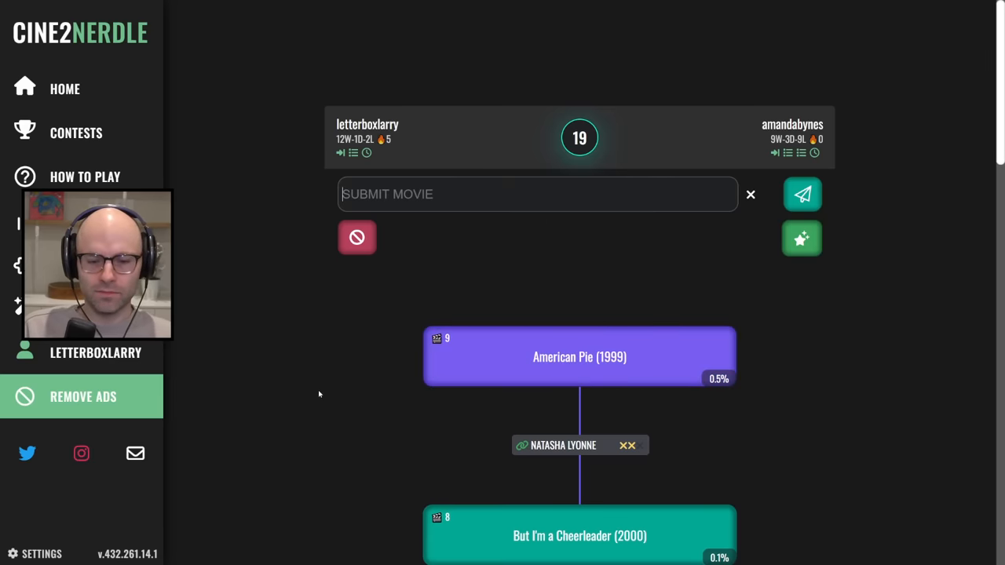
text(slums of)
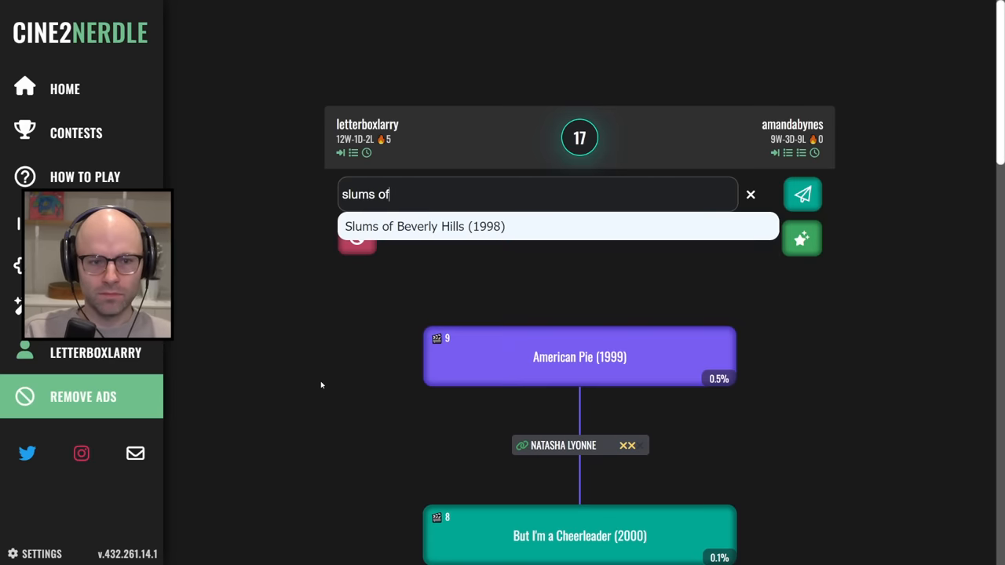
click(801, 194)
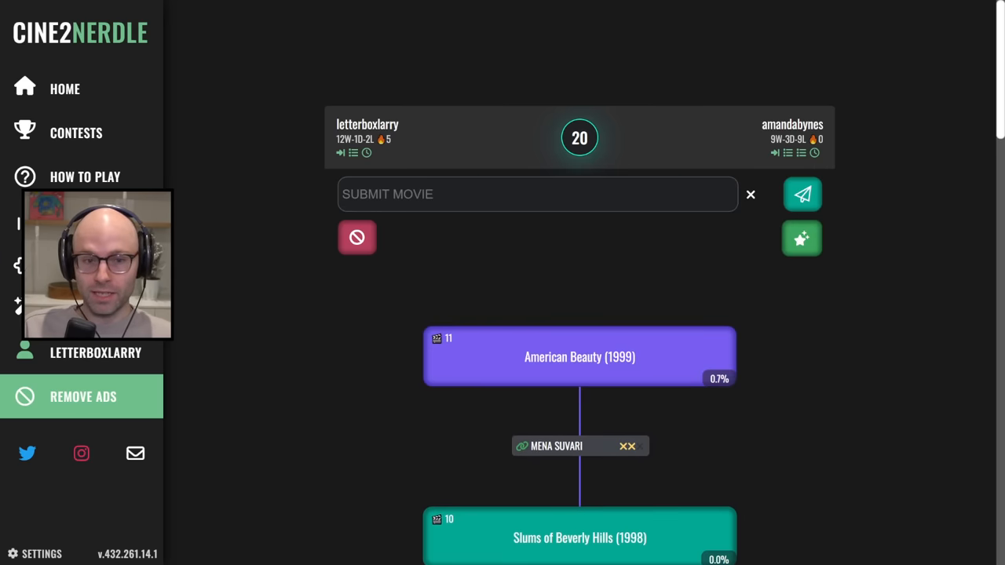
text(s)
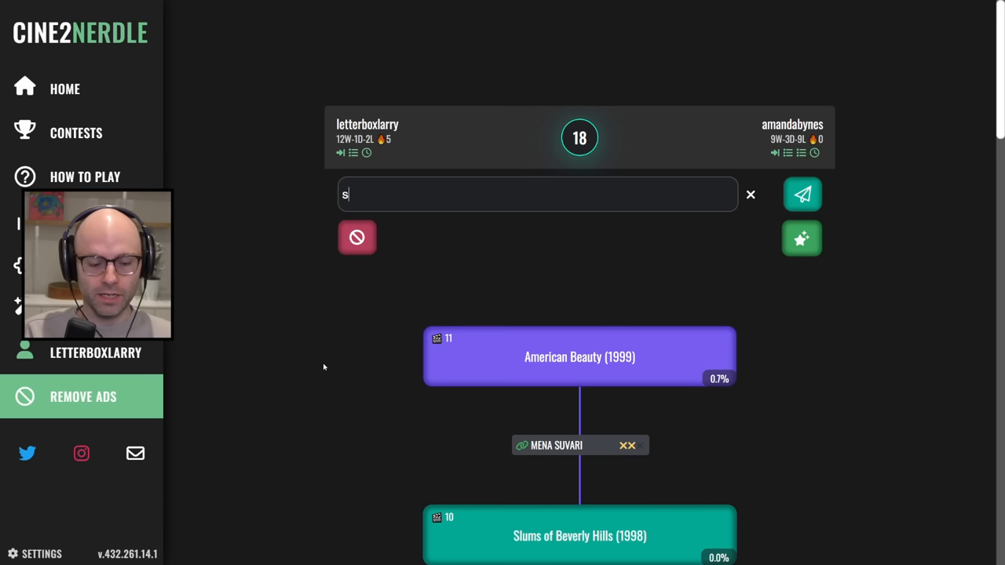
text(ugar and sp)
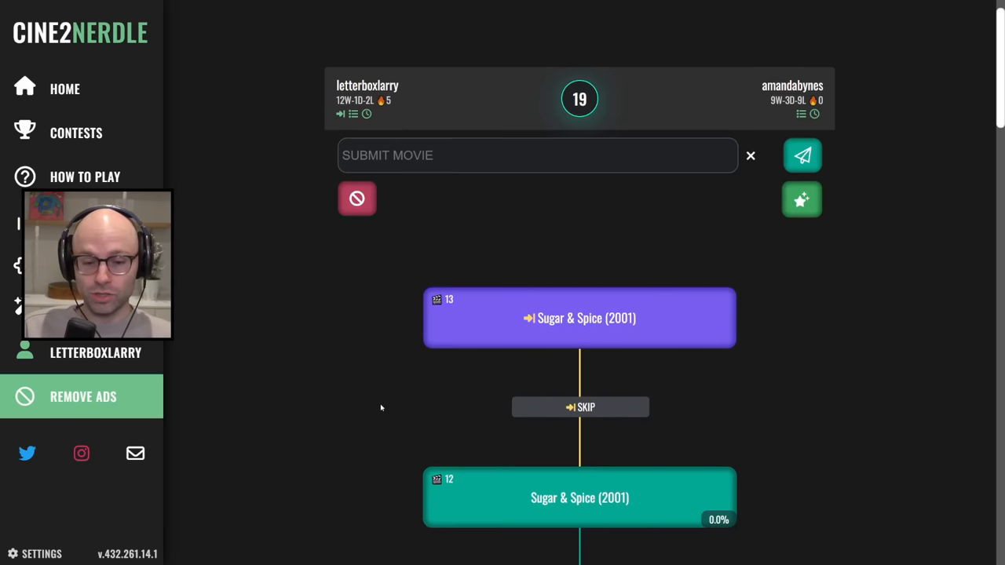
View the Sugar & Spice cast and crew, then submit Hop (2011).
text(hi)
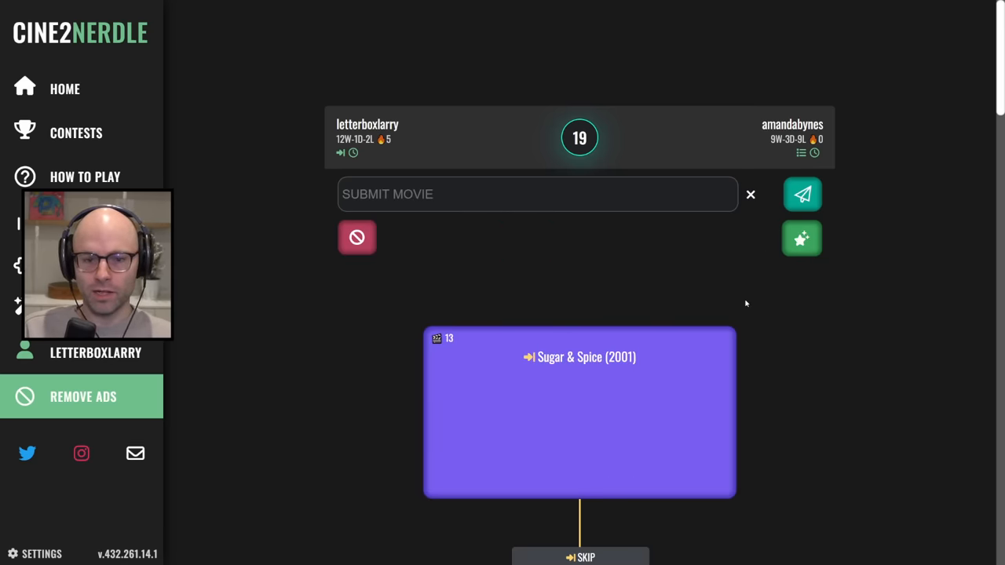
click(801, 238)
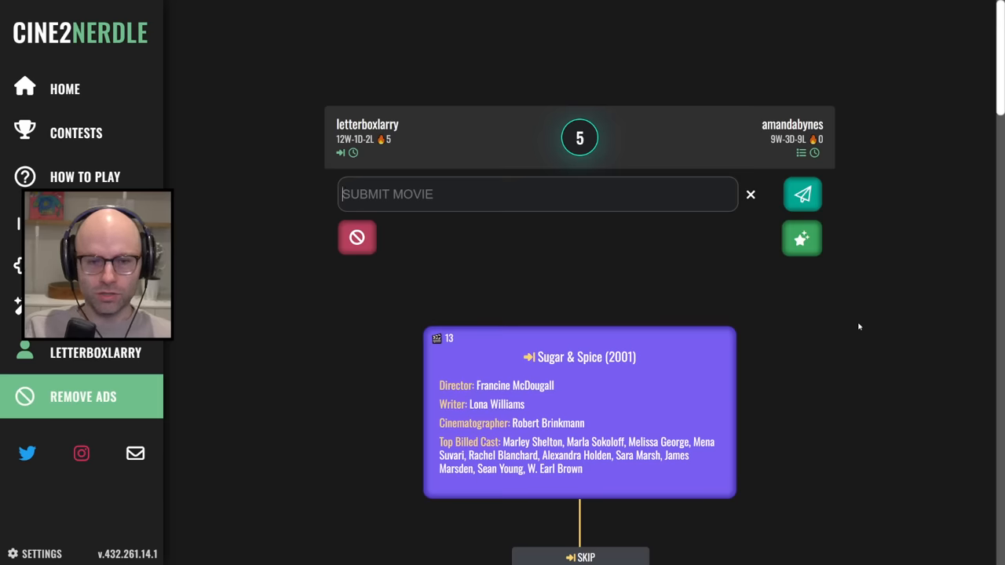
text(hop)
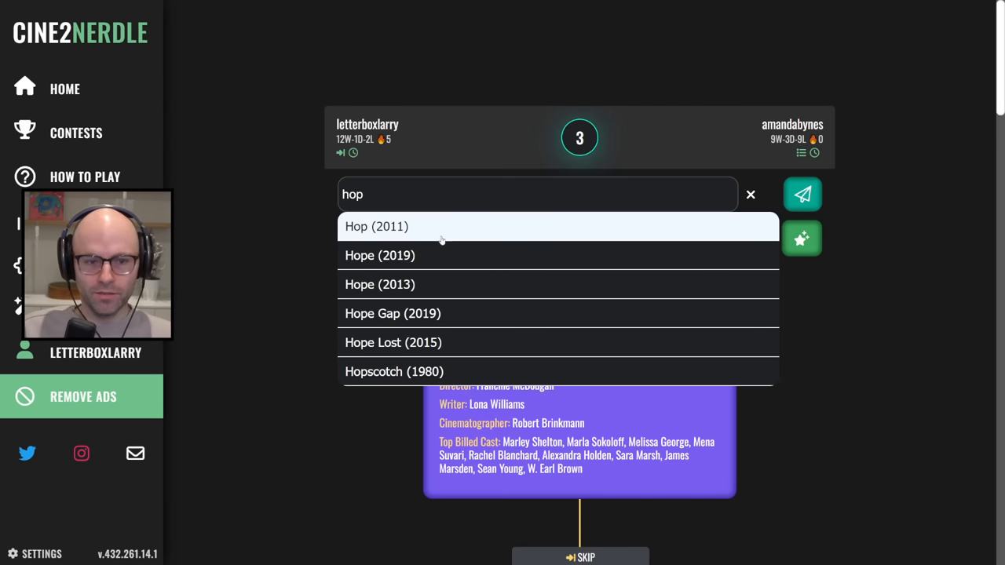
click(376, 226)
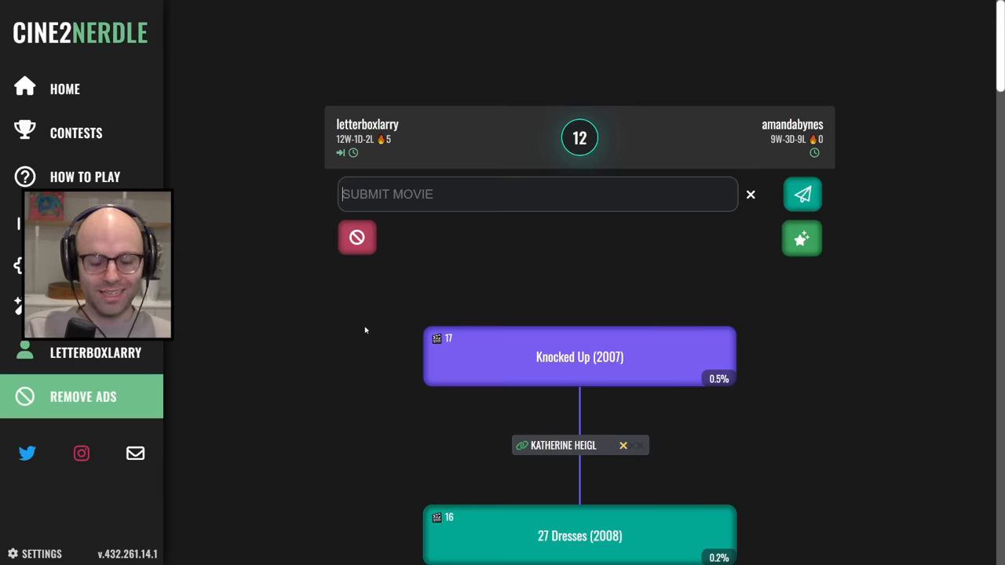
Try I Love You, Man (2009), refused as a repeat, then submit An American Pickle.
text(i love you)
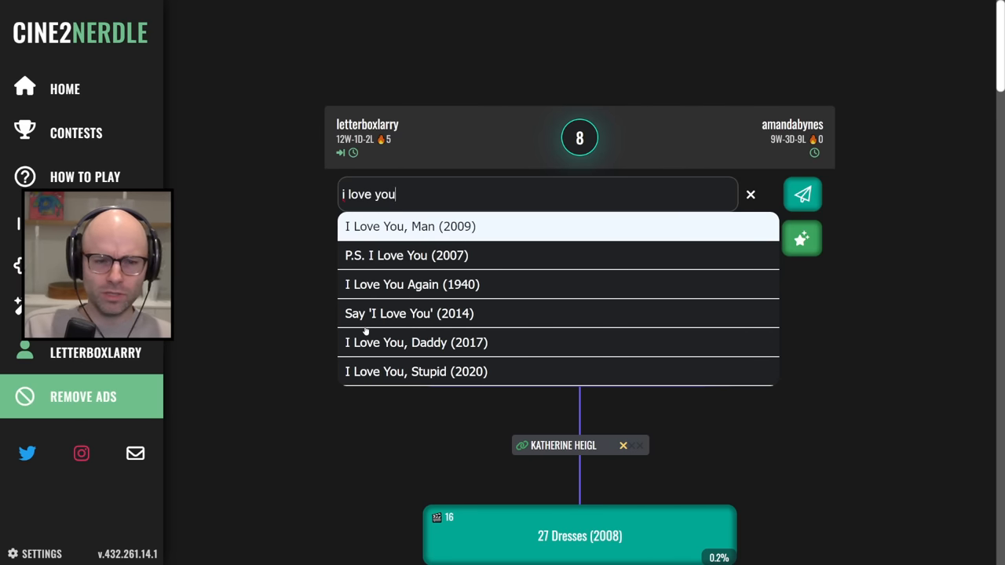
click(410, 226)
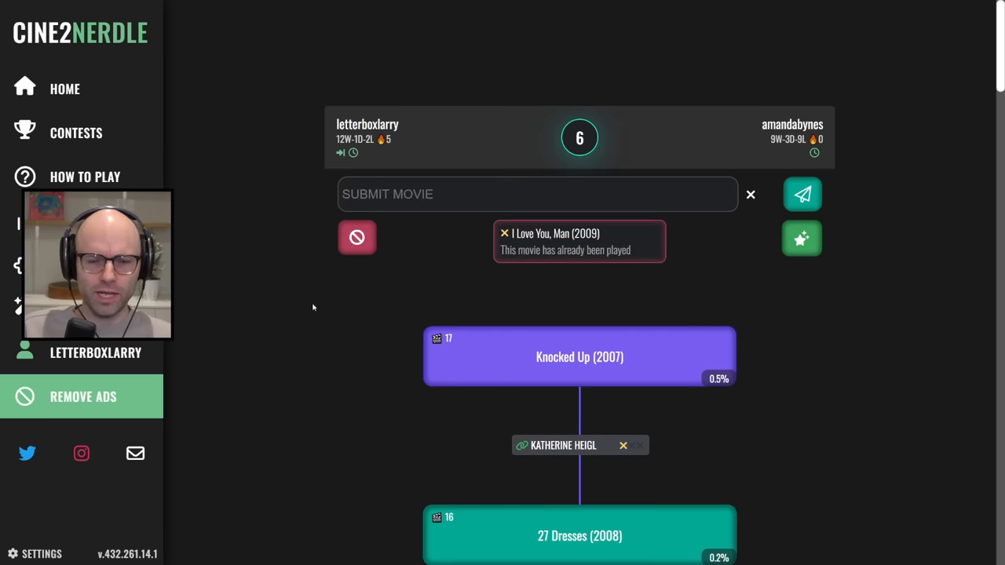
text(an ameri)
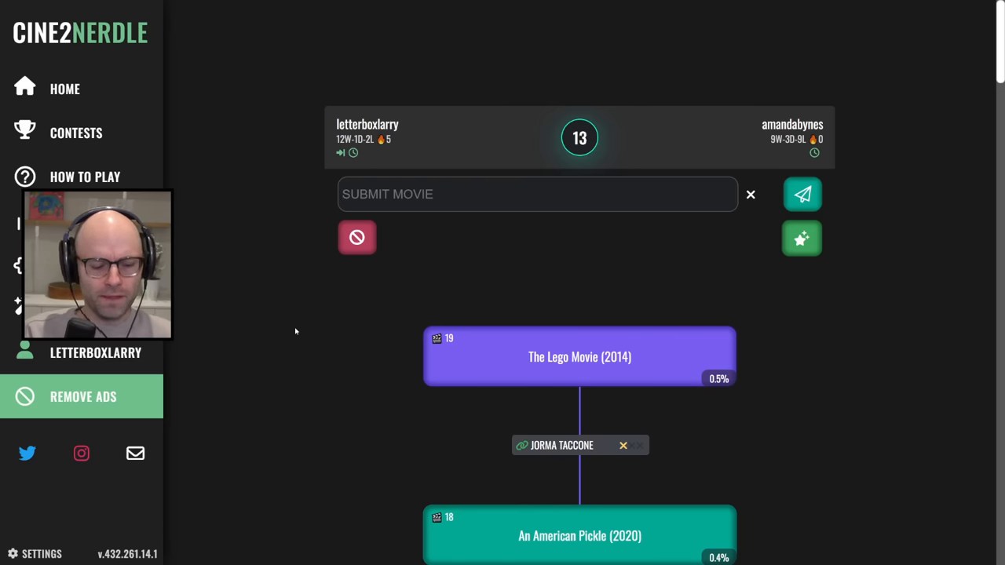
Submit MacGruber (2010), then Tim and Eric's Billion Dollar Movie.
text(macgruber)
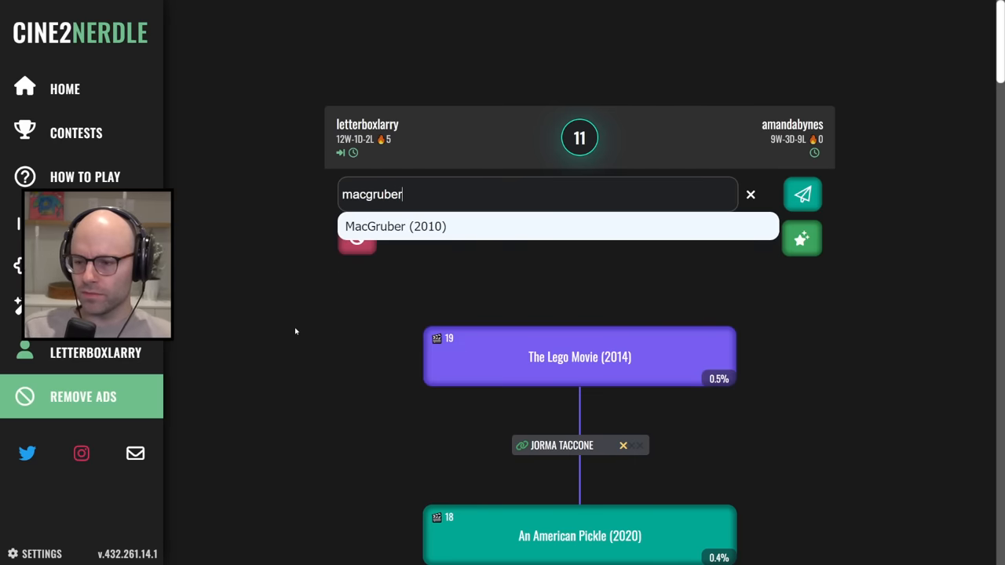
click(801, 193)
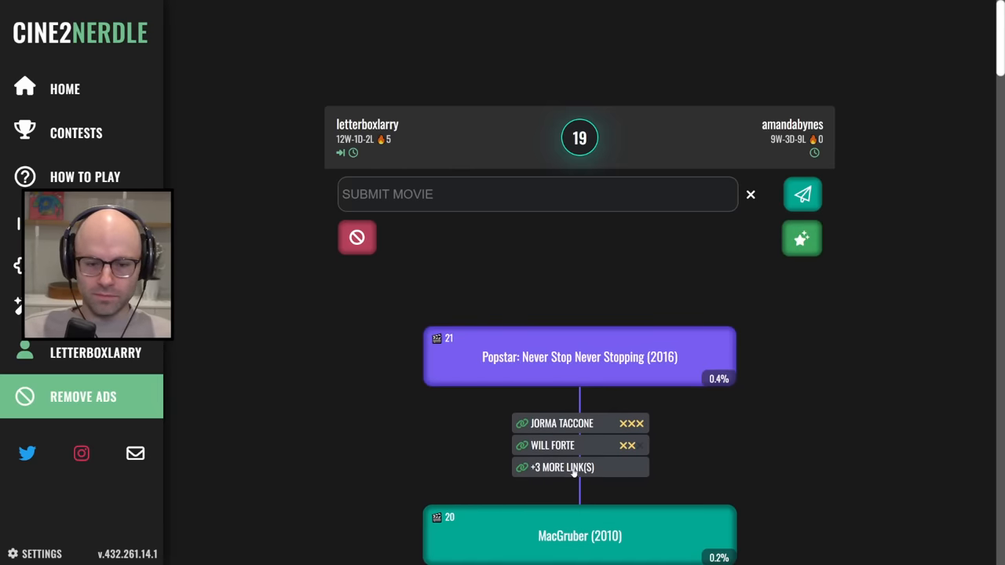
text(tim and)
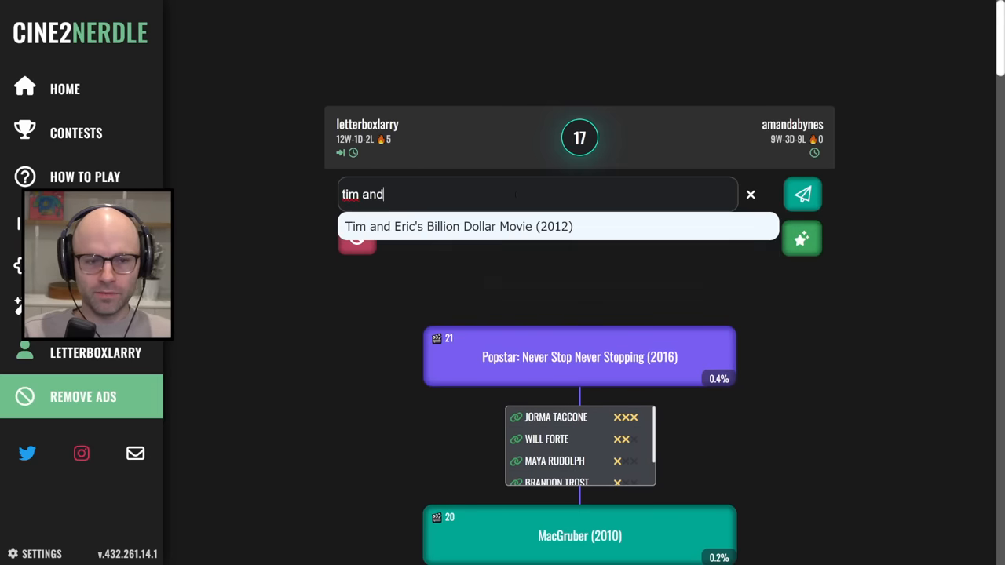
click(802, 194)
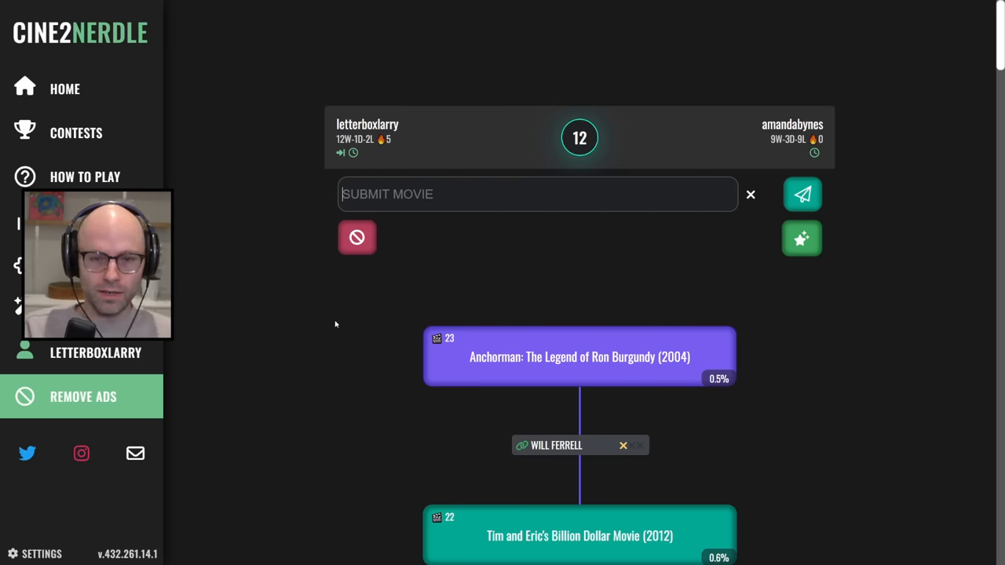
Submit Greenberg (2010), then start typing 'walter mi' for the next answer.
text(greenberg)
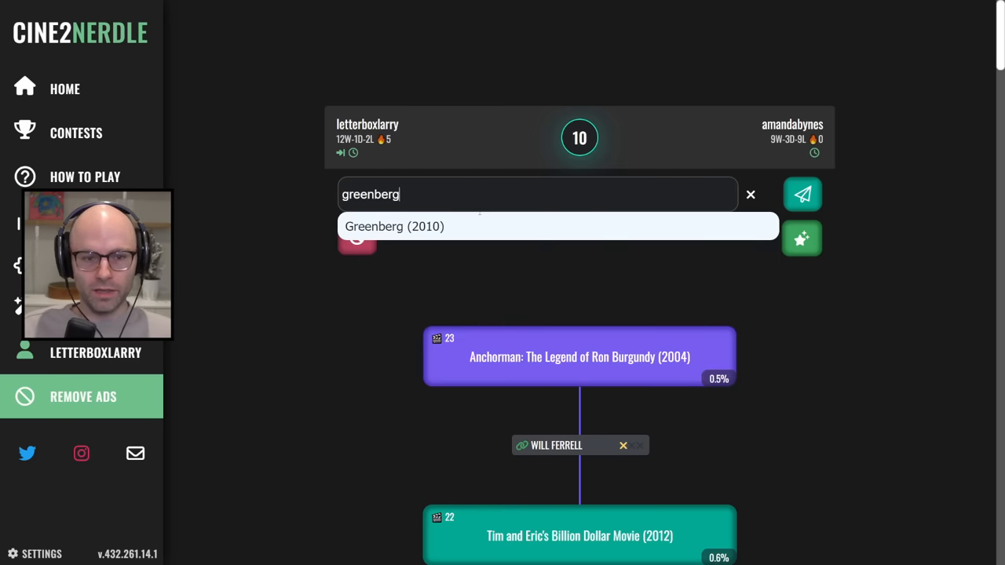
click(802, 194)
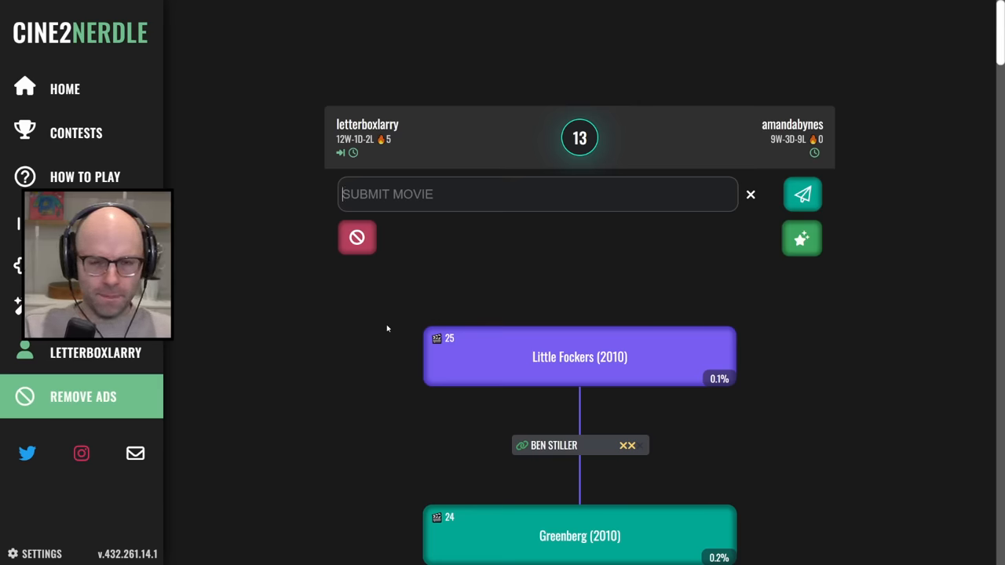
text(walter mi)
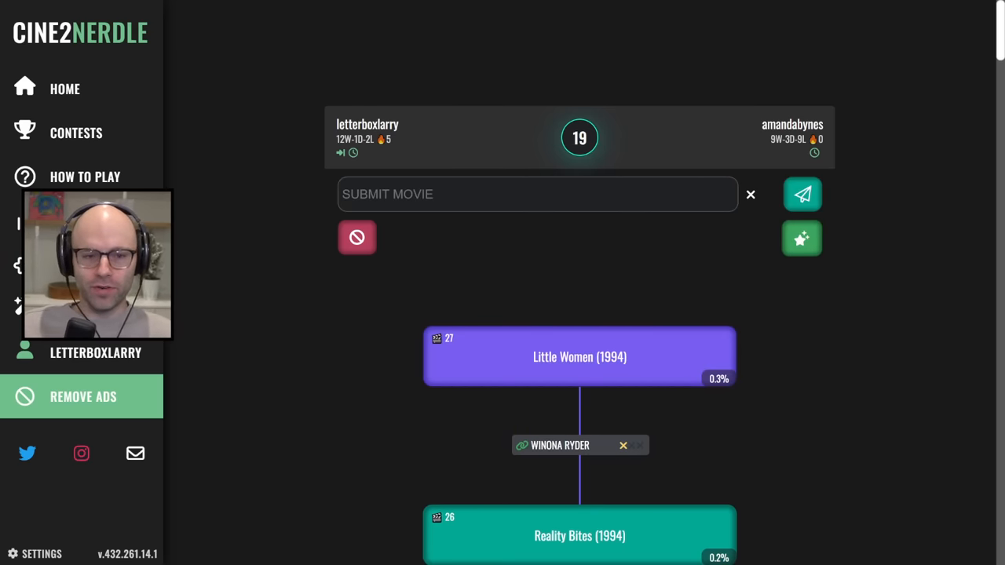
Try Jurassic Park (1993), rejected as unlinked, then submit Heathers (1989).
text(juras)
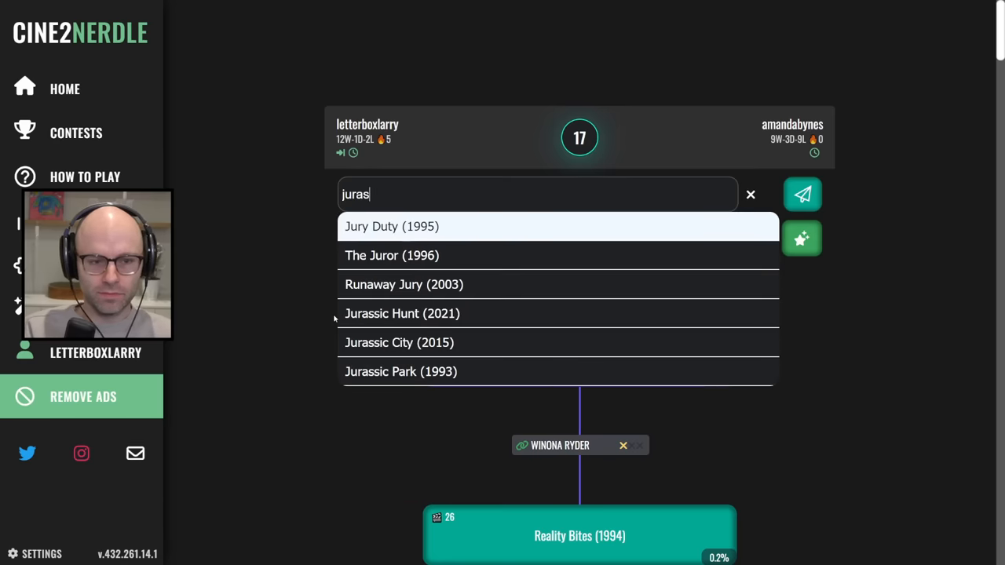
click(400, 371)
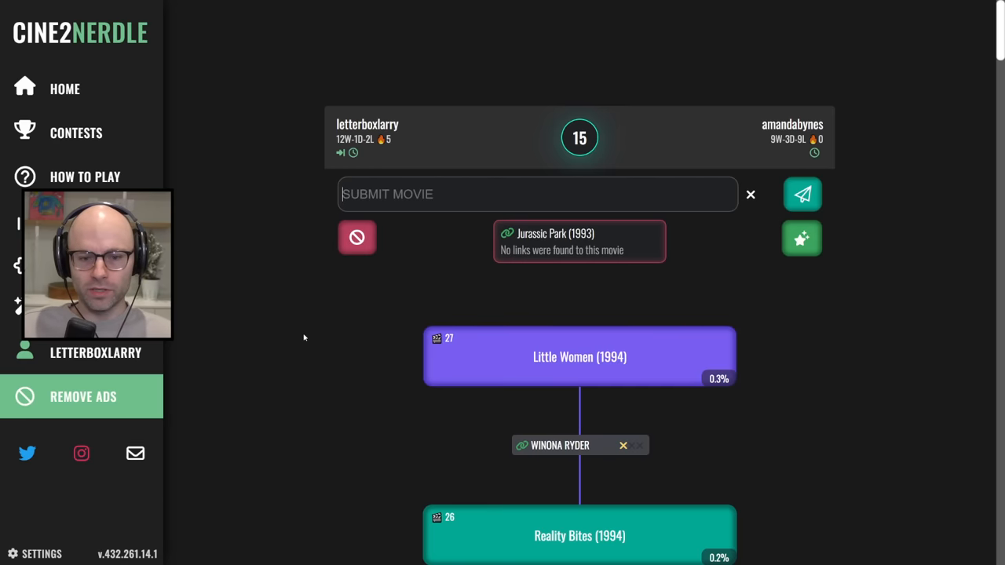
text(heath)
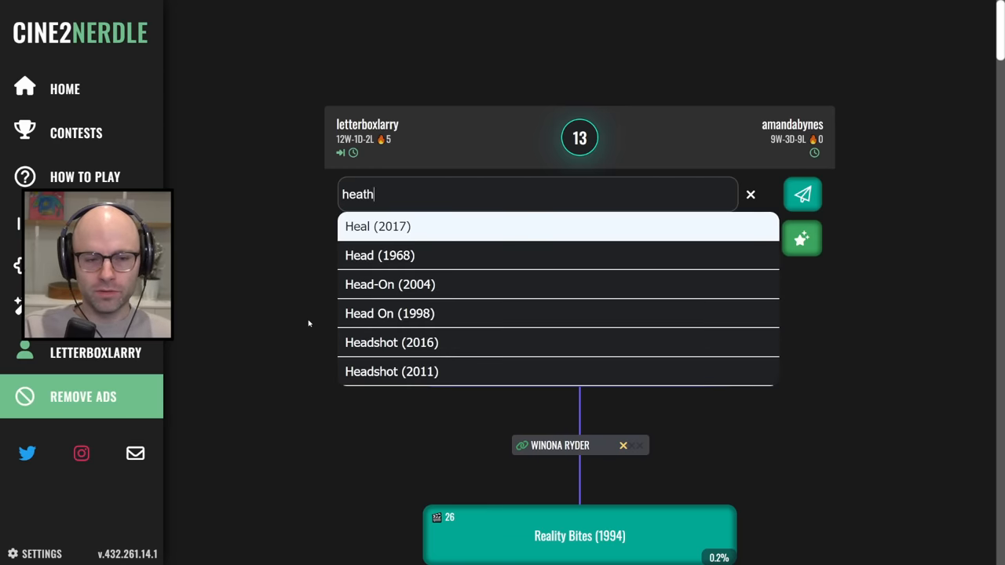
click(801, 194)
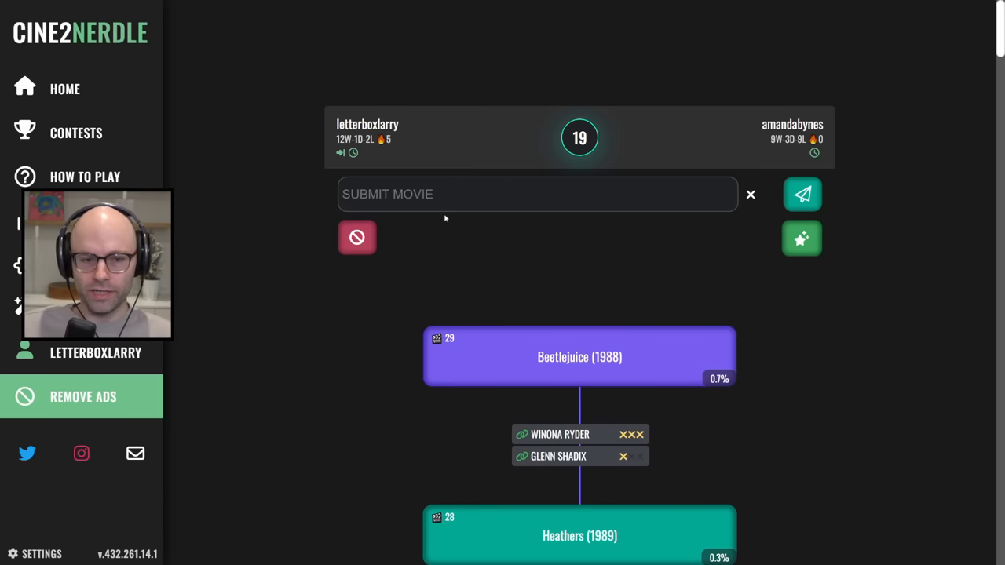
Submit State and Main (2000), then The Boss Baby: Family Business (2021).
text(state and ma)
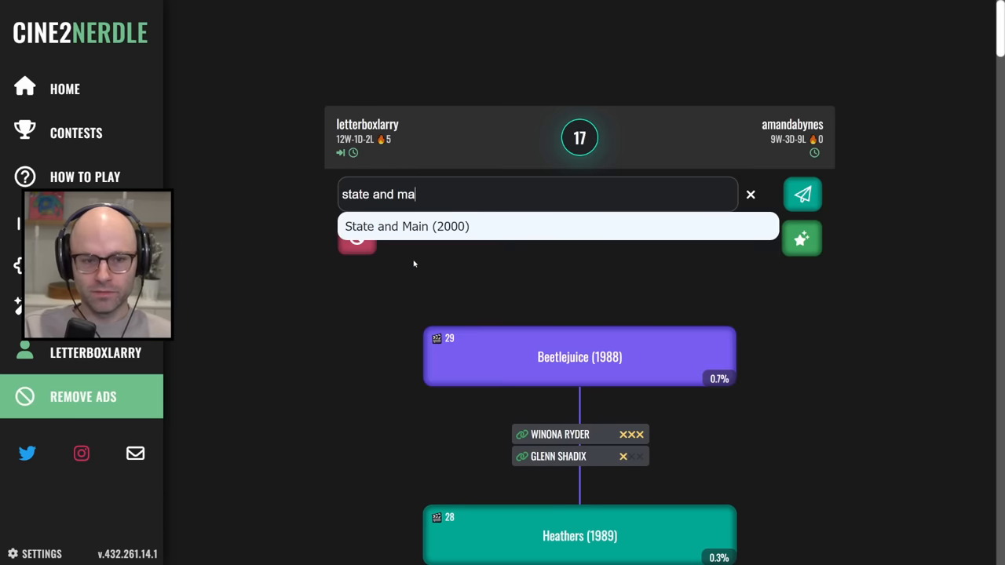
click(801, 194)
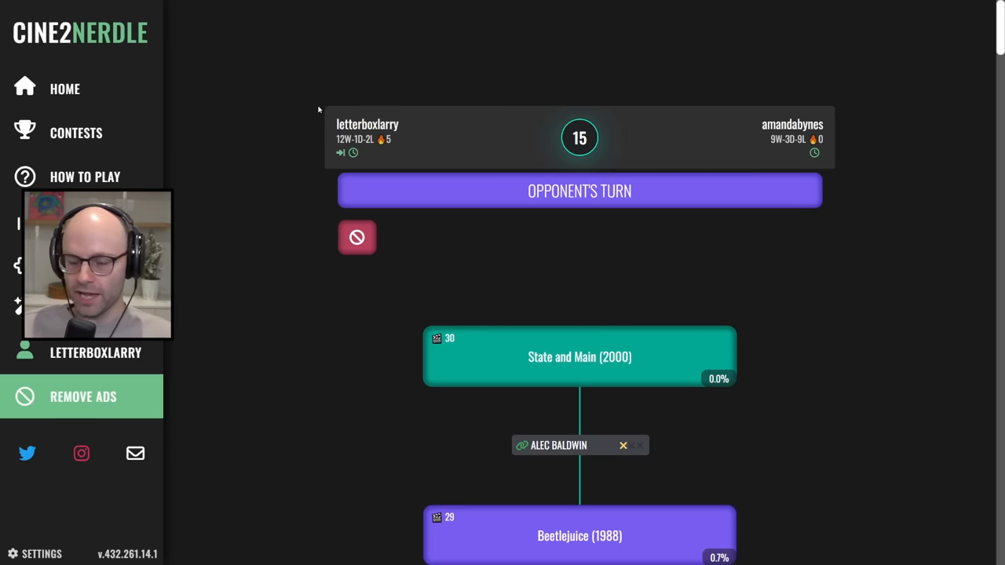
mouse_move(312, 285)
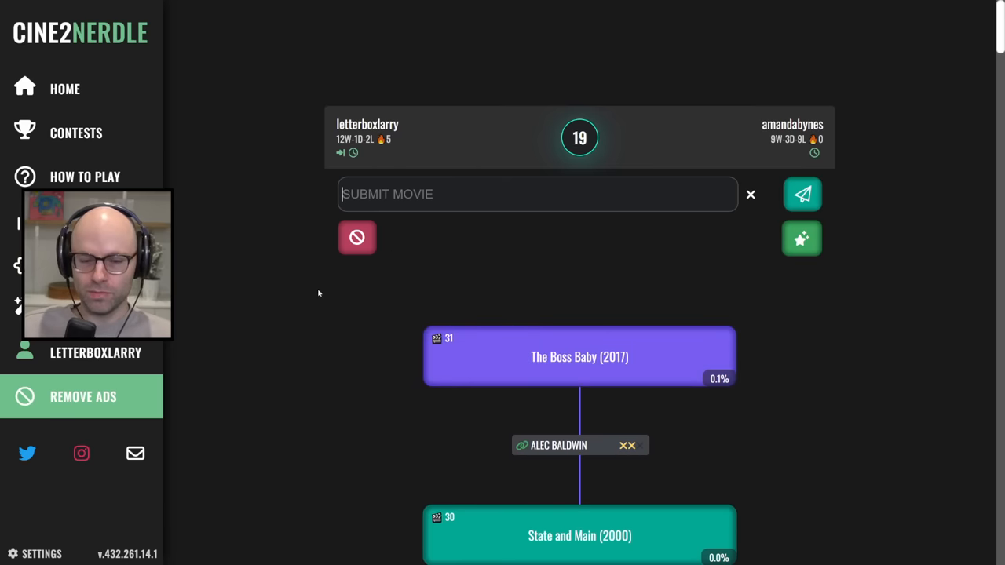
text(boss bab)
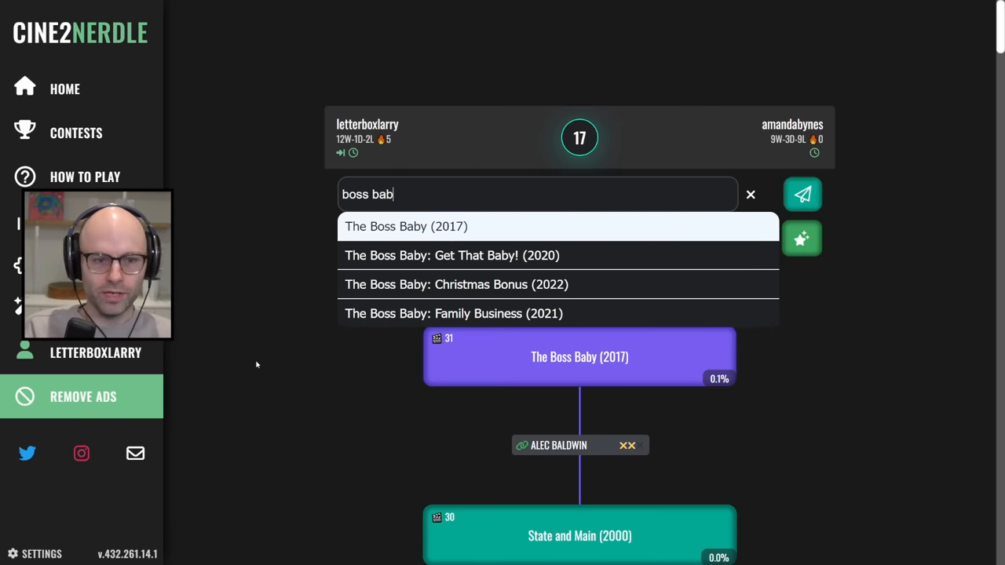
text(y)
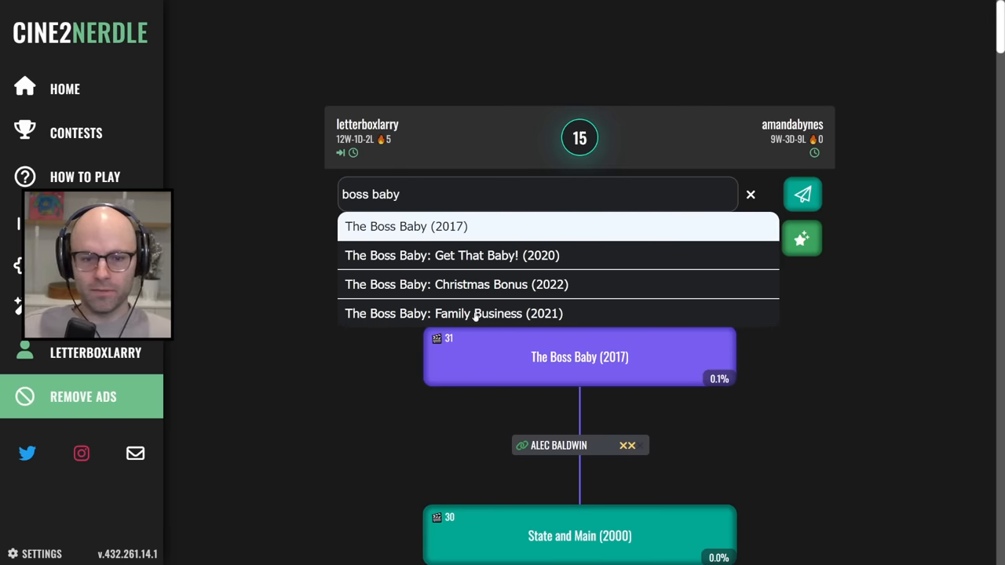
click(452, 313)
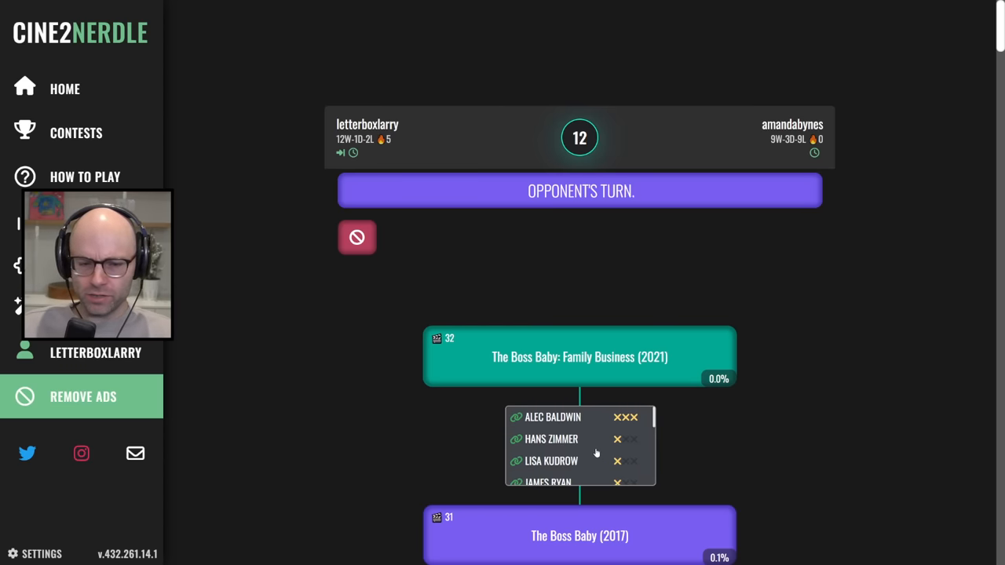
mouse_move(587, 440)
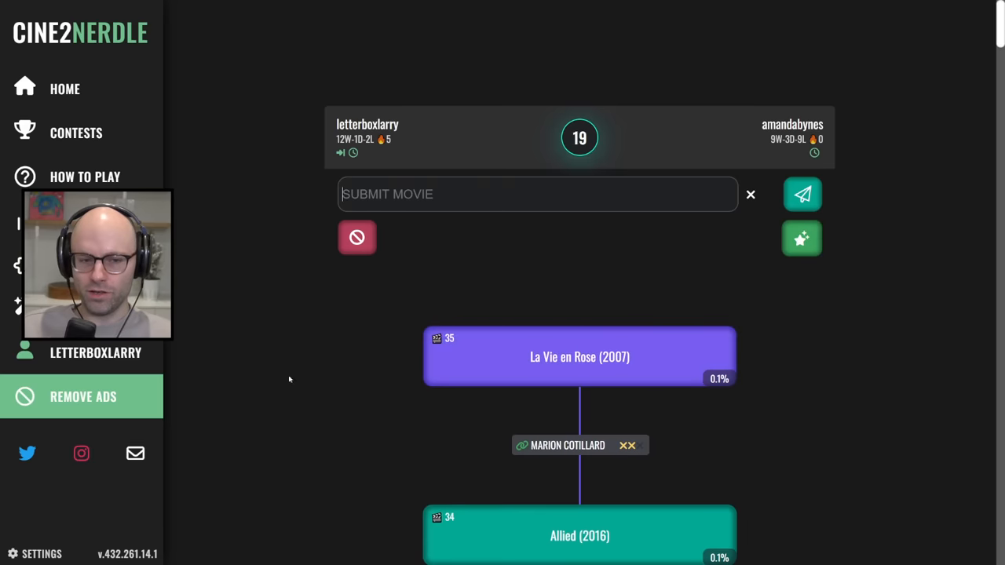
Start typing 'the da' to answer La Vie en Rose with The Dark Knight.
text(the dark knight)
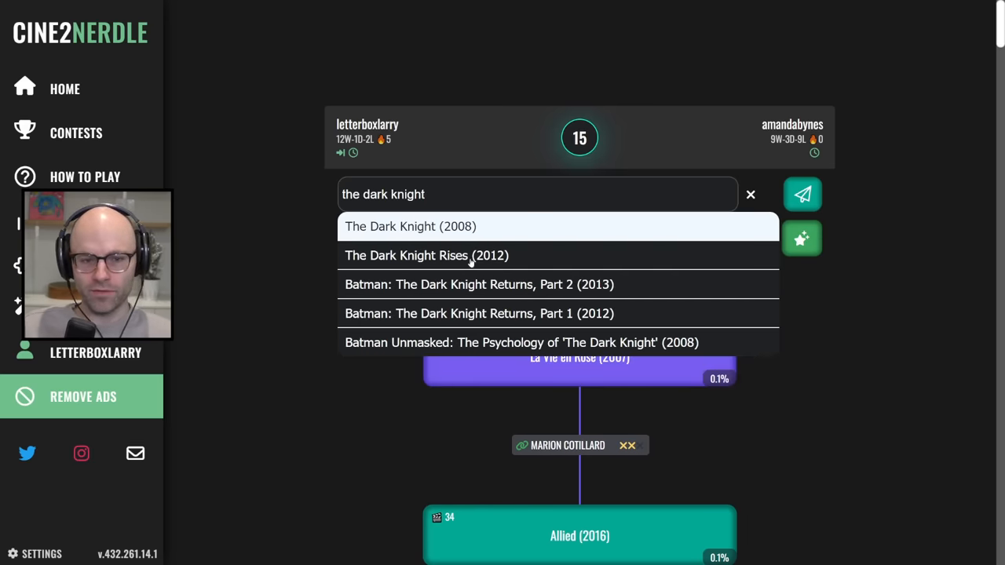
Submit The Dark Knight Rises (2012), then later Flirting with Disaster (1996).
click(426, 255)
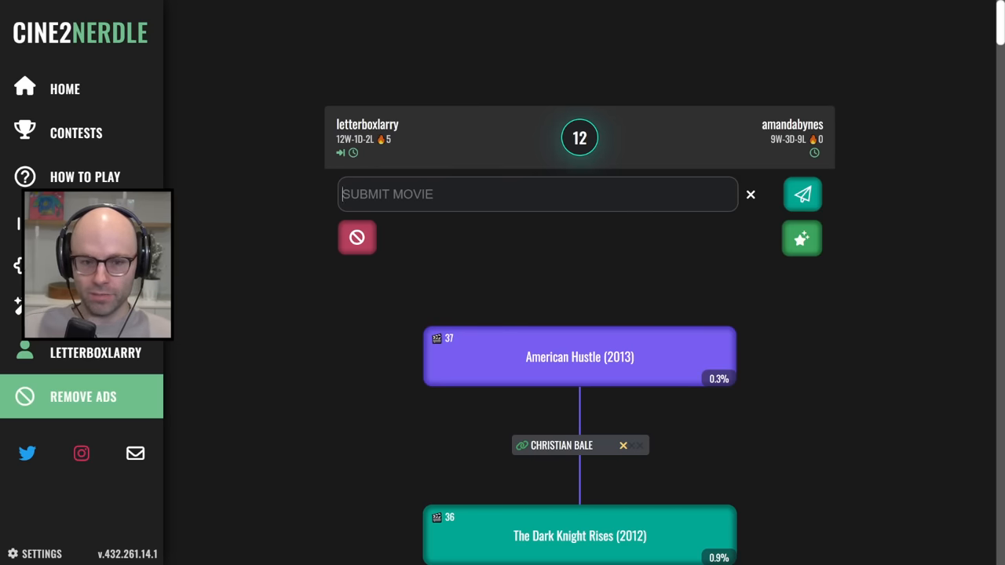
text(f)
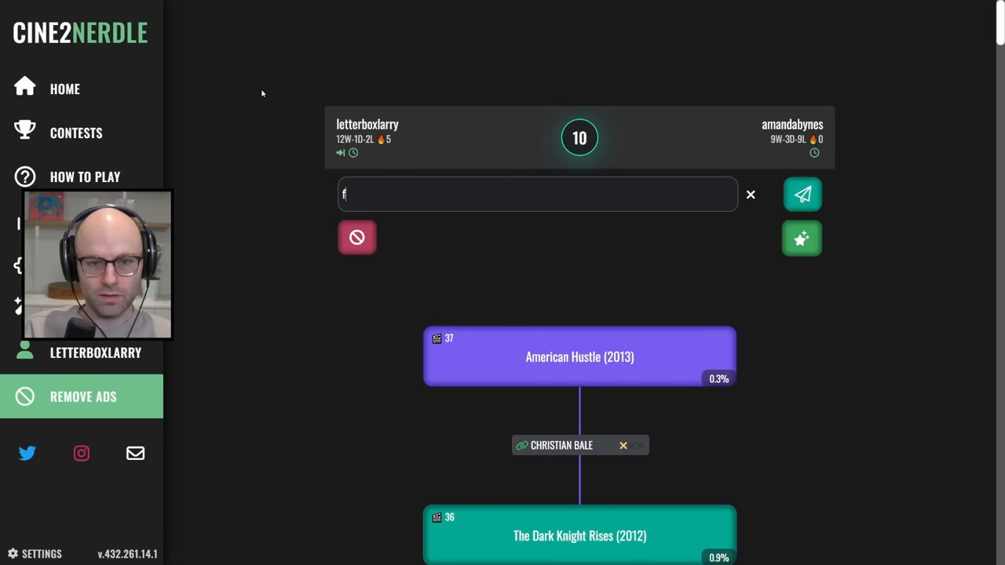
click(749, 194)
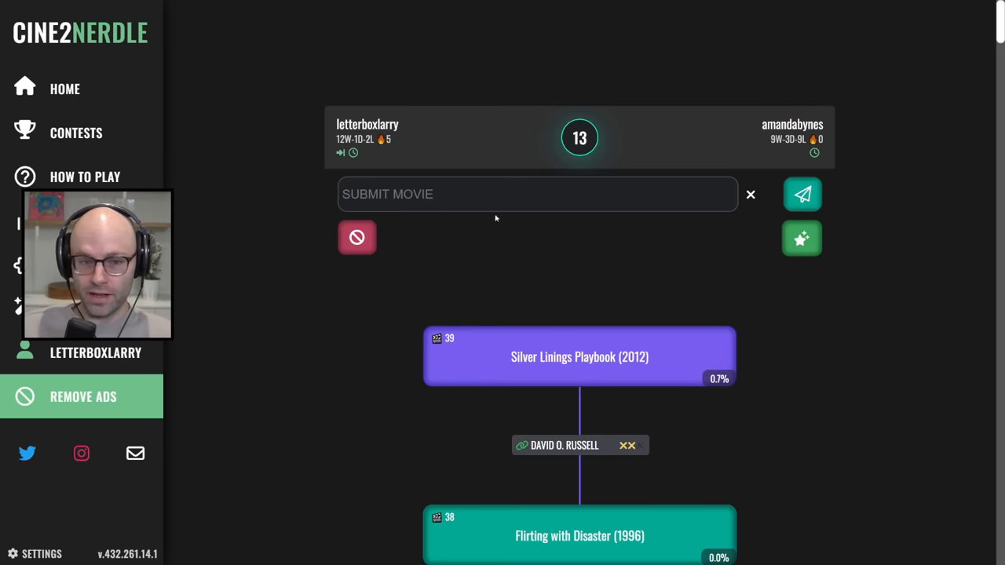
mouse_move(264, 165)
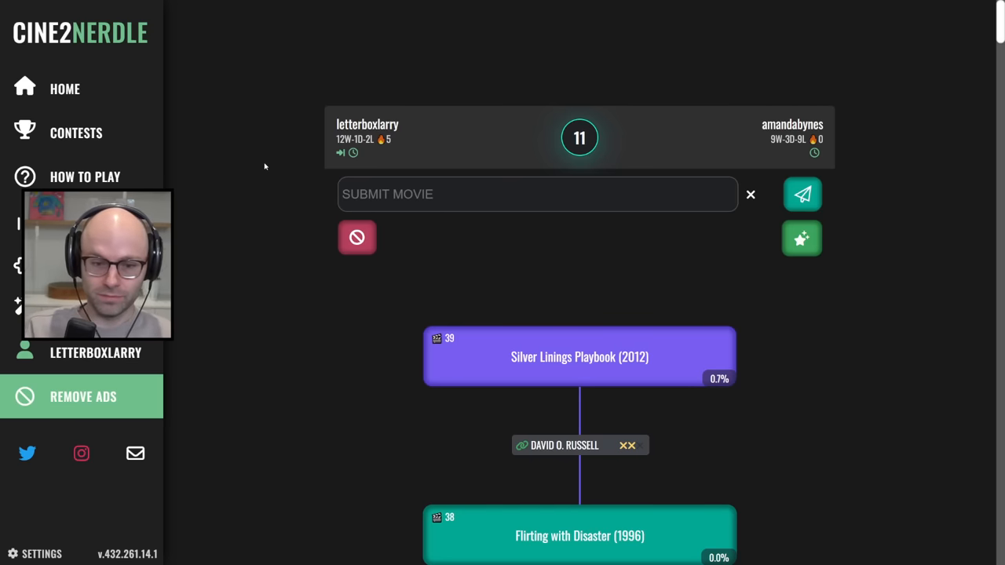
Submit I ♥ Huckabees (2004), then The Pianist (2002) on the next turn.
text(huckabees)
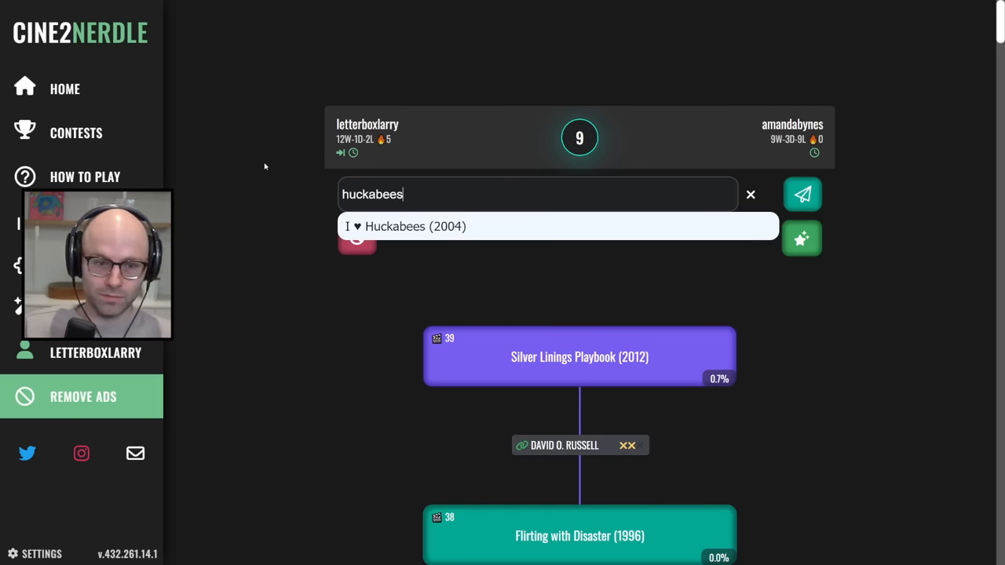
click(801, 194)
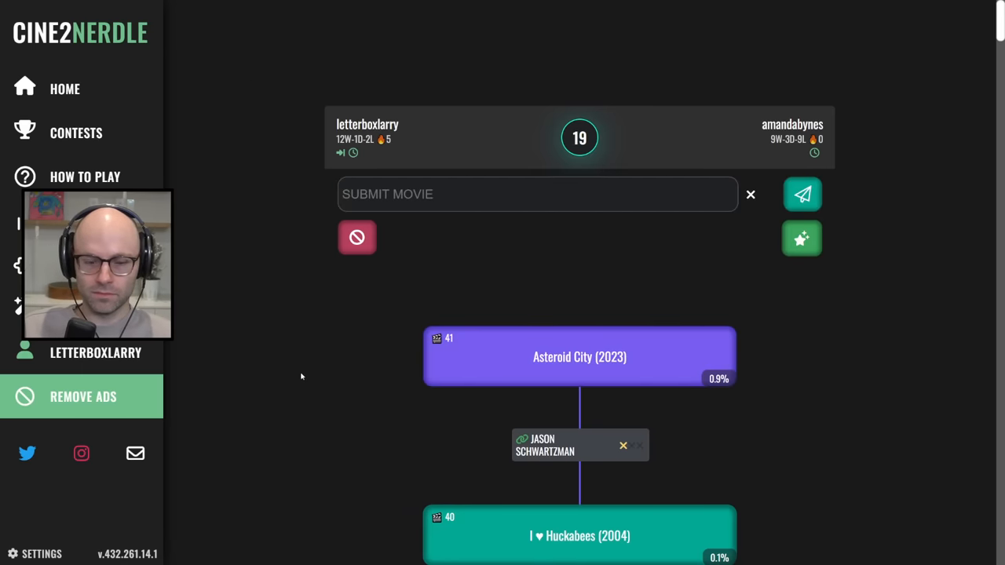
text(the pianist)
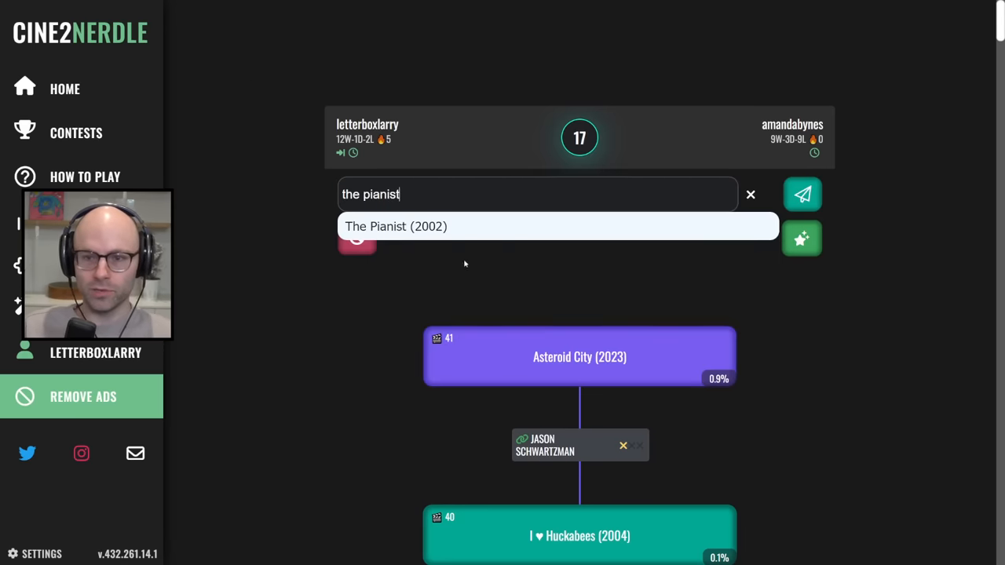
click(801, 194)
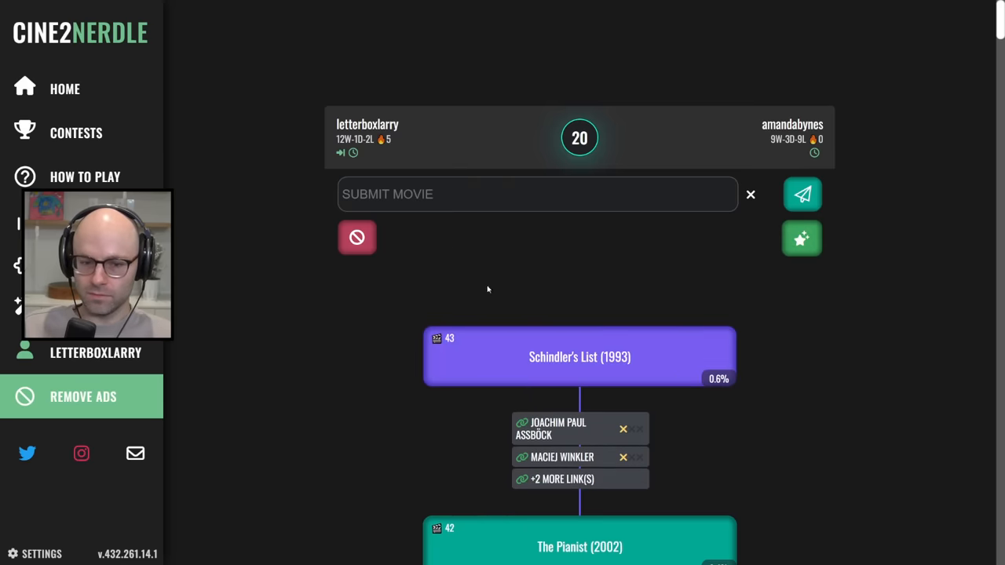
Reveal all shared links with Schindler's List and play Cold Pursuit (2019).
click(562, 479)
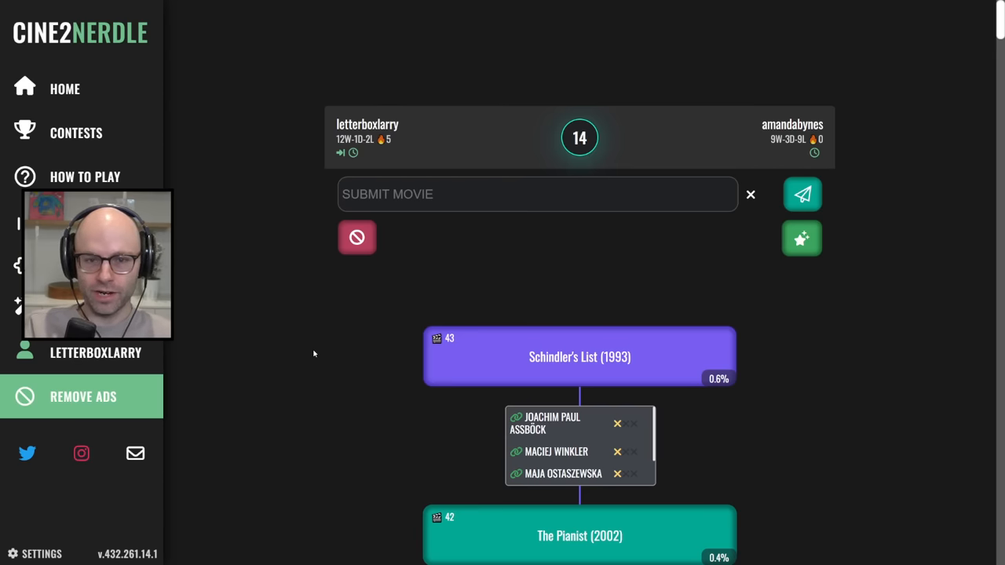
text(cold pursuit)
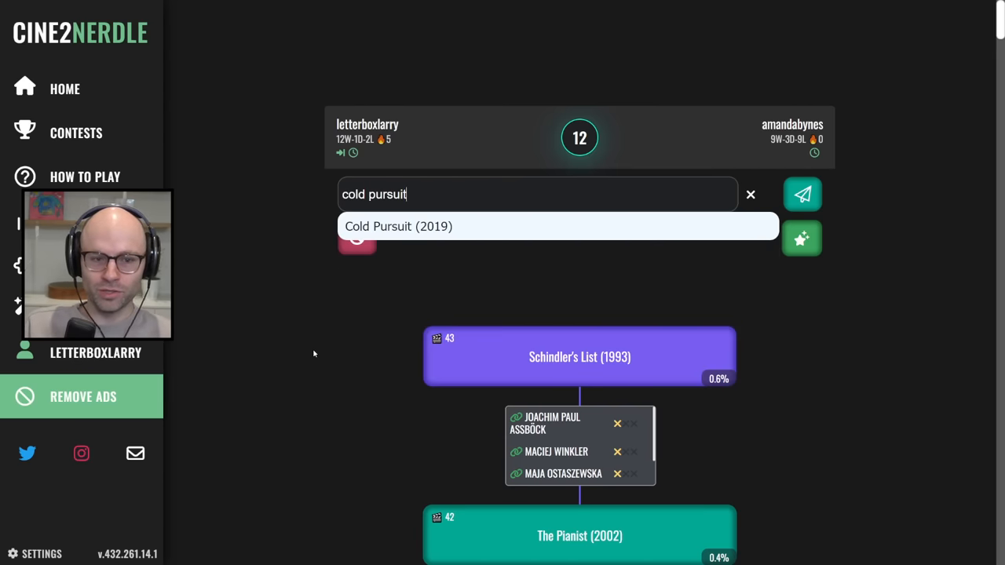
click(801, 194)
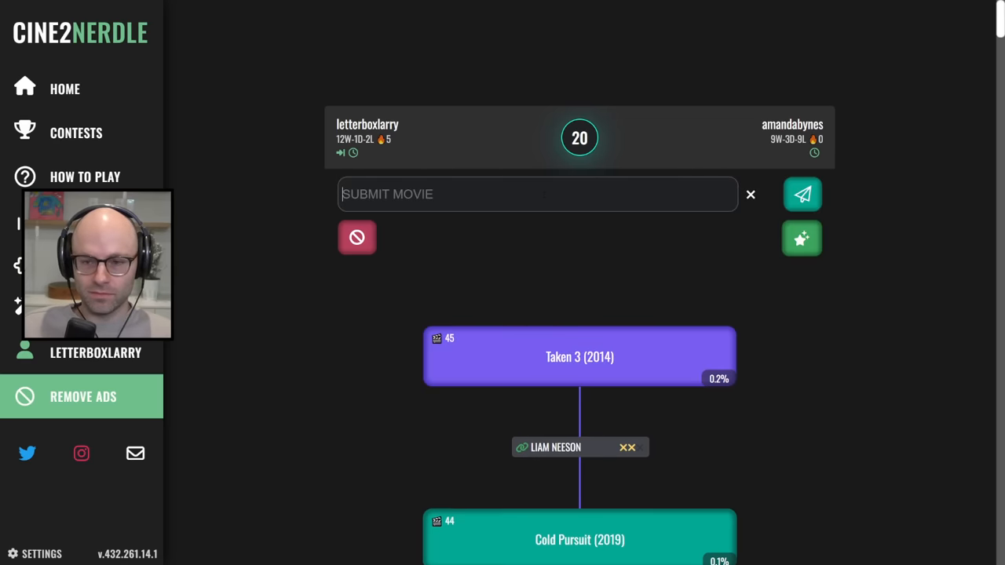
Play The Grey (2012) on the next turn, linking through Liam Neeson.
text(taken 2)
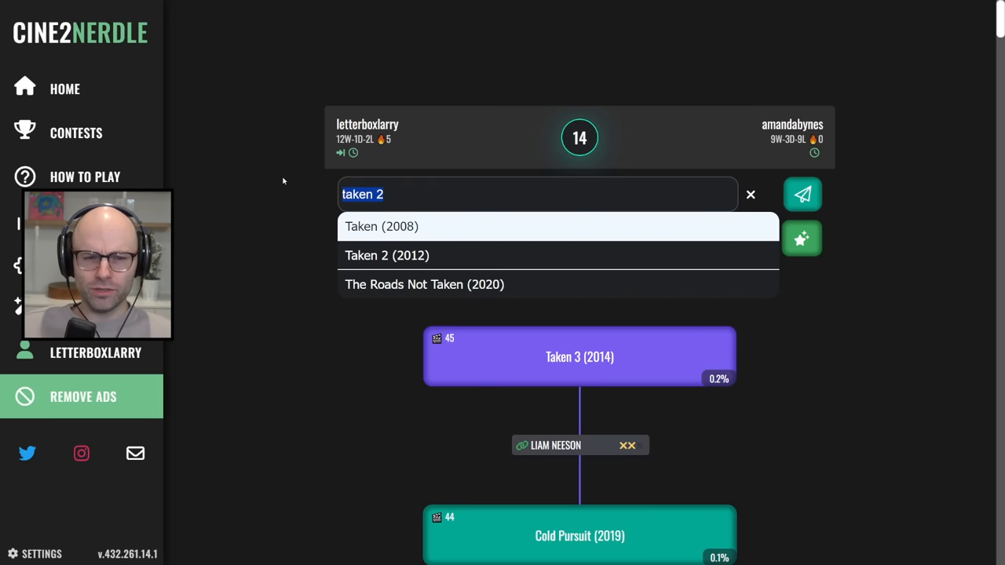
text(the grey)
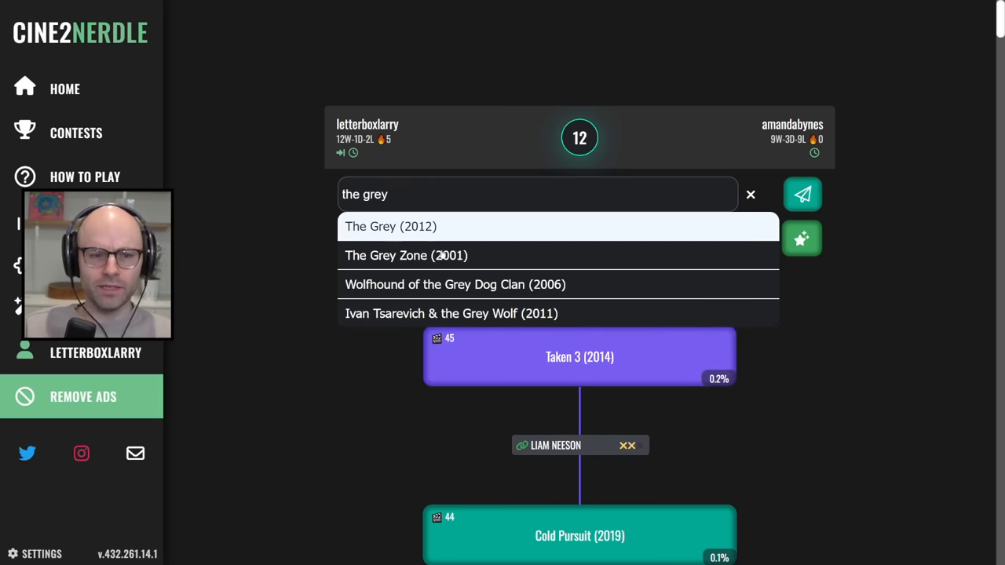
click(390, 226)
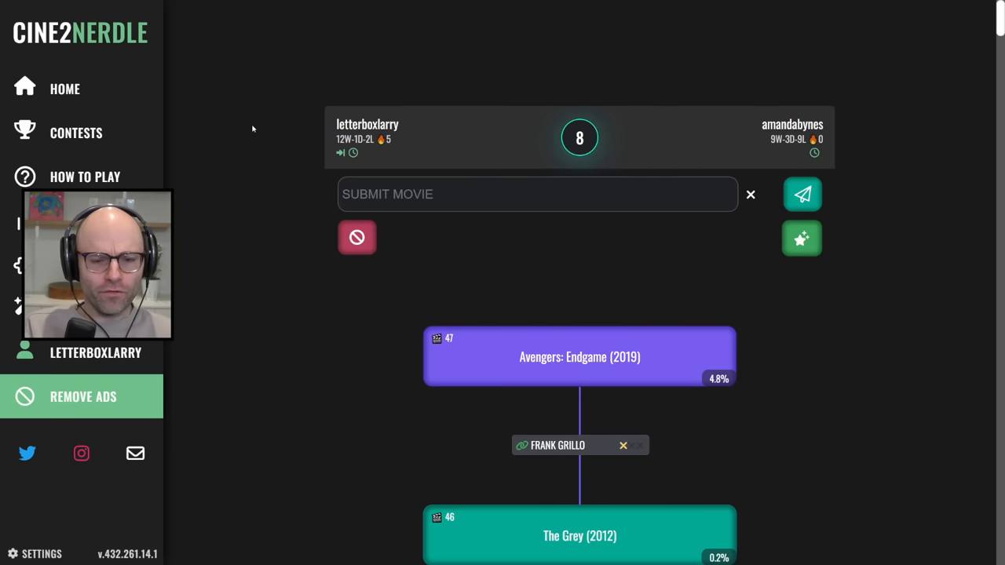
Answer with Chaplin (1992), then scroll the chain and begin searching '8 he'.
text(chaplin)
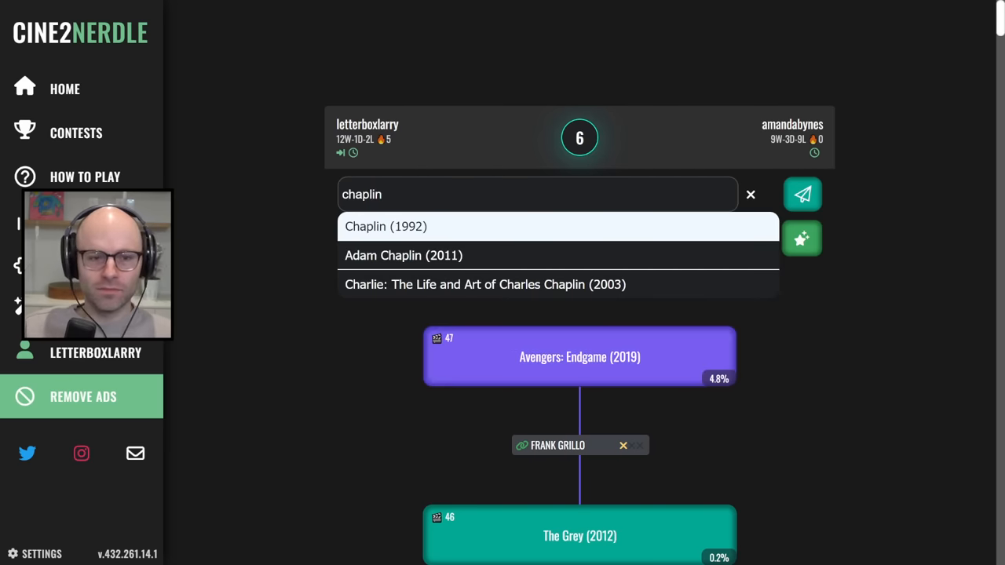
click(385, 226)
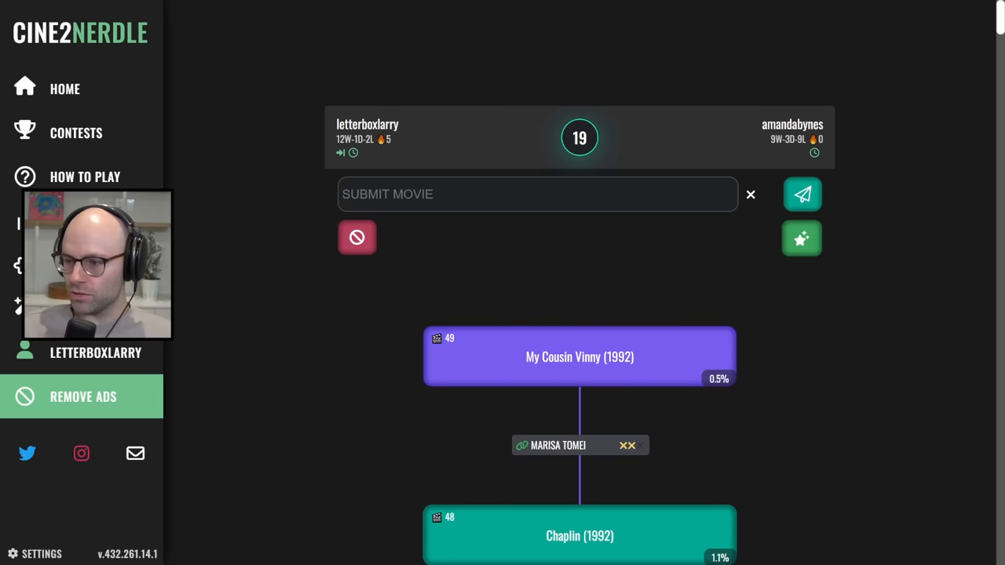
scroll(down, 3)
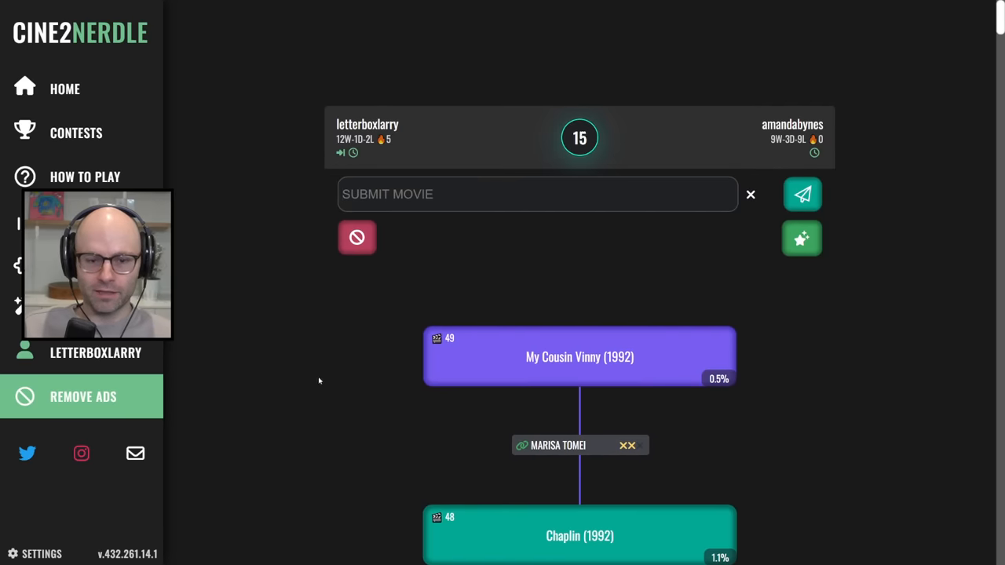
text(8 he)
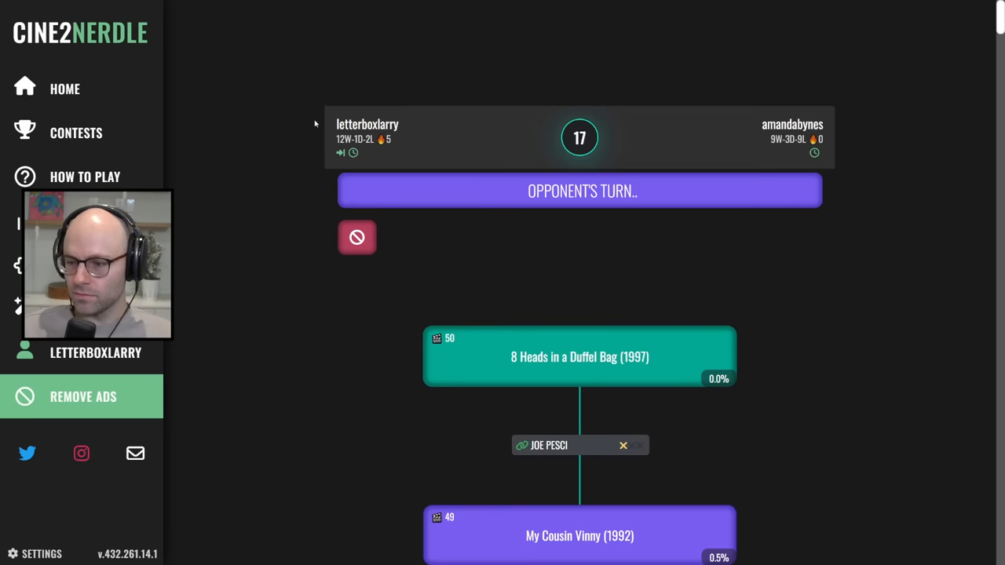
mouse_move(300, 103)
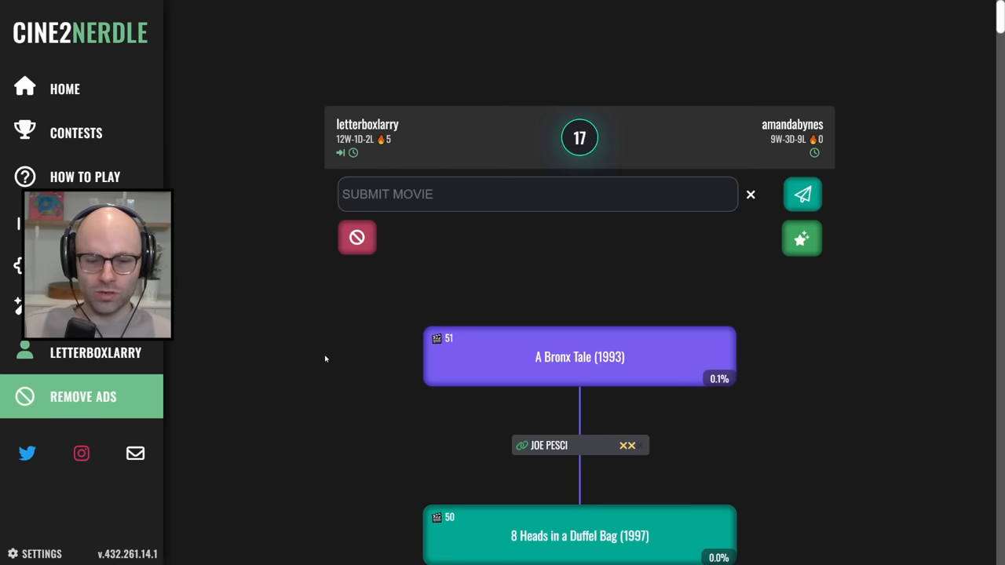
Play The Irishman (2019), then That's My Boy (2012) via James Caan.
text(the irishma)
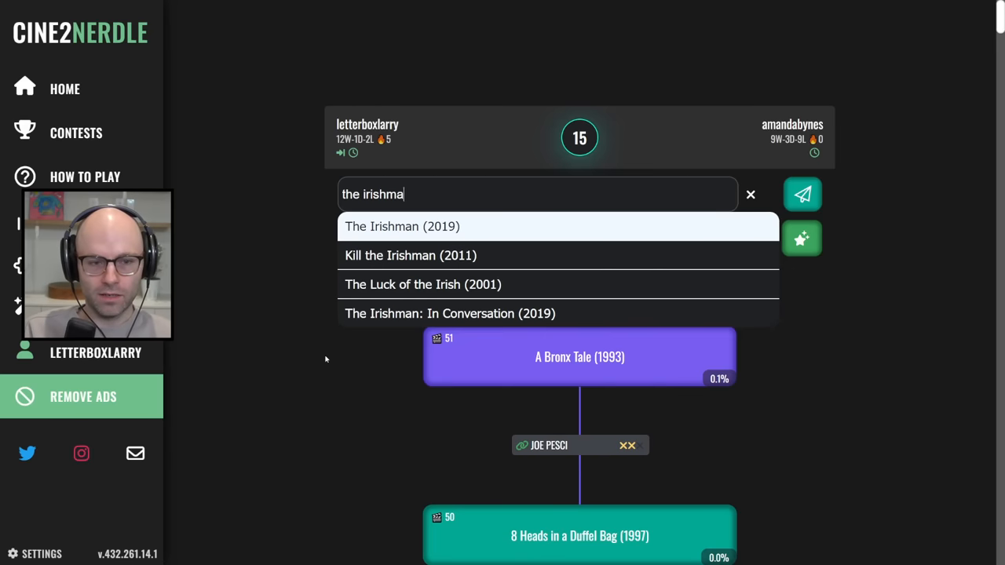
click(402, 226)
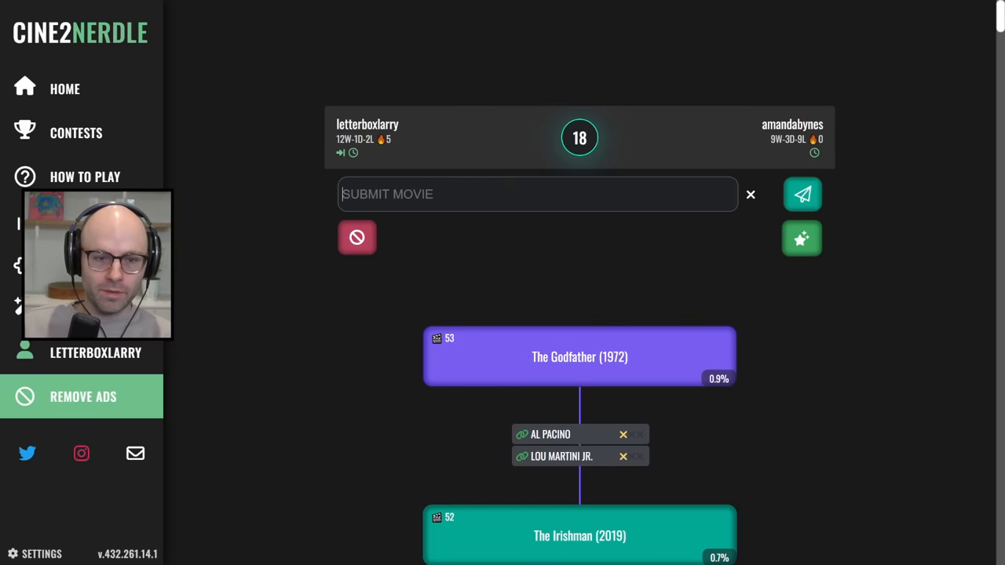
text(that's my boy)
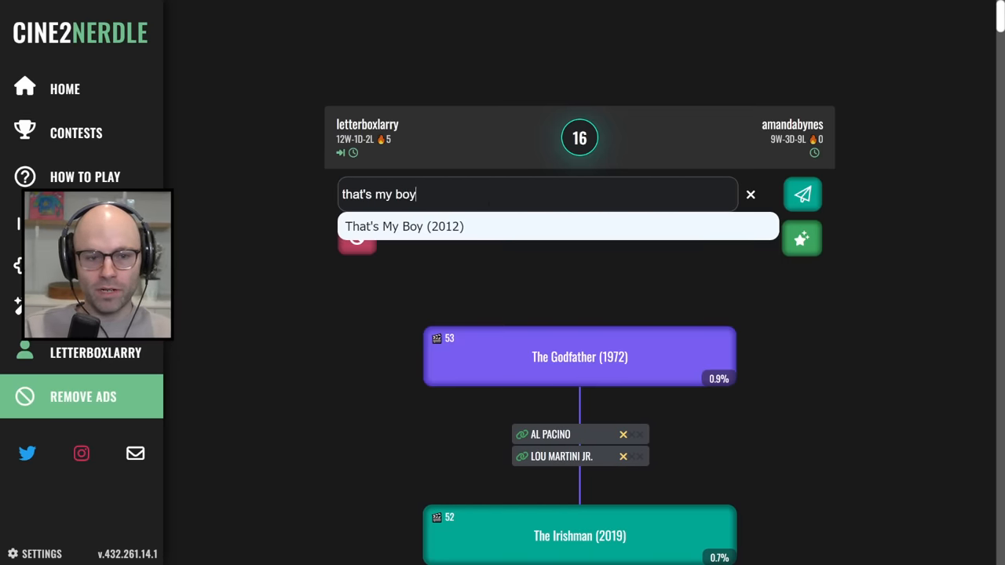
click(802, 194)
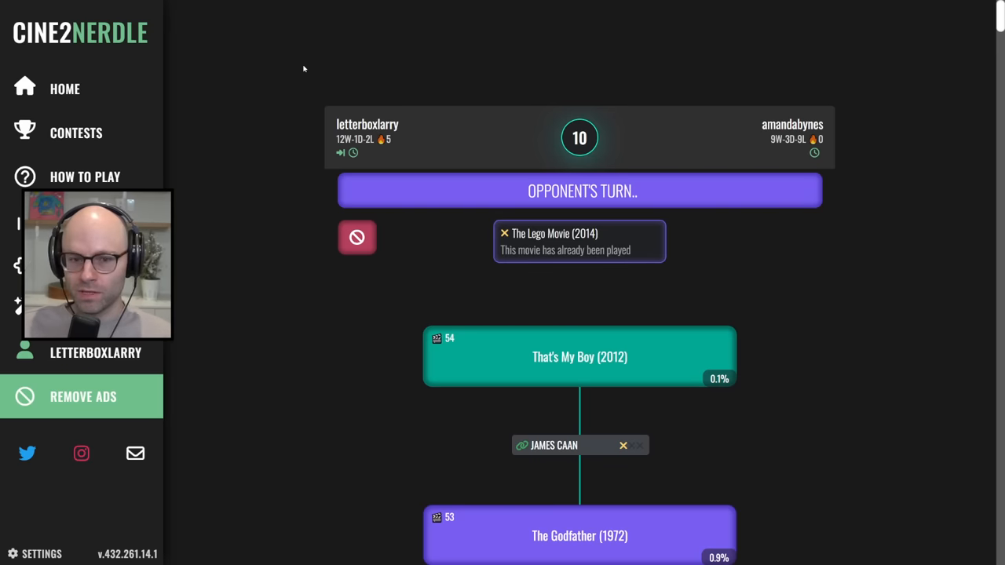
mouse_move(294, 93)
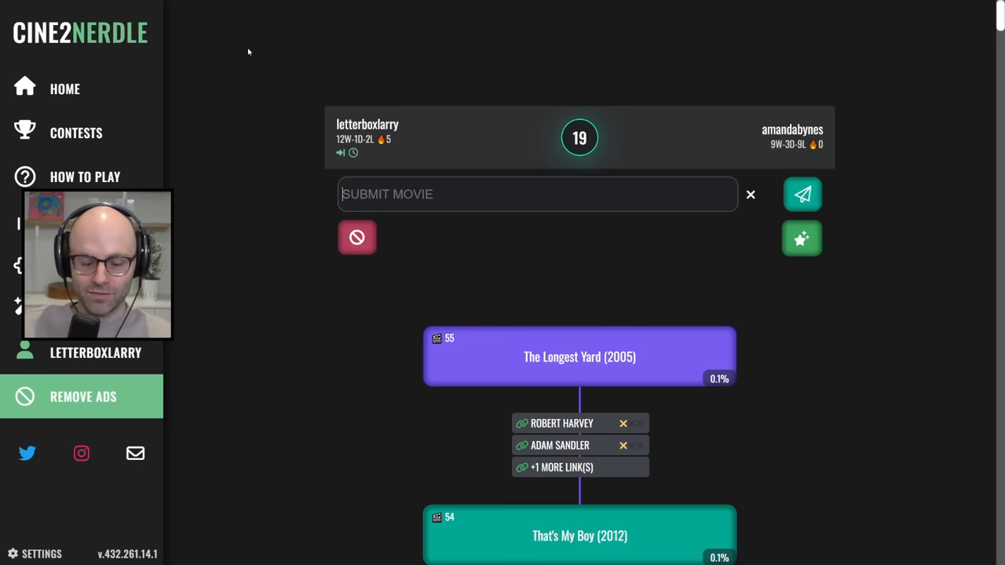
Play Down to Earth (2001), then Top Five (2014) after the opponent's turn.
text(d)
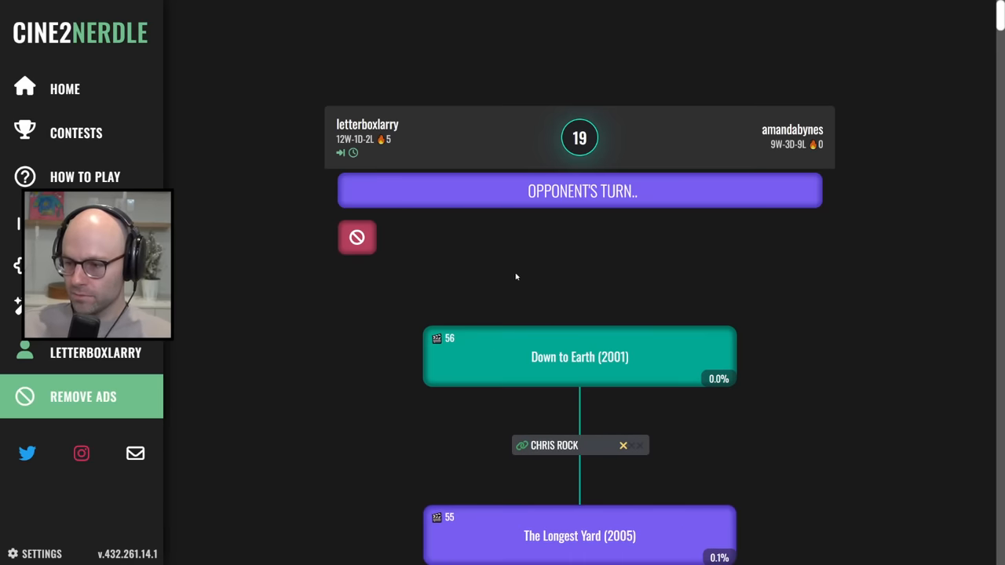
mouse_move(268, 218)
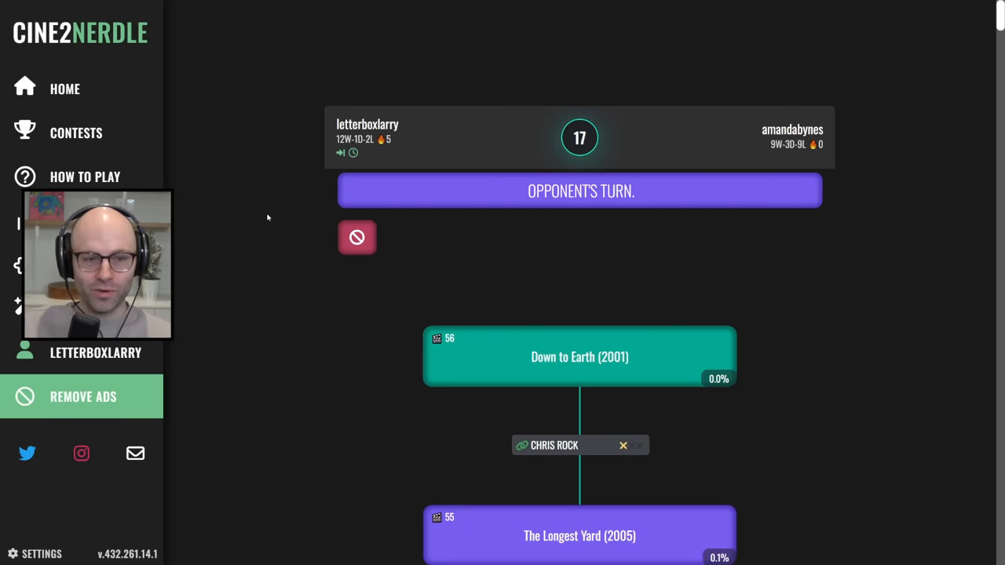
mouse_move(297, 95)
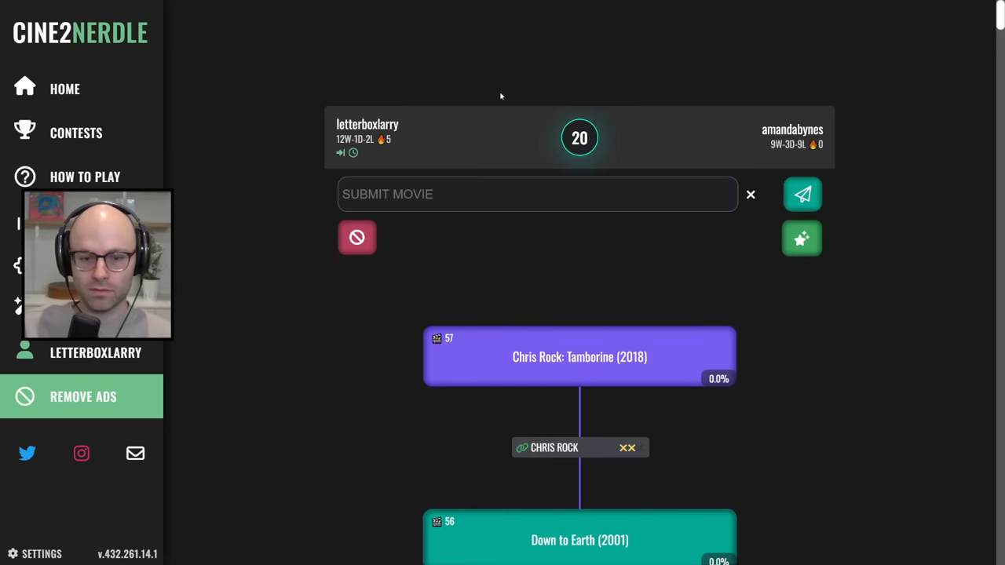
text(top 5)
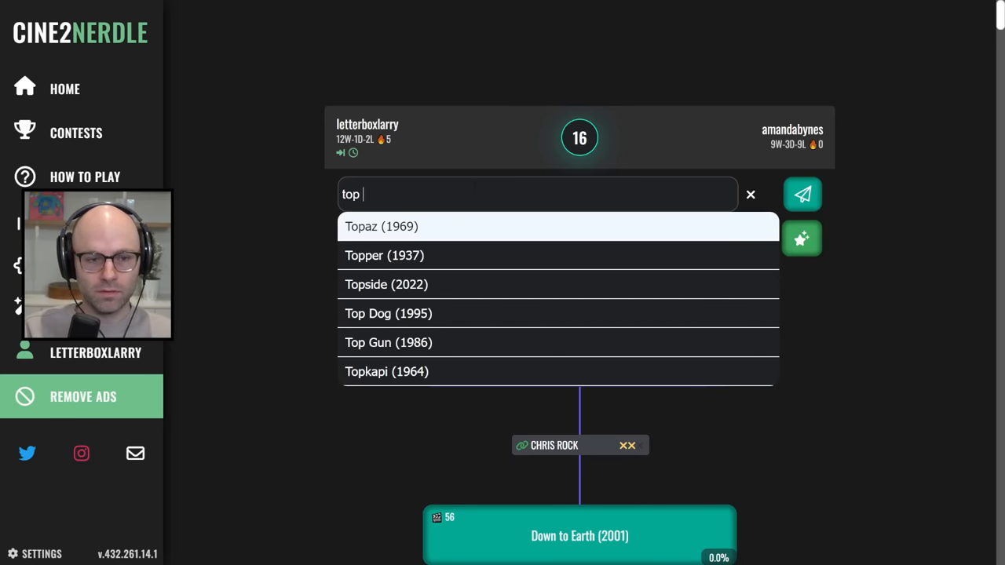
click(801, 194)
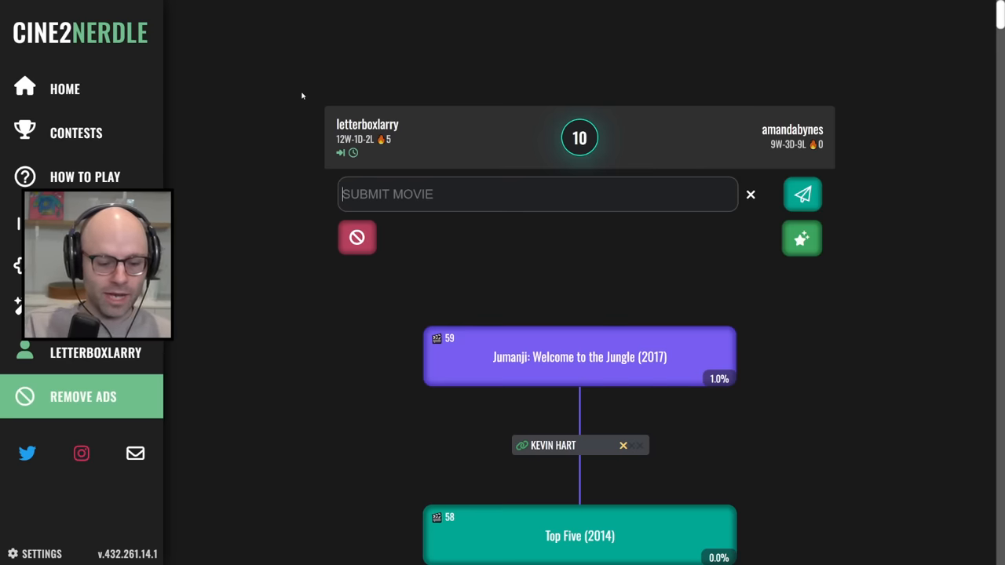
Play Hereditary (2018) via Toni Collette, then The Fabelmans (2022) via Paul Dano.
text(heredi)
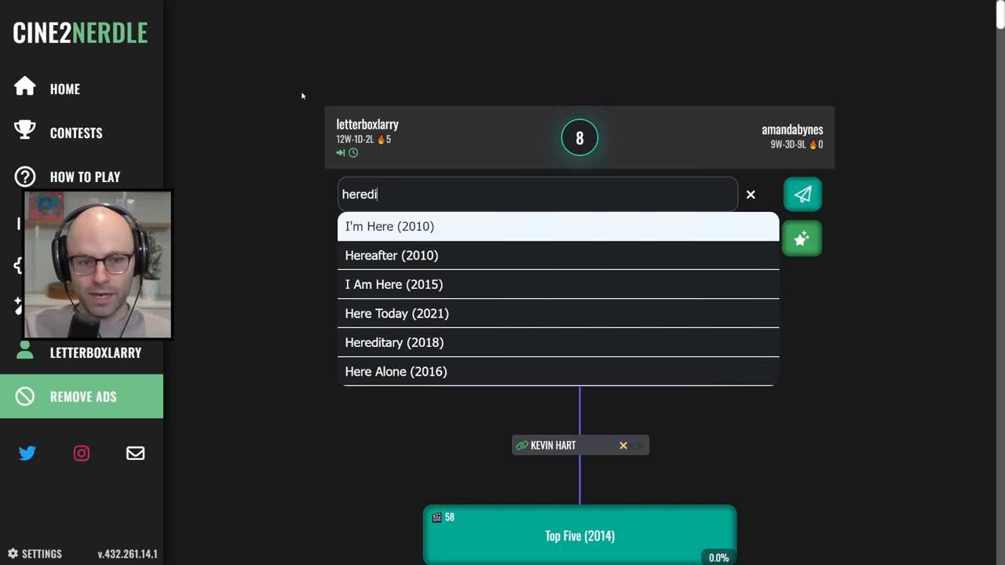
click(394, 342)
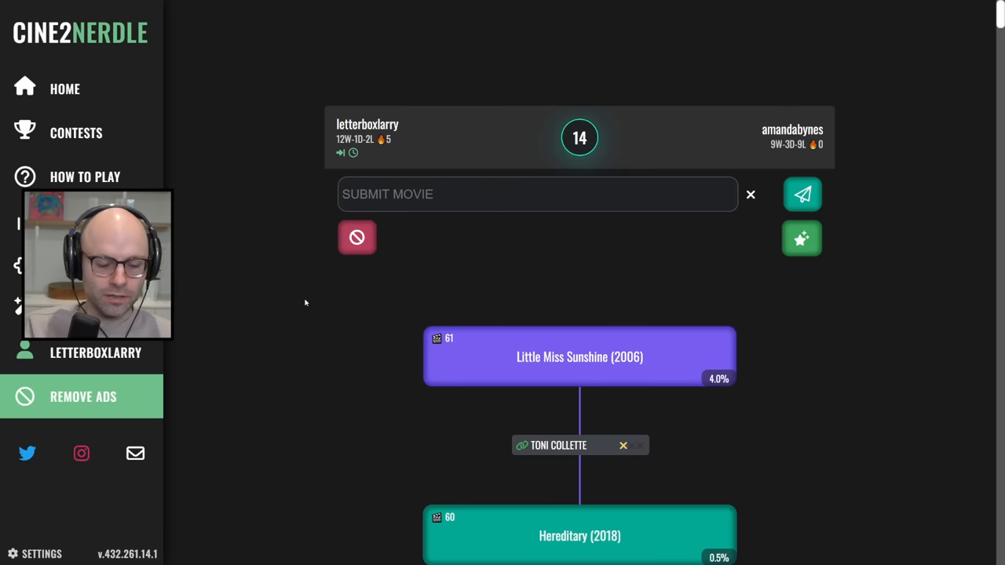
text(the fabelmans)
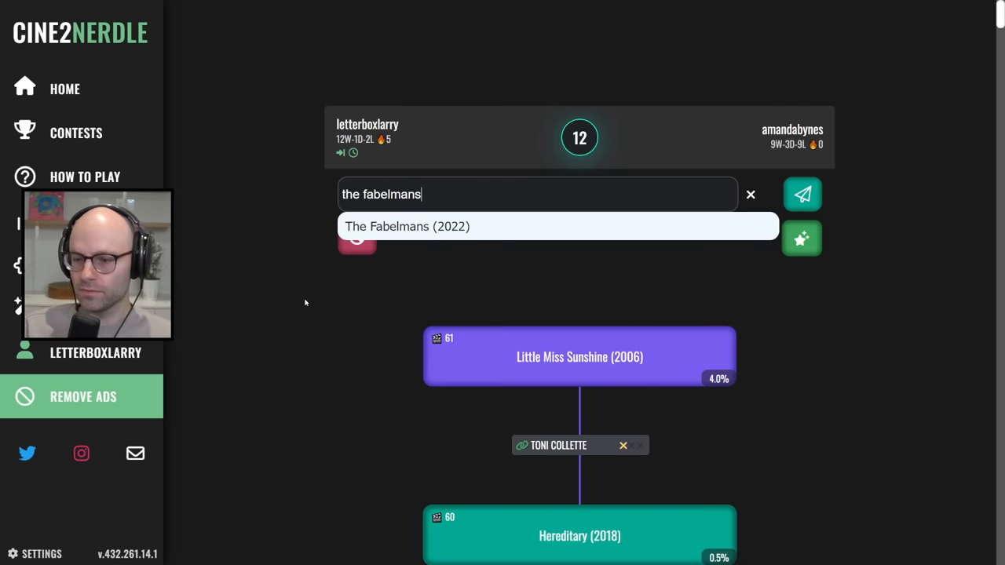
click(801, 194)
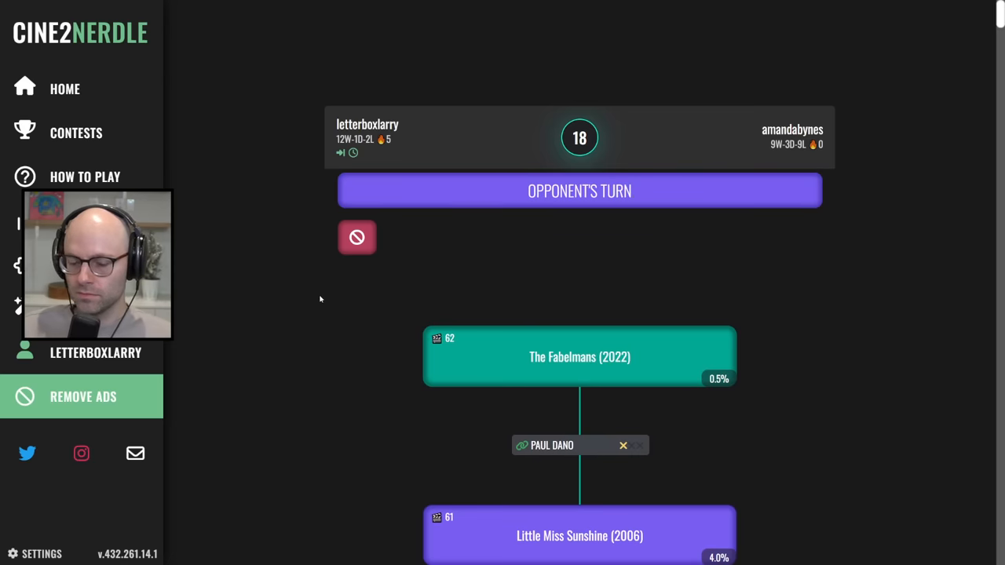
mouse_move(314, 306)
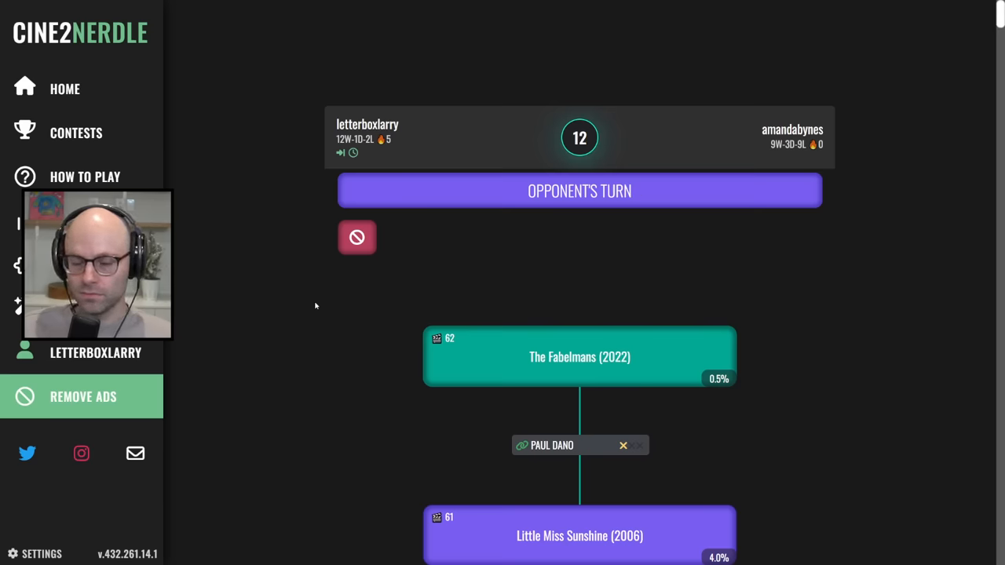
mouse_move(329, 315)
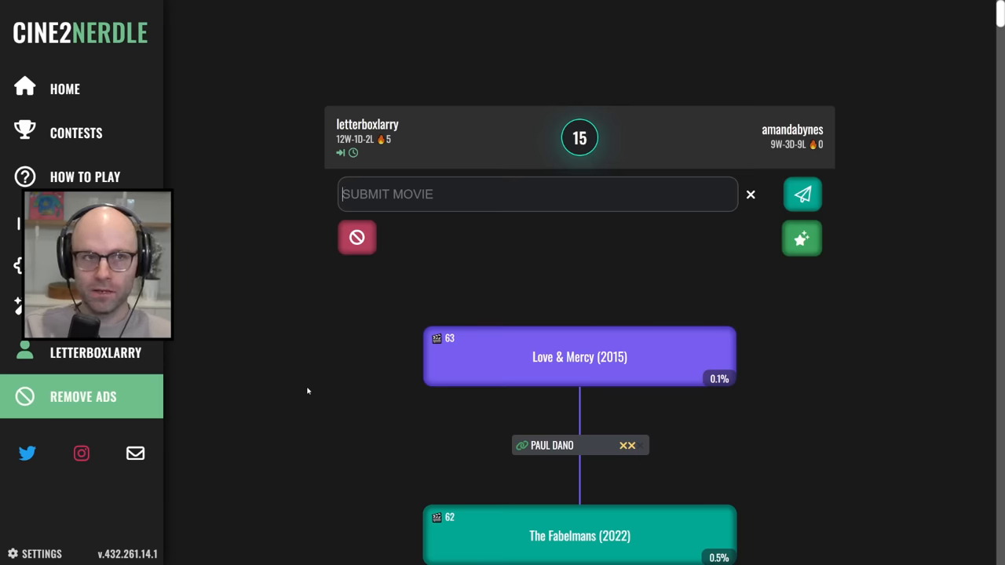
Submit Ruby Sparks (2012), Bad Education (2019), then The Greatest Showman (2017) via Hugh Jackman.
text(ruby sparks)
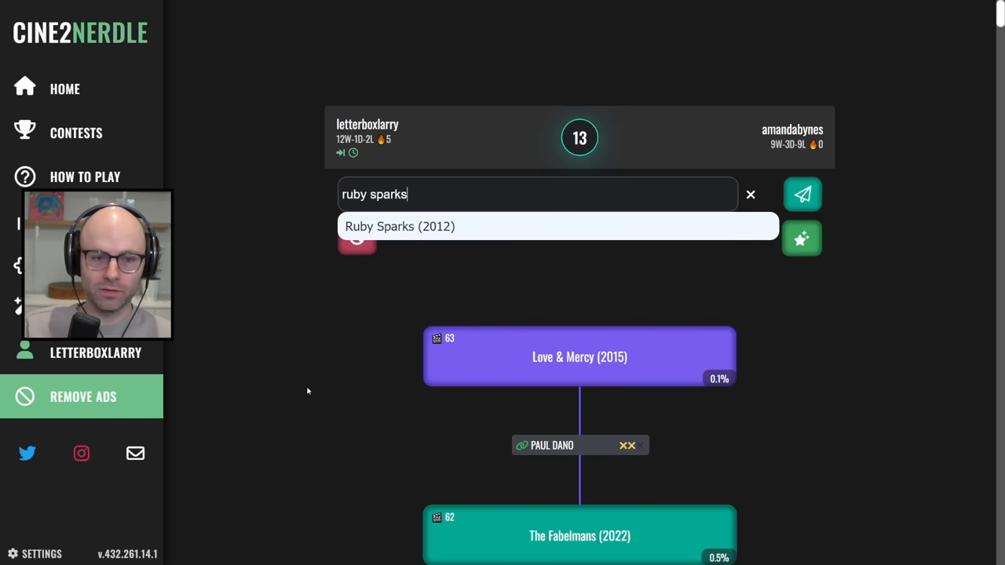
click(801, 193)
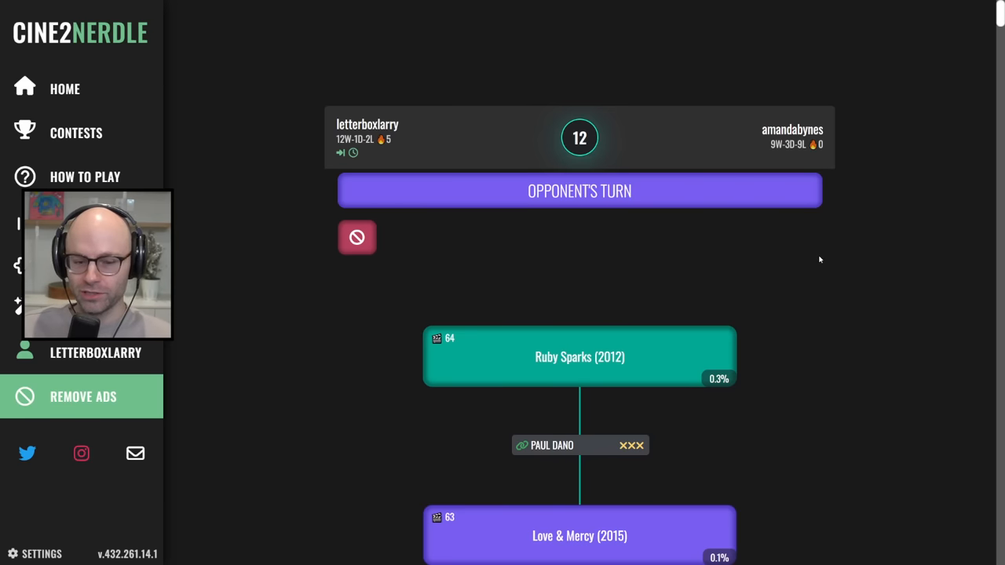
mouse_move(267, 183)
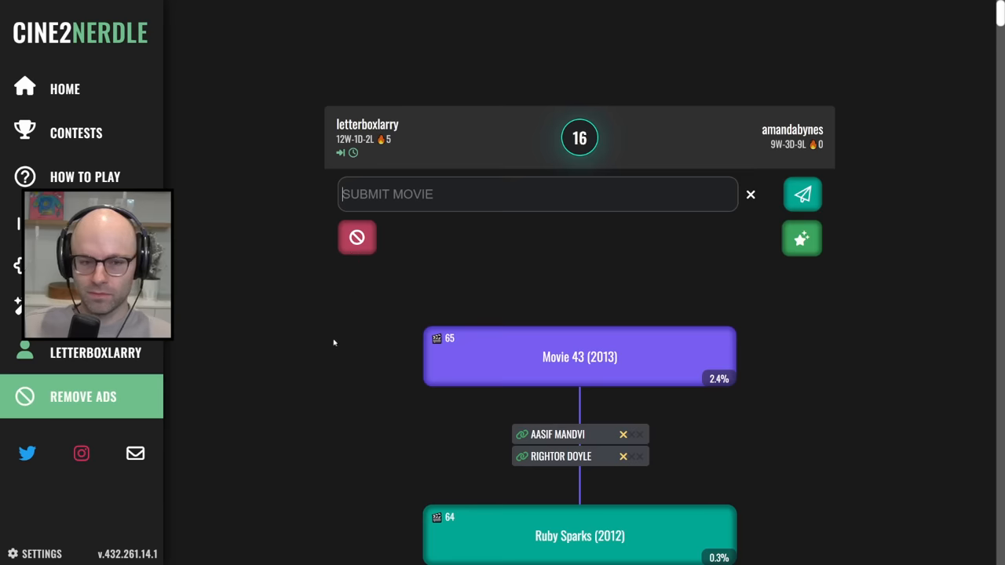
text(bad educa)
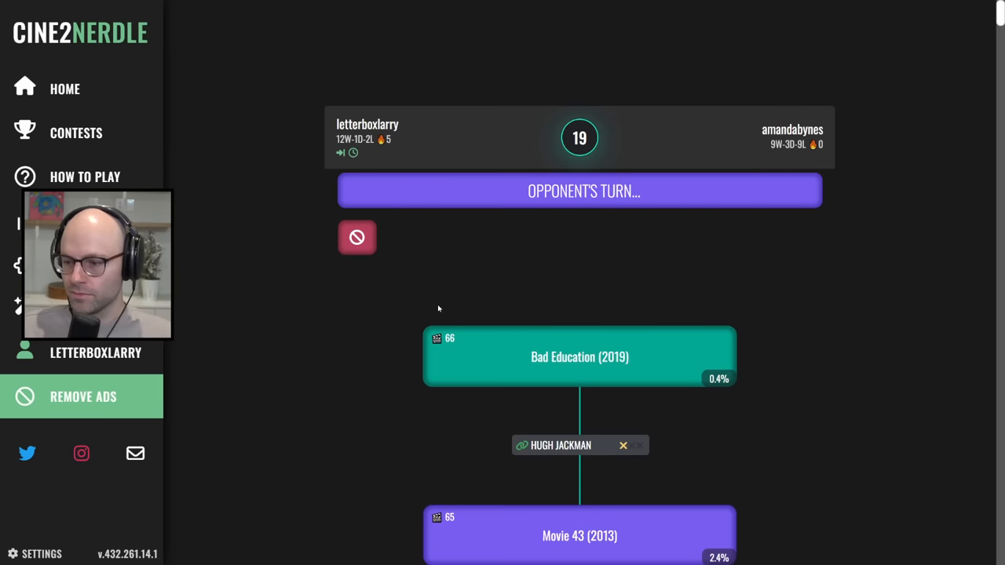
mouse_move(448, 295)
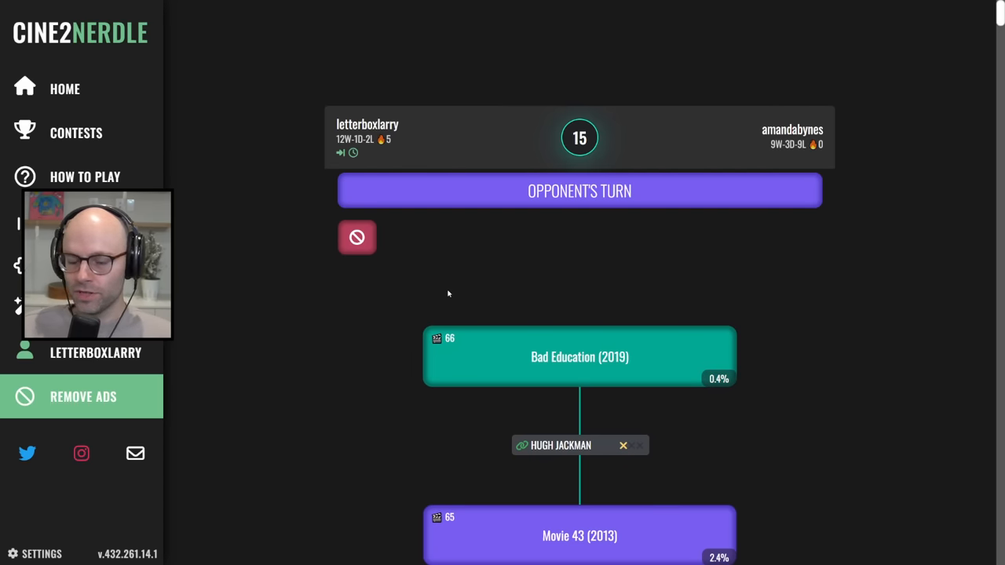
mouse_move(476, 287)
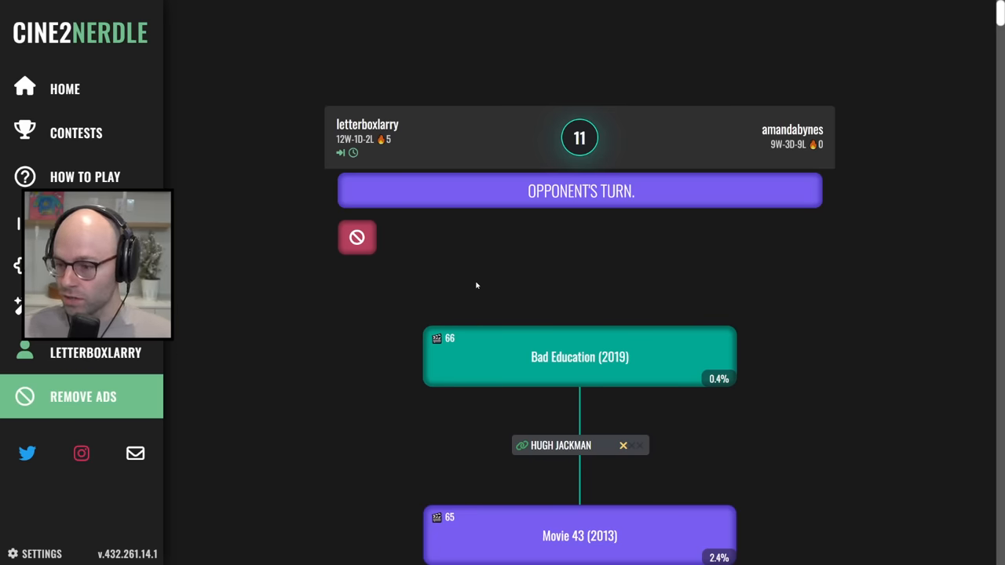
mouse_move(465, 284)
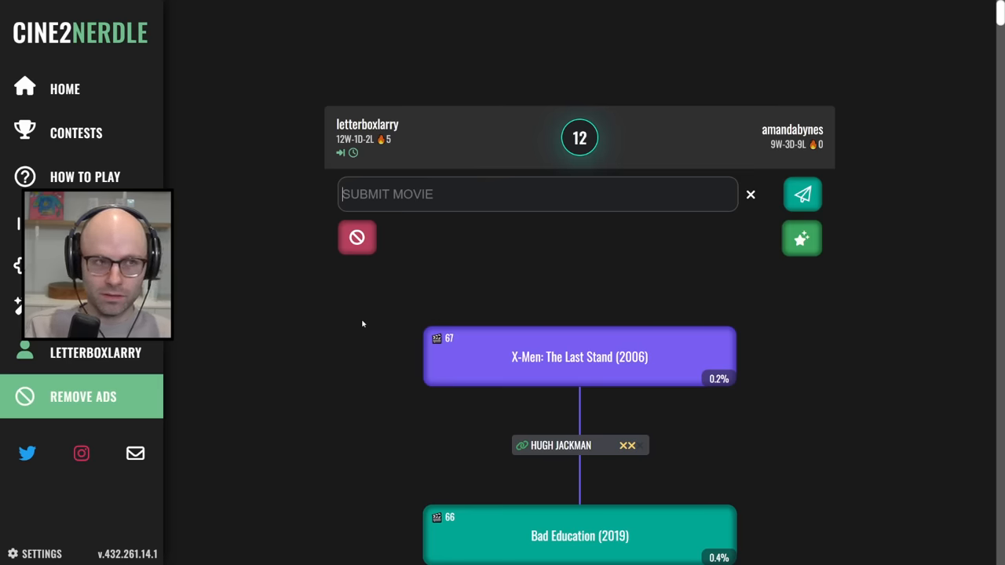
text(the gre)
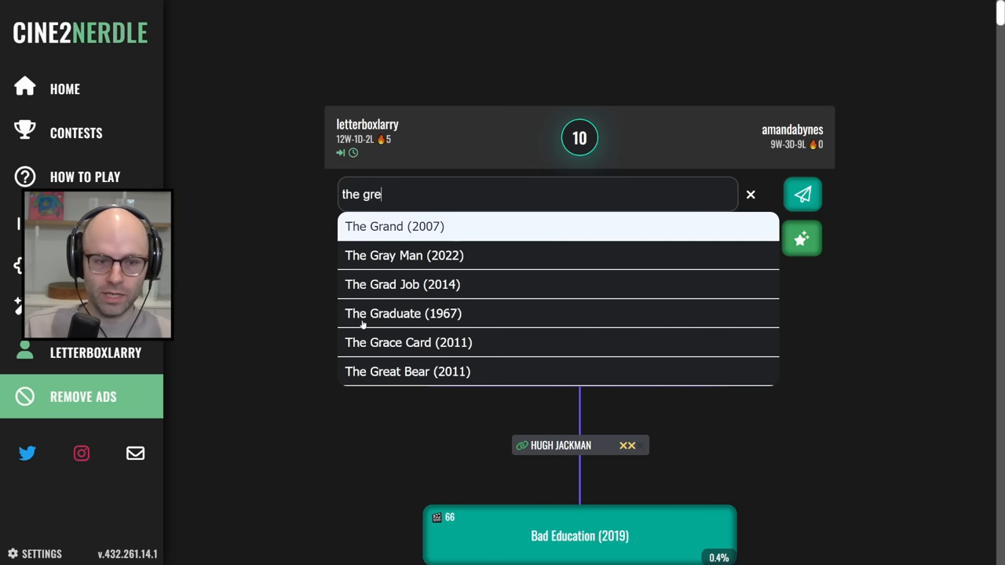
click(802, 193)
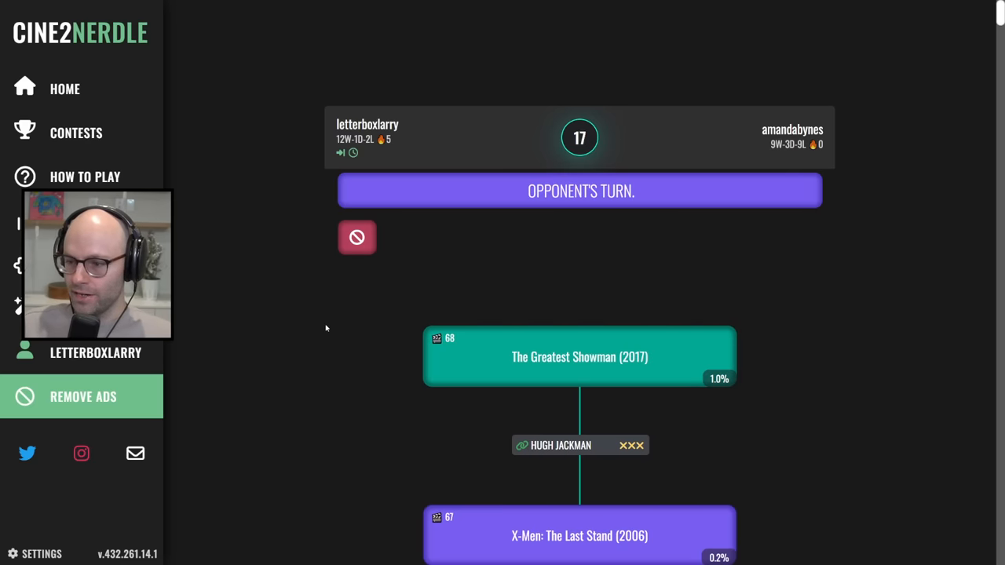
mouse_move(333, 93)
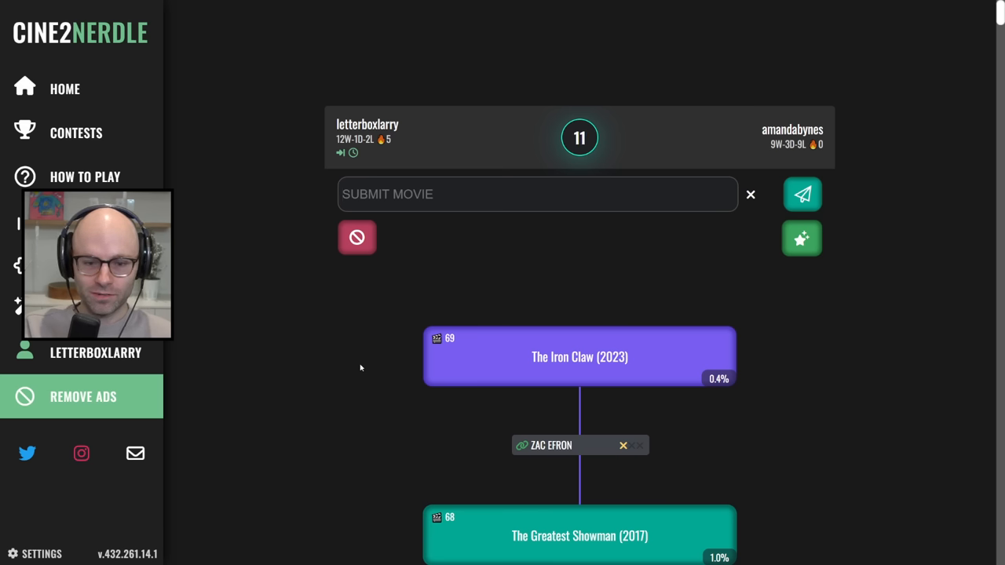
Play Neighbors 2, then search and submit Ingrid Goes West (2017).
text(neighbor)
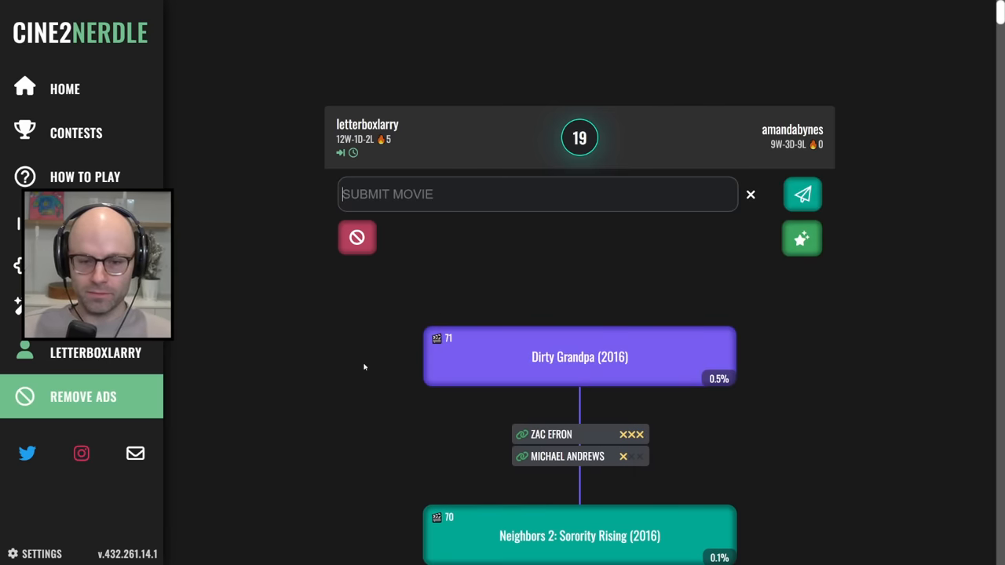
text(emily g)
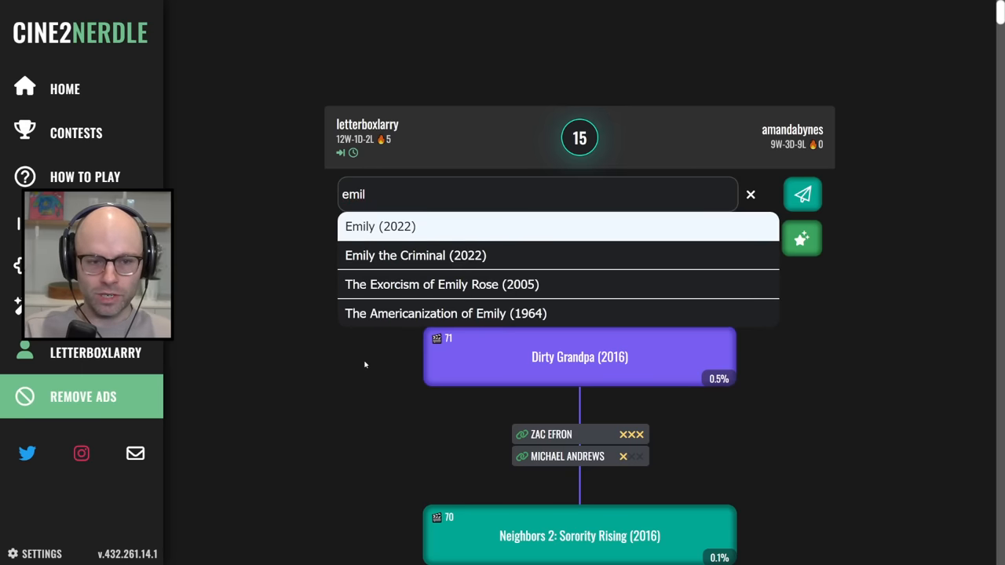
text(goes west)
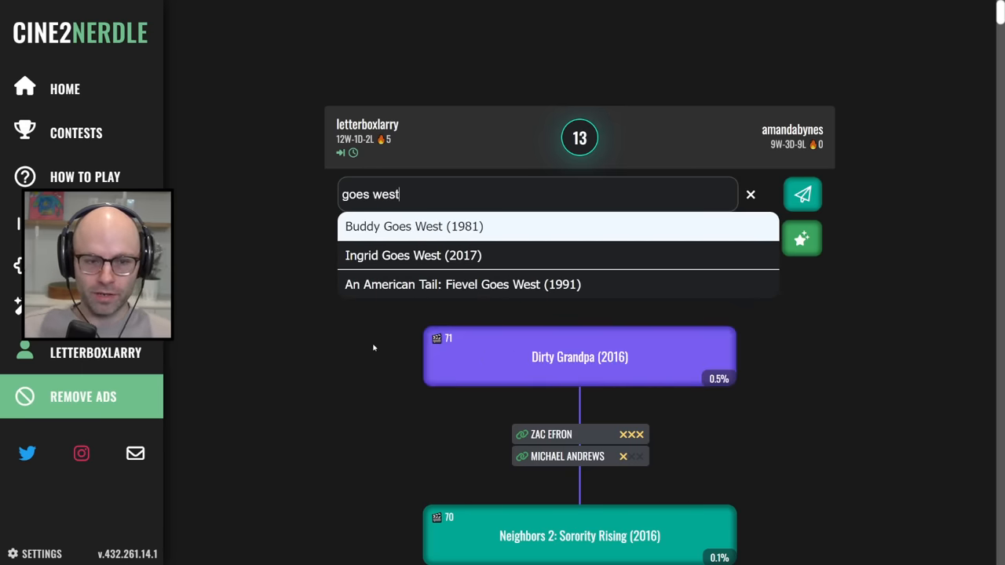
click(413, 255)
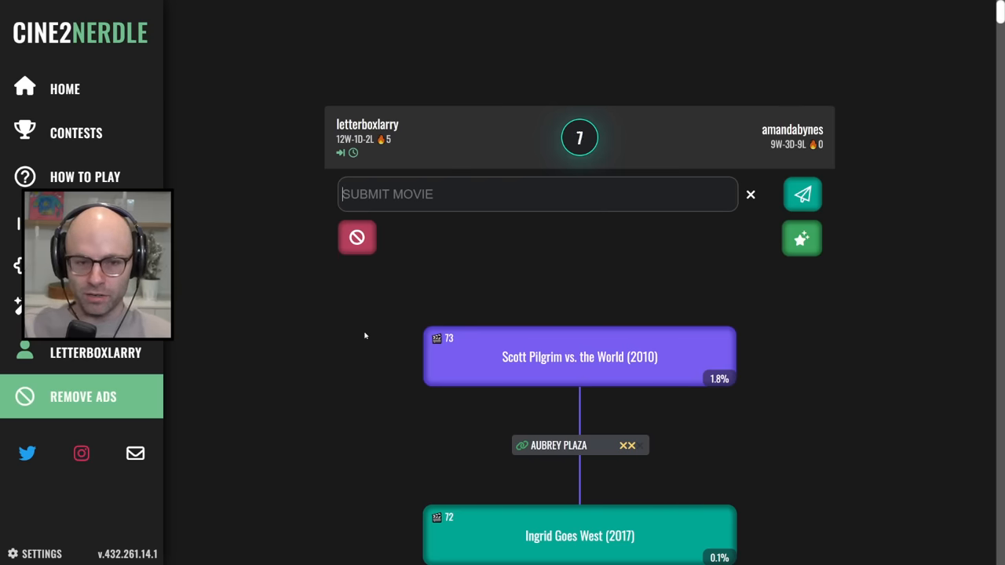
Submit Emily the Criminal (2022), winning the battle with a 74-movie chain.
text(emily the)
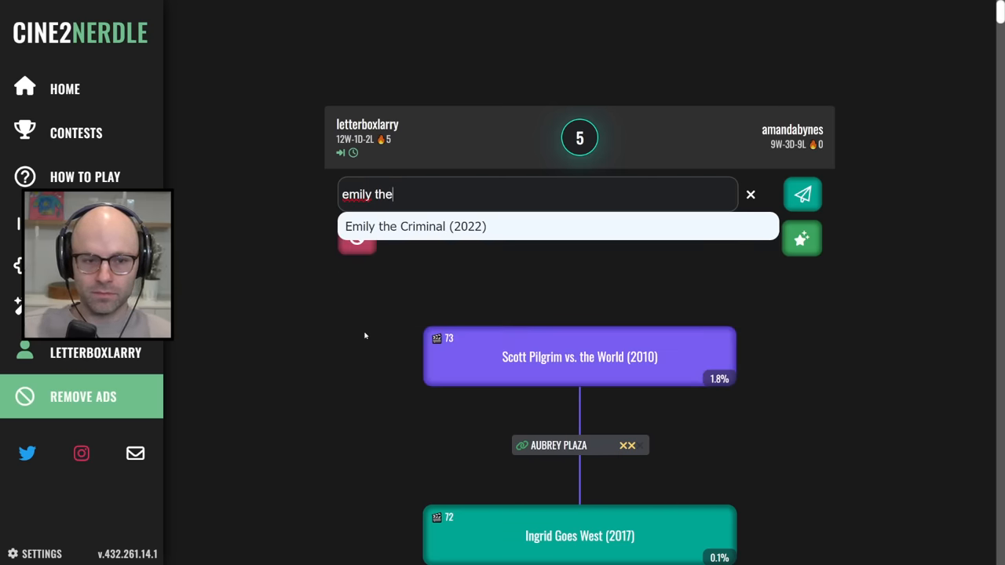
click(801, 194)
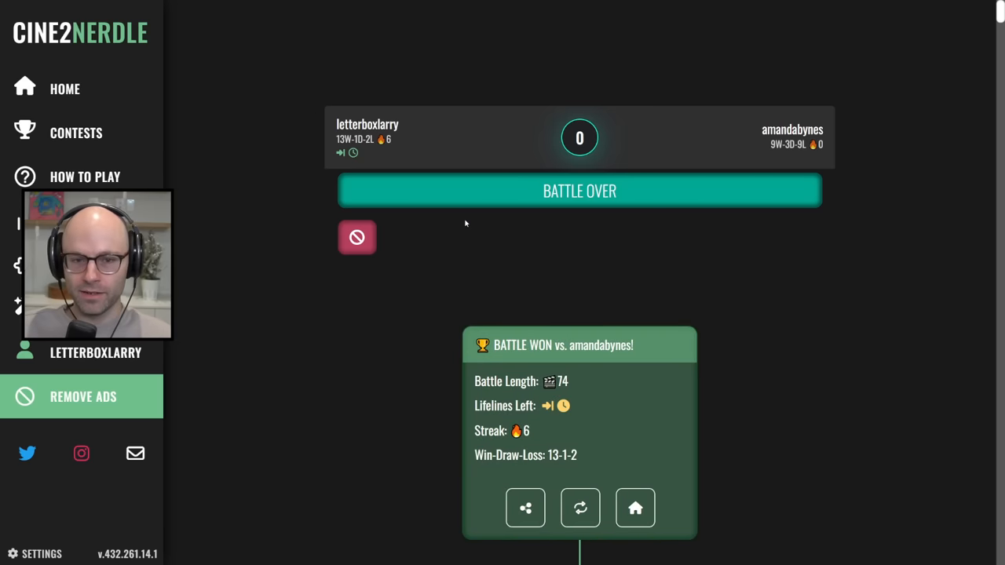
Return home, find a new game, and ready up with Dafoe, Pattinson and Eggers banned.
click(635, 508)
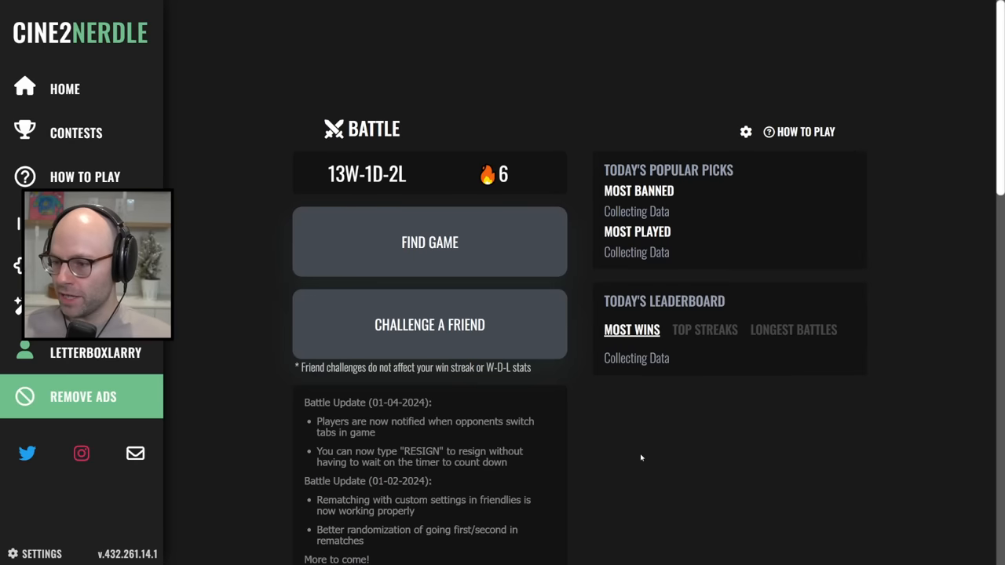
click(430, 242)
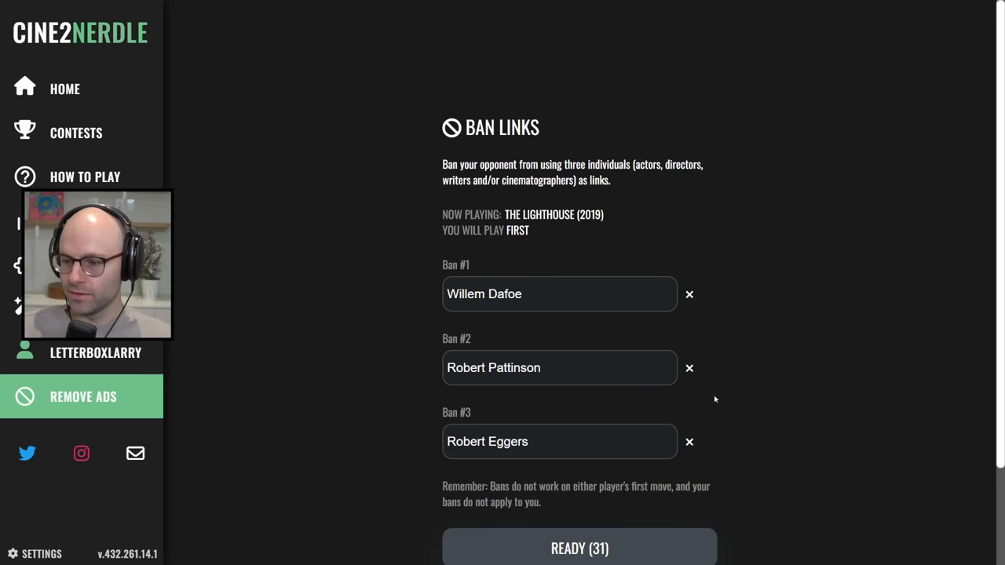
click(579, 547)
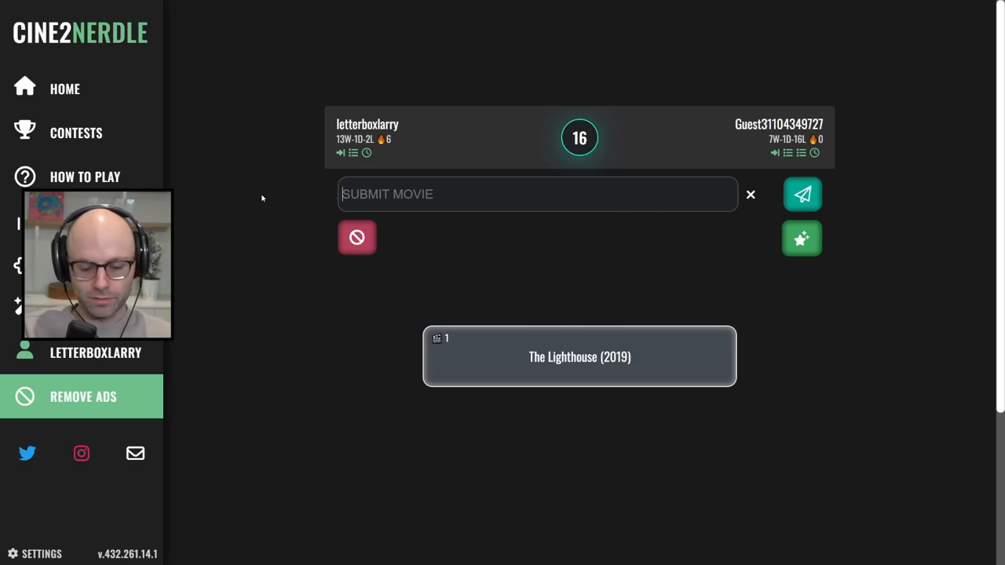
Play The Witch (2015) after The Lighthouse, linked via Mark Korven and Jarin Blaschke.
text(the witch)
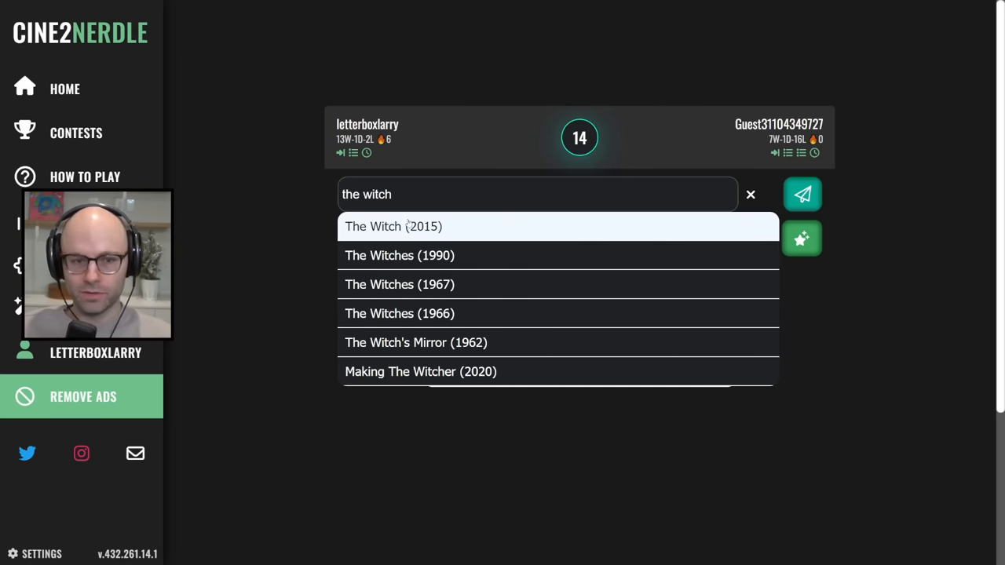
click(394, 226)
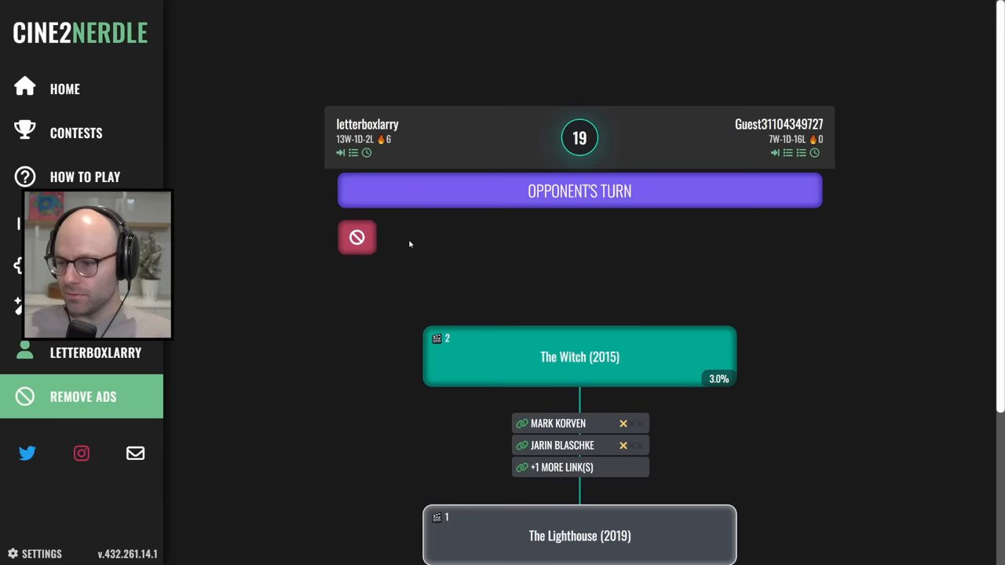
mouse_move(344, 300)
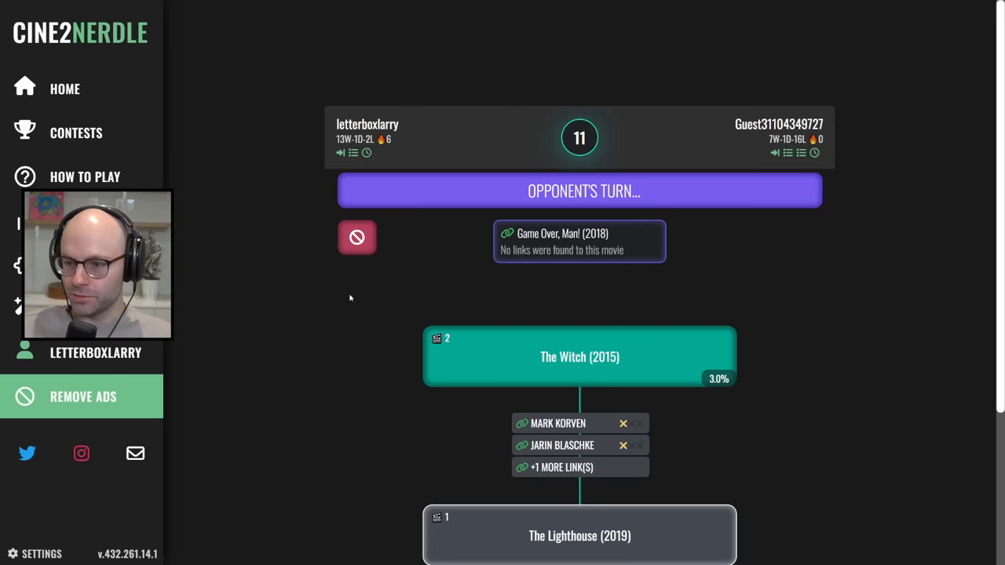
mouse_move(363, 110)
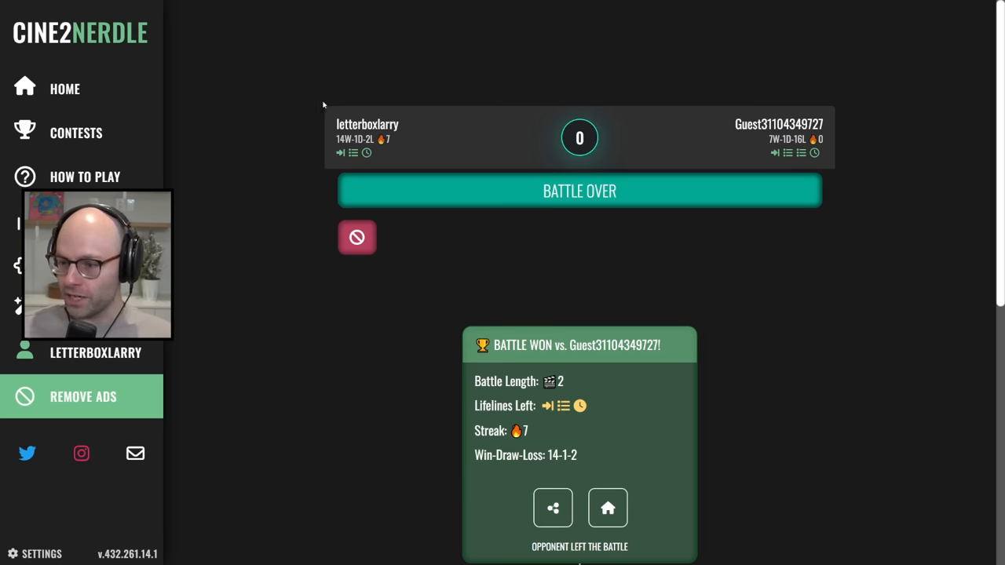
mouse_move(586, 322)
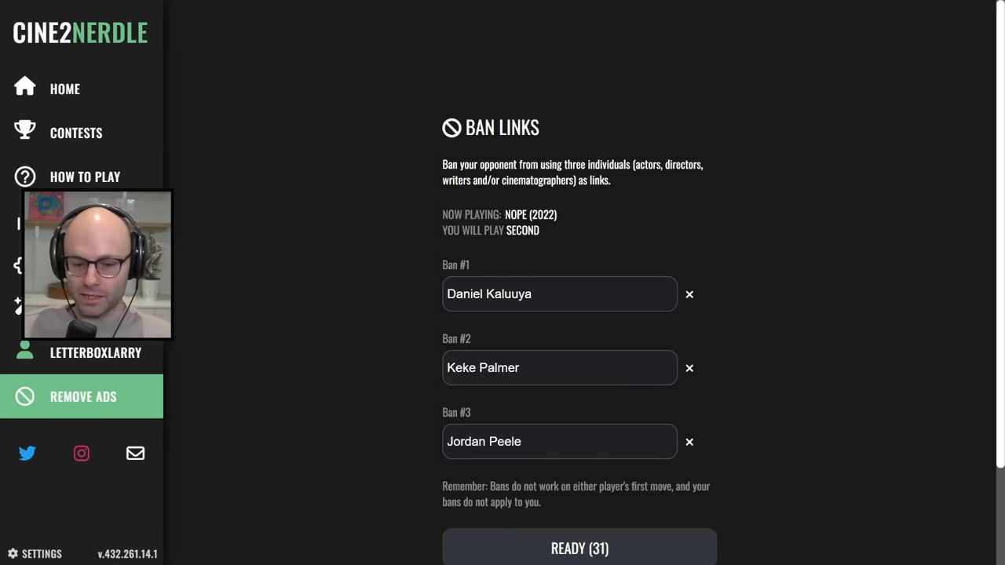
Keep the Kaluuya, Palmer and Peele bans and begin the Nope (2022) battle.
click(579, 548)
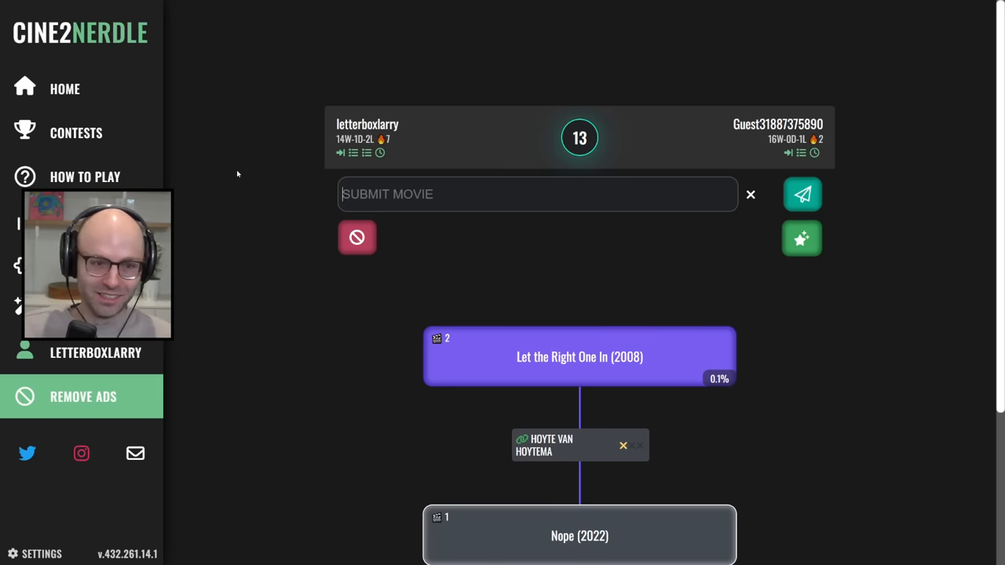
Submit The Girl with the Dragon Tattoo, The Last Duel and Kingdom of Heaven on successive turns.
text(the girl with)
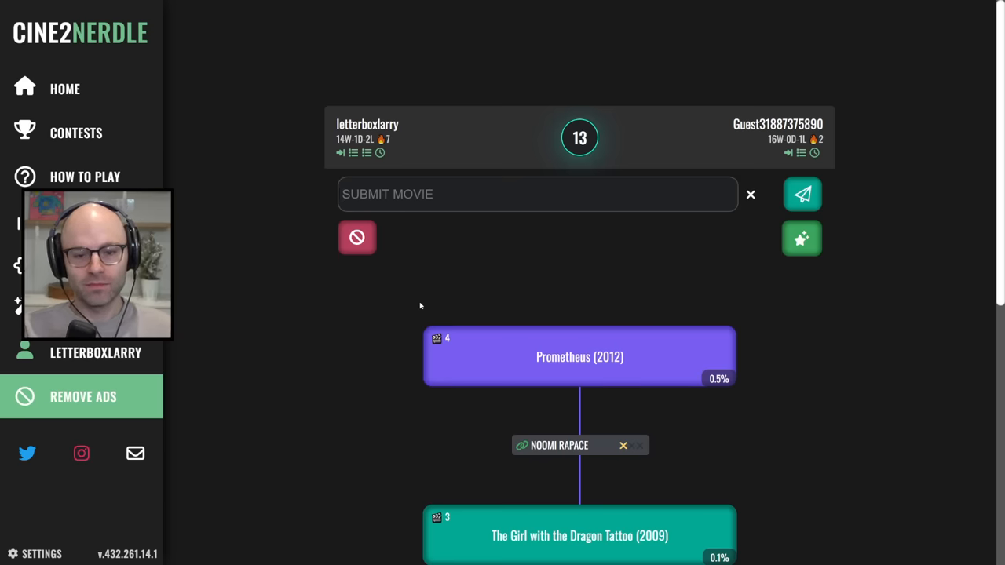
text(the la)
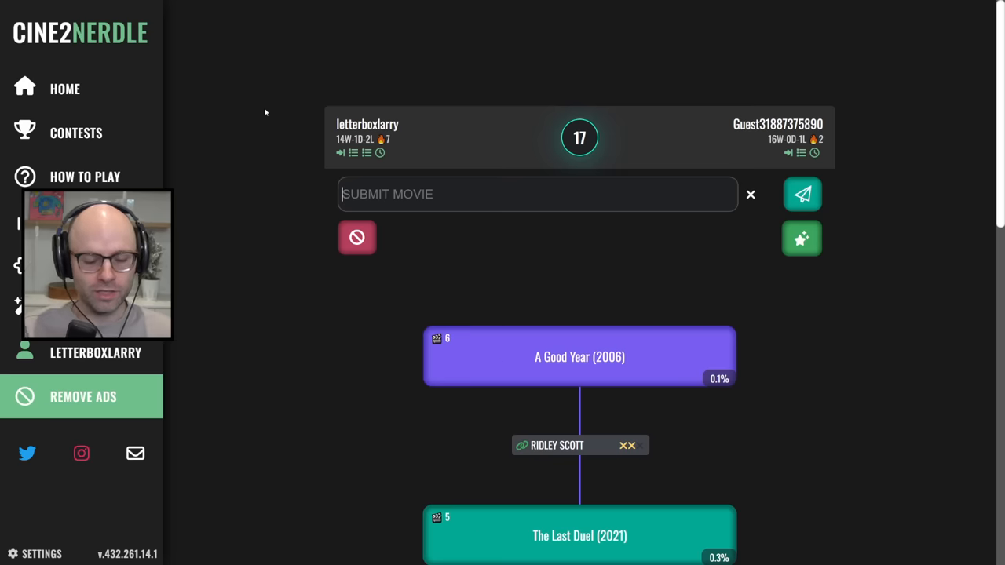
text(the du)
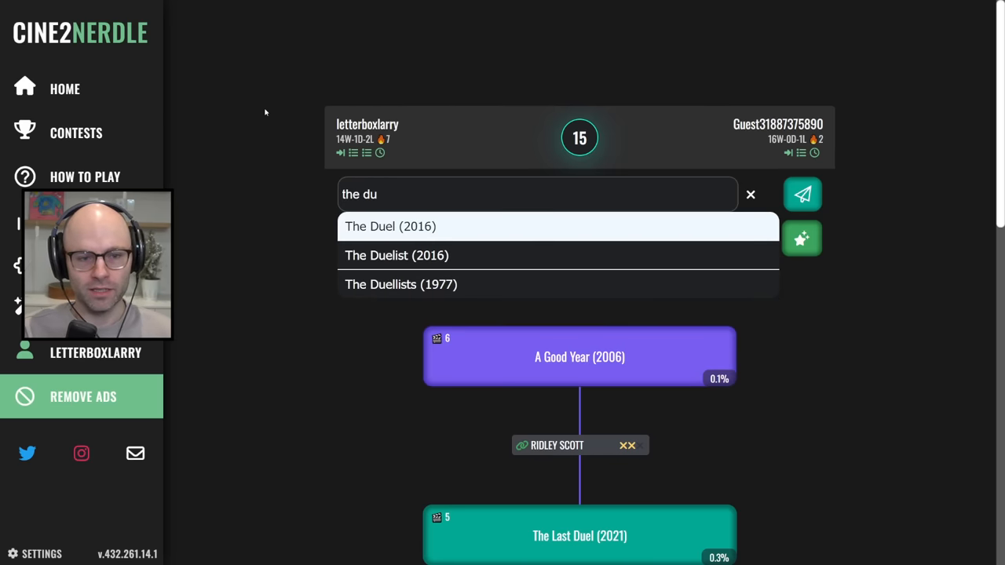
text(kingdom)
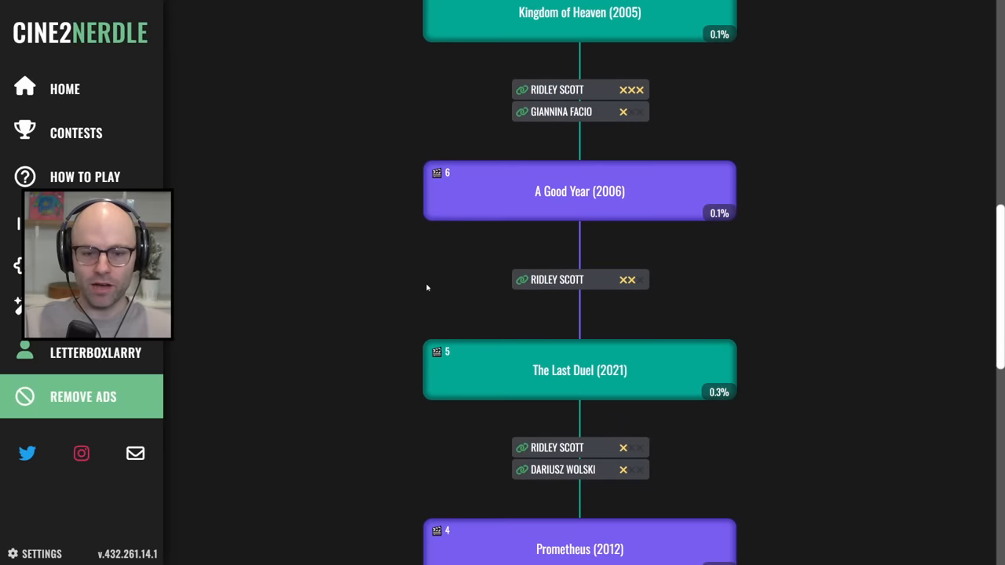
Add Quills and Shakespeare in Love (1998) to the chain via Geoffrey Rush.
scroll(down, 3)
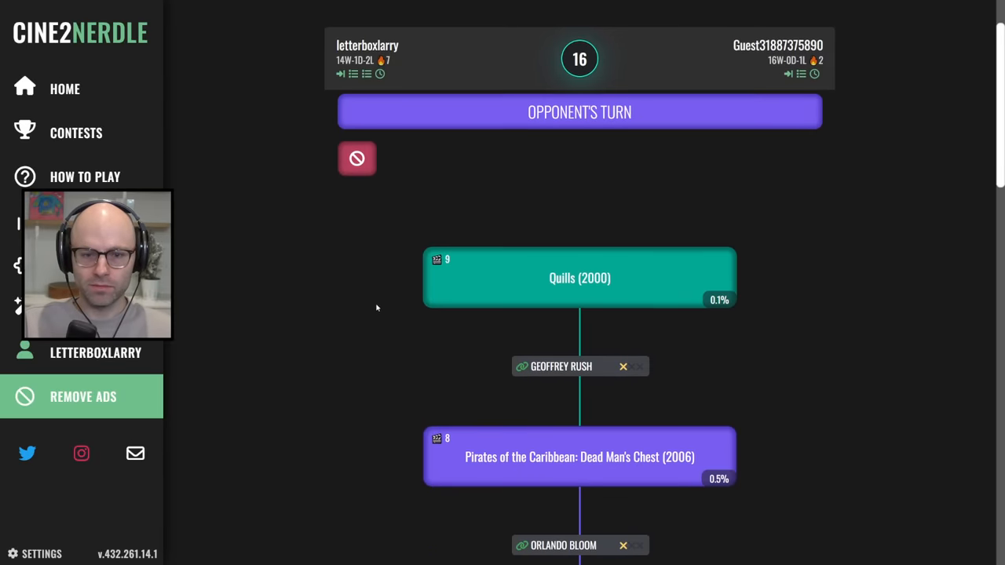
mouse_move(341, 294)
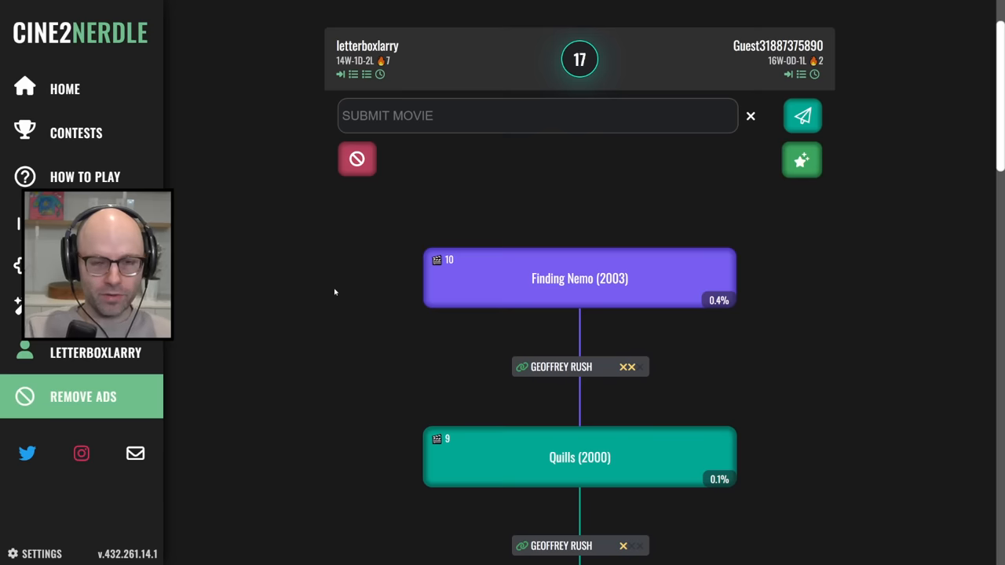
text(shakesp)
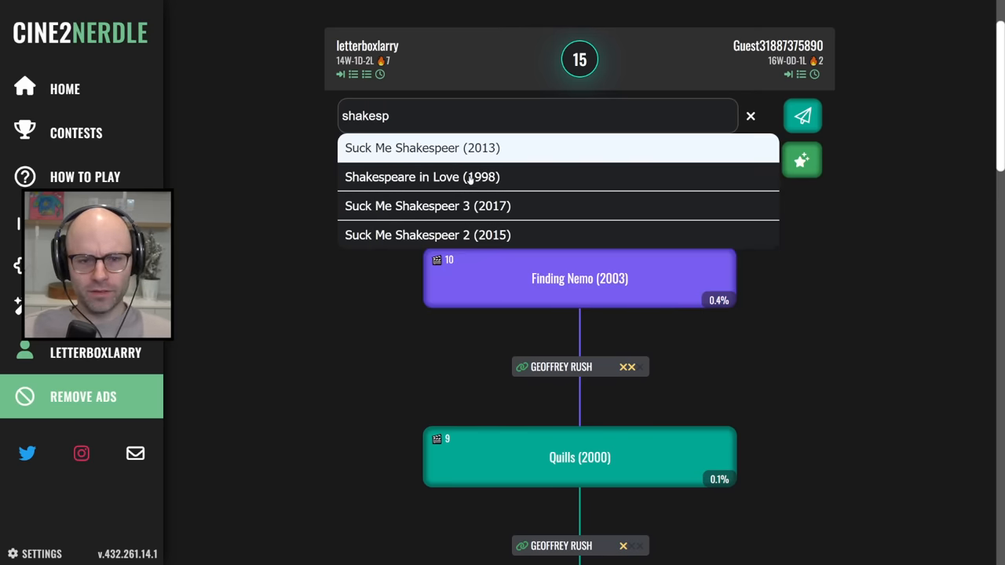
click(422, 177)
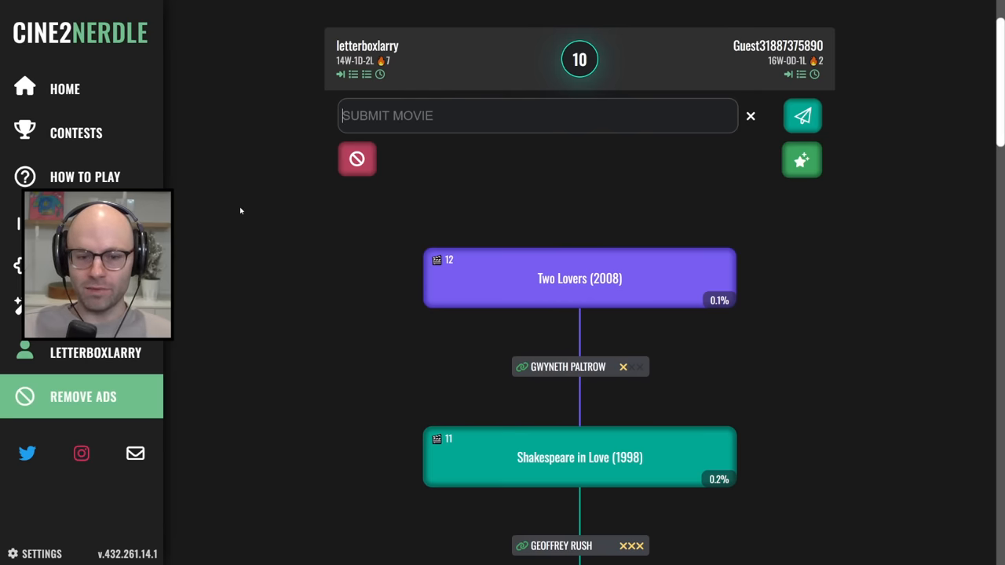
Play Sliding Doors (1998), then try further guesses 'the read' and 'ever after'.
text(sliding door)
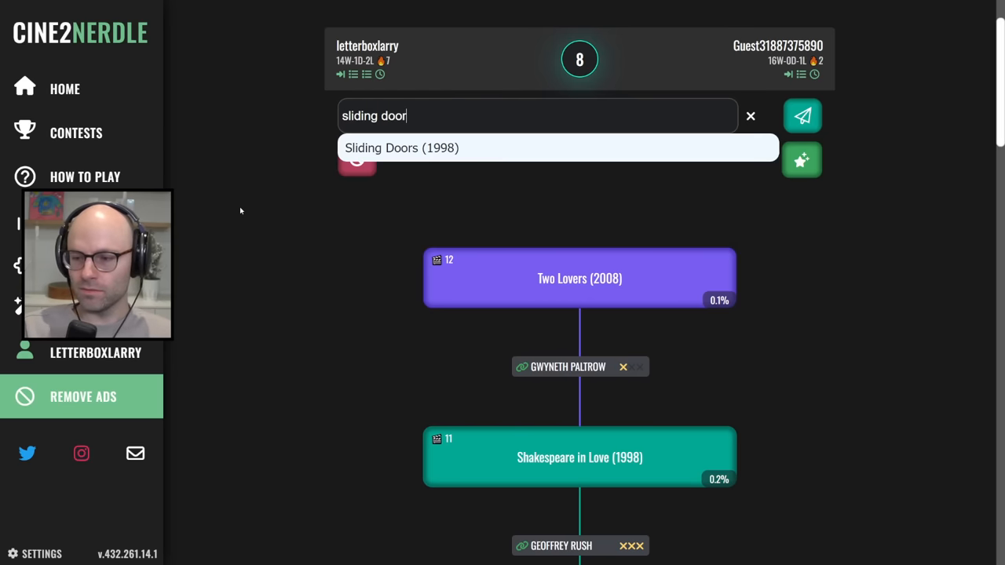
click(802, 115)
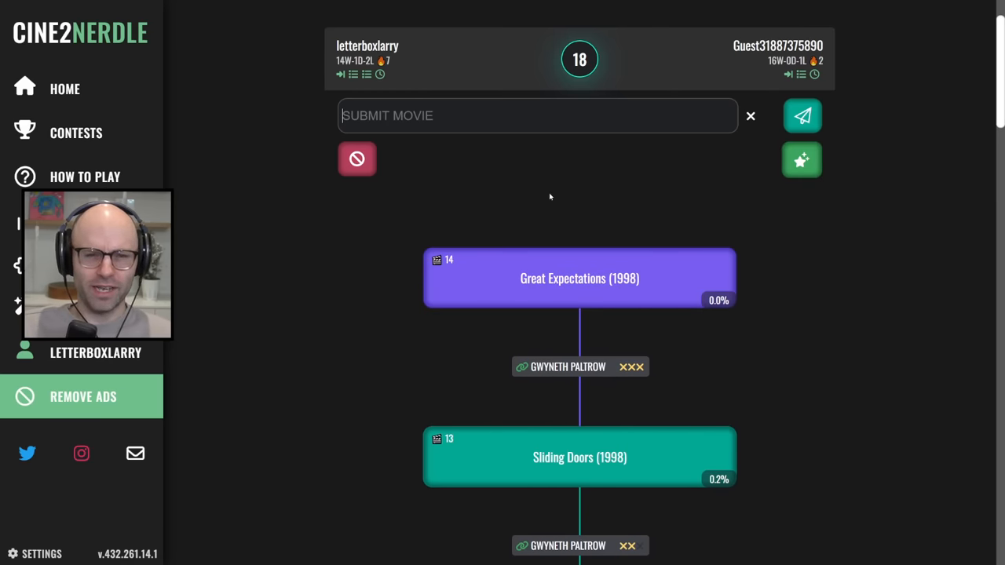
text(the read)
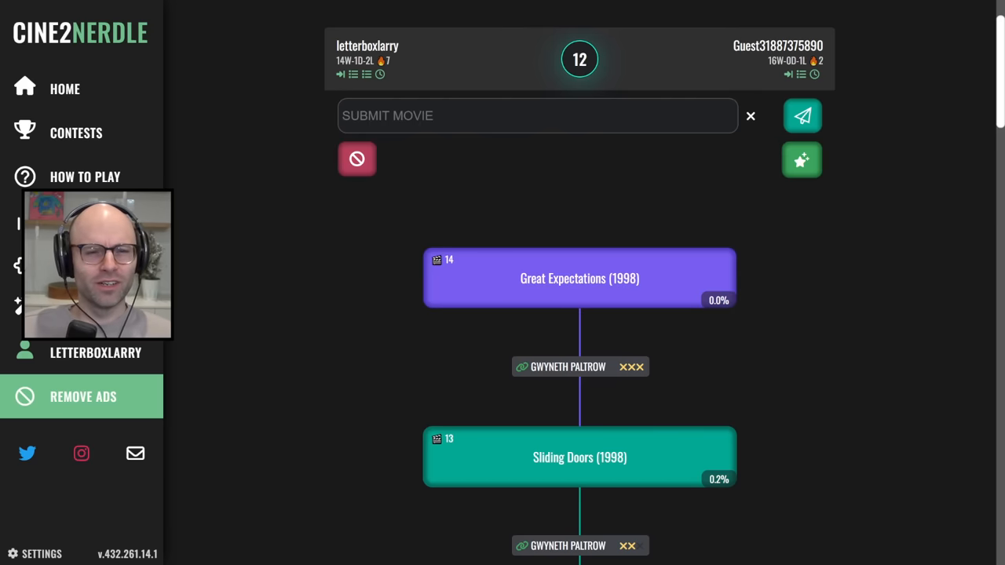
click(802, 115)
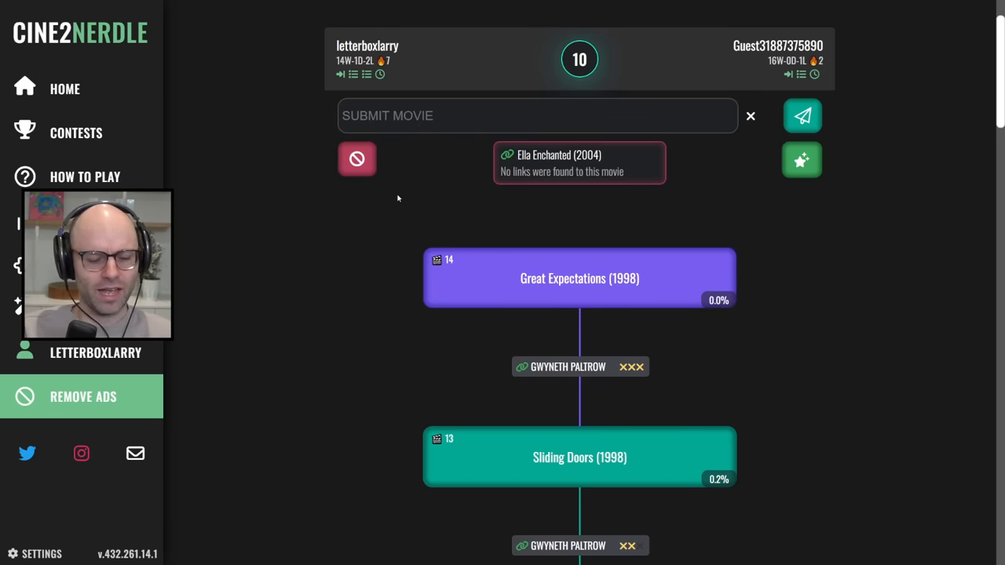
text(ever after)
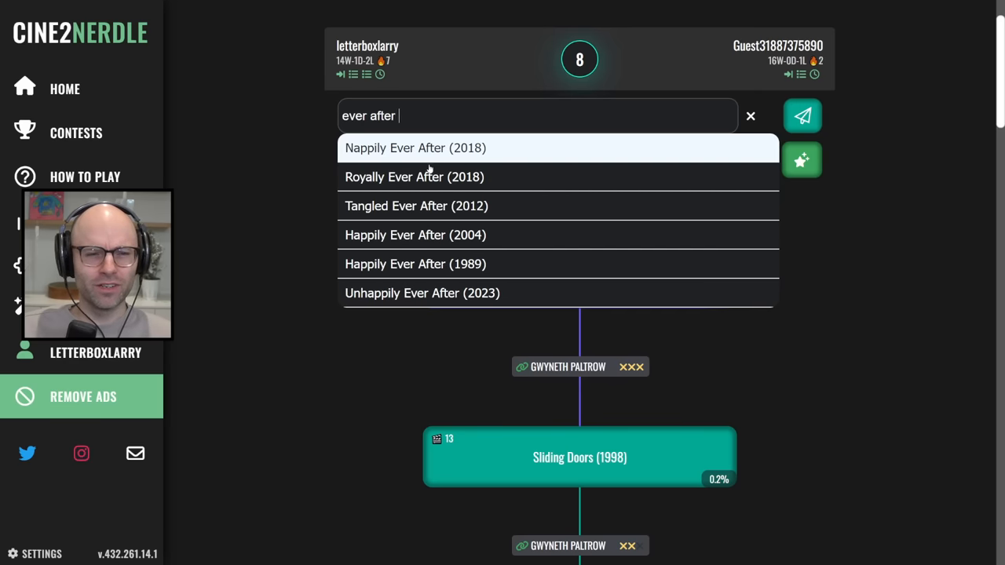
click(414, 177)
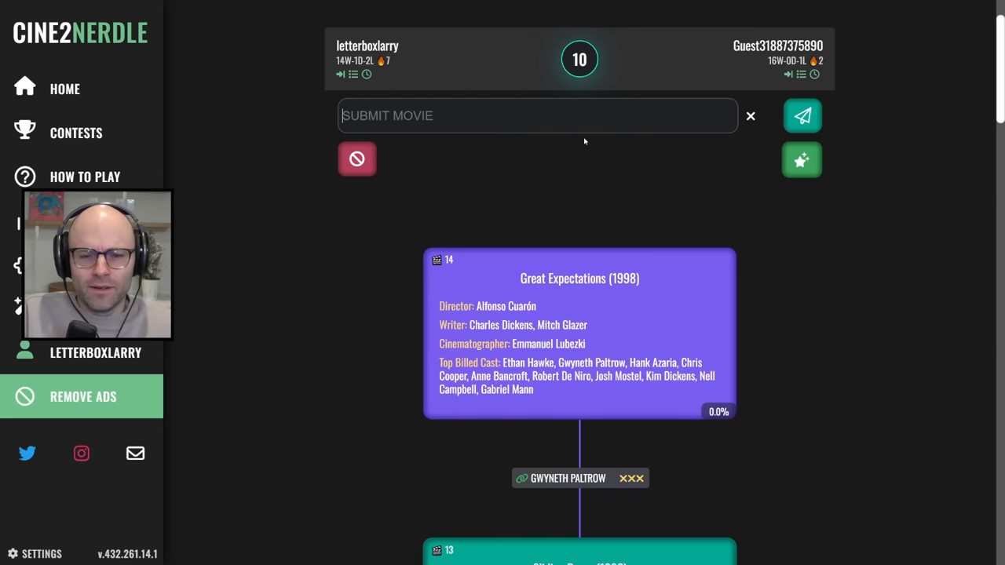
Play Heat (1995) as the next movie.
text(h)
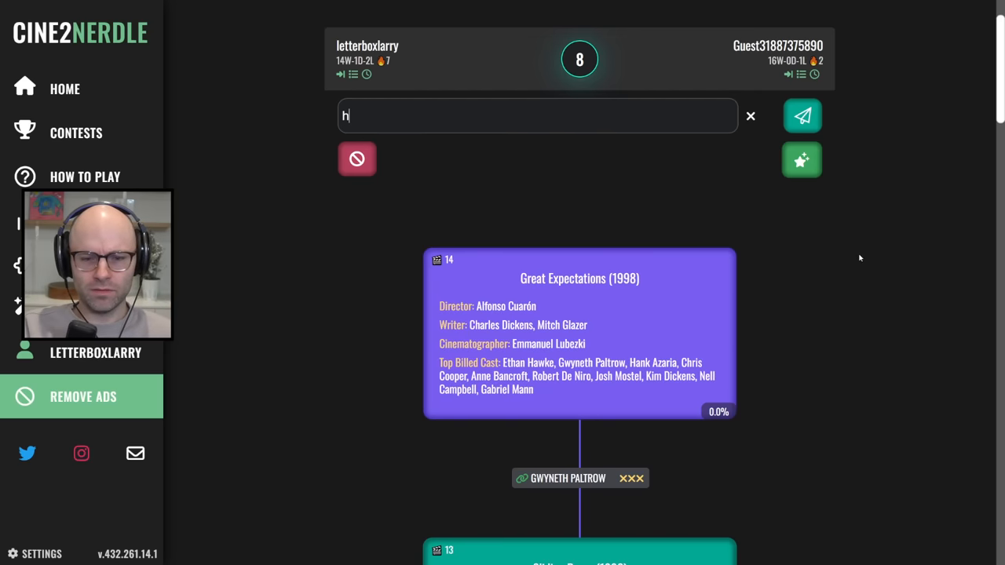
text(eat)
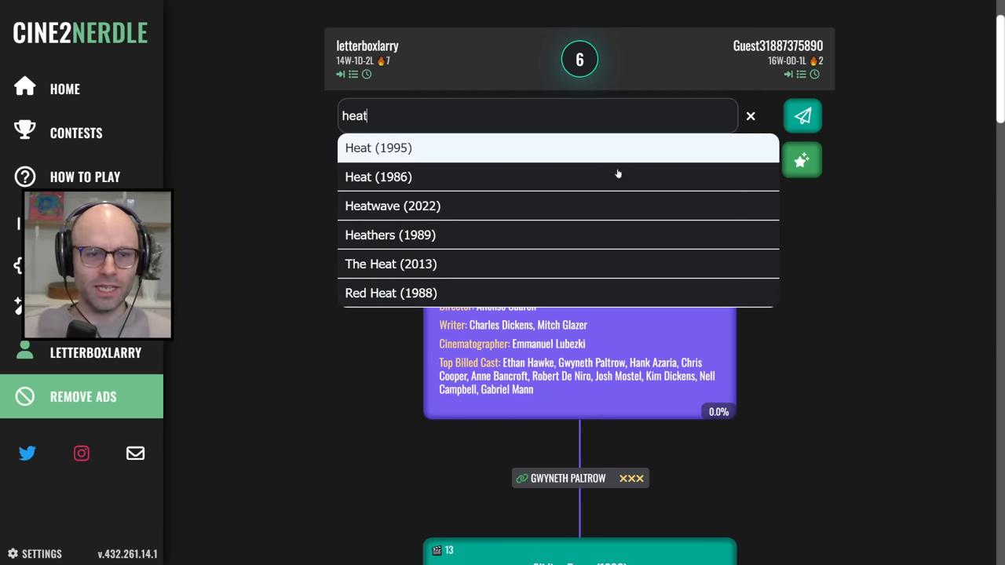
click(378, 147)
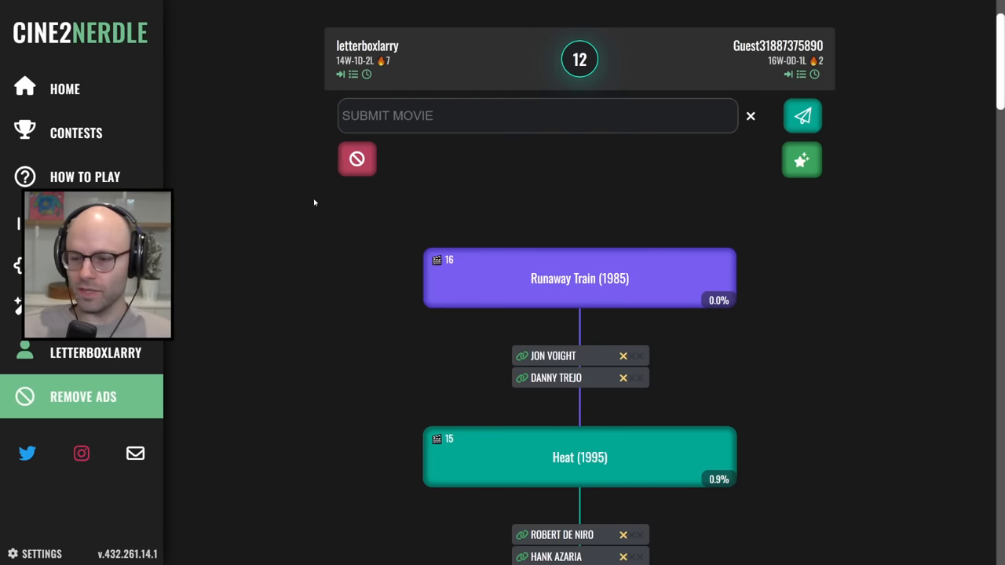
Add Machete Kills (2013) after Runaway Train, linking toward Desperado via Danny Trejo.
text(m)
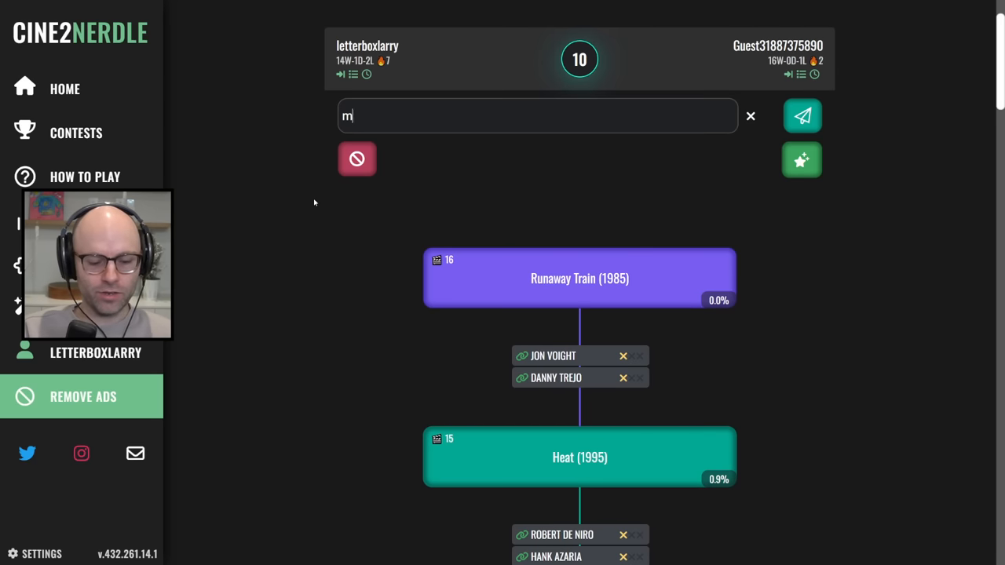
text(achete ki)
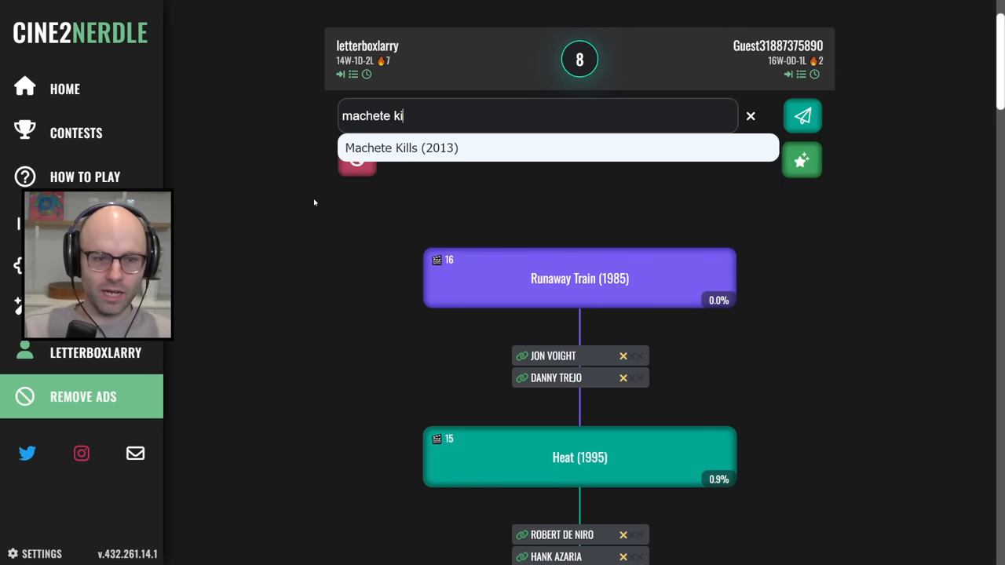
click(801, 115)
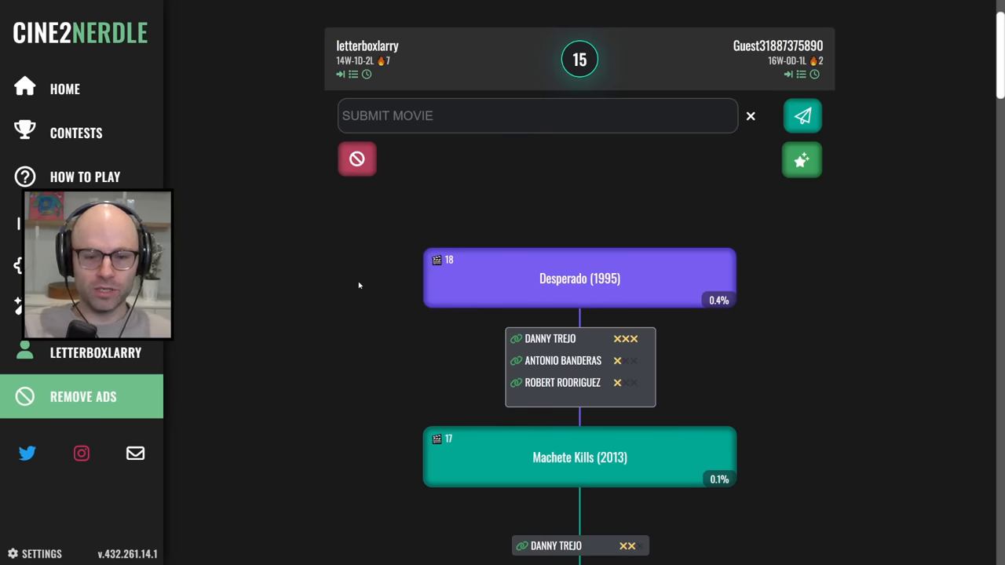
Play Puss in Boots: The Last Wish and All About My Mother (1999), then type 'y tu ma'.
text(puss in bo)
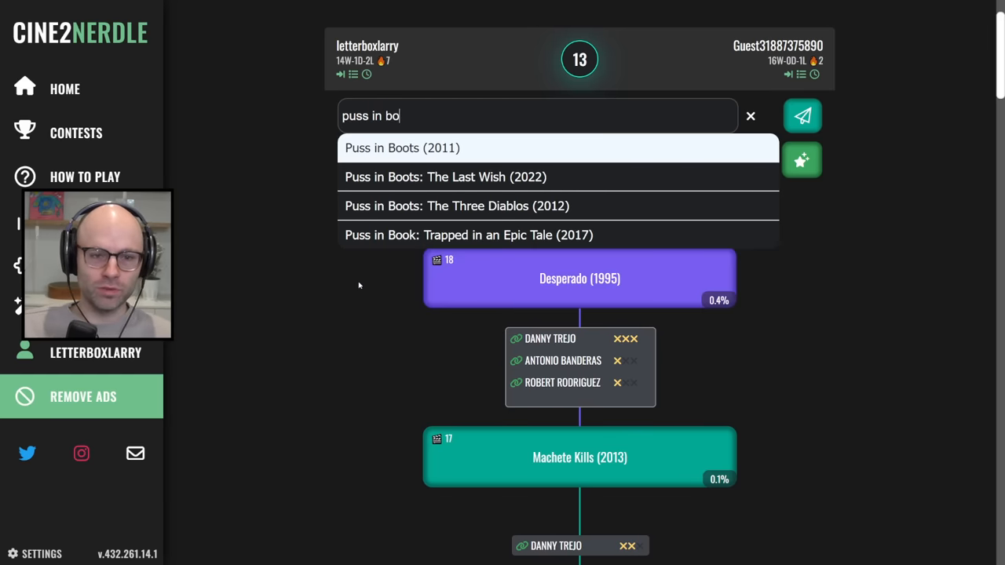
click(445, 176)
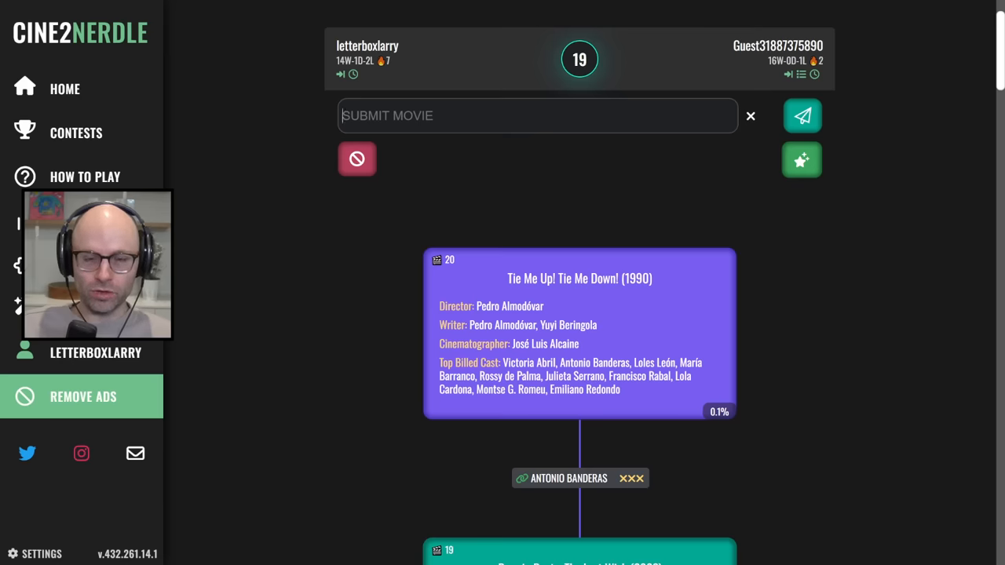
text(all about my m)
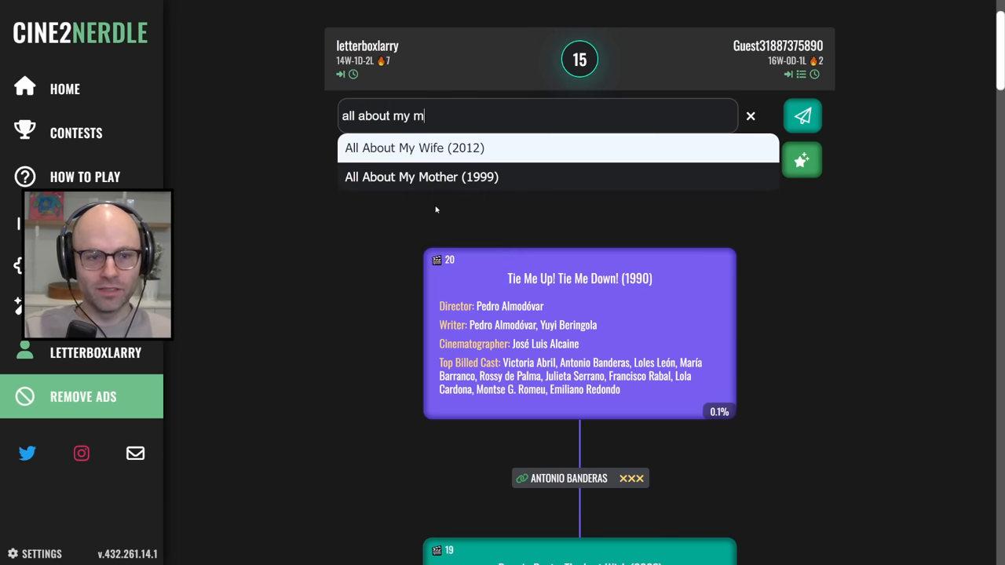
click(801, 115)
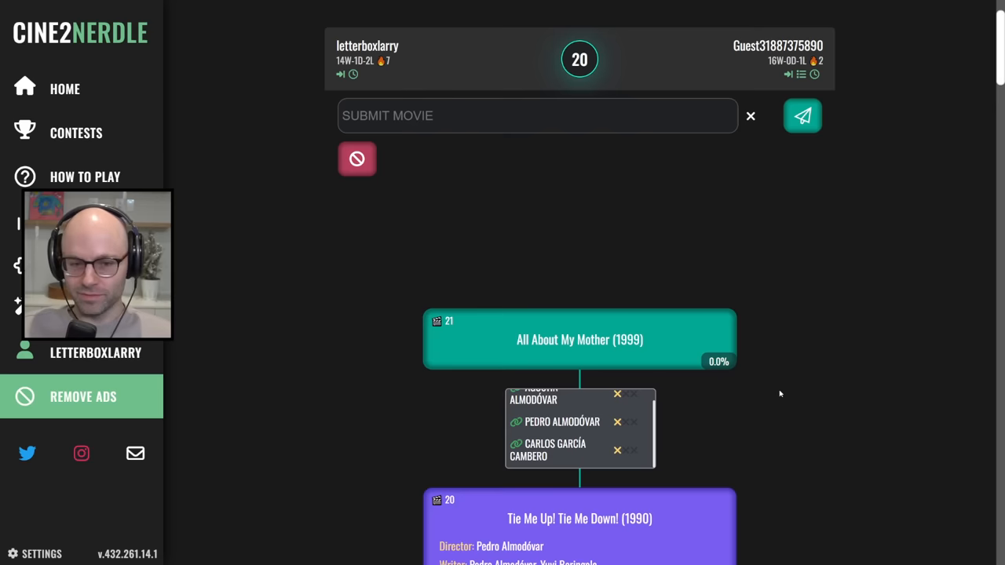
click(802, 115)
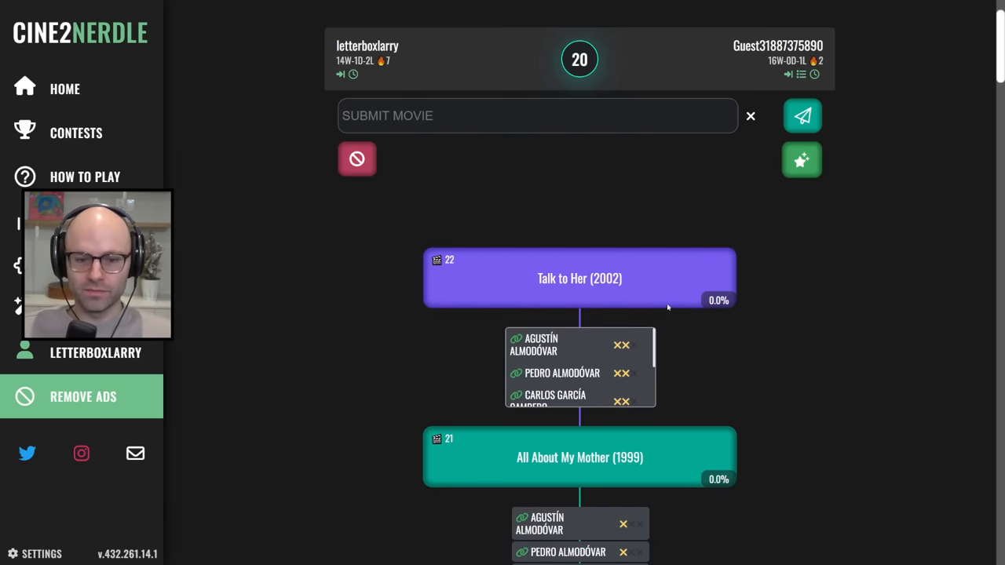
text(y tu ma)
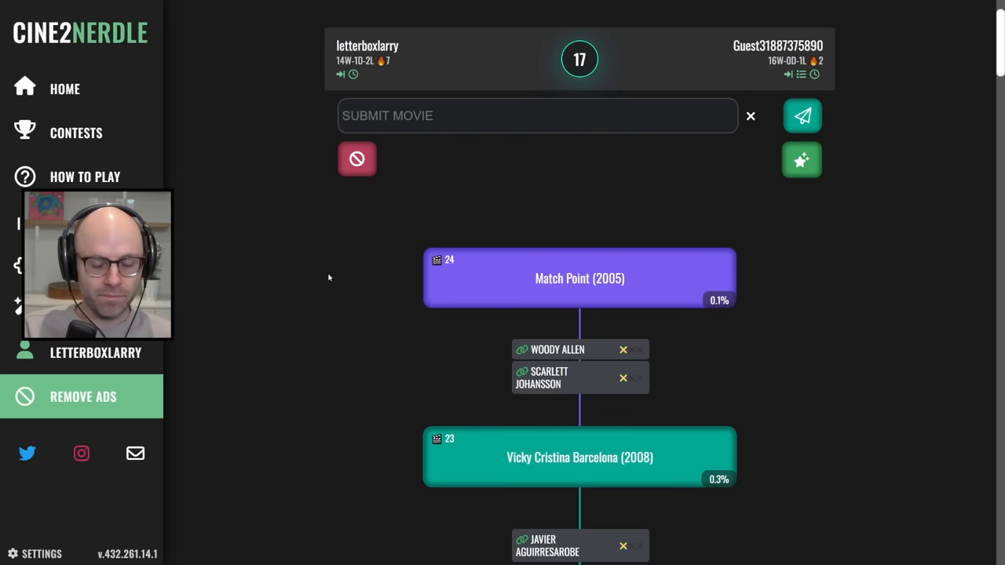
Try Margin Call (2011), play Annie Hall (1977), then enter 'that's' for That's My Boy.
text(margin c)
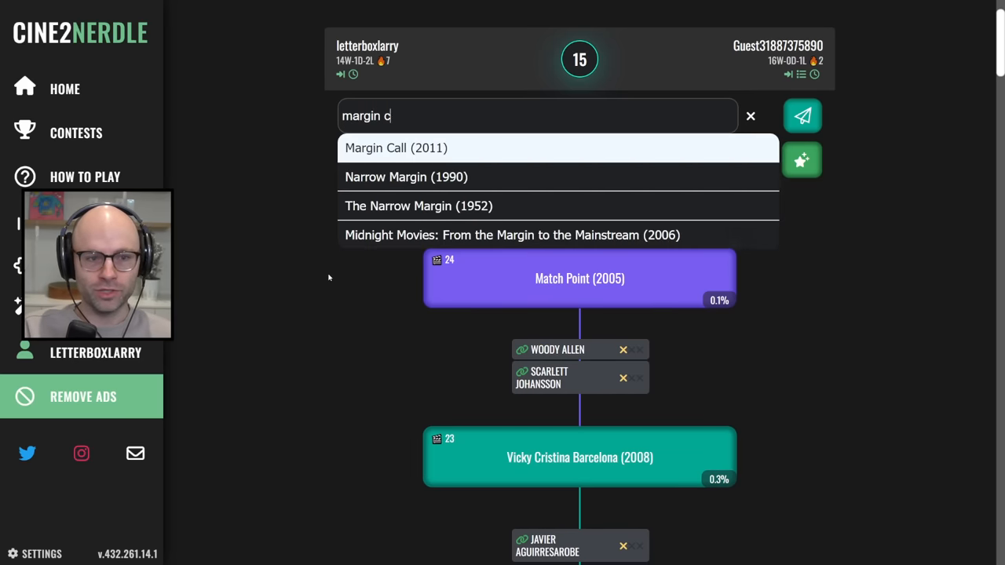
click(395, 148)
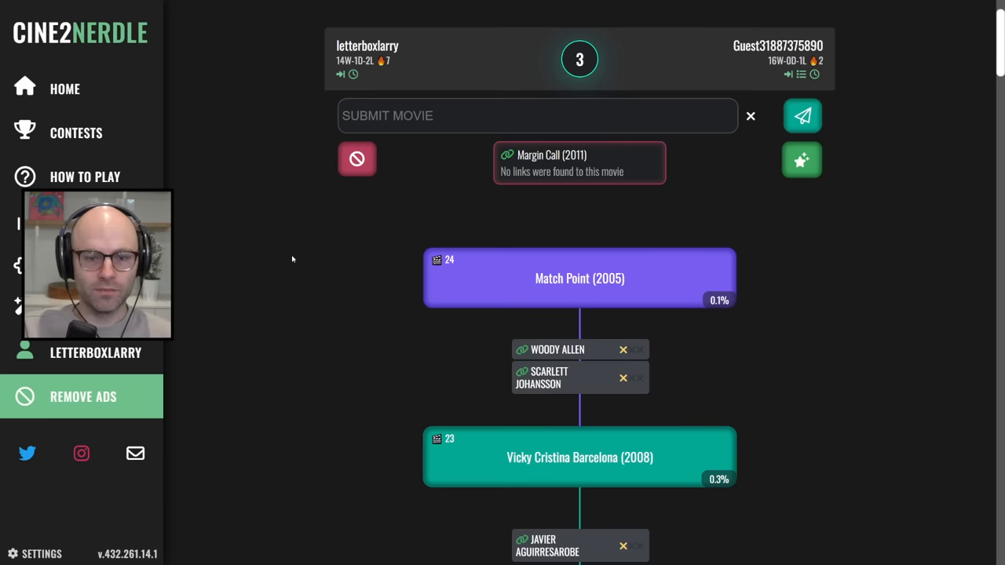
text(annie hal)
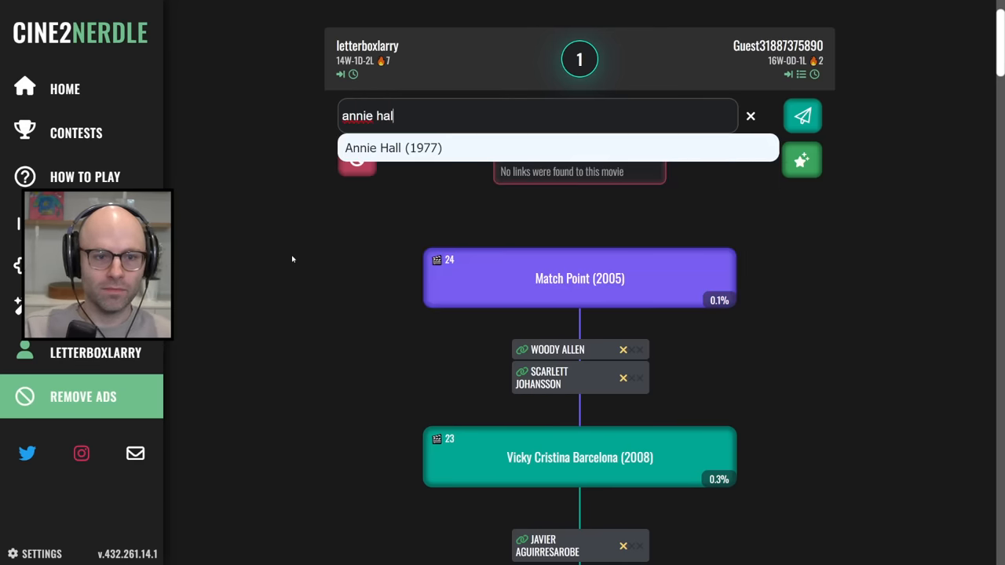
click(801, 116)
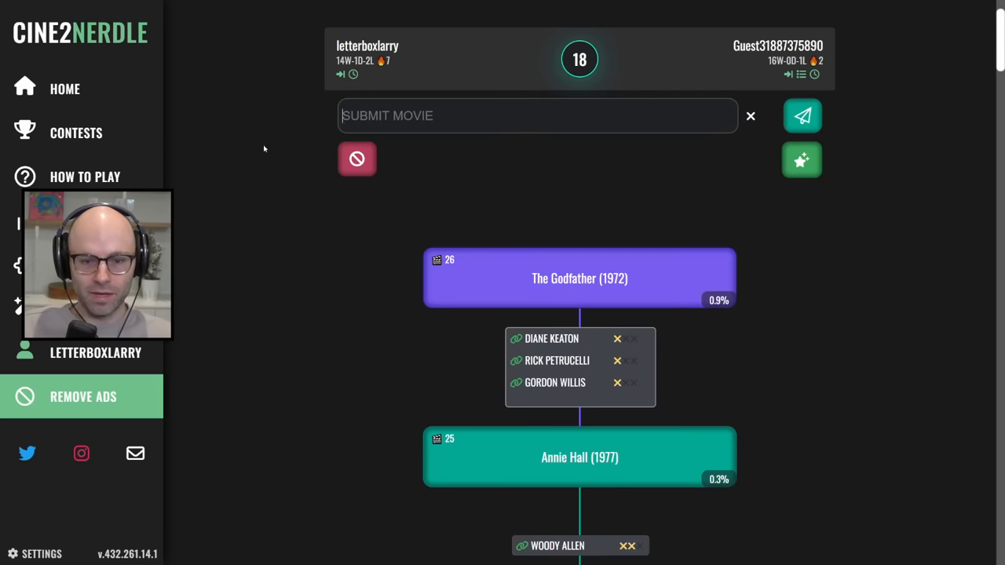
text(that's)
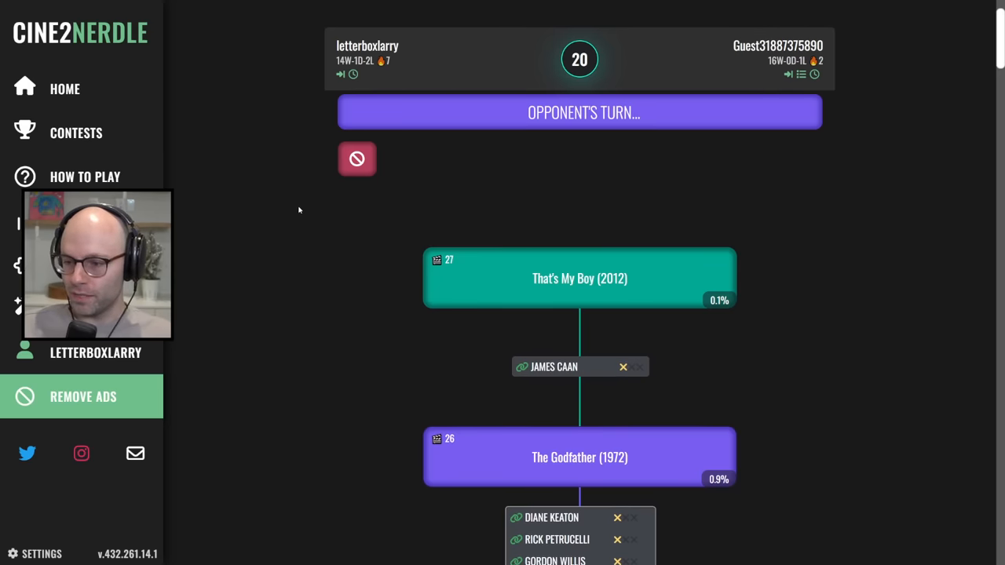
mouse_move(416, 227)
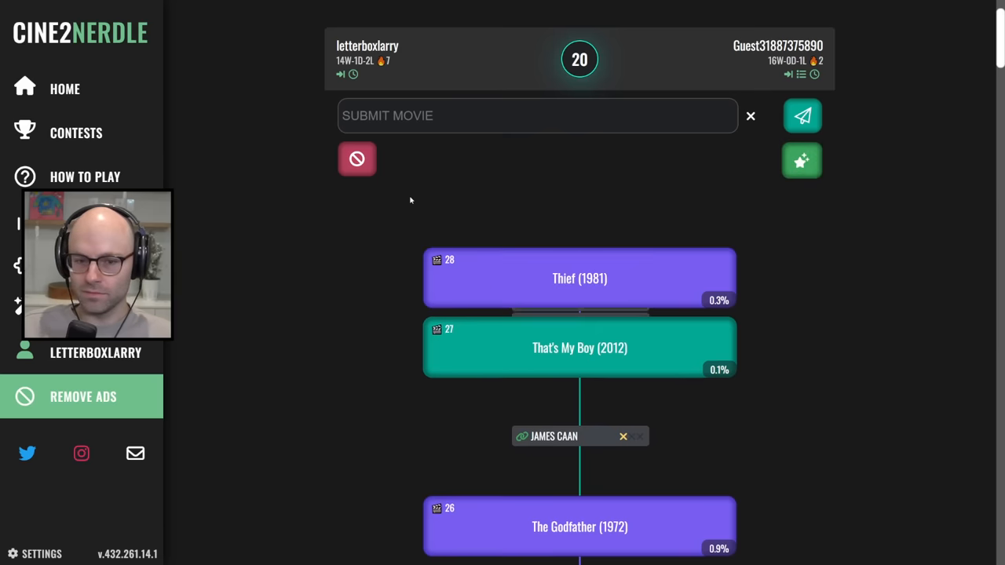
text(th)
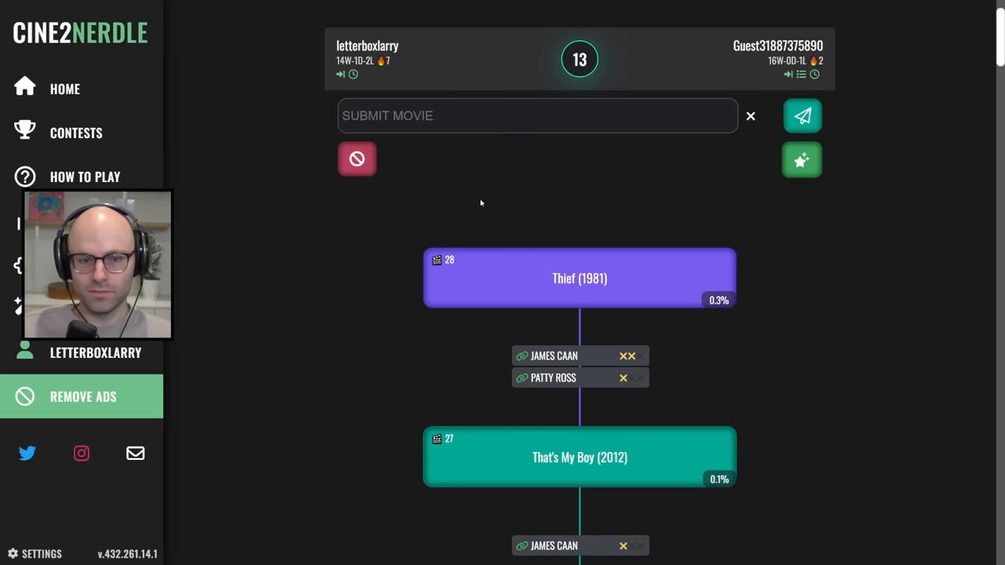
Play The Godfather Part II (1974) and 8½ (1963), then try The Good, the Bad and the Ugly (1966).
text(the d)
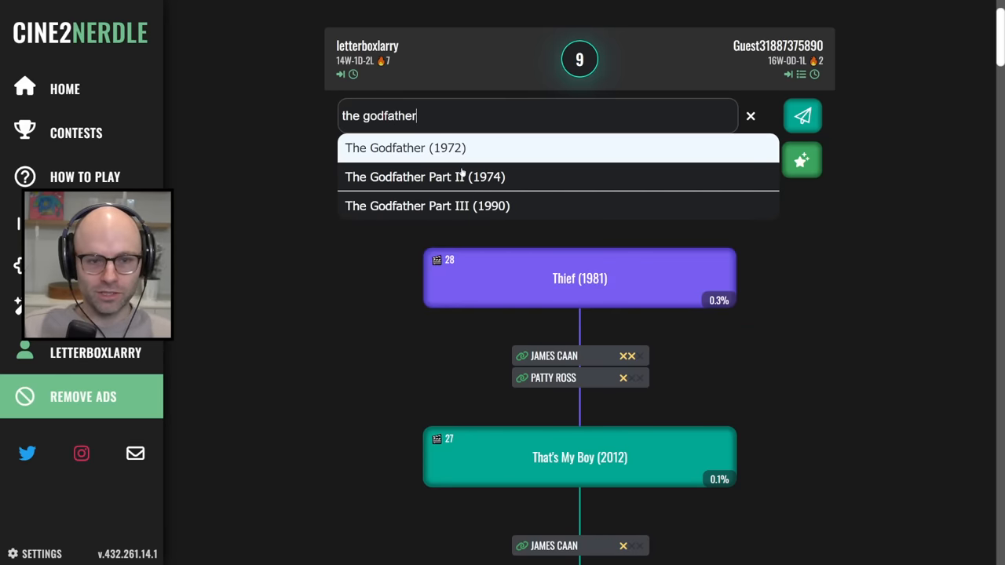
click(424, 176)
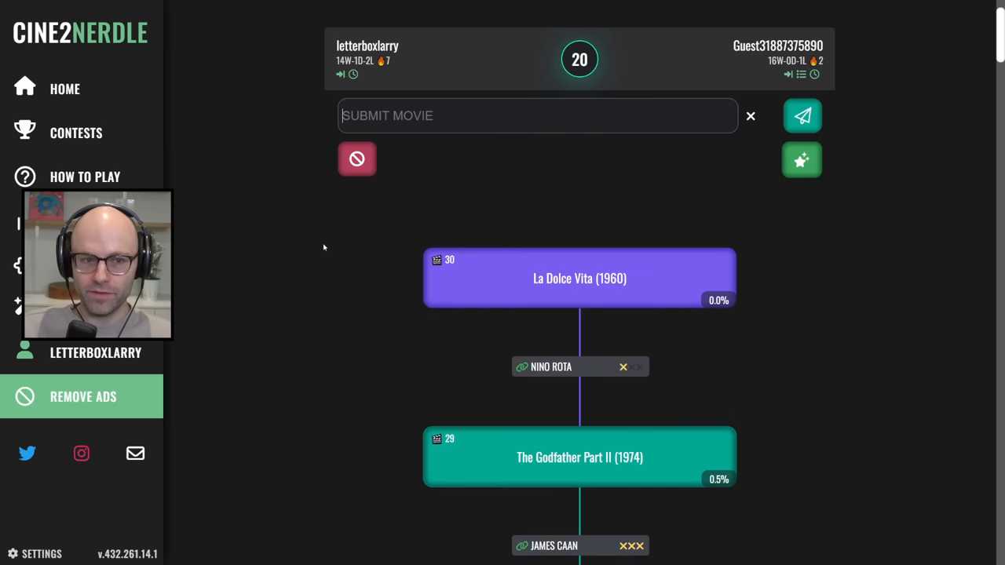
text(8 1/2)
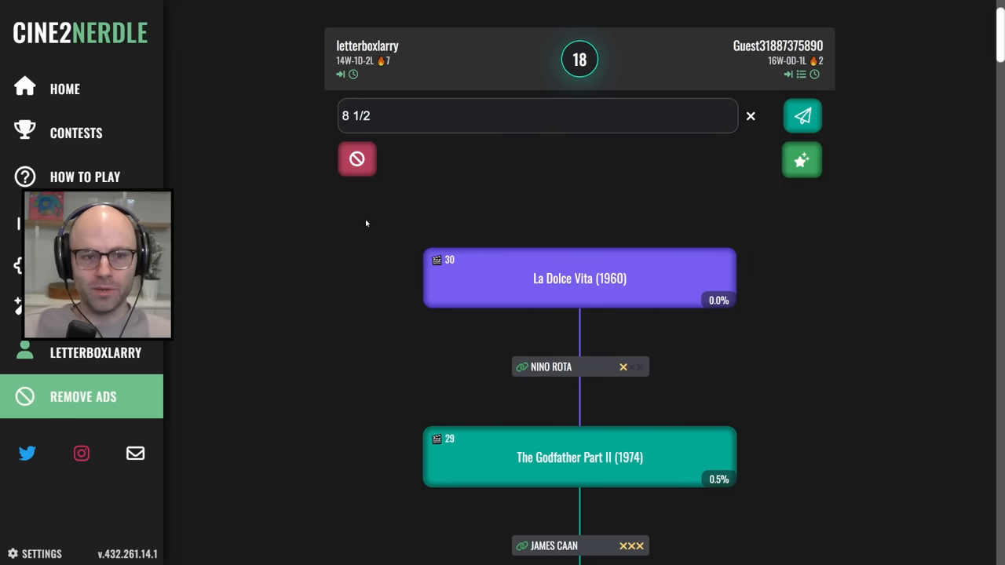
click(801, 115)
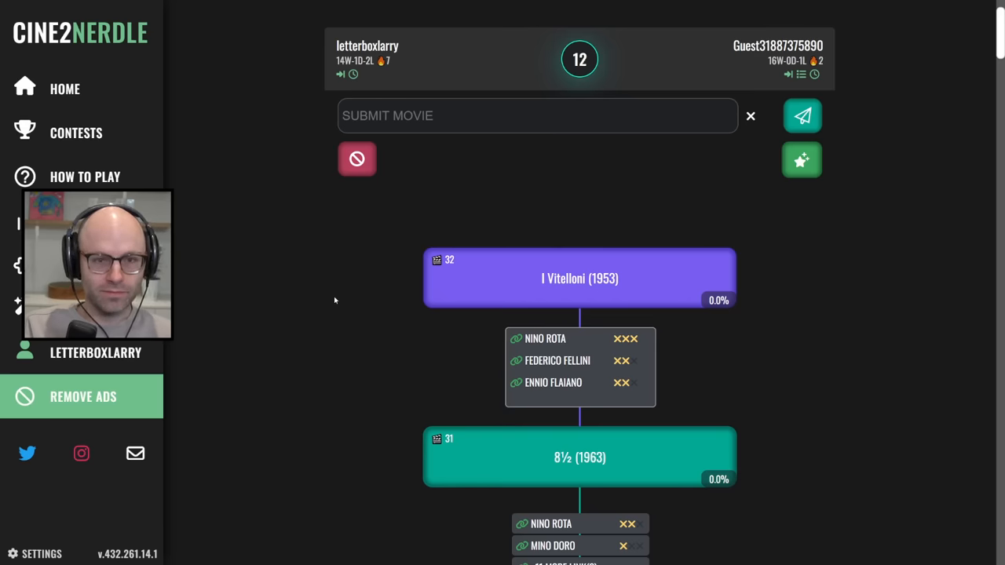
text(the good the ba)
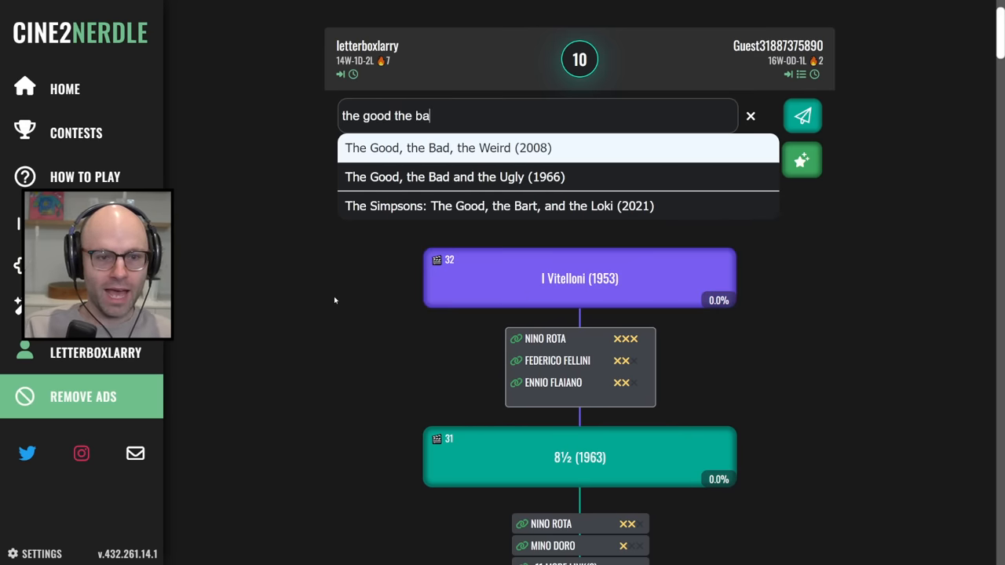
click(454, 176)
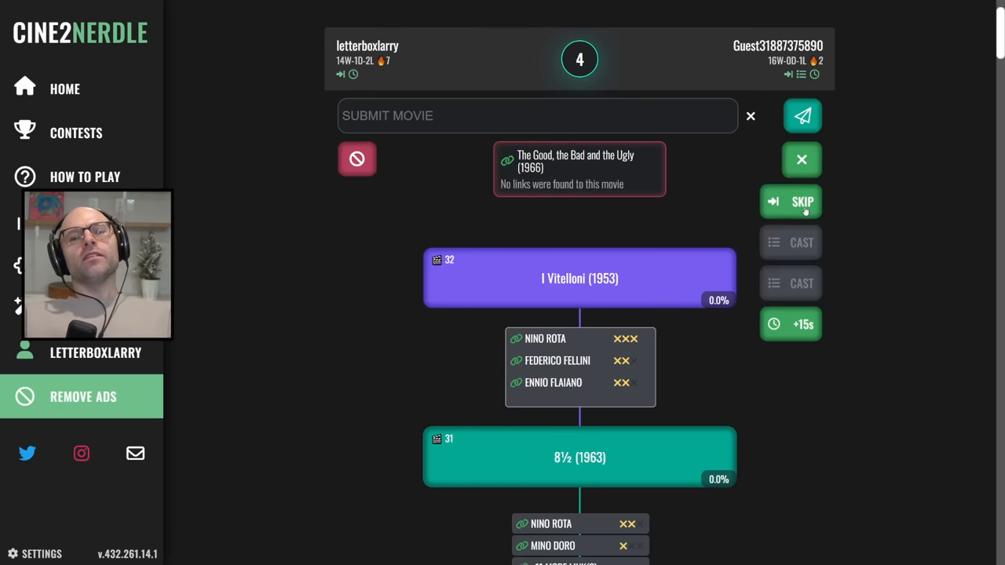
Use the SKIP lifeline, drawing the battle at 33 movies.
click(790, 202)
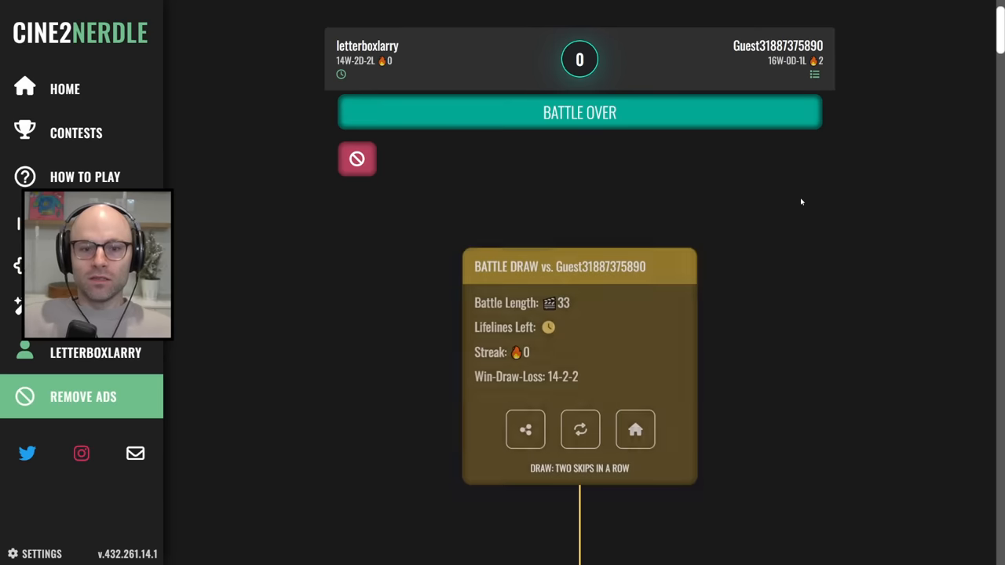
Request a rematch and ready up on Nope (2022) with Kaluuya, Palmer and Peele banned.
click(580, 429)
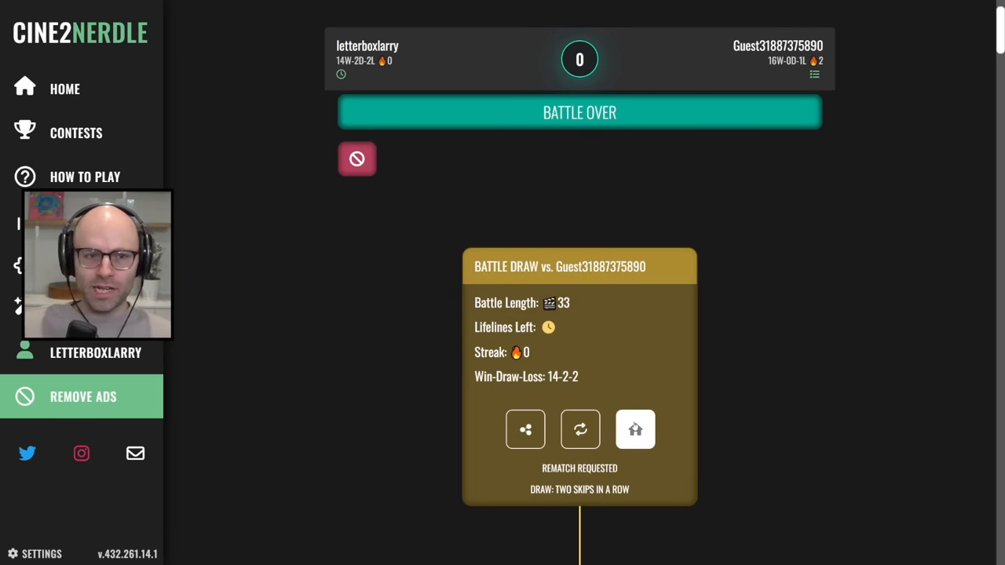
click(579, 430)
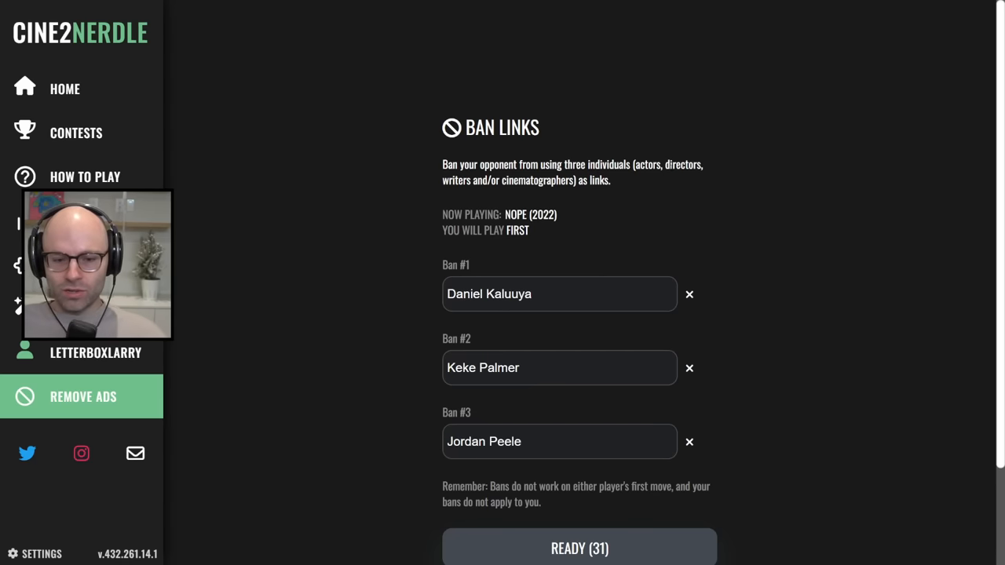
click(580, 548)
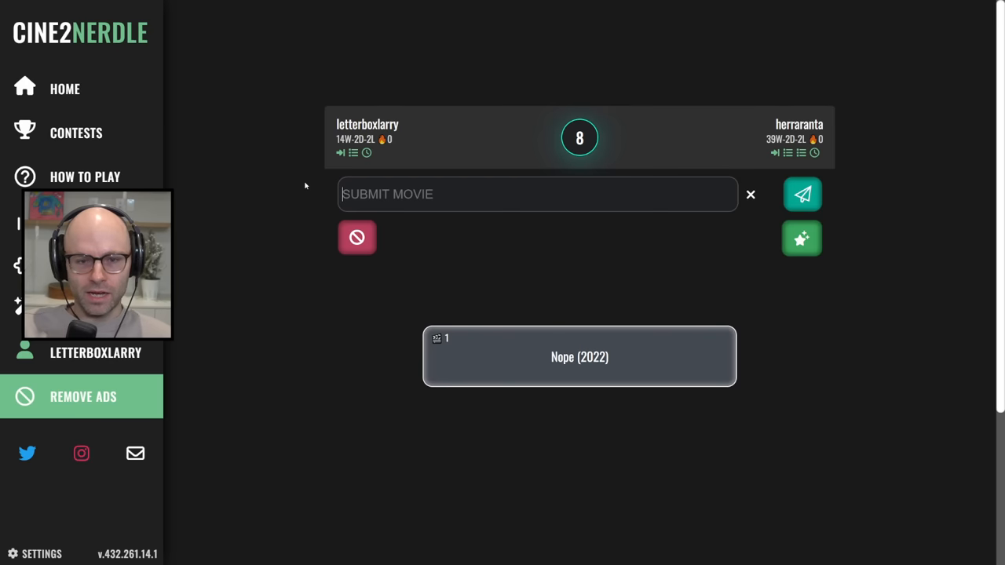
Play Widows (2018), 12 Years a Slave and Frank (2014) into the Nope chain.
text(widows)
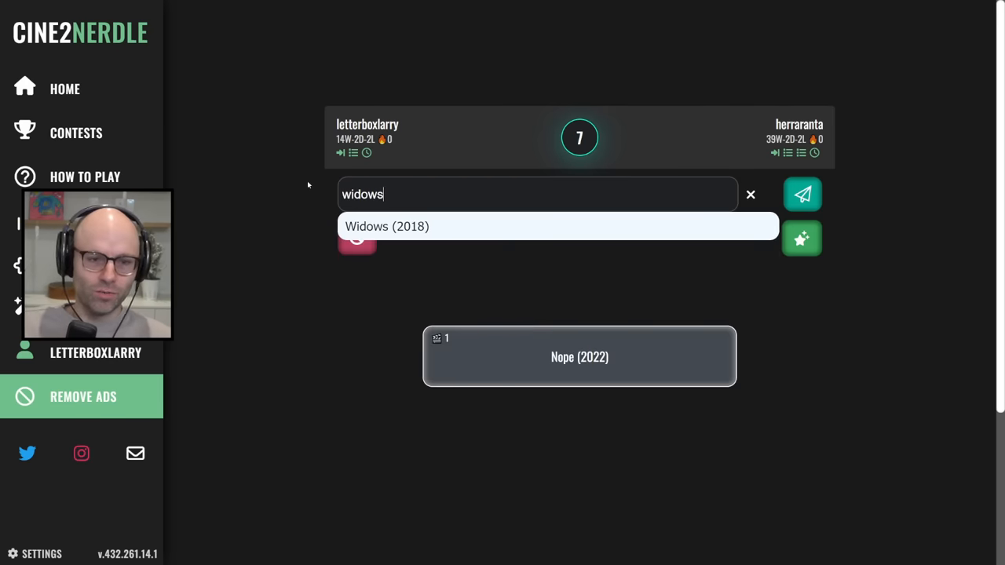
click(802, 194)
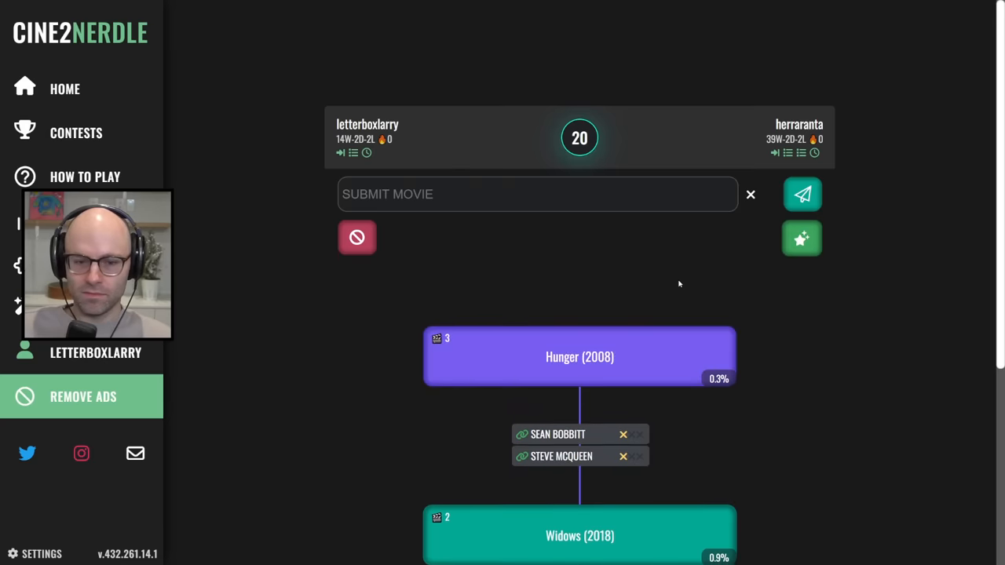
text(12)
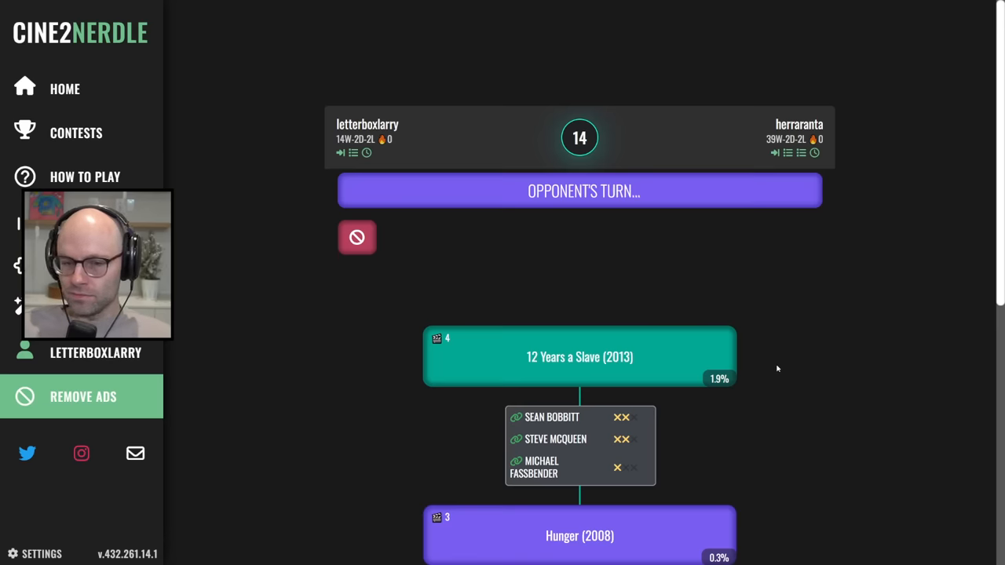
mouse_move(292, 319)
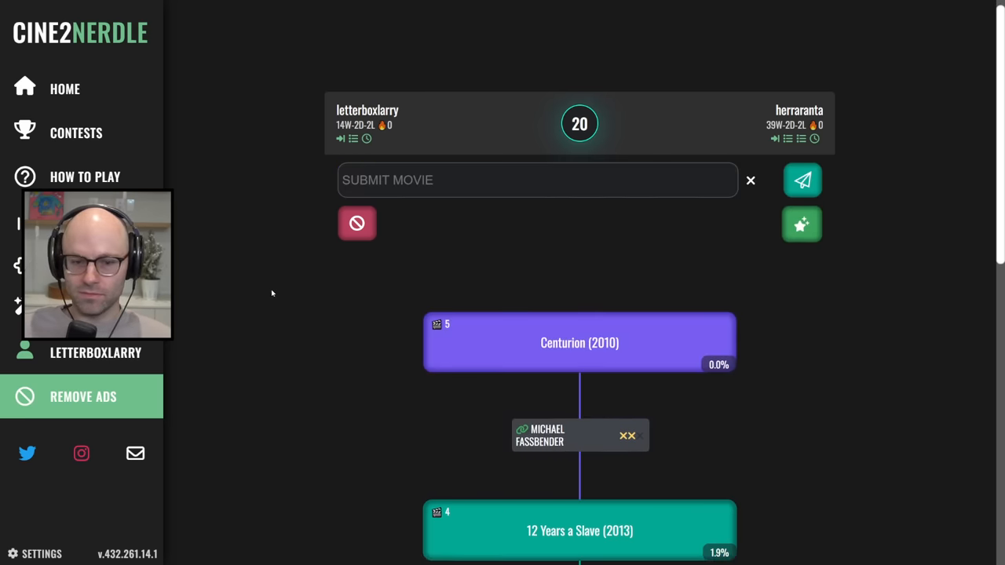
text(frank)
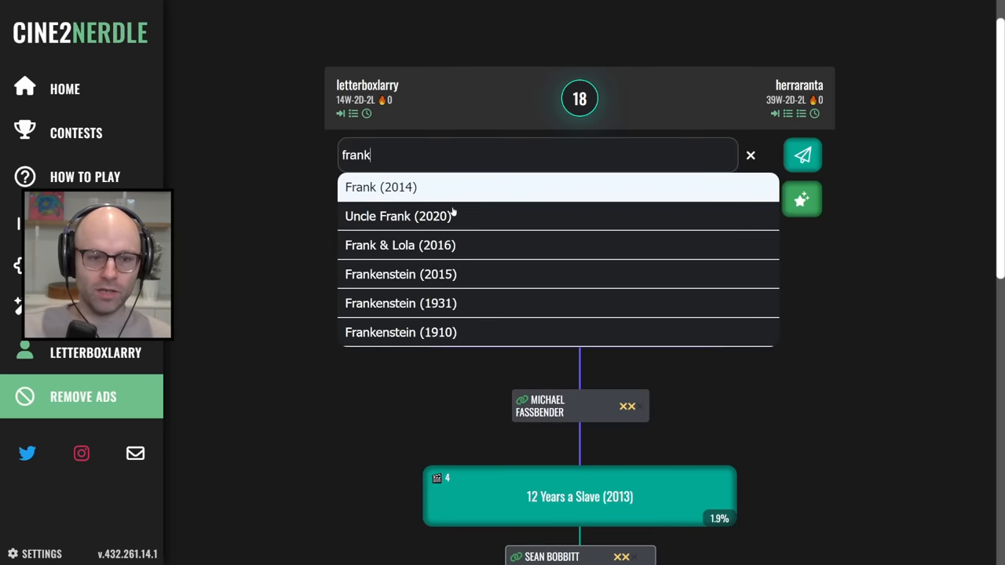
click(381, 187)
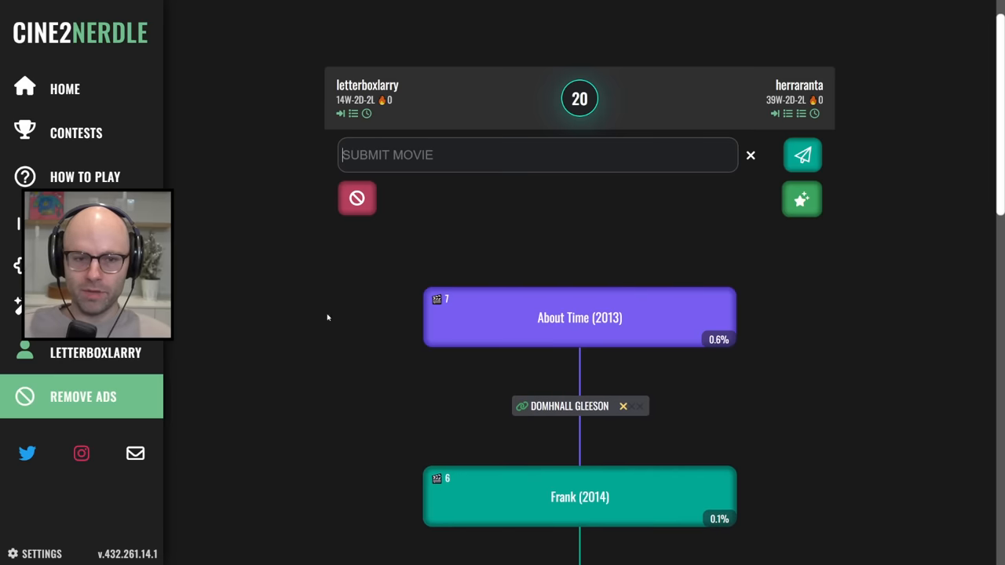
mouse_move(356, 315)
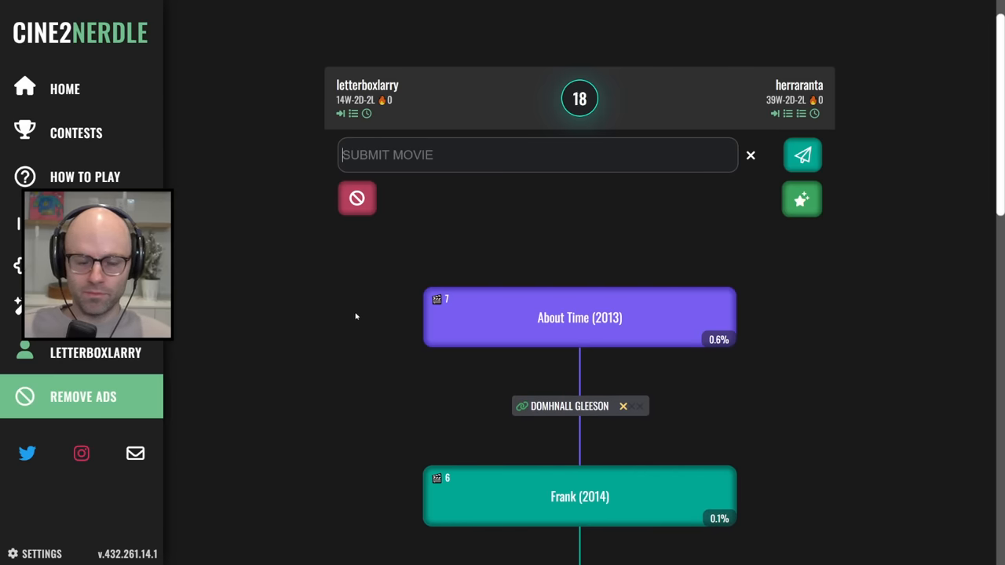
Submit The Force Awakens, Sucker Punch and Dawn of the Dead (2004) as answers.
text(force)
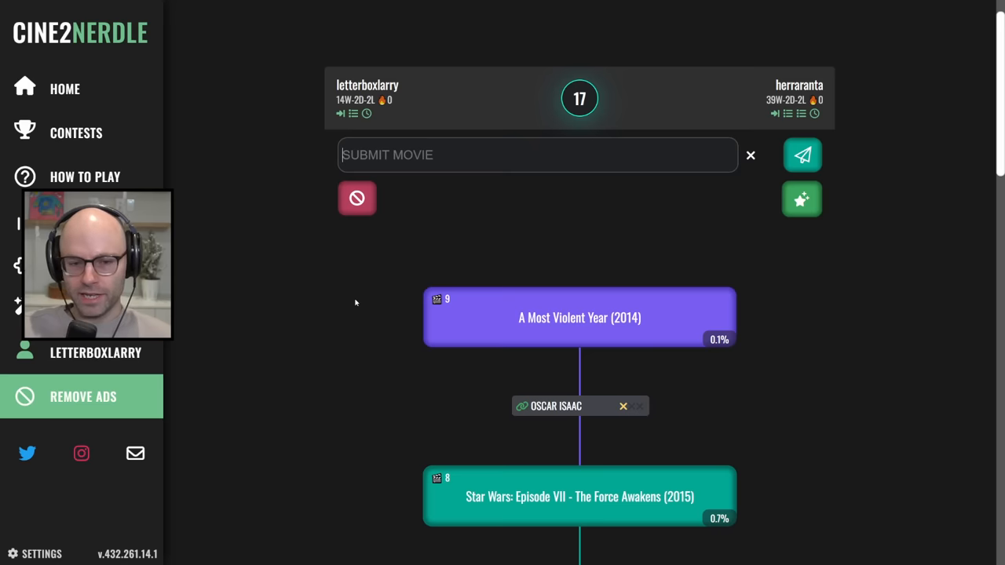
text(sucker p)
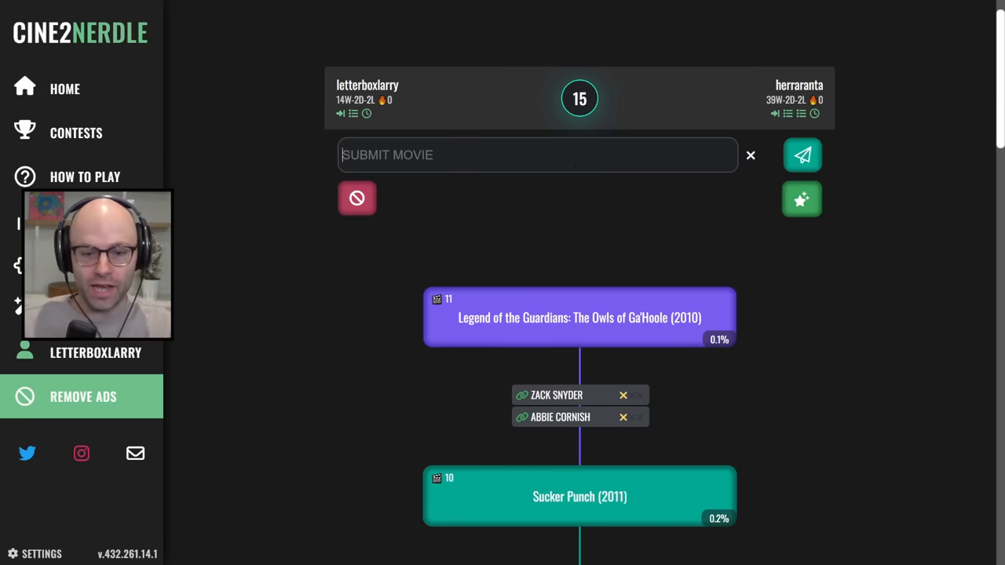
text(dawn)
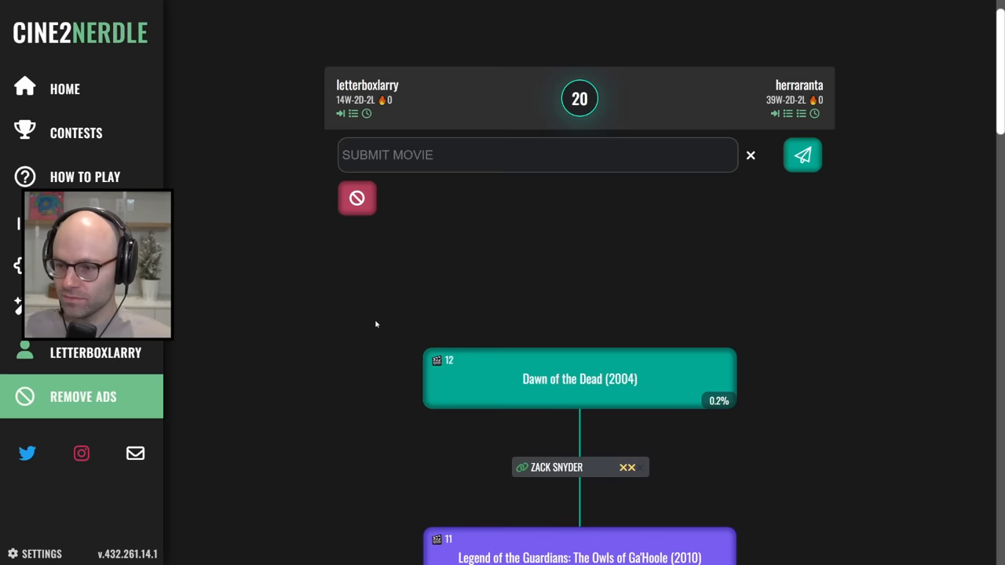
Play Dredd (2012), then try Charlie's Angels (2019), which is refused, and clear the entry.
click(801, 154)
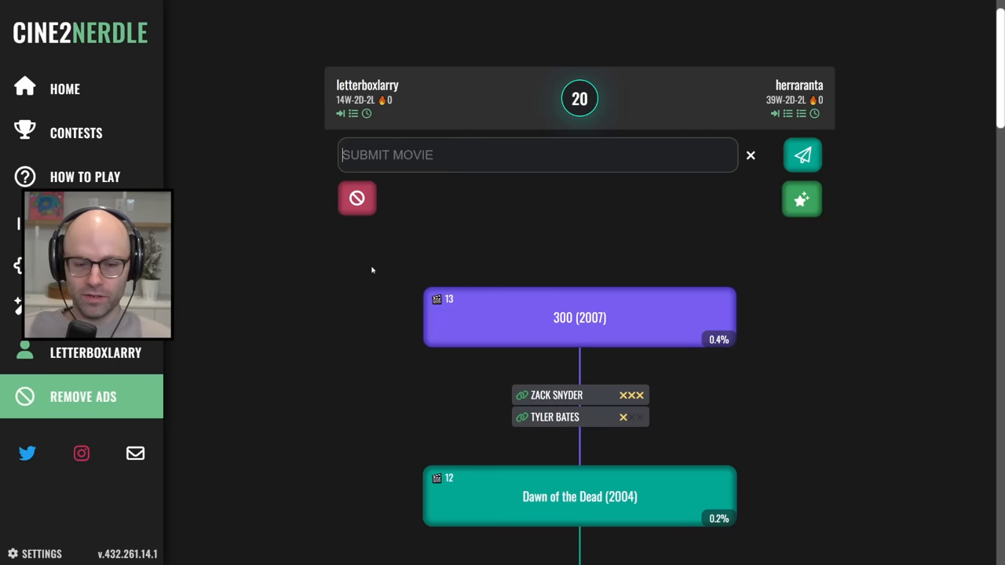
text(the kil)
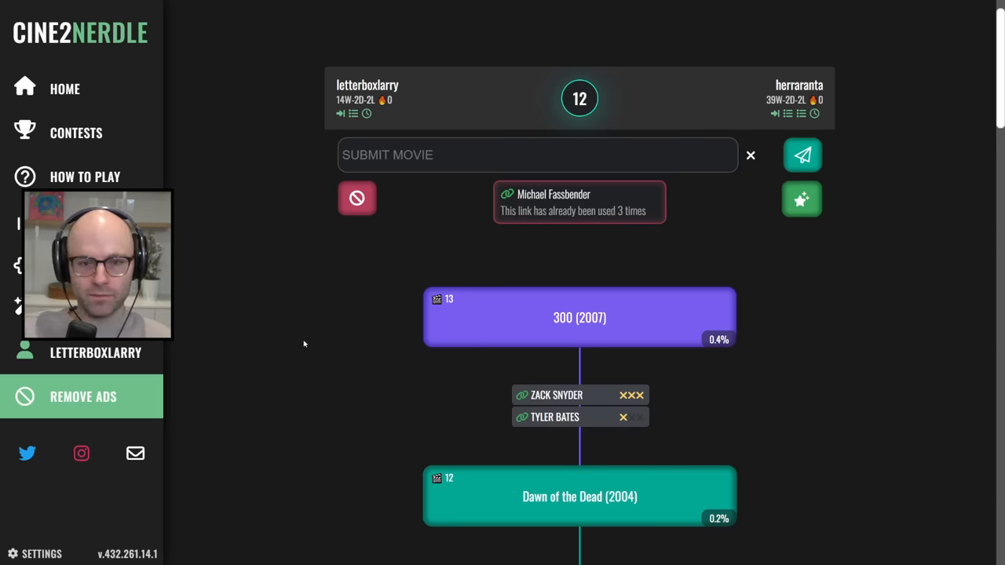
text(dredd)
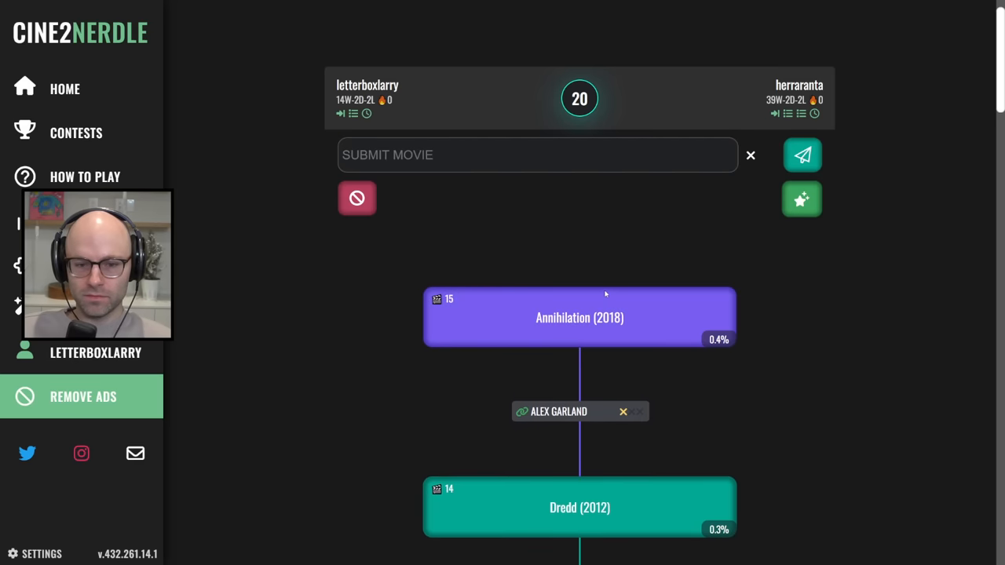
text(charlie's ange)
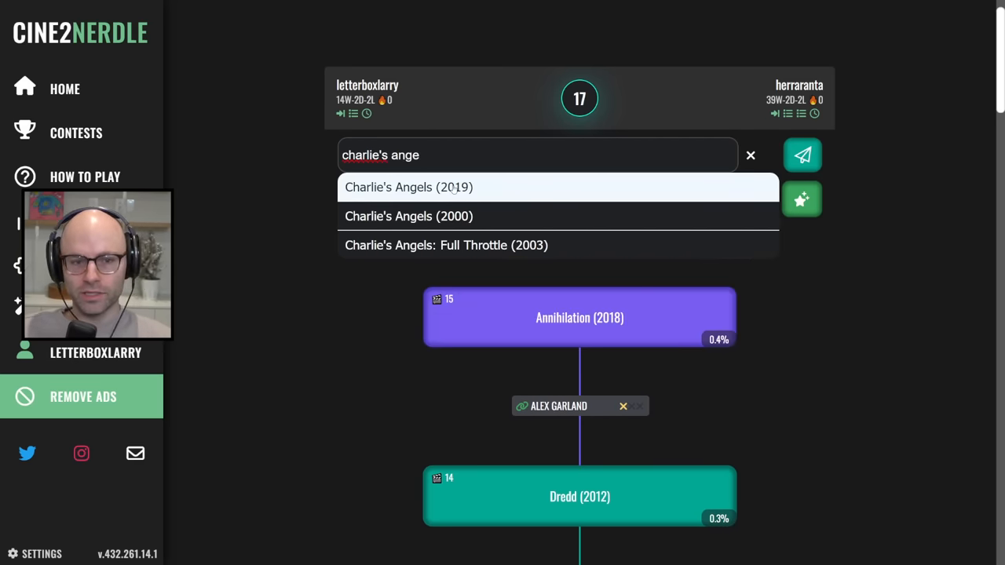
click(407, 187)
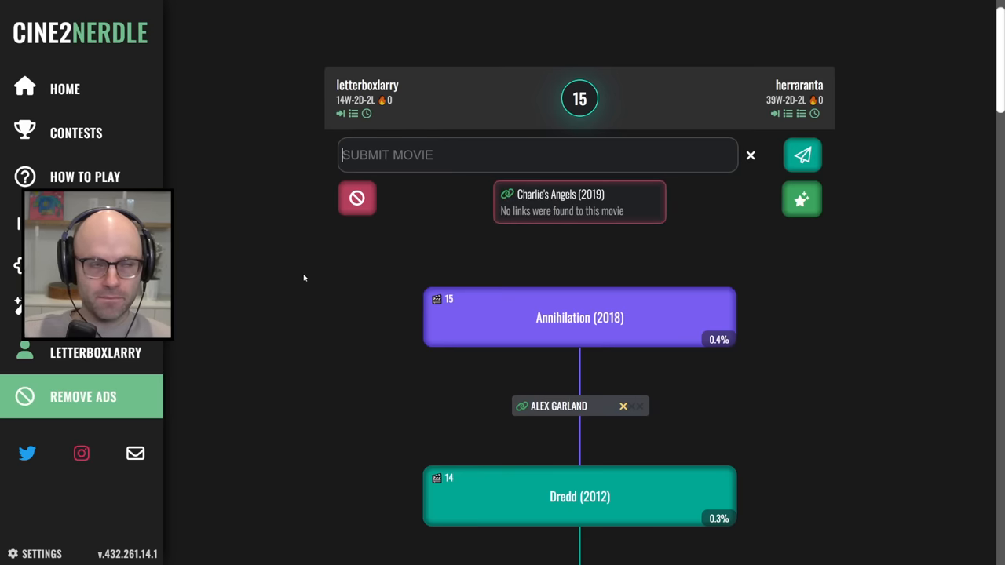
text(c)
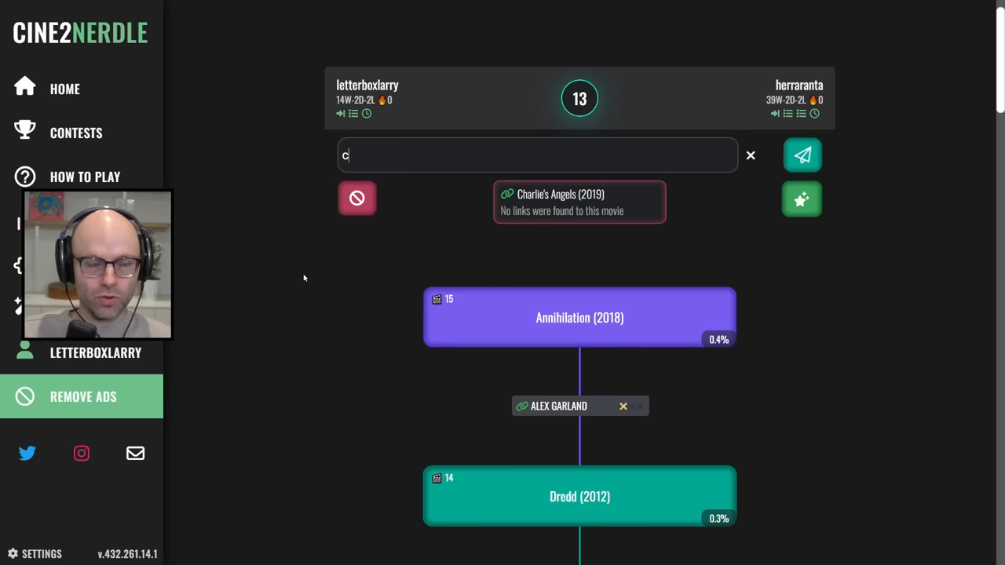
click(749, 155)
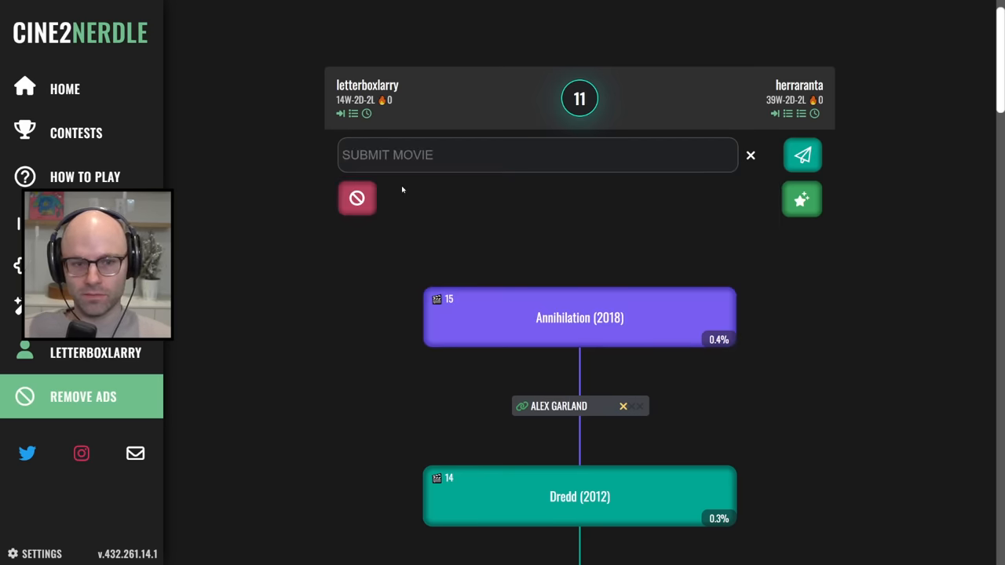
Submit The Sum of All Fears (2002) and Tinker Tailor Soldier Spy (2011).
click(801, 154)
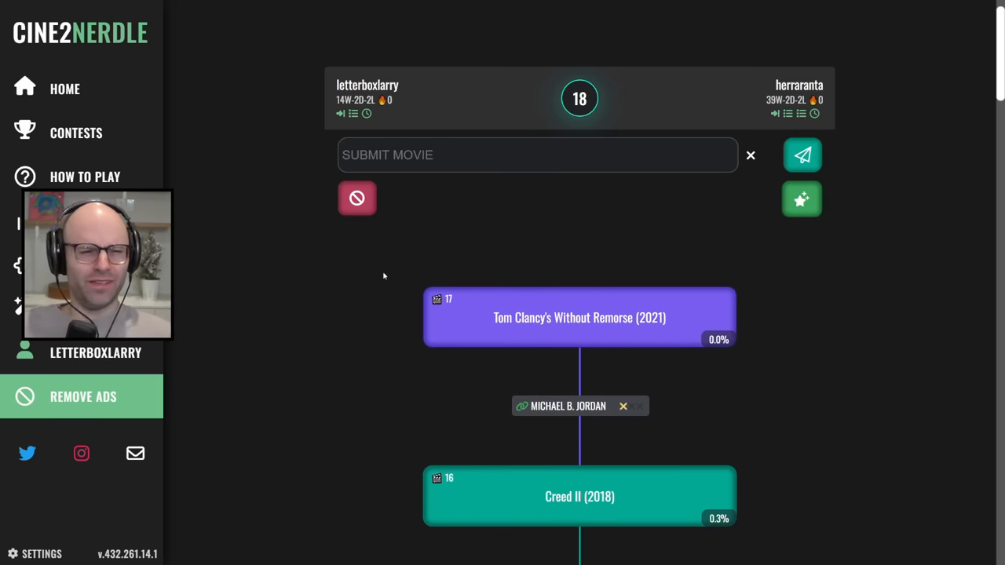
text(the sum of)
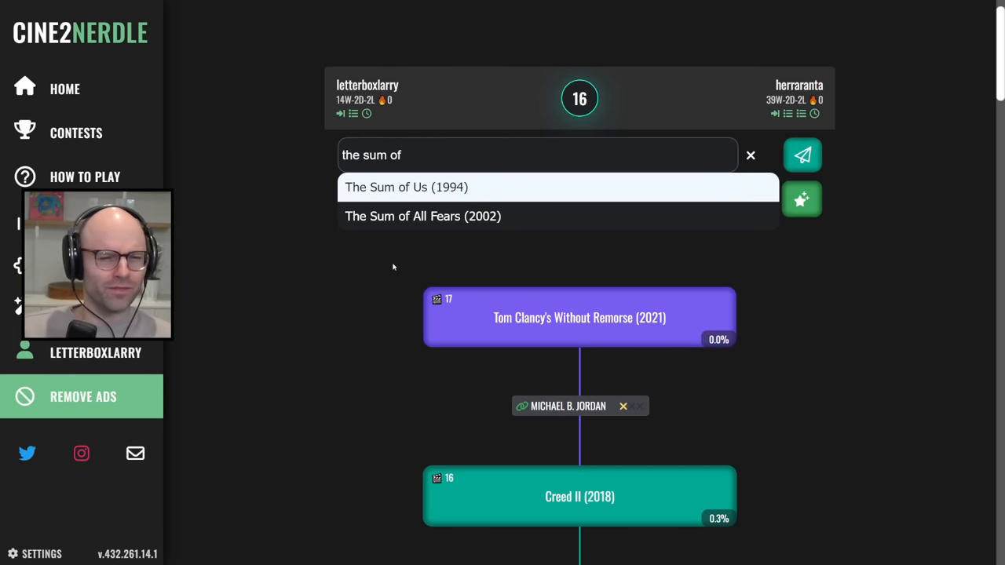
click(422, 216)
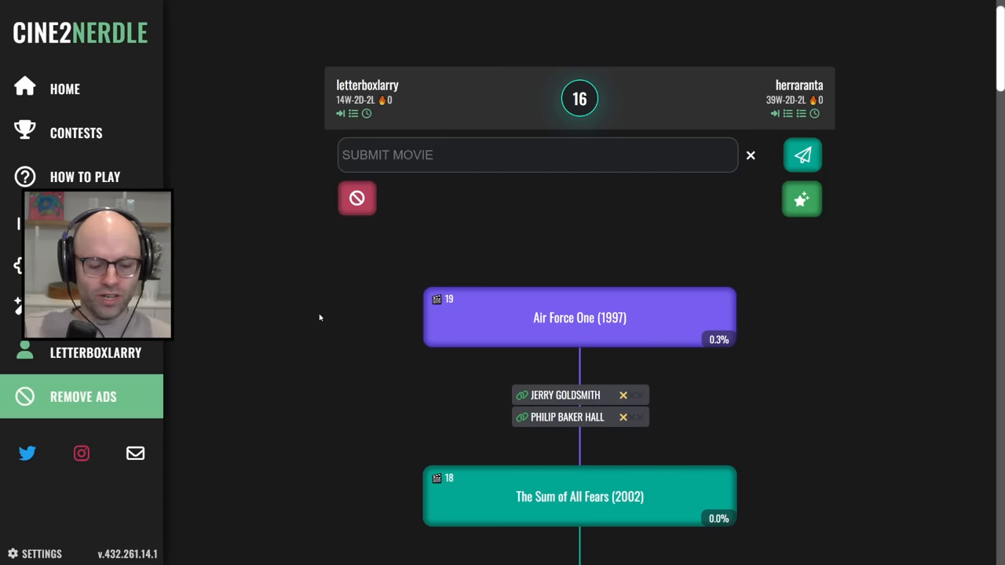
text(tinker tailo)
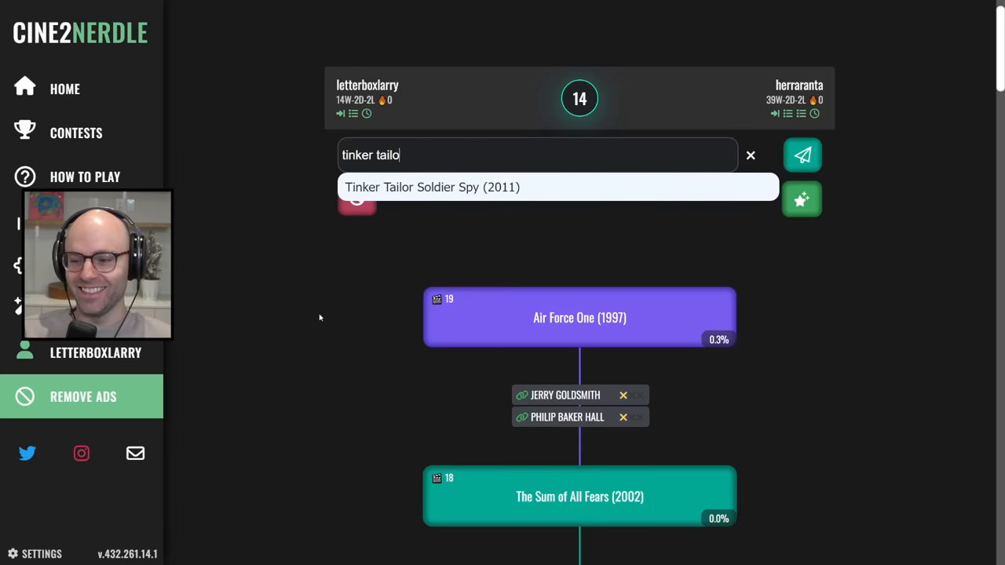
click(801, 154)
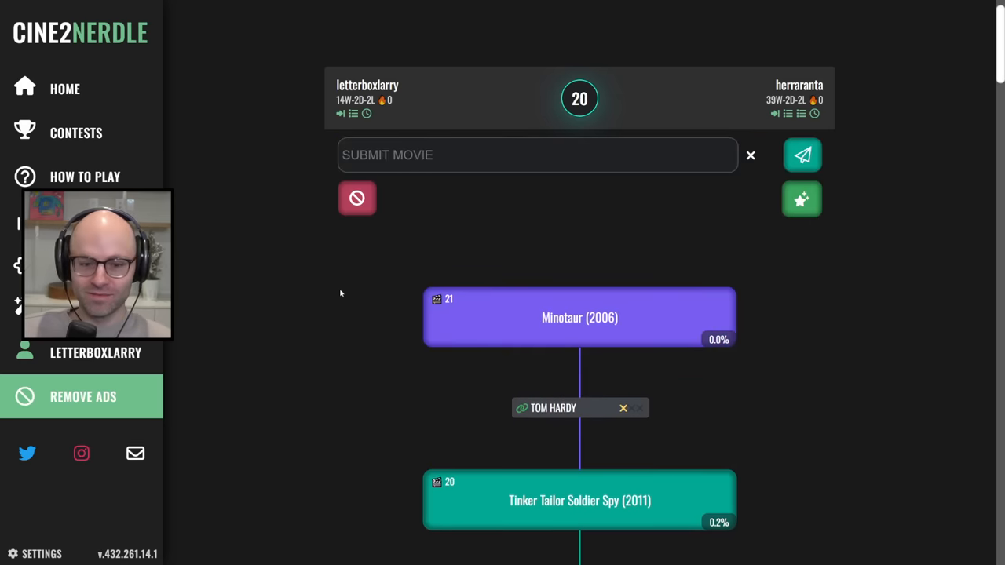
text(bronson)
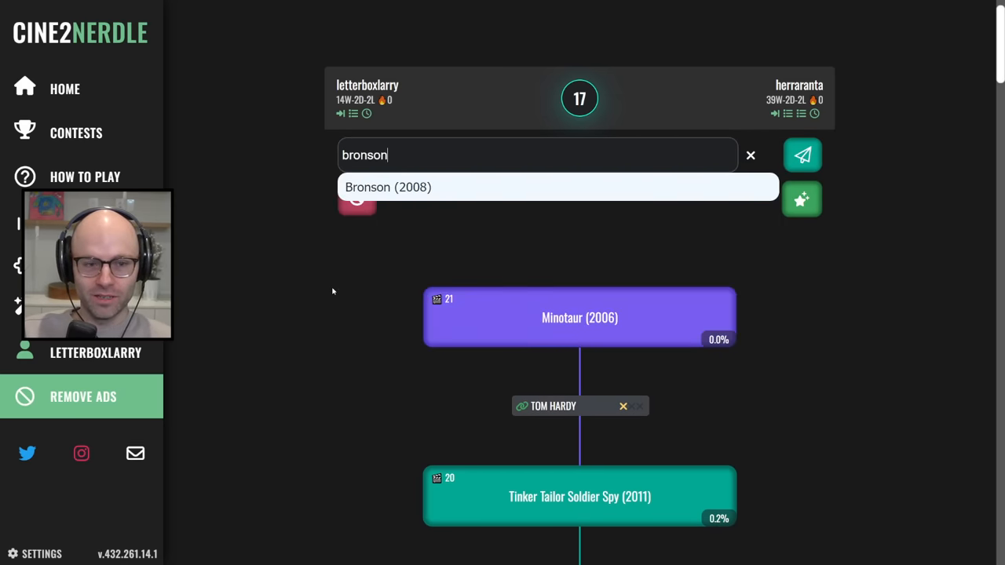
Submit Bronson (2008) via Tom Hardy and Penguins of Madagascar (2014) via Benedict Cumberbatch.
click(801, 154)
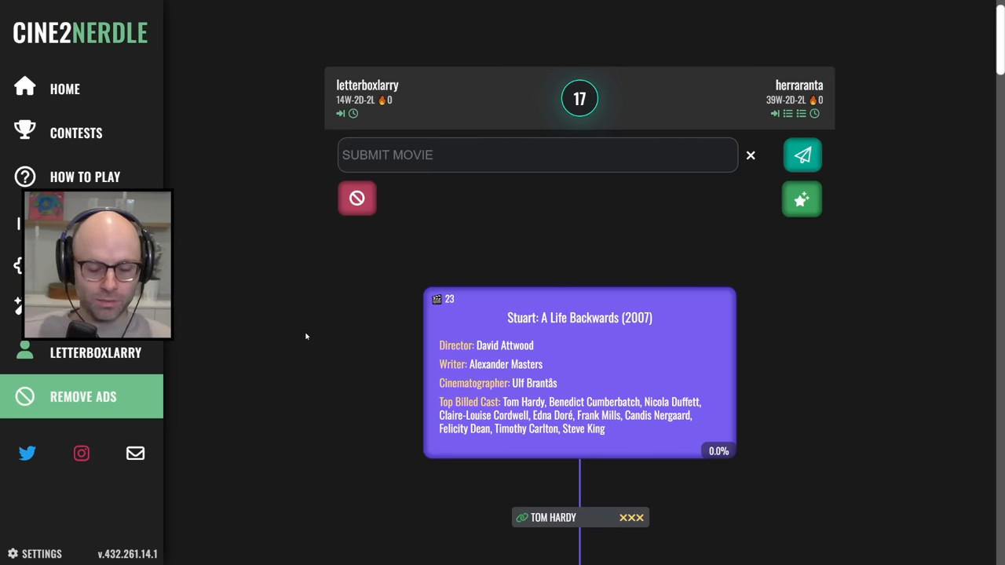
text(penguins of)
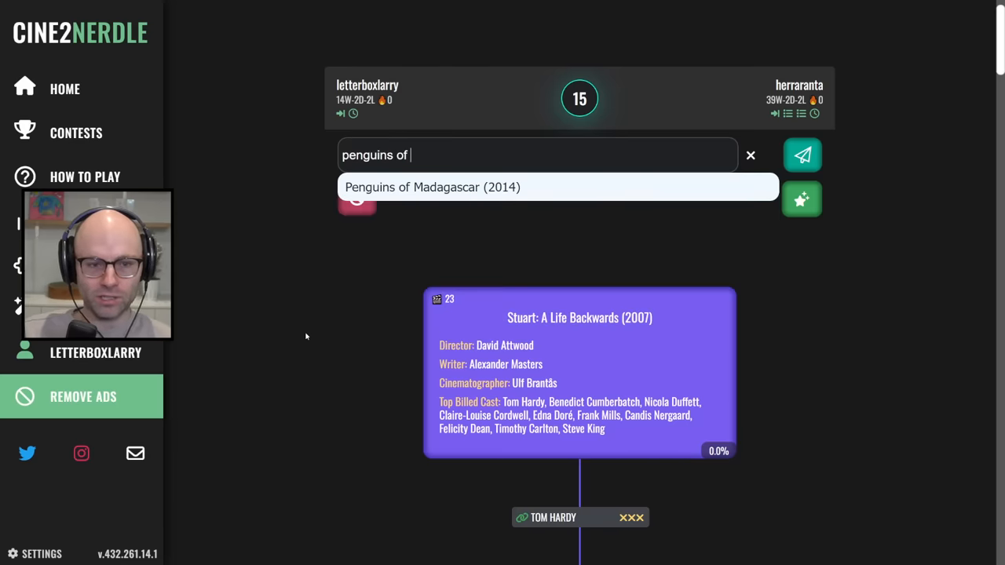
click(801, 154)
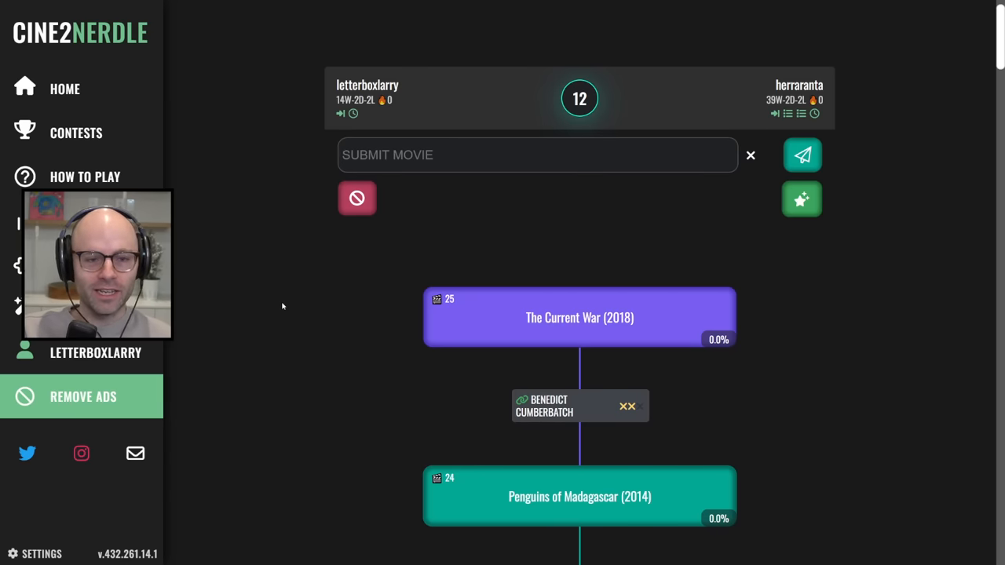
Play The Imitation Game (2014) from the autocomplete dropdown.
text(the imitatio)
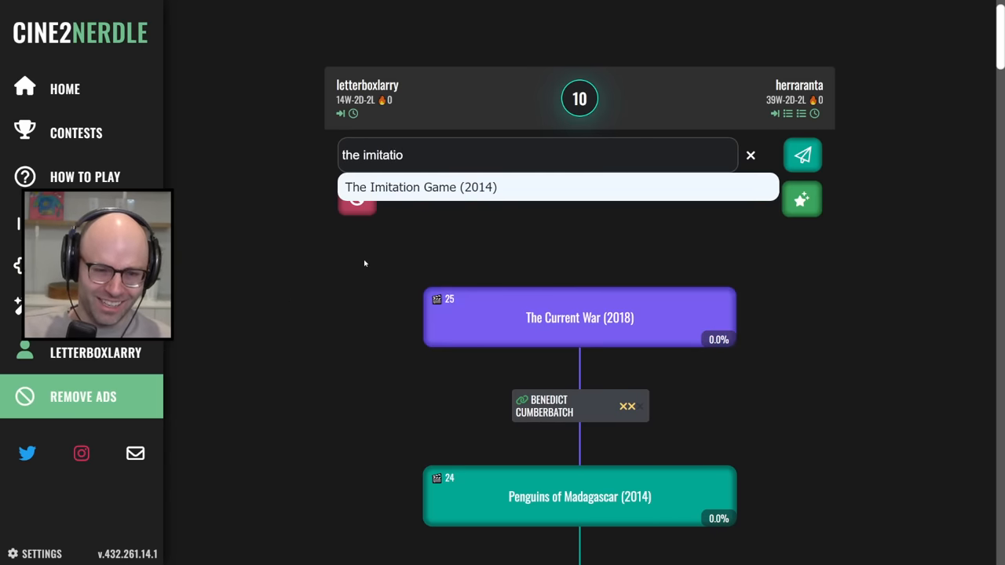
click(802, 155)
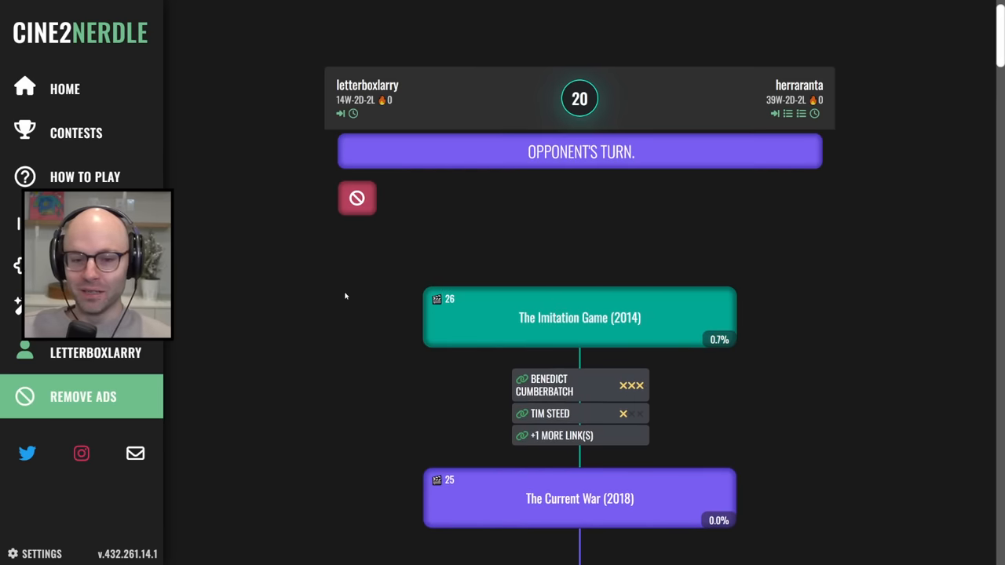
click(561, 435)
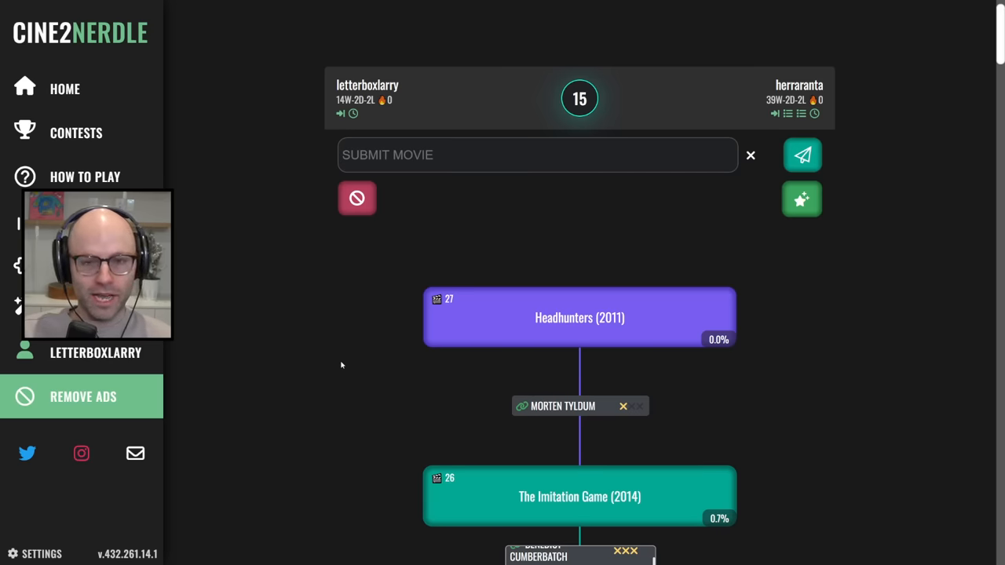
After Harry Potter and Chronicles of Riddick are refused, skip to return Headhunters (2011).
text(harry pott)
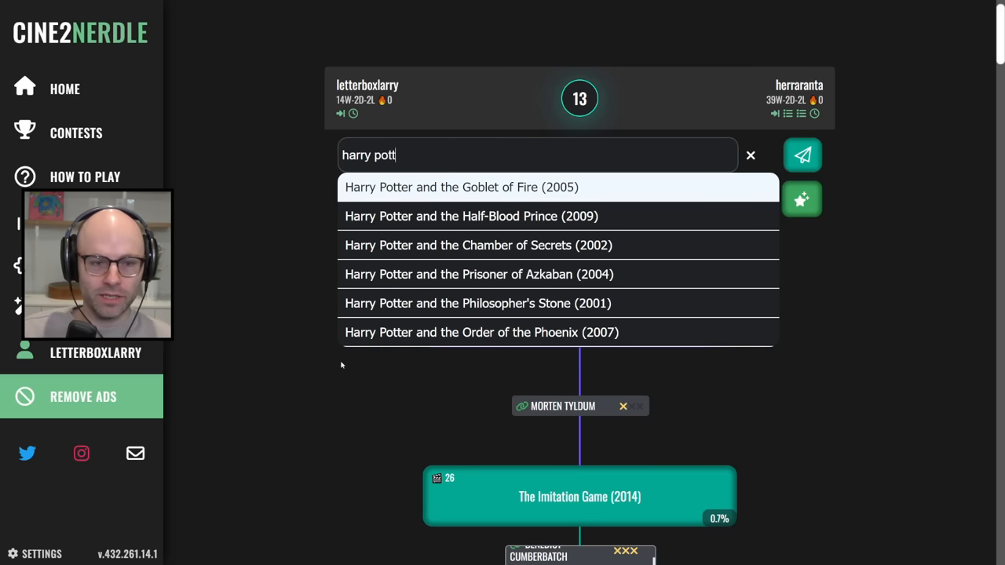
click(475, 245)
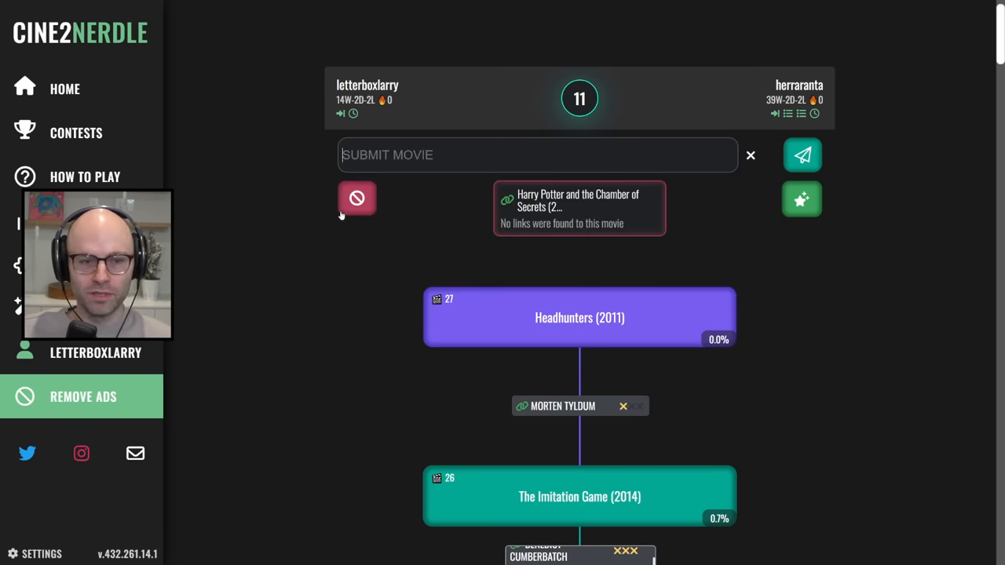
text(chron)
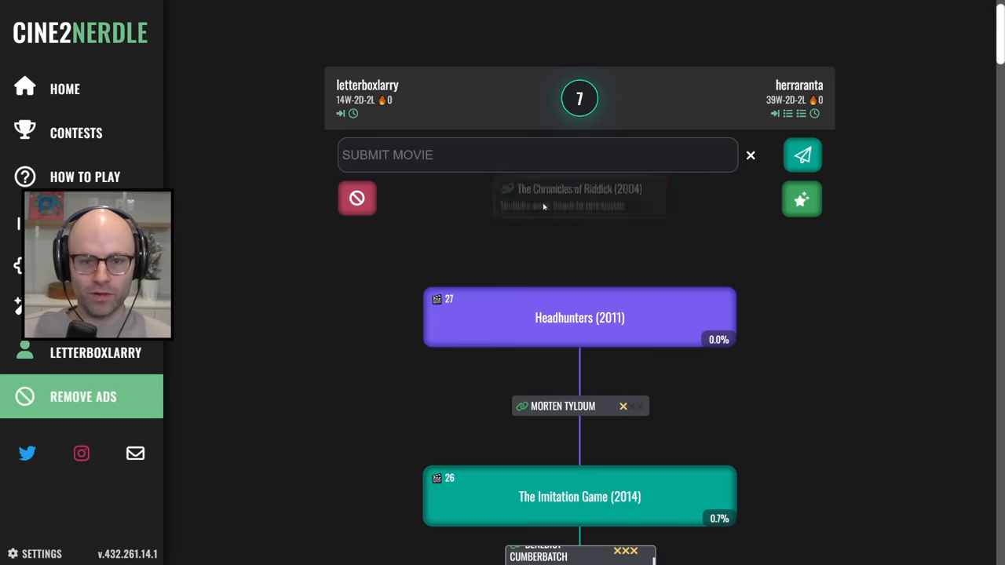
click(801, 155)
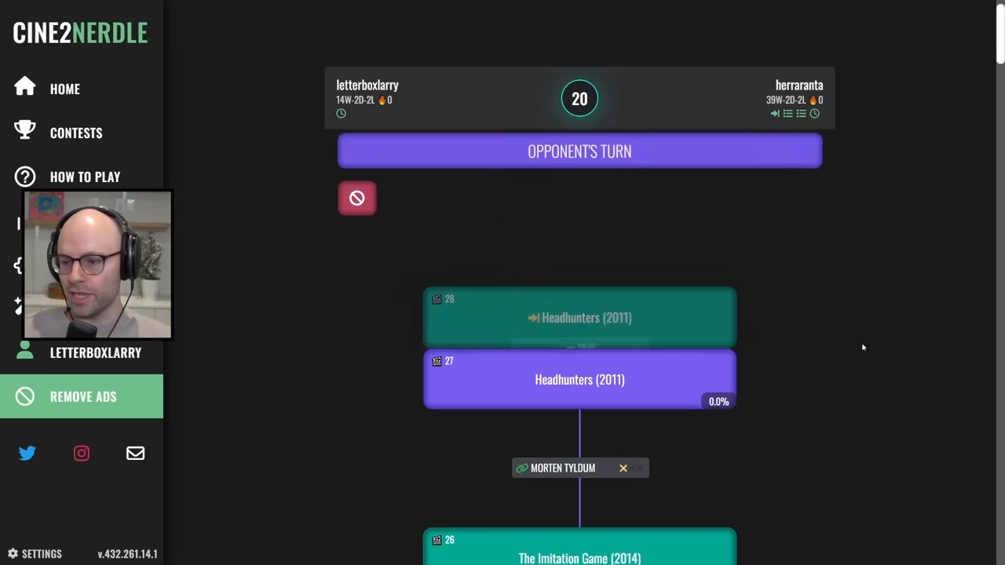
scroll(down, 3)
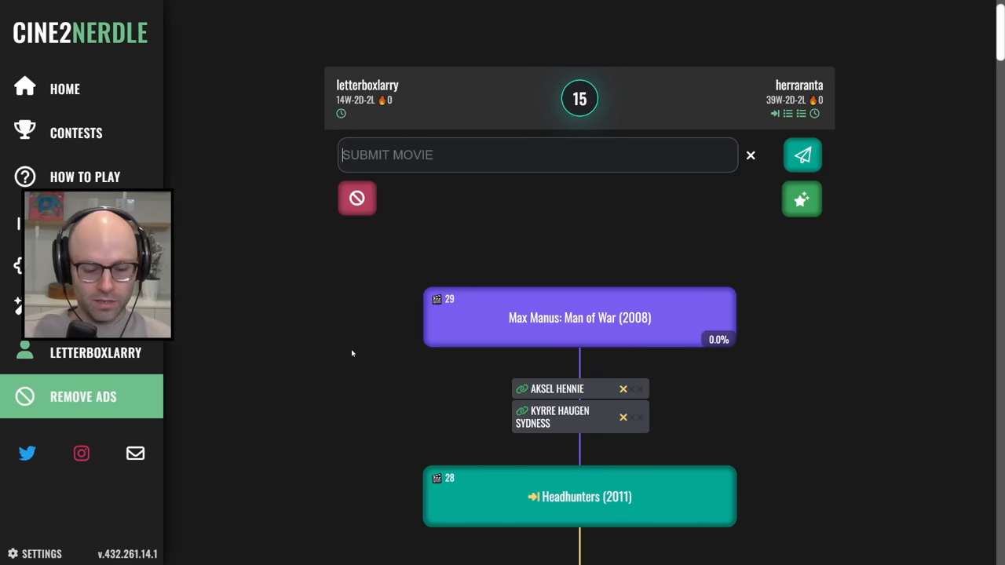
Try Another Round, Harold and Maude and other titles until the battle is lost at 29.
text(dr)
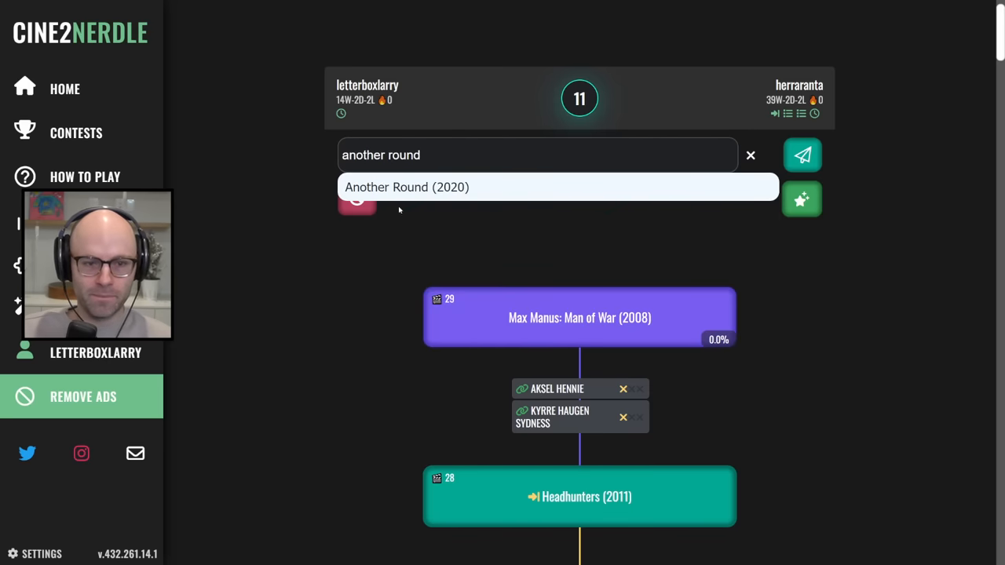
click(406, 187)
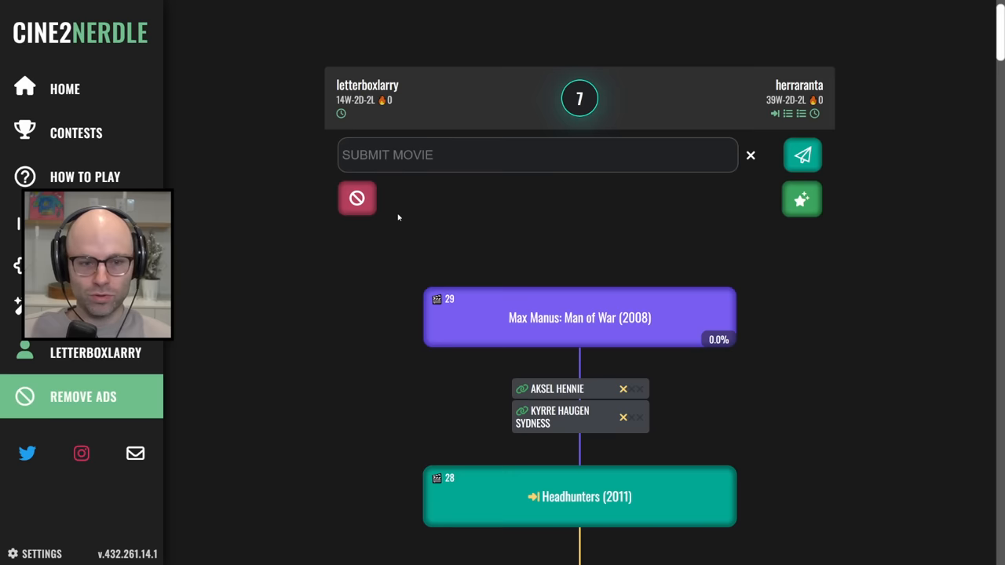
text(agui)
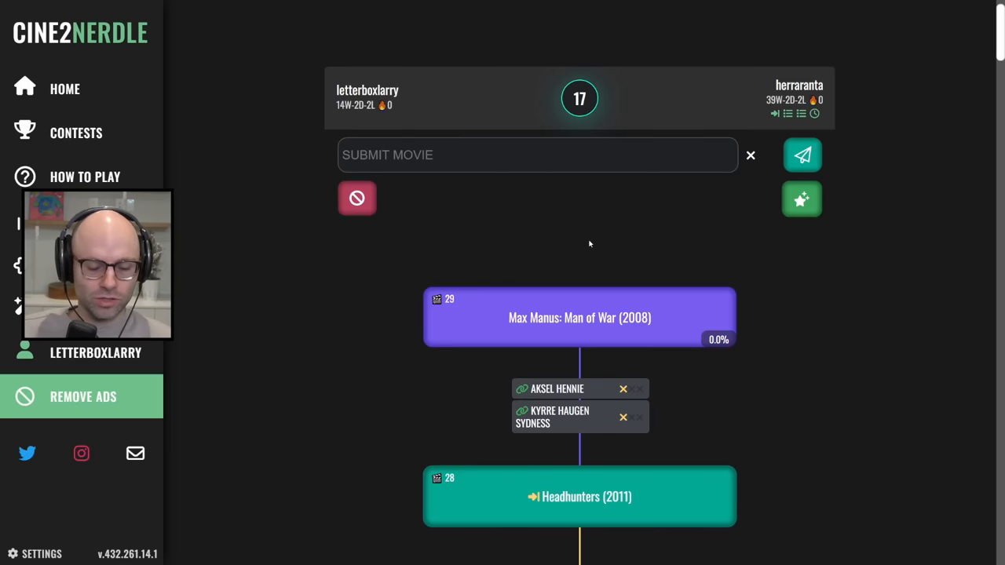
text(gosford par)
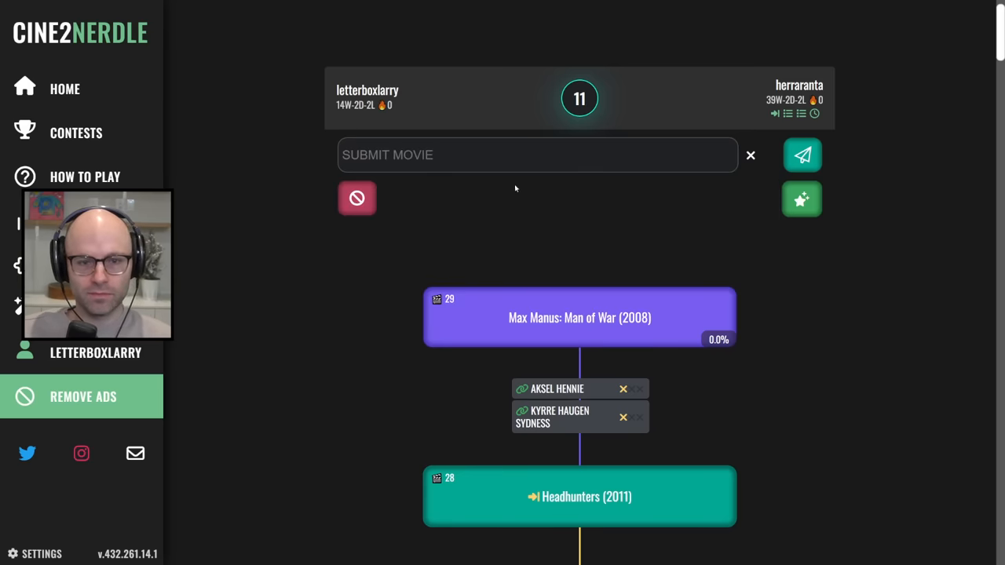
text(harold and ma)
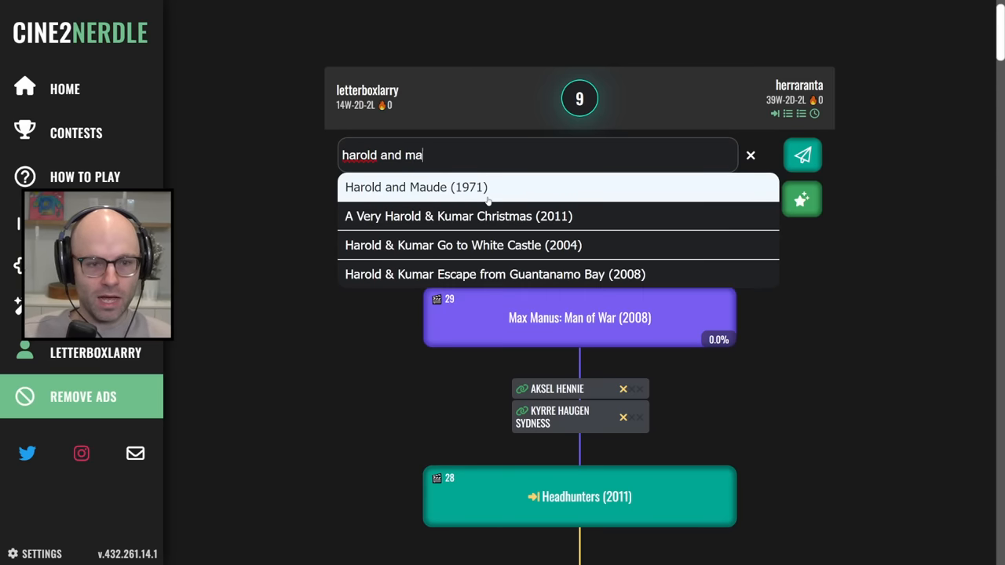
click(416, 187)
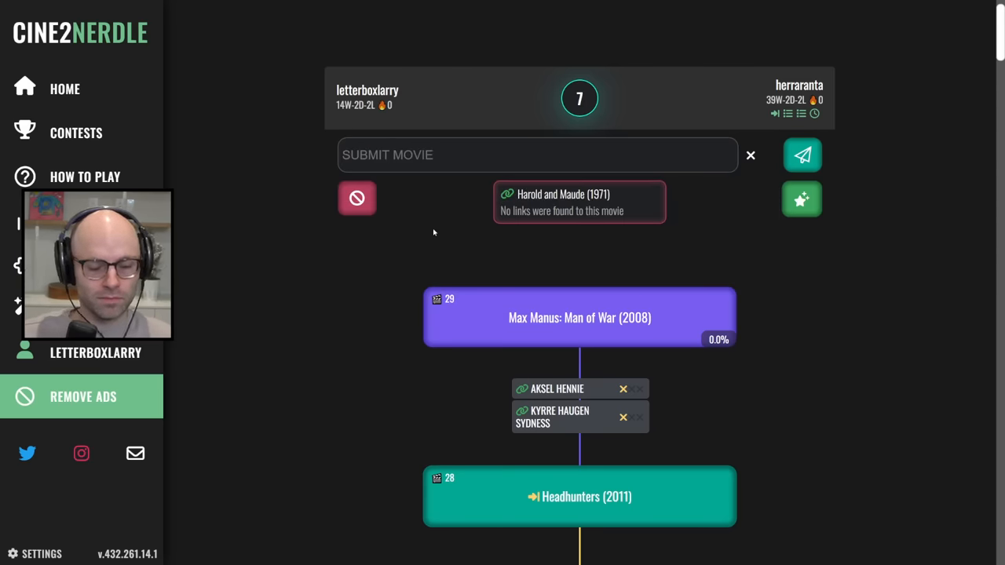
text(the trouble with c)
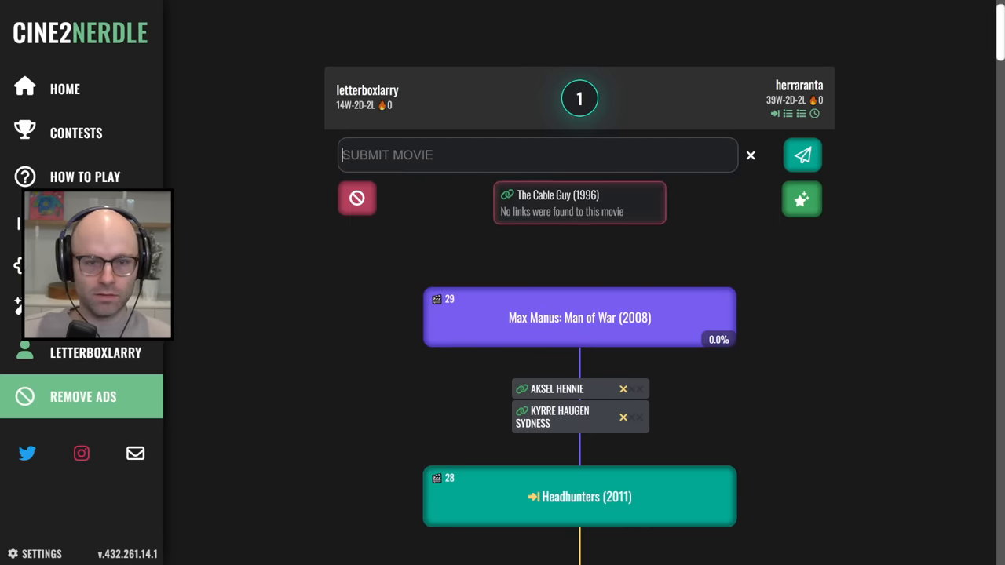
text(denmark)
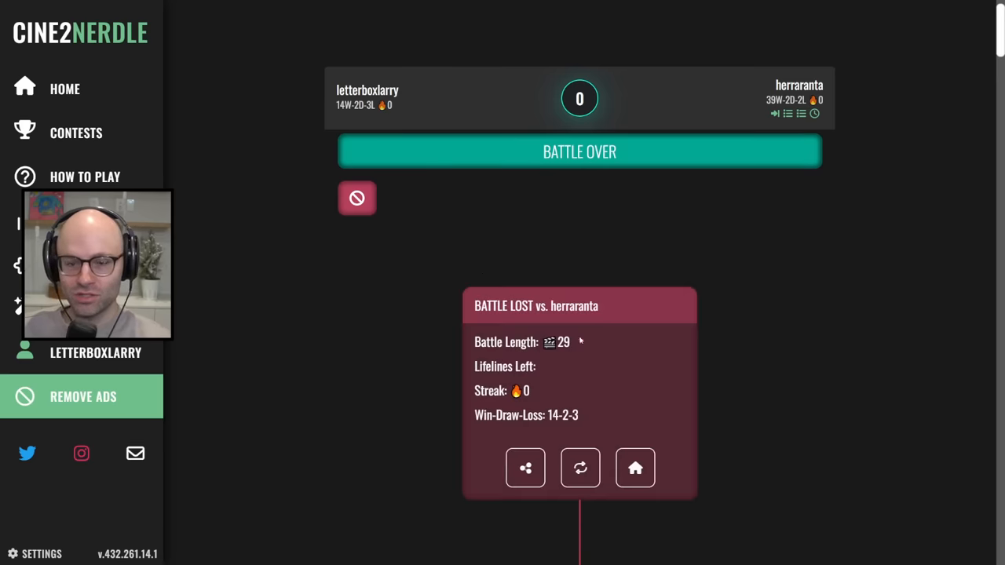
click(634, 467)
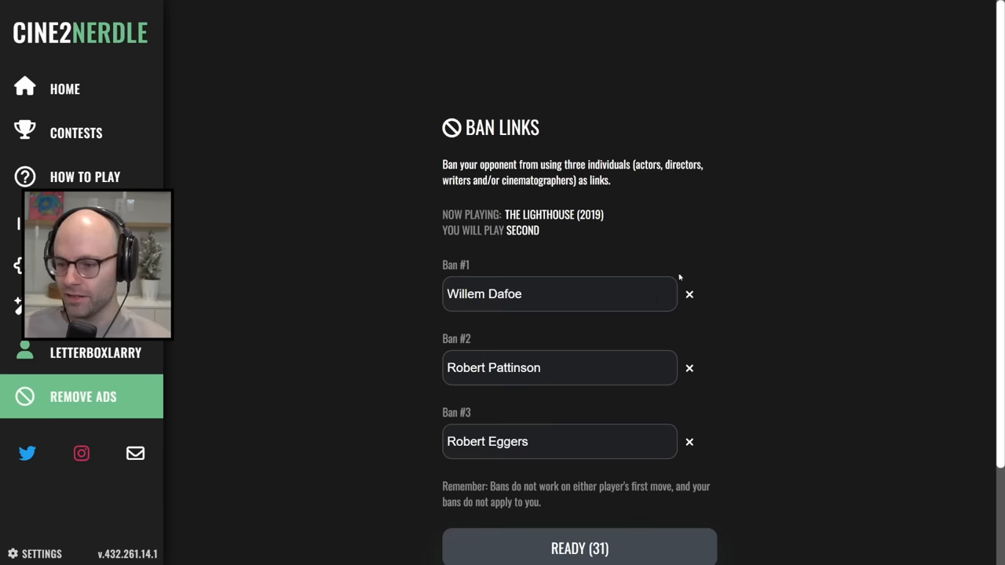
Ready up with Dafoe, Pattinson and Eggers banned, then view Mississippi Burning's cast and crew.
click(579, 547)
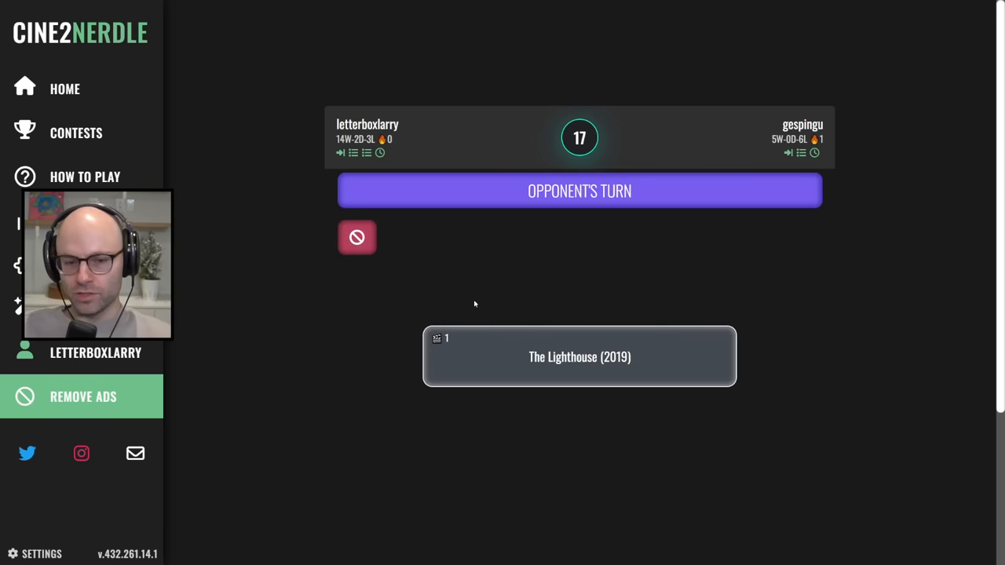
mouse_move(571, 336)
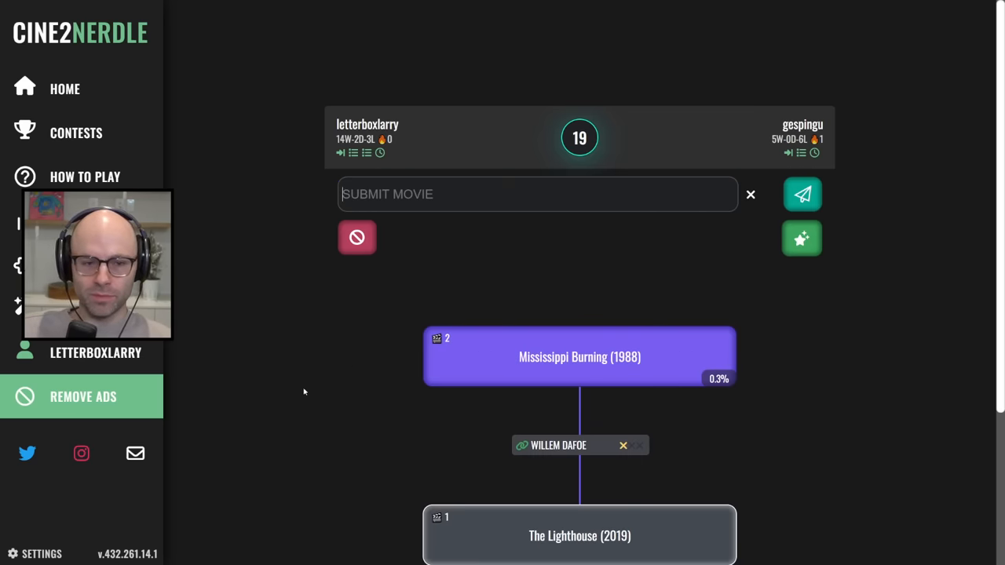
text(inside)
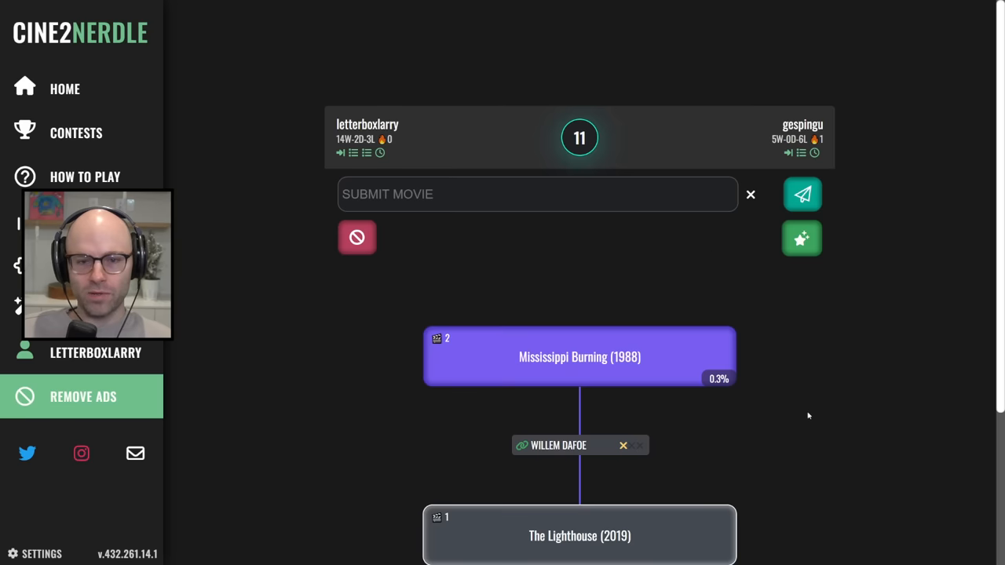
click(801, 239)
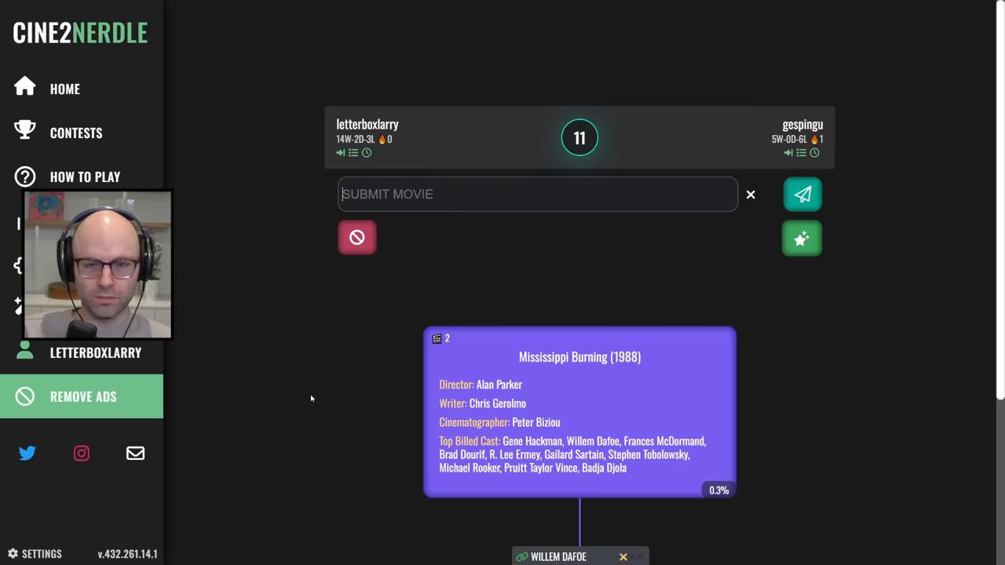
Submit Alien Resurrection (1997), then enter The Killer (2023) on the next turn.
text(alien re)
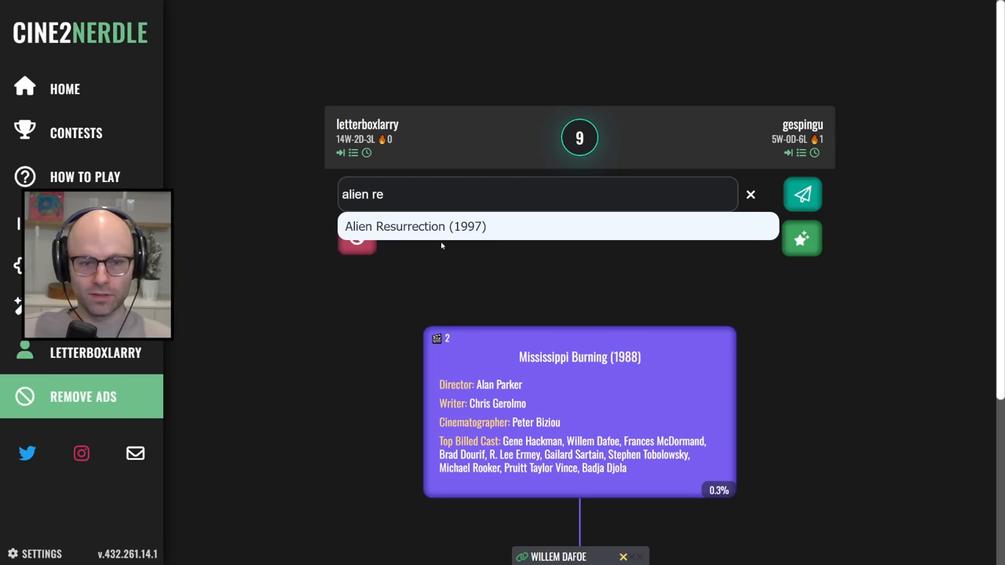
click(802, 194)
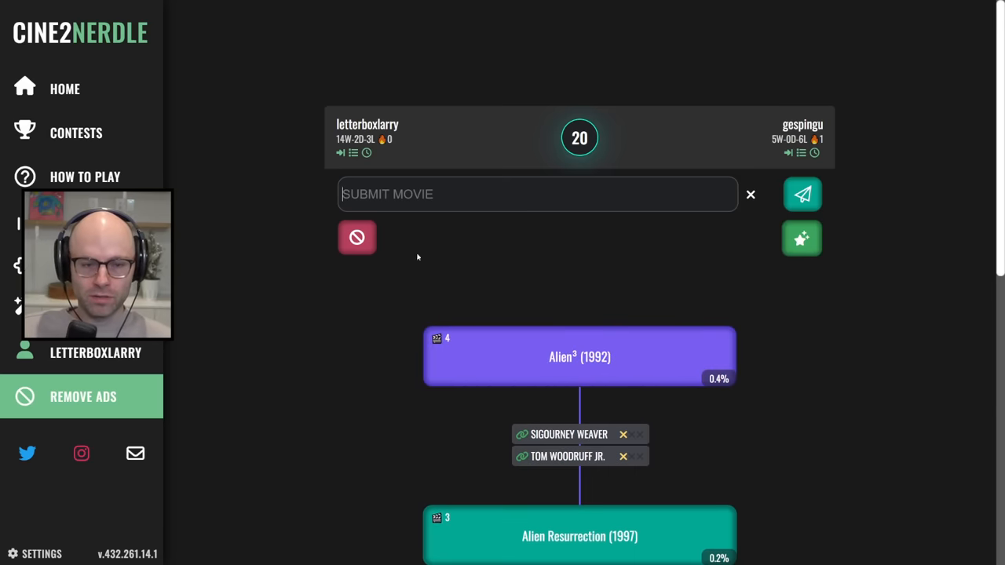
text(the ki)
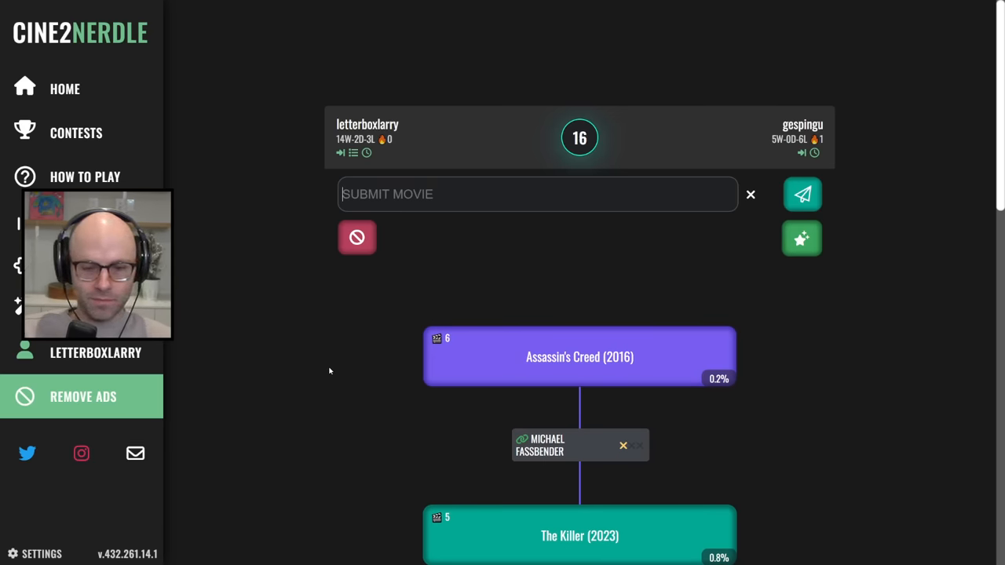
Play Prometheus (2012) and later Death at a Funeral (2007) into the chain.
text(frank)
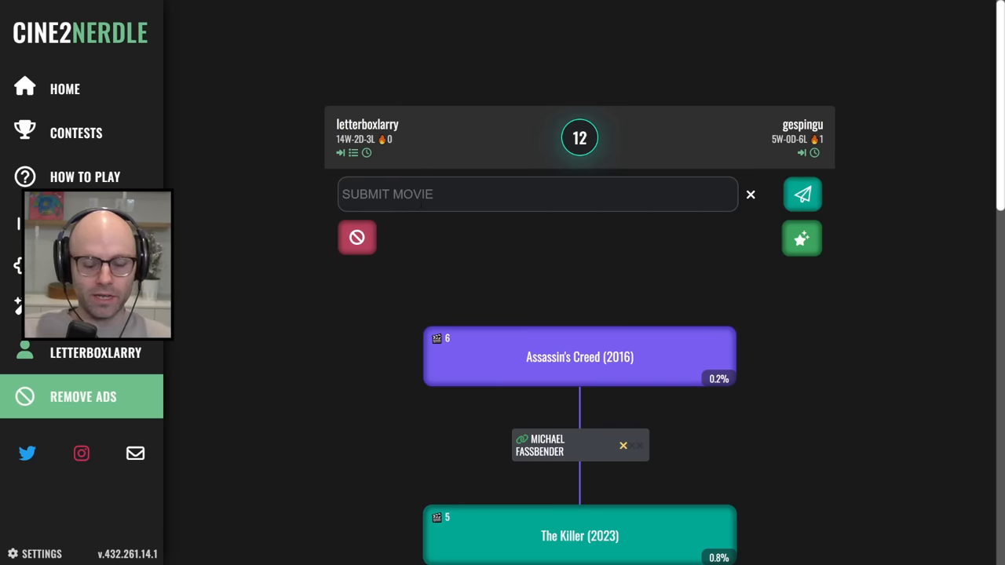
text(prome)
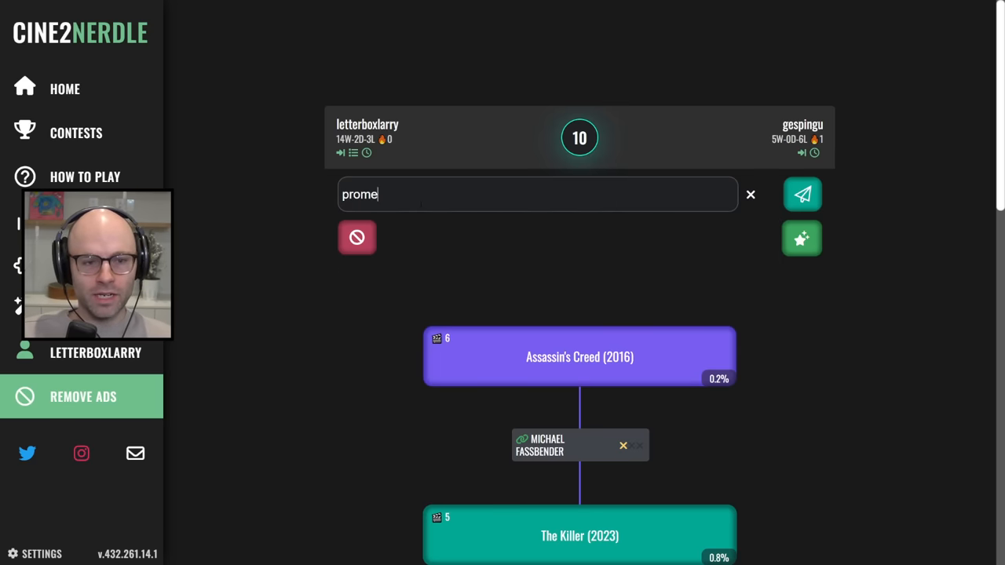
click(801, 194)
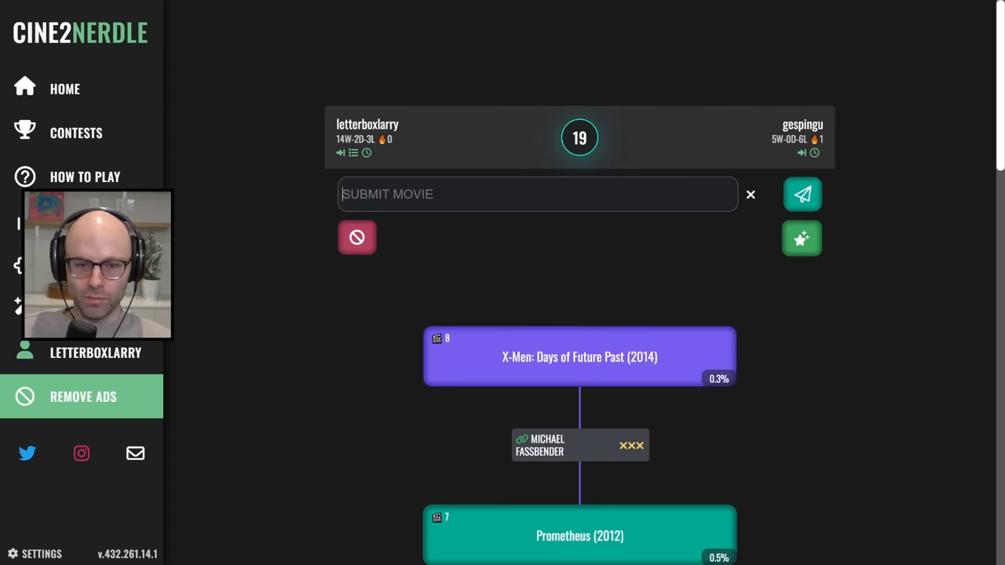
text(in bru)
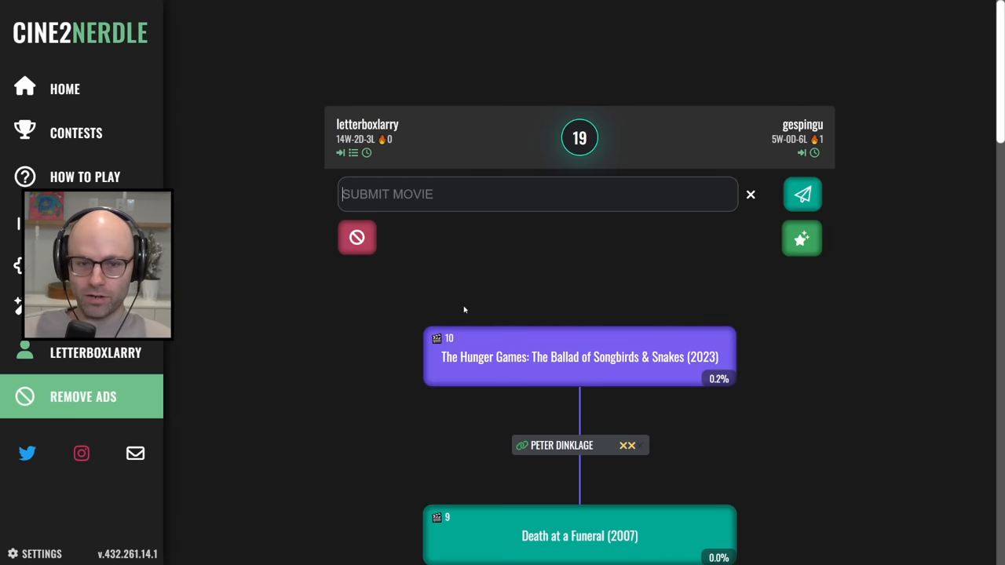
text(death at a)
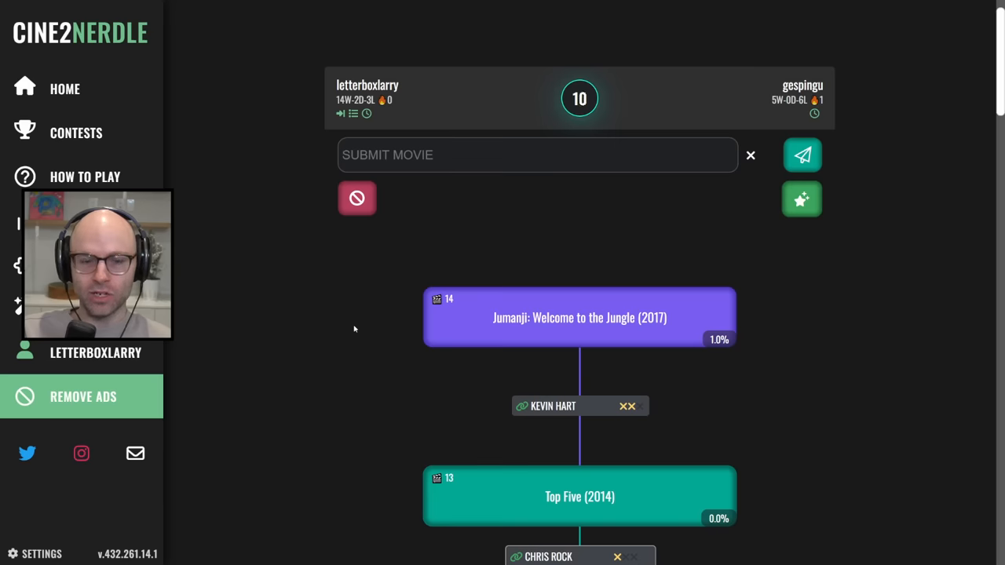
Enter 'juma' to play Jumanji: The Next Level (2019) after Top Five (2014).
text(juma)
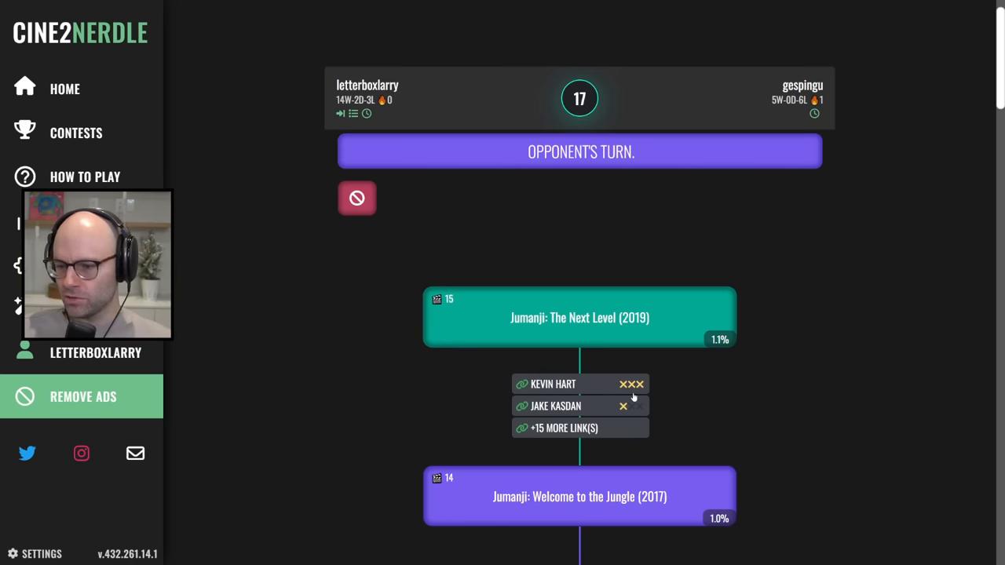
mouse_move(675, 400)
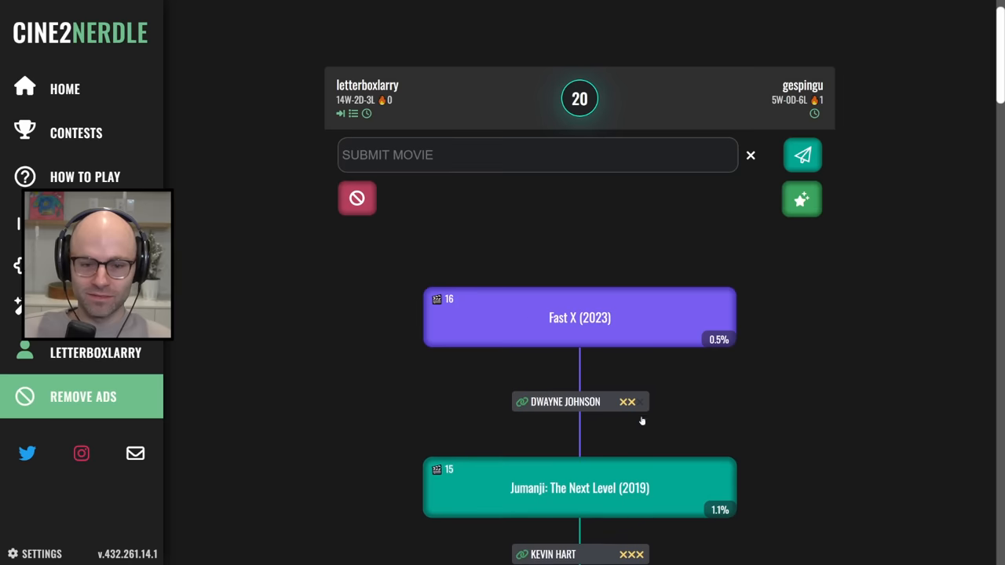
Start typing 'sout' as a reply while the opponent leaves after Fast X.
text(sout)
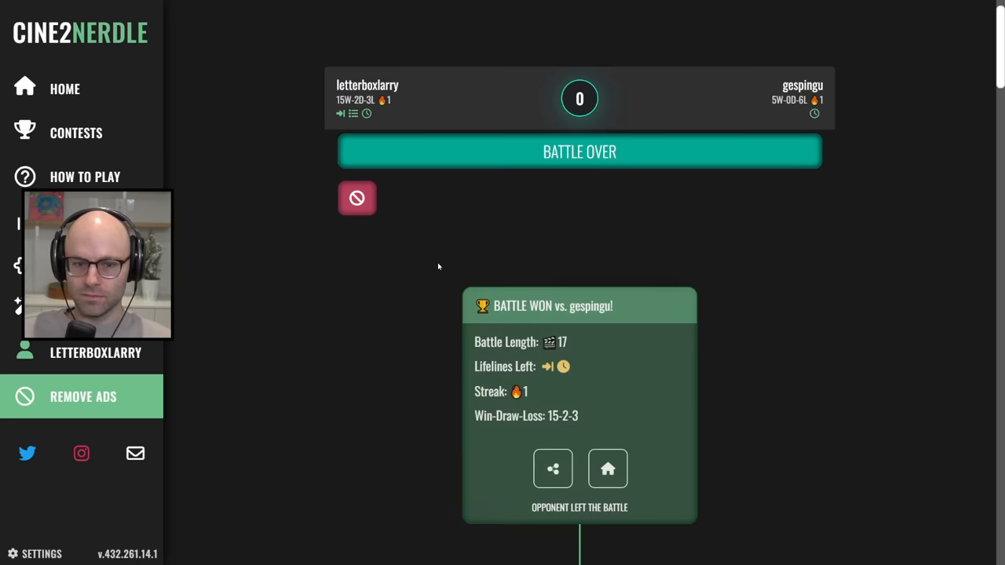
click(606, 468)
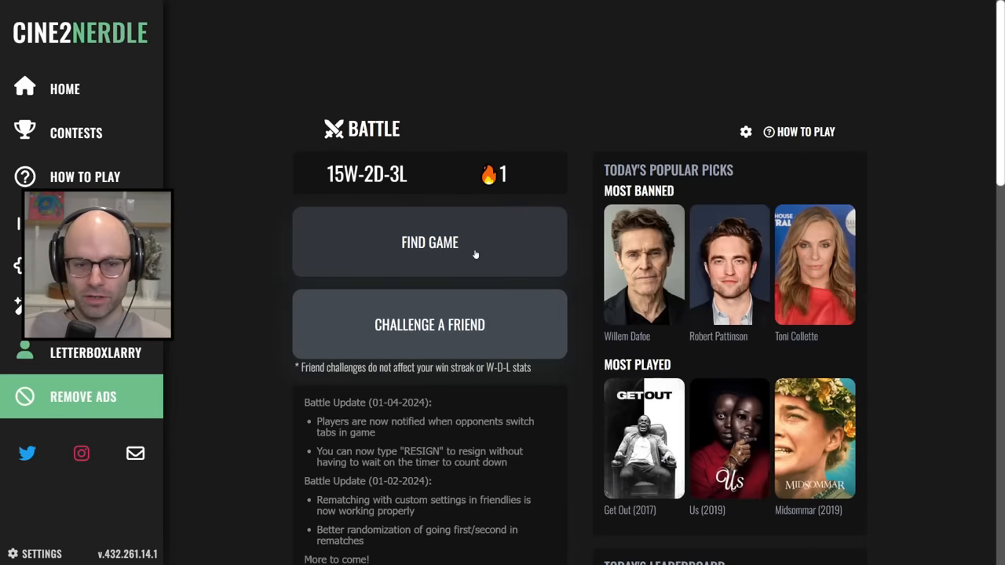
click(430, 242)
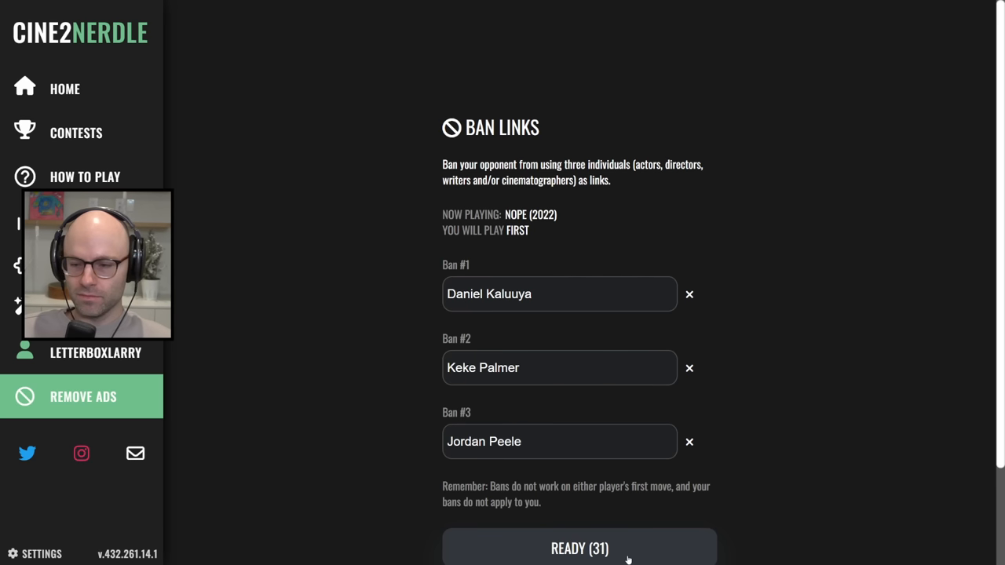
click(579, 548)
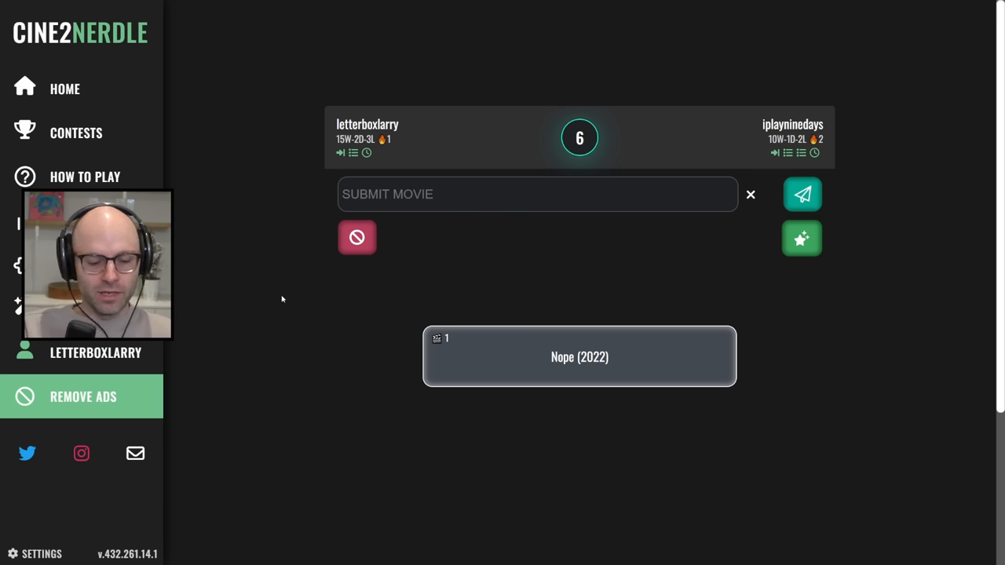
Play Get Out (2017), then enter 'obviou' to find Obvious Child (2014).
text(da)
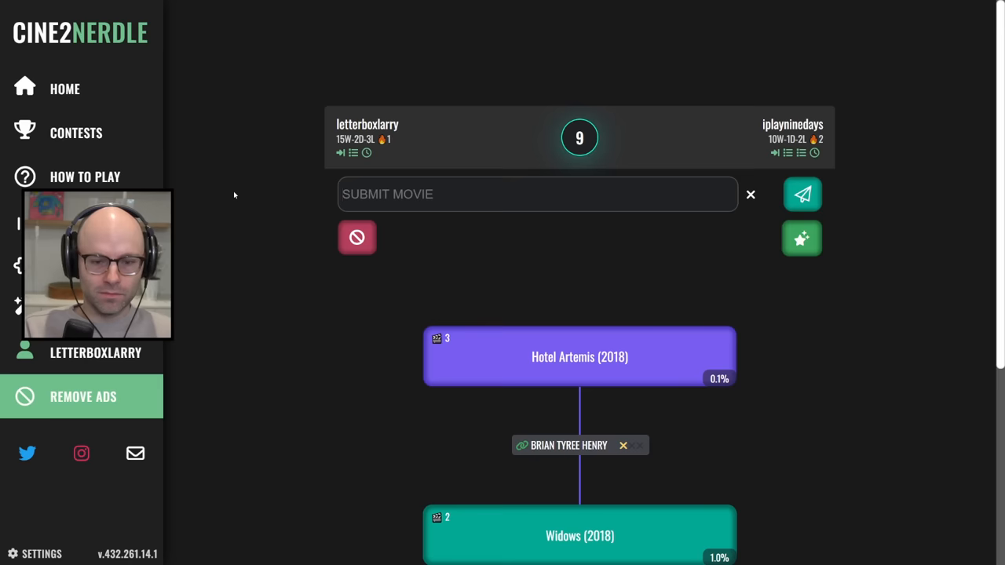
text(get out)
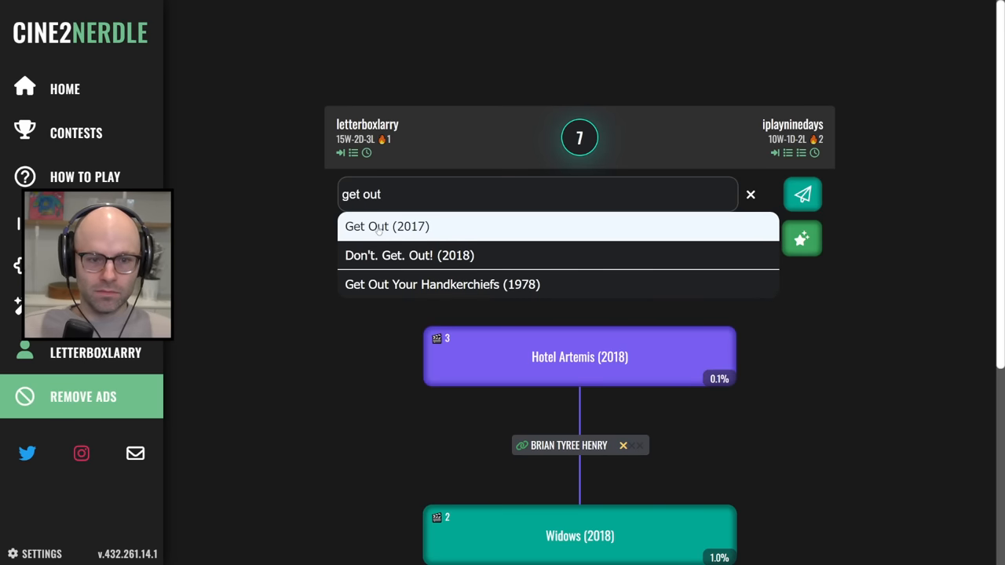
click(386, 227)
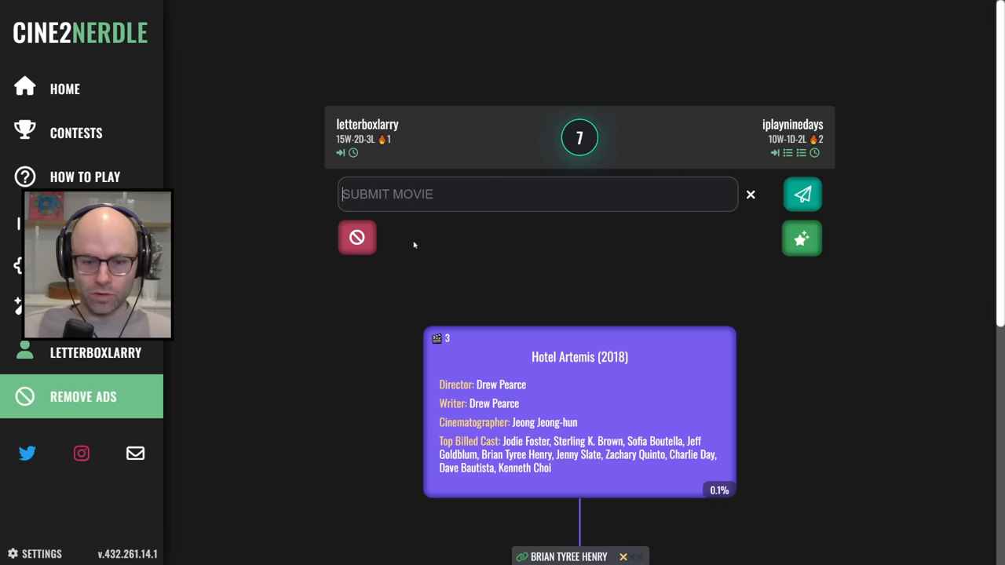
mouse_move(341, 308)
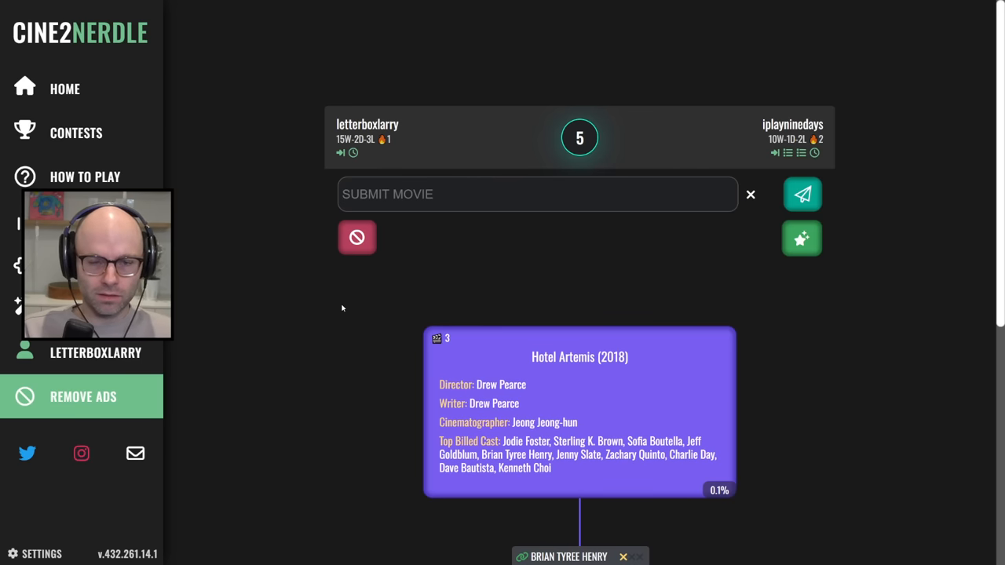
text(obviou)
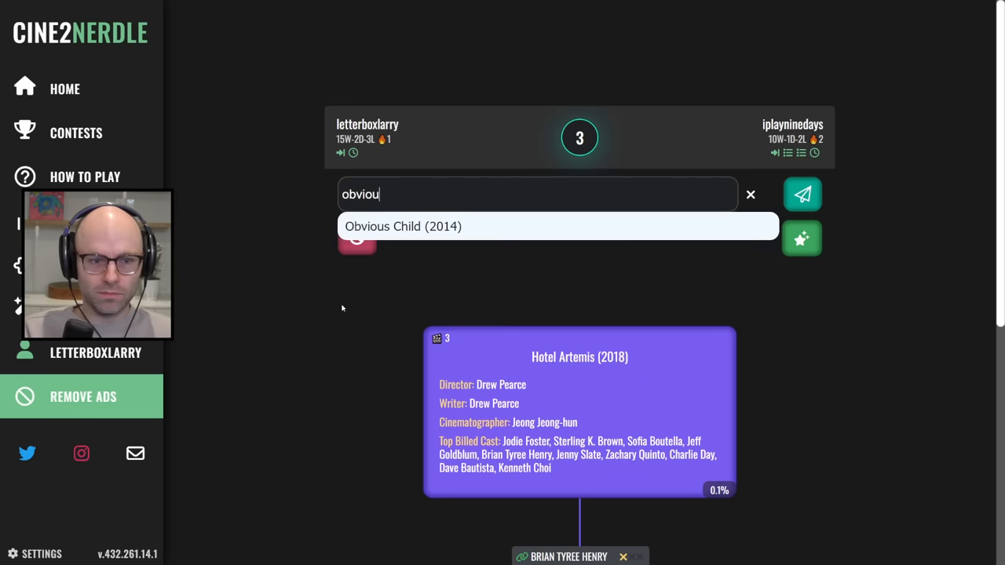
Play Obvious Child (2014), then try Young Adult (2011) after the opponent skips.
click(802, 194)
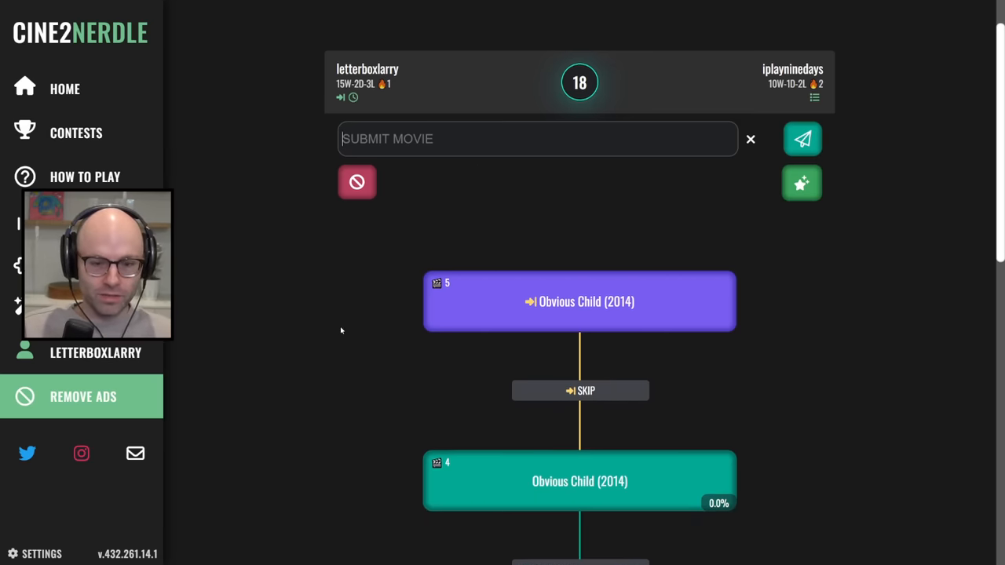
scroll(down, 3)
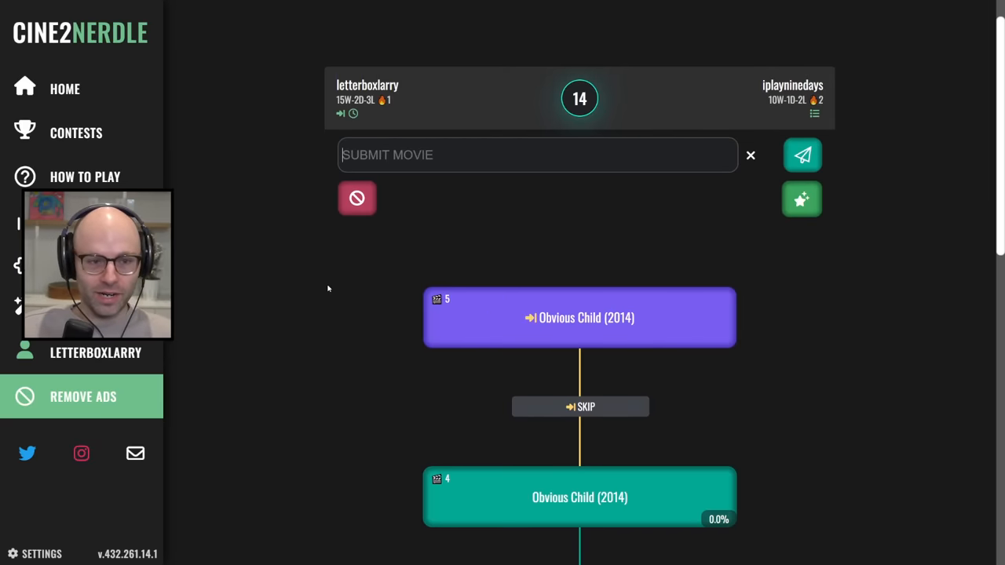
text(young adu)
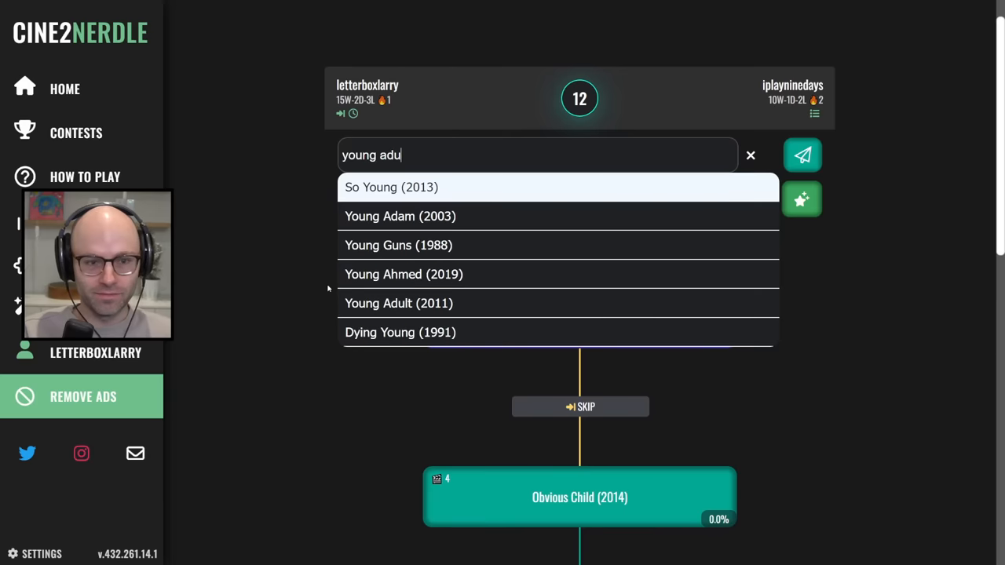
click(398, 302)
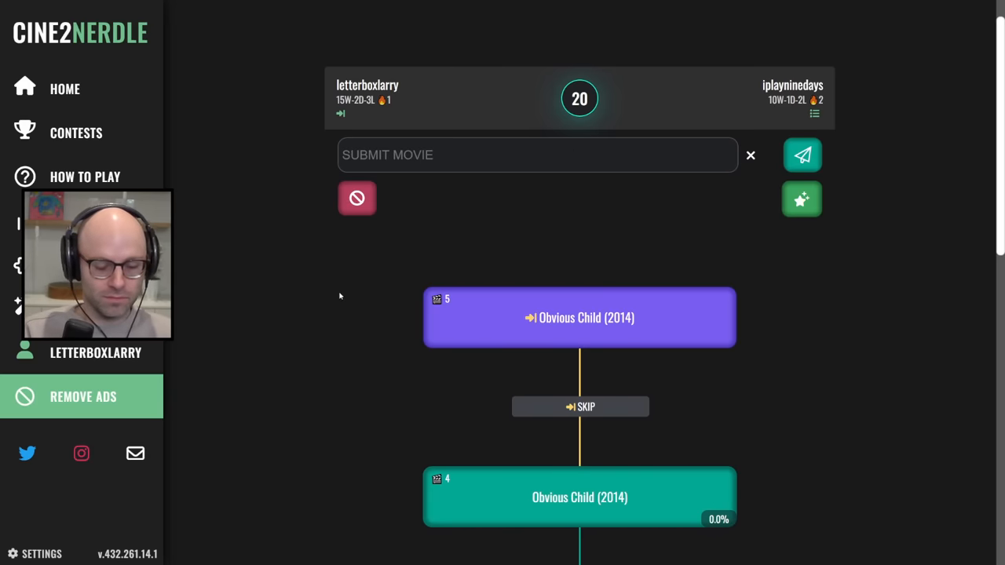
Try An American Pickle (2020), which is refused, then search 'this is the'.
text(sausage)
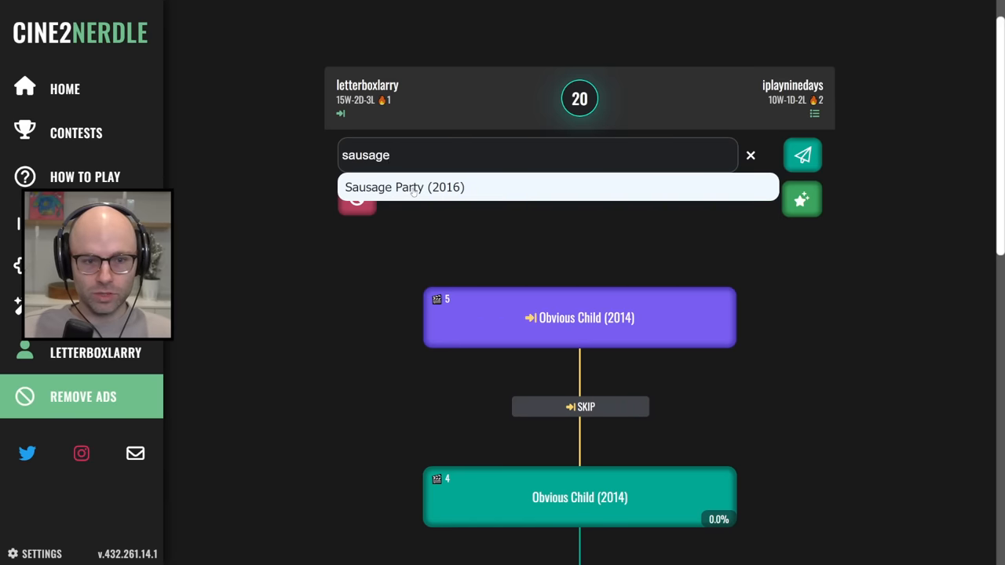
text(an americ)
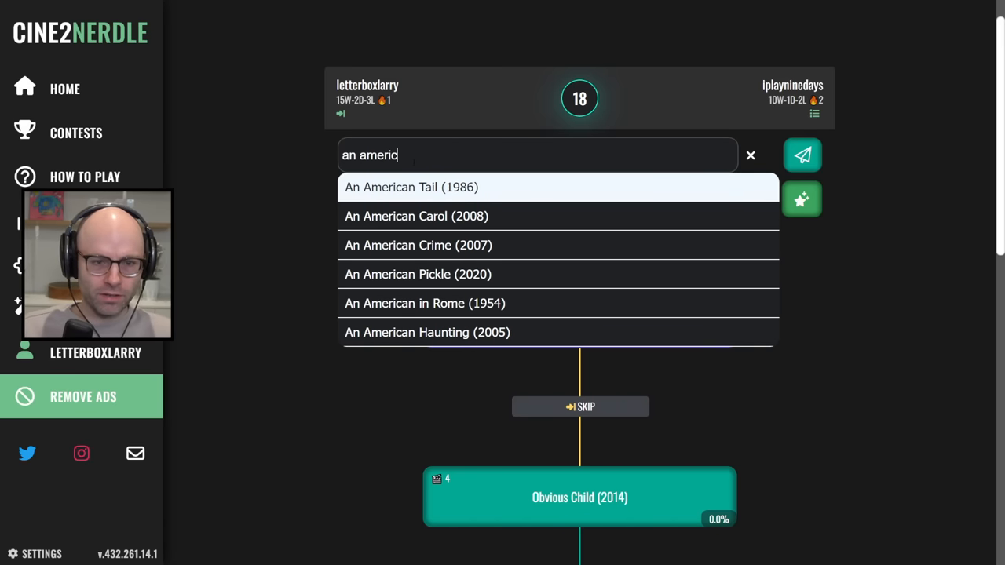
click(417, 274)
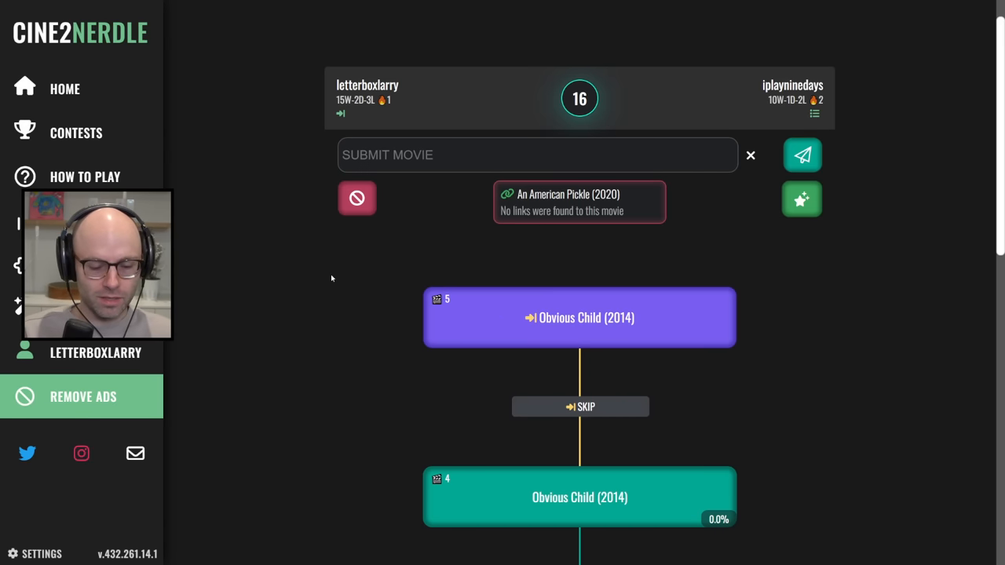
text(this is the)
text(shiva)
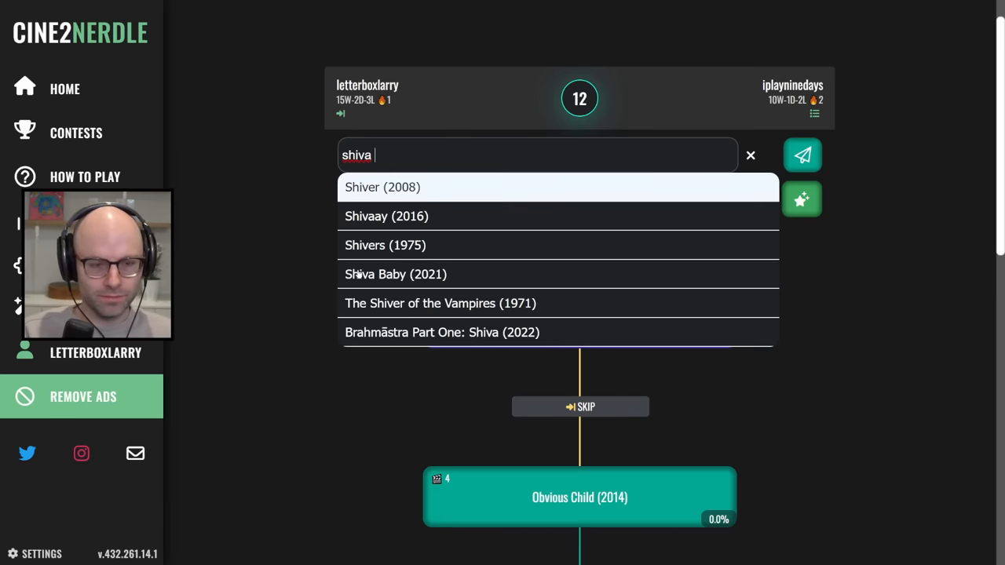
Try Shiva Baby (2021) as the next movie to finish the game.
click(801, 155)
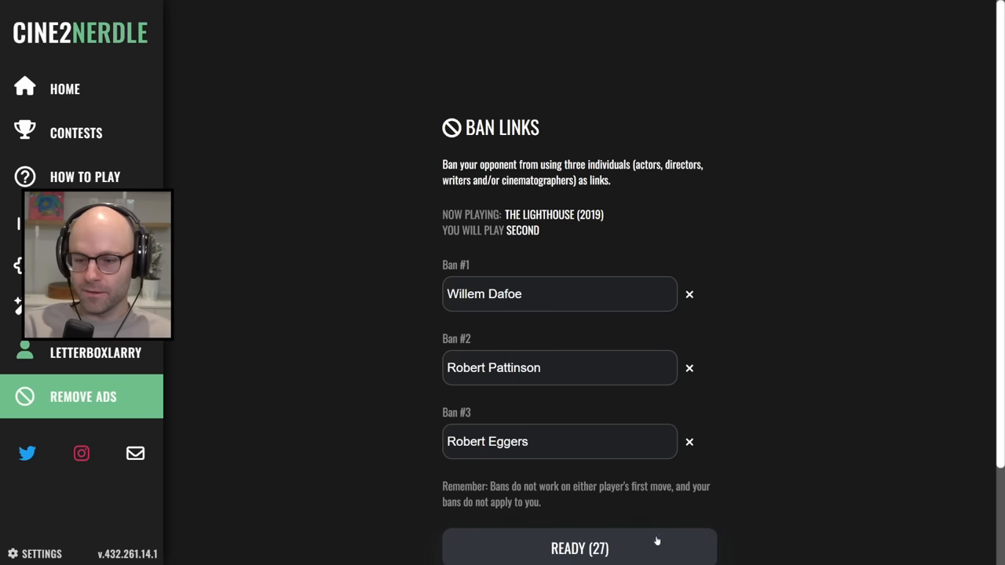
Lock in the bans, play Mississippi Burning (1988), then enter 'man on t' for Man on the Moon.
click(580, 548)
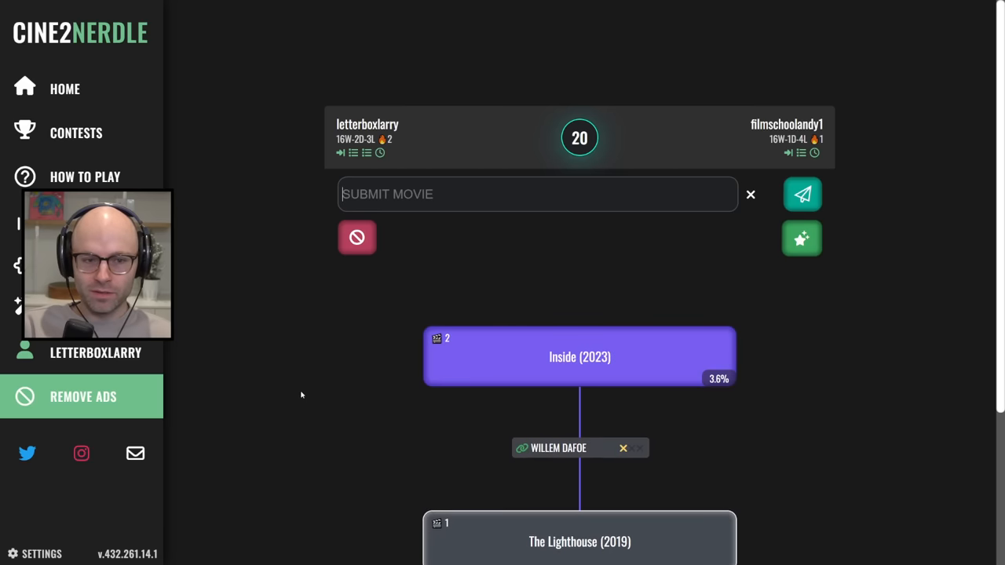
text(missis)
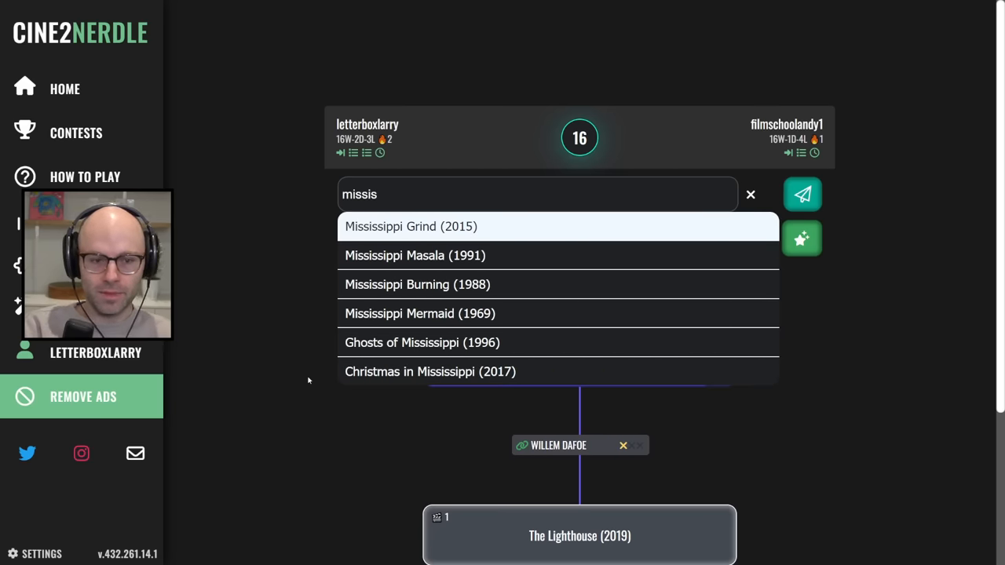
click(417, 284)
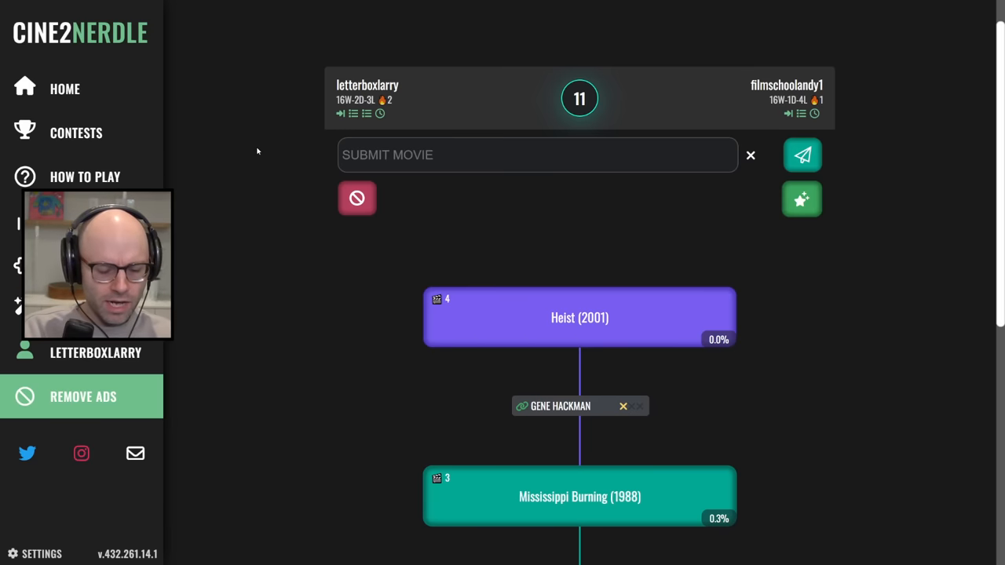
text(man on t)
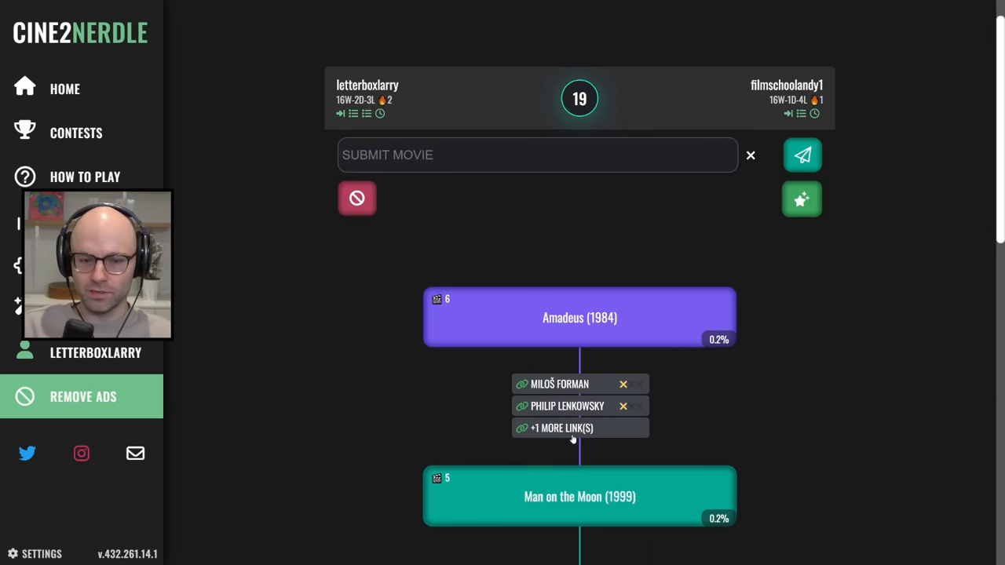
Play Ferris Bueller's Day Off (1986) against Amadeus and Margin Call (2011) against The Lion King.
text(ferris buel)
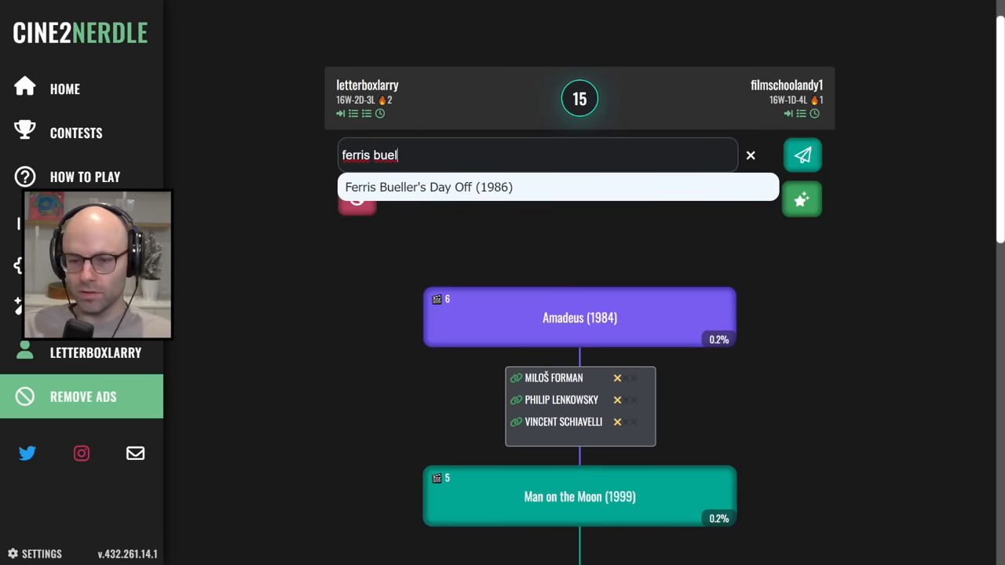
click(801, 155)
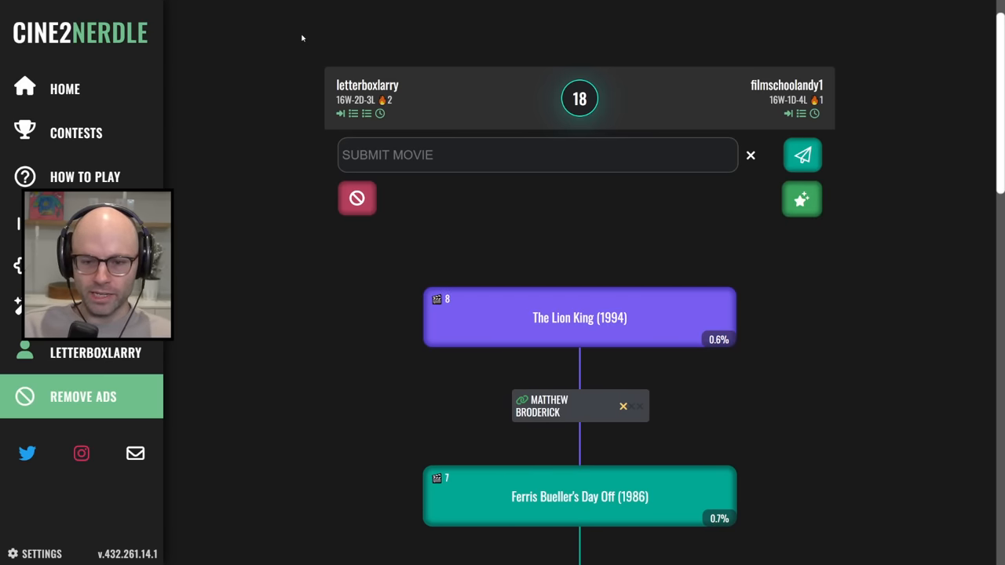
mouse_move(322, 53)
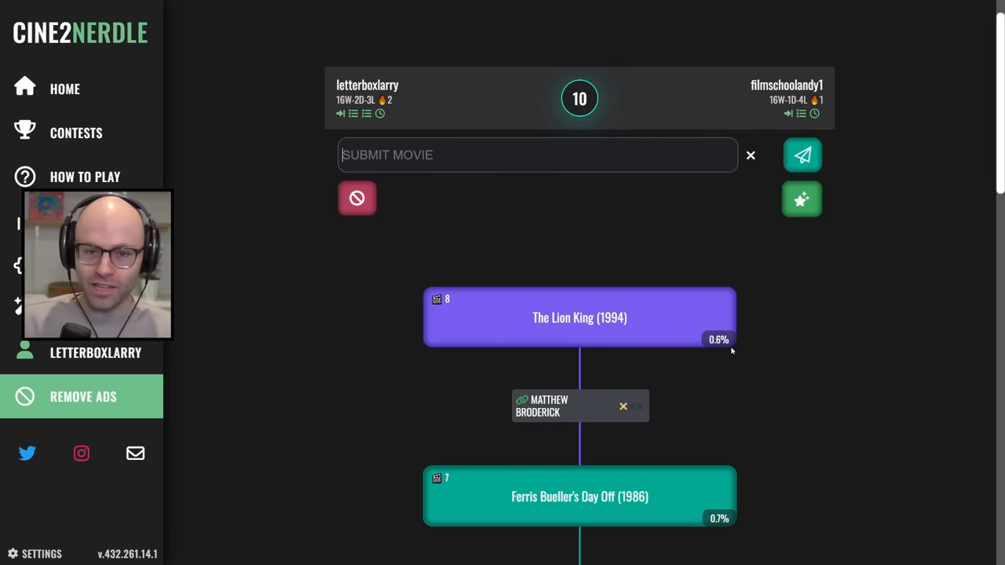
mouse_move(292, 353)
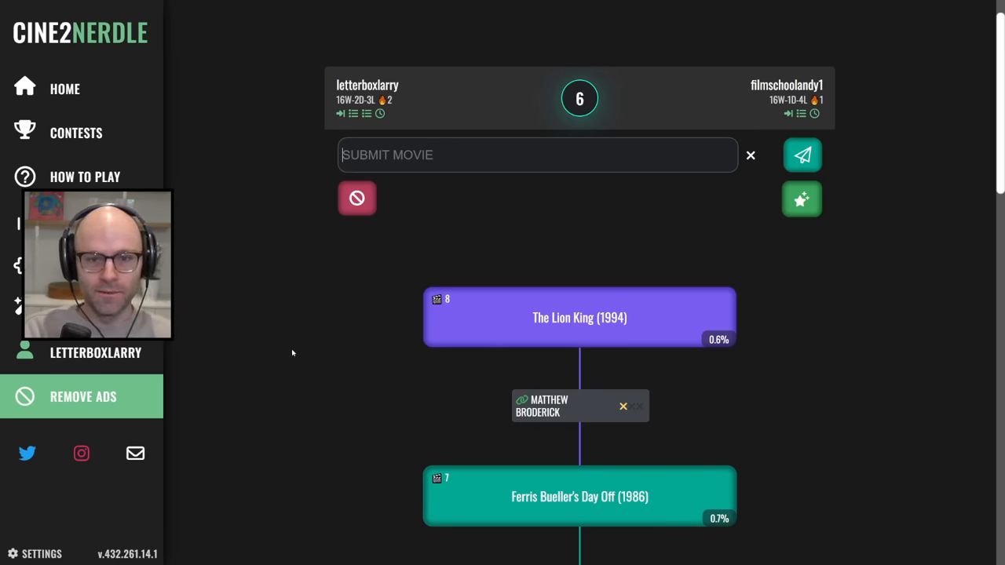
text(margin call)
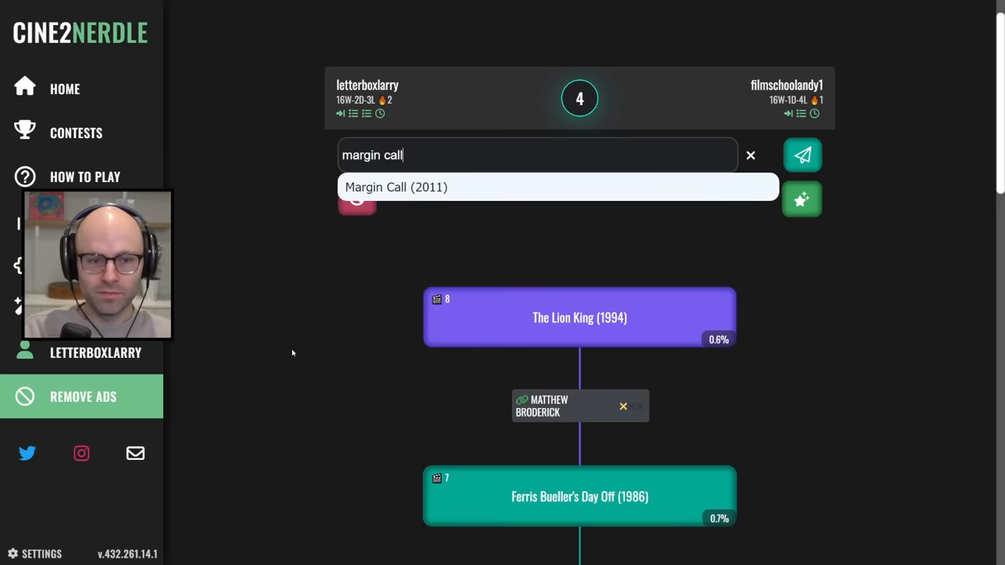
click(801, 155)
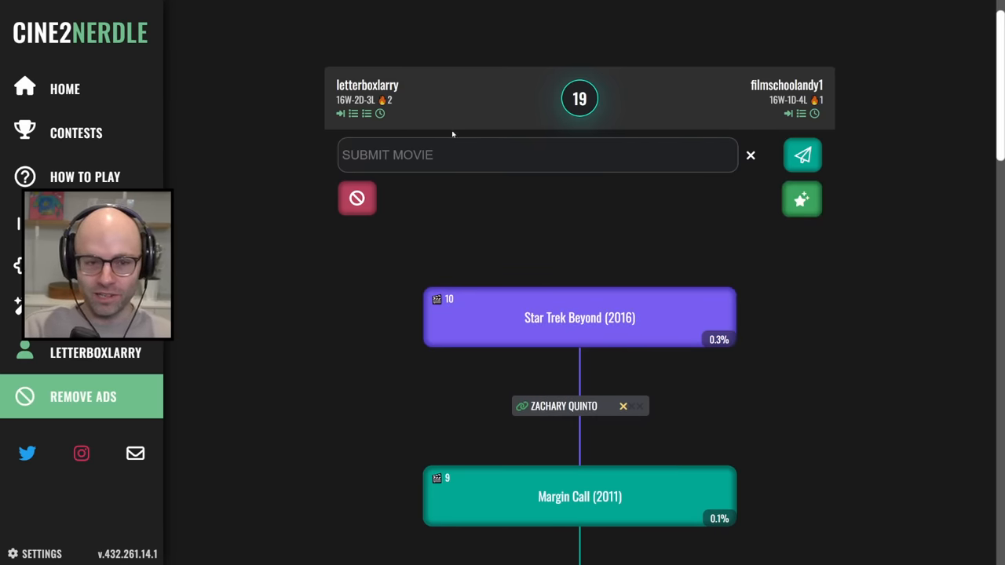
Submit Run, Fatboy, Run (2007), How to Lose Friends & Alienate People, and Sicario.
text(r)
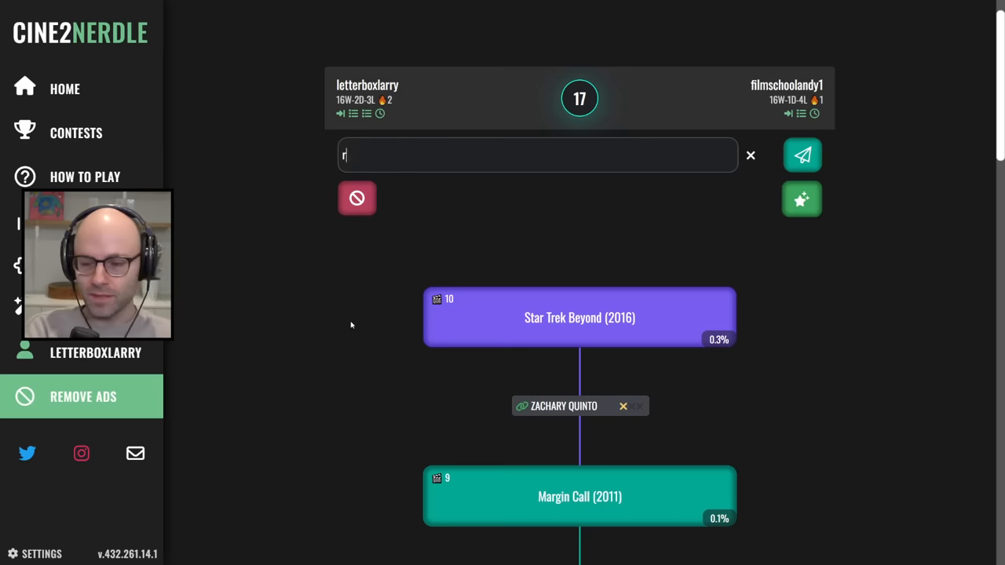
text(un fatbo)
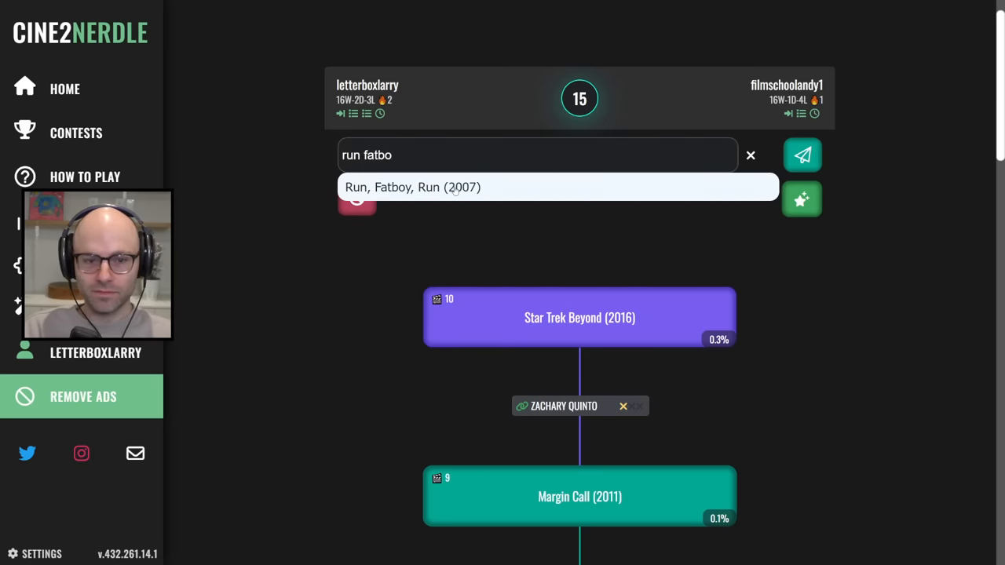
click(802, 154)
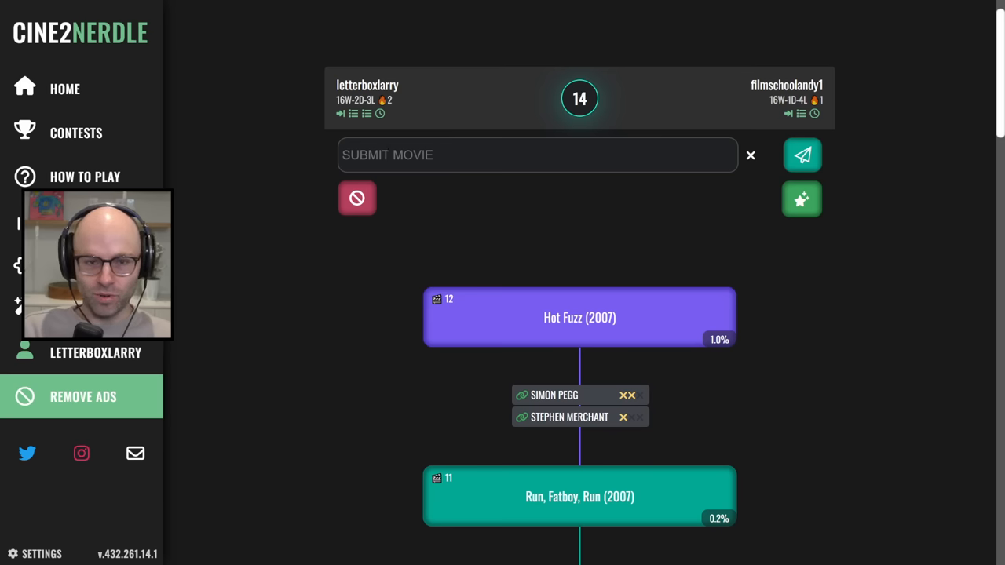
mouse_move(281, 209)
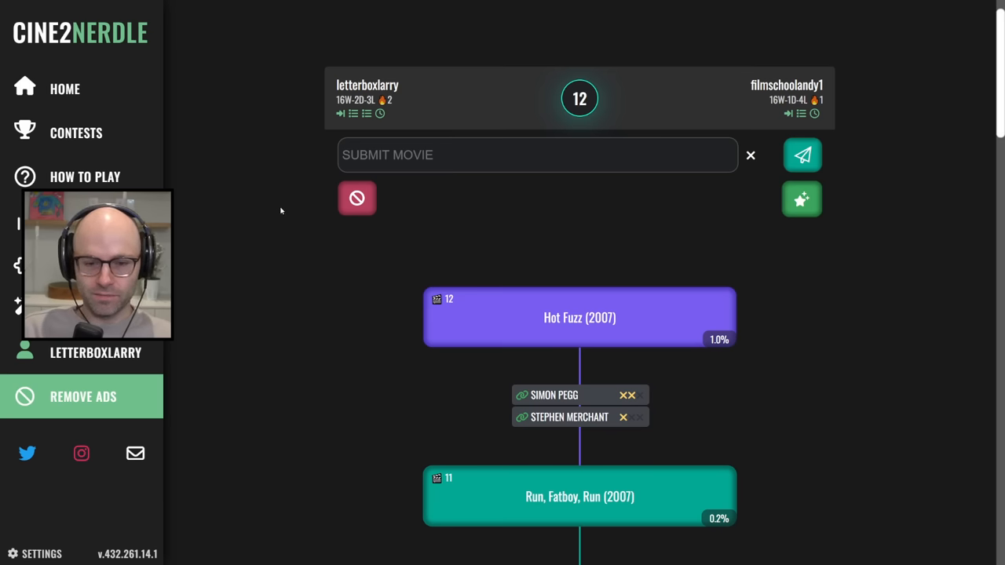
text(how to l)
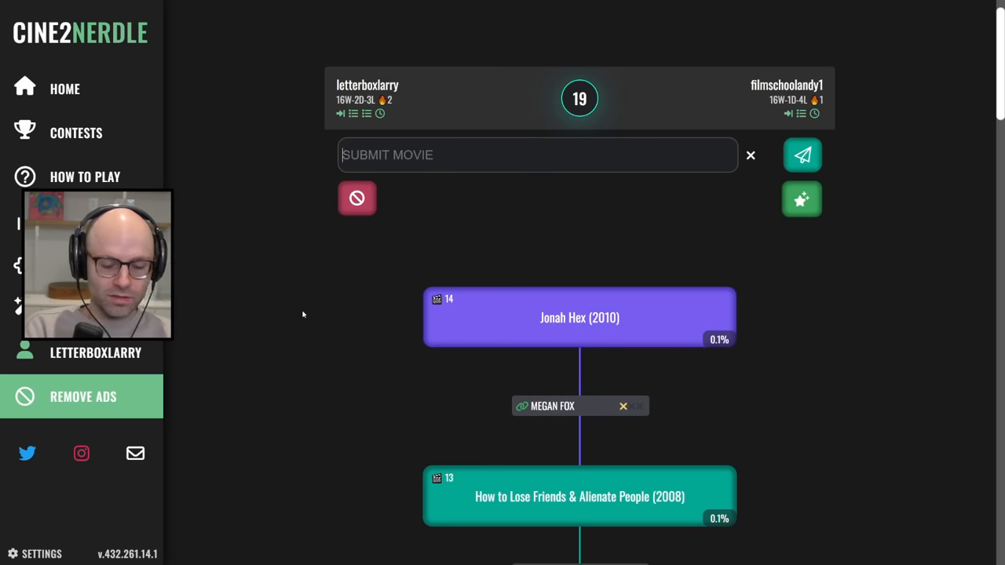
text(sicario)
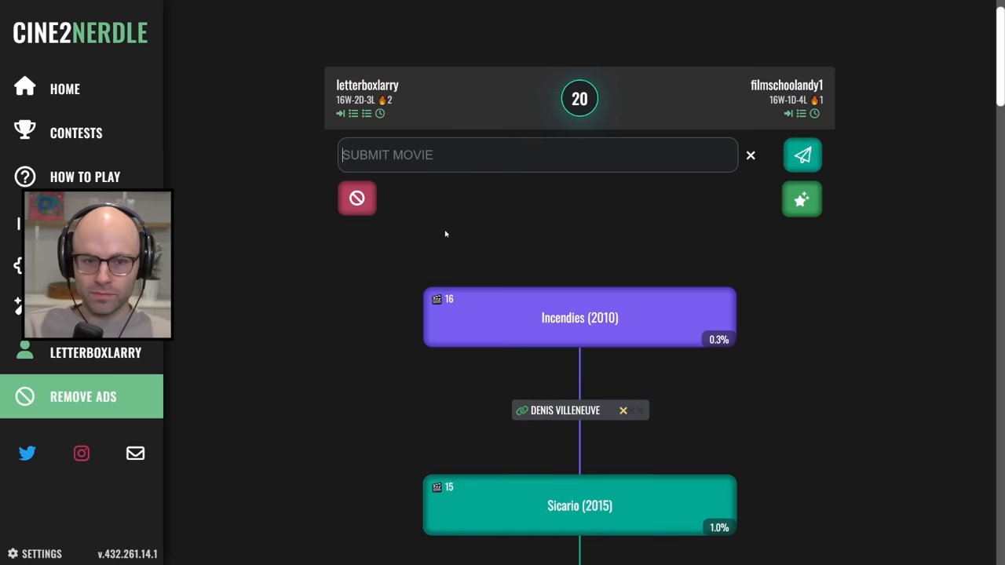
Enter Enemy (2013), then Ray (2004) against Jarhead via Jamie Foxx.
text(enem)
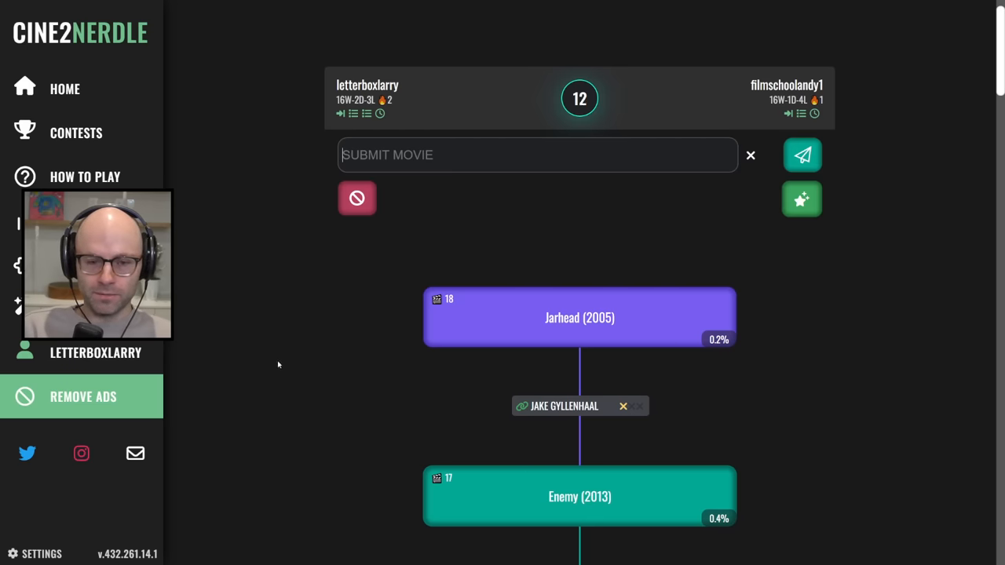
text(ray)
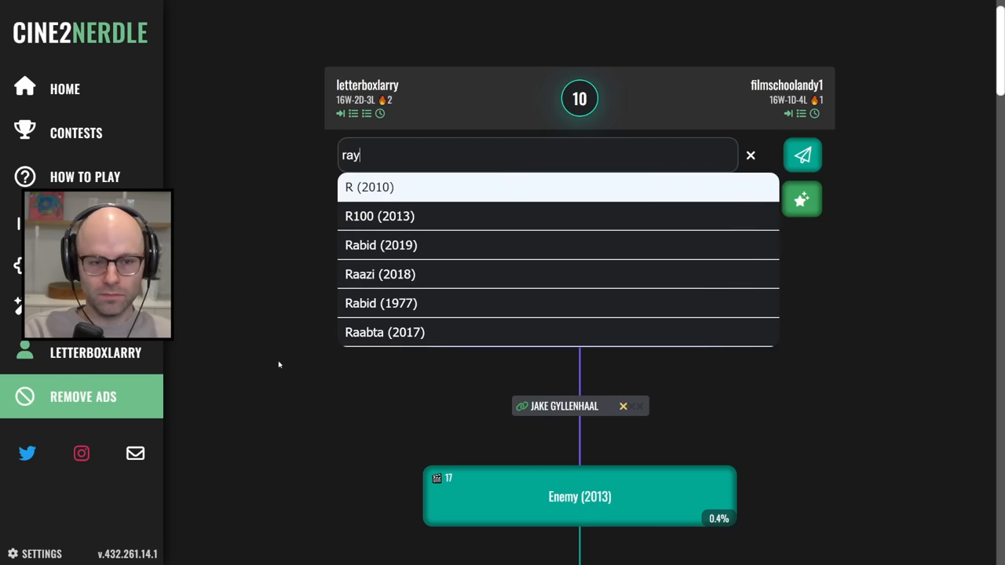
click(801, 155)
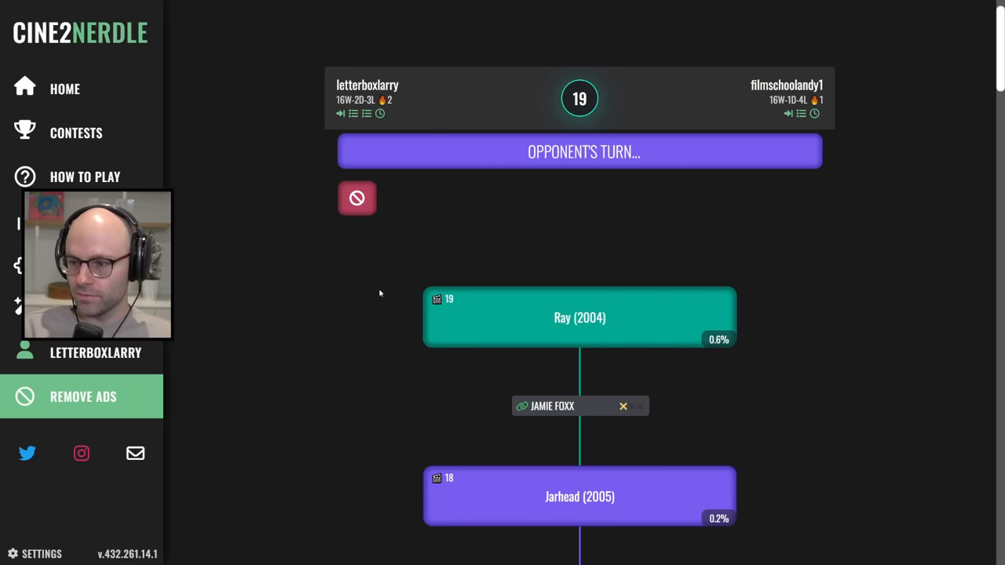
mouse_move(429, 284)
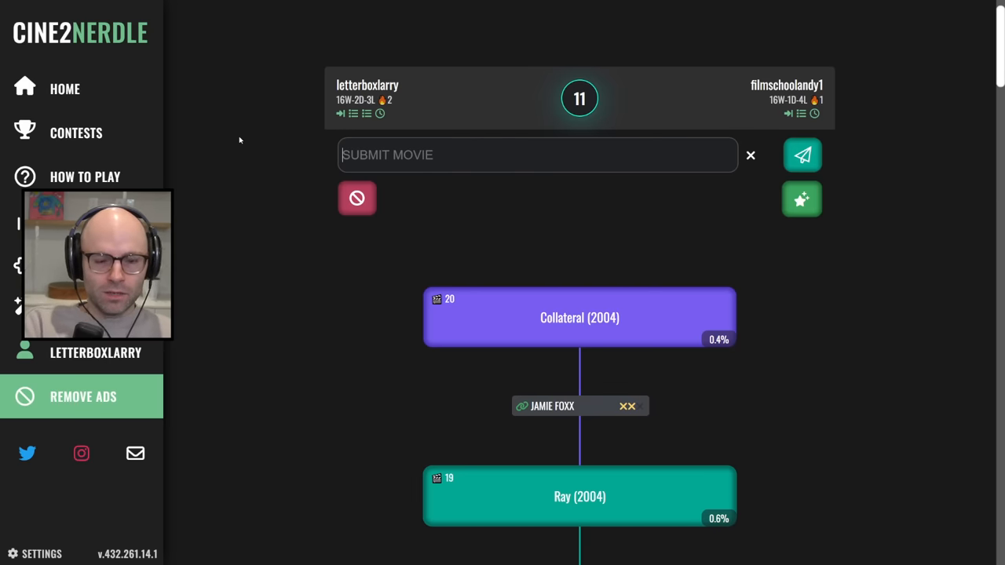
Add Horrible Bosses and Saltburn, then answer Gone Girl with Starship Troopers (1997).
text(horrible)
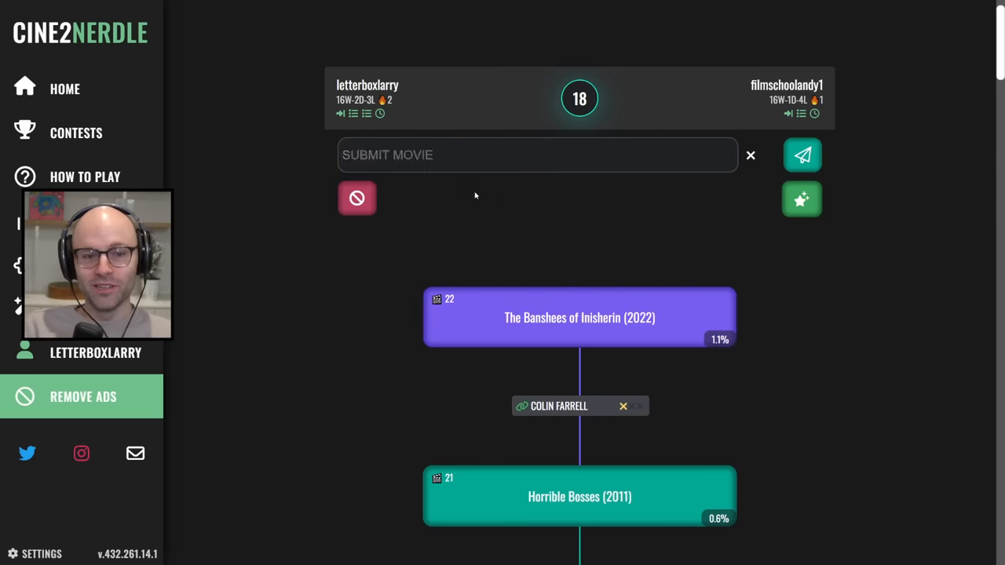
click(801, 154)
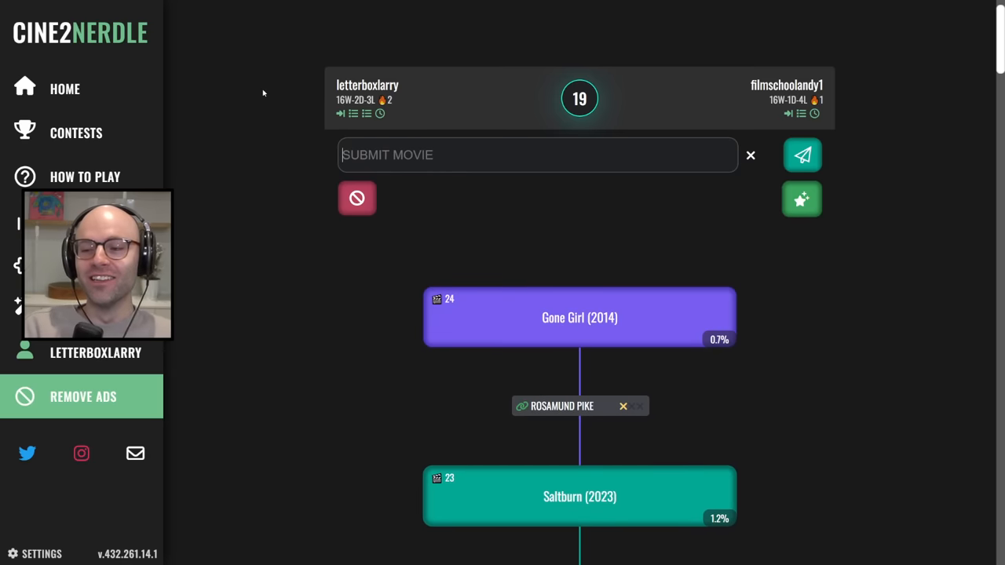
text(starship)
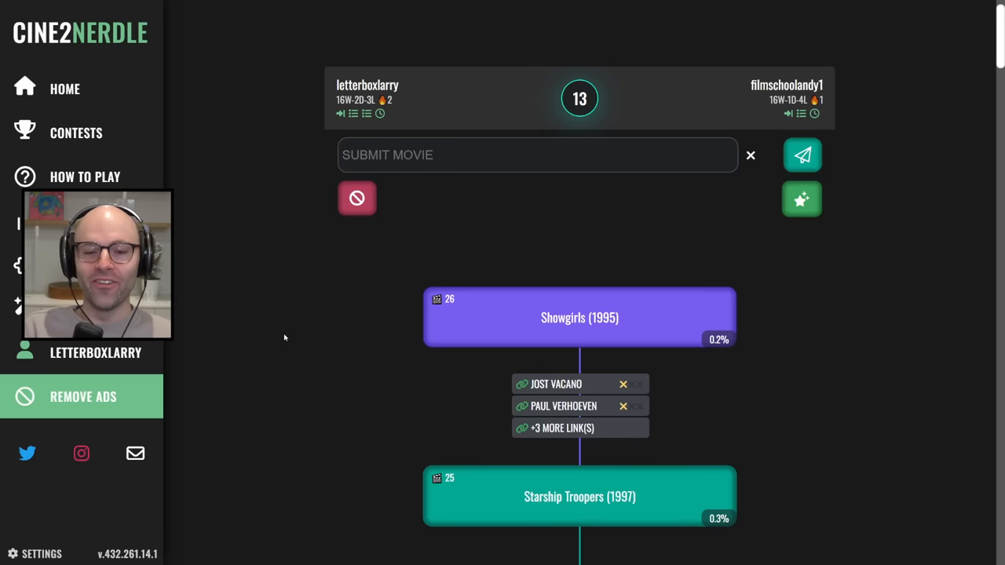
Expand the '+3 more link(s)' row under Showgirls to list every shared link.
click(562, 427)
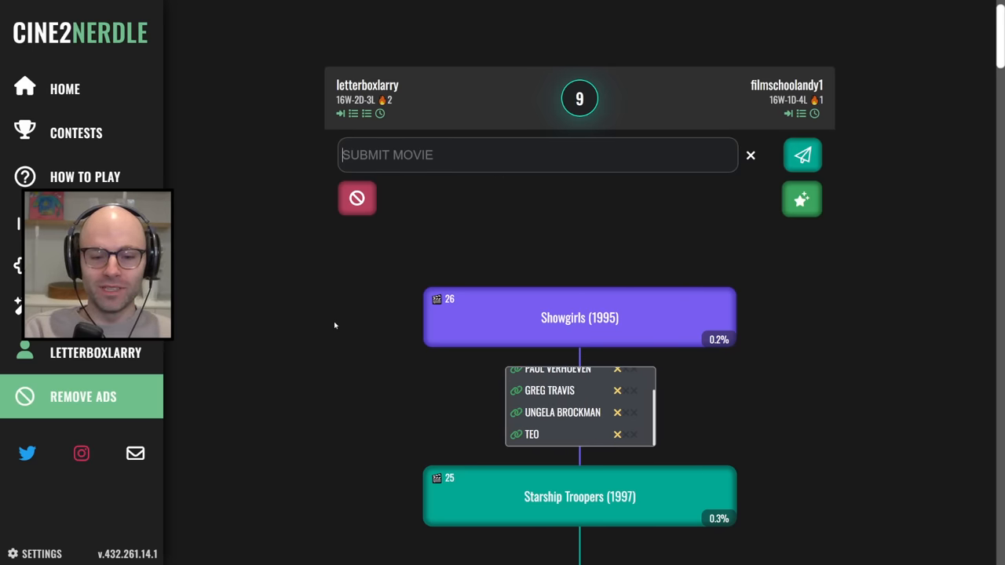
Add RoboCop (1987), then submit I ♥ Huckabees (2004).
text(robocop)
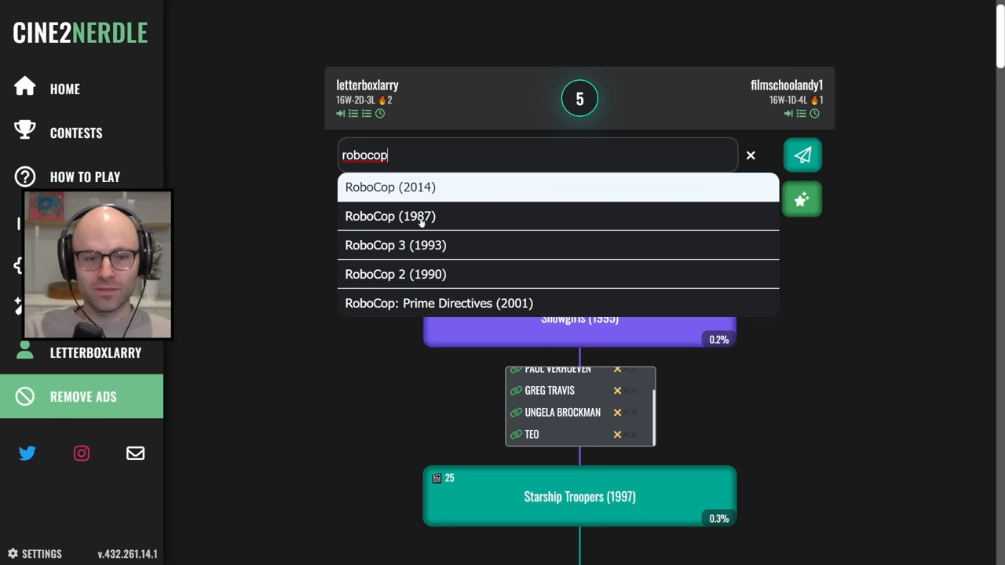
click(390, 216)
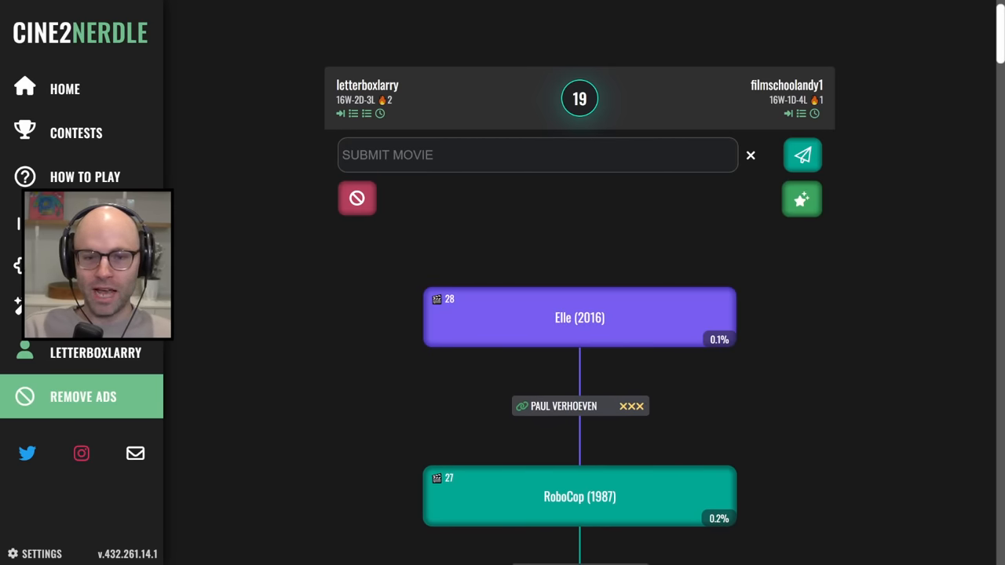
text(playmob)
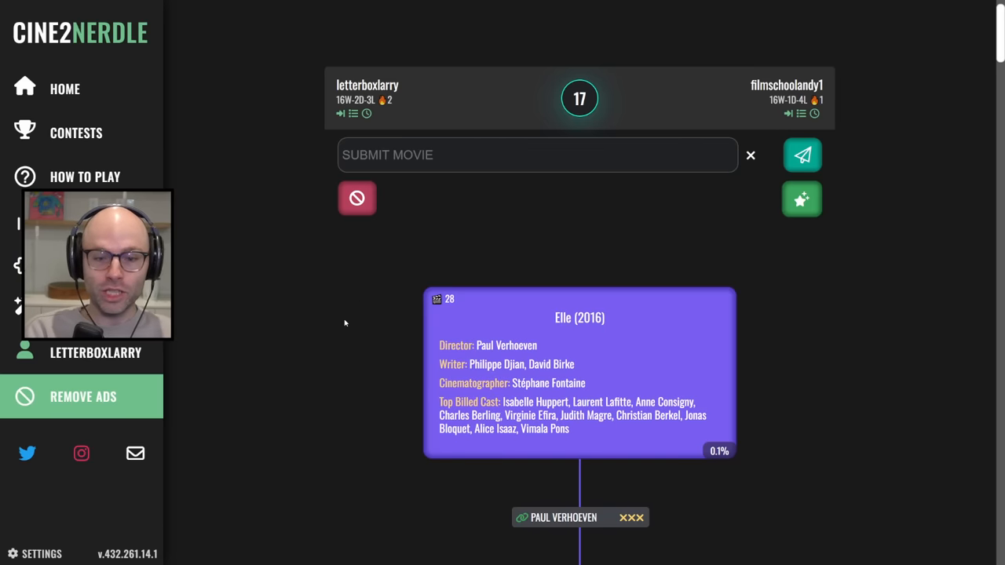
text(hucakbee)
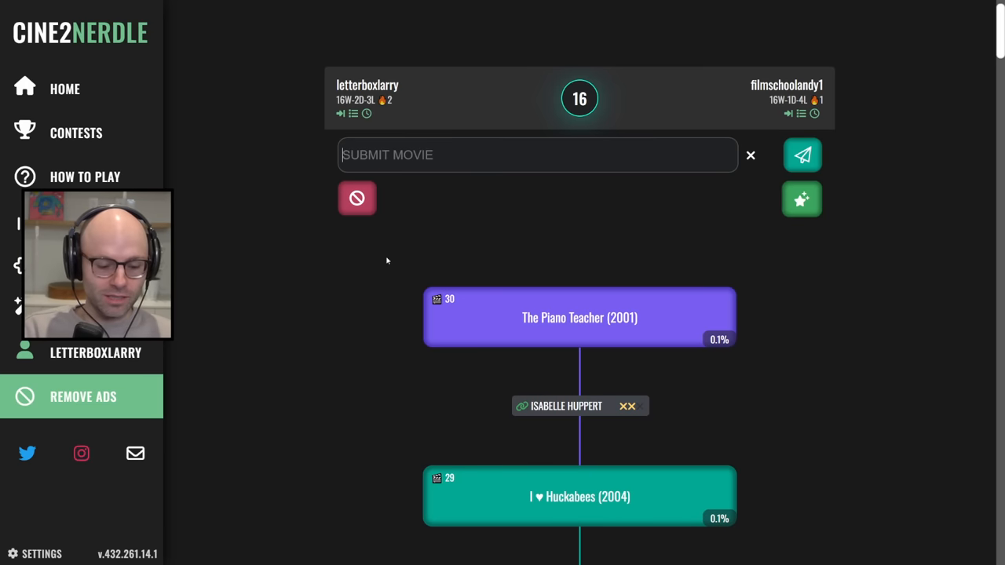
Pick and submit Short Cuts (1993) as the next answer.
text(short cu)
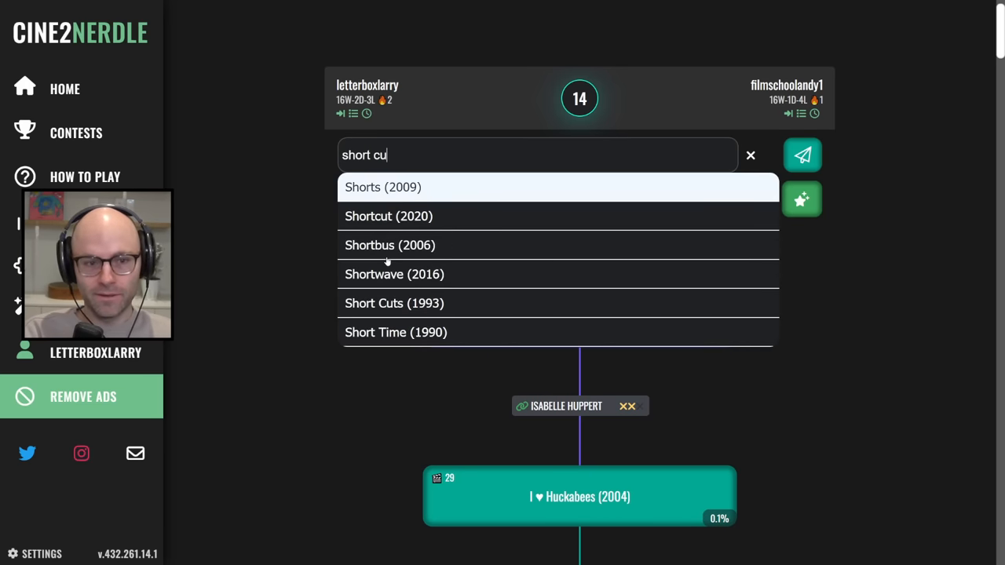
click(394, 303)
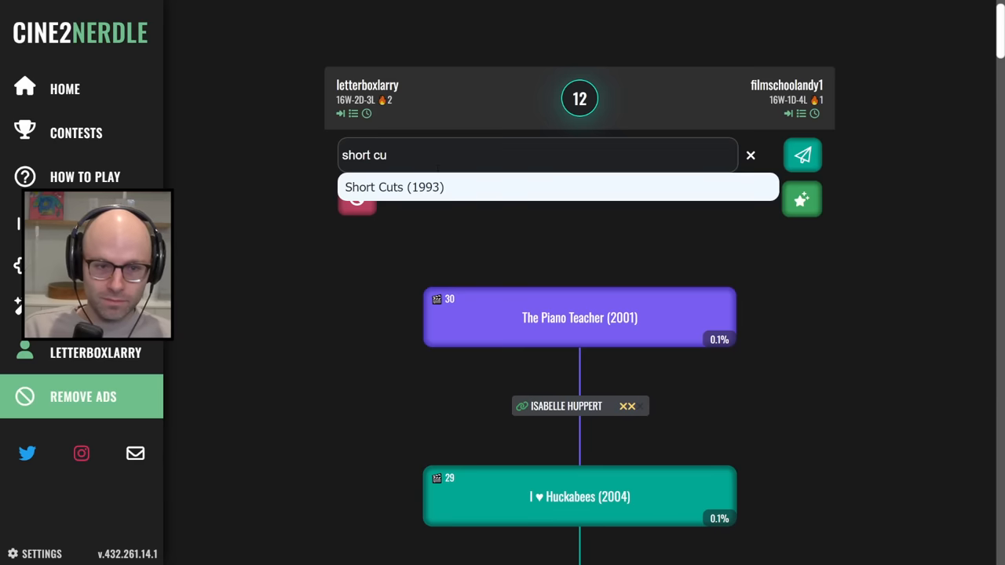
click(394, 187)
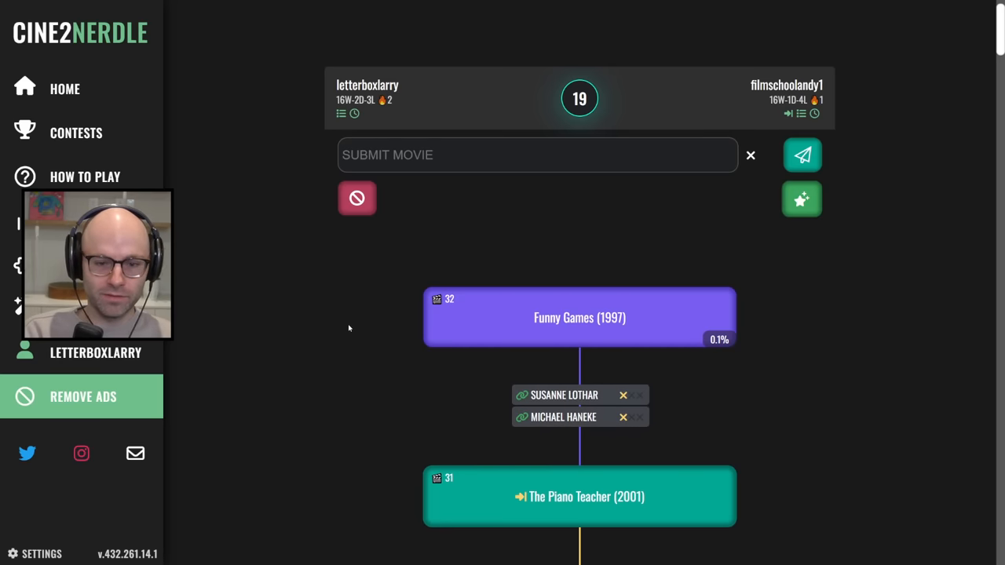
Answer with Funny Games (2008), then try Dragged Across Concrete and Don't Worry, He Won't Get Far on Foot.
text(funny gam)
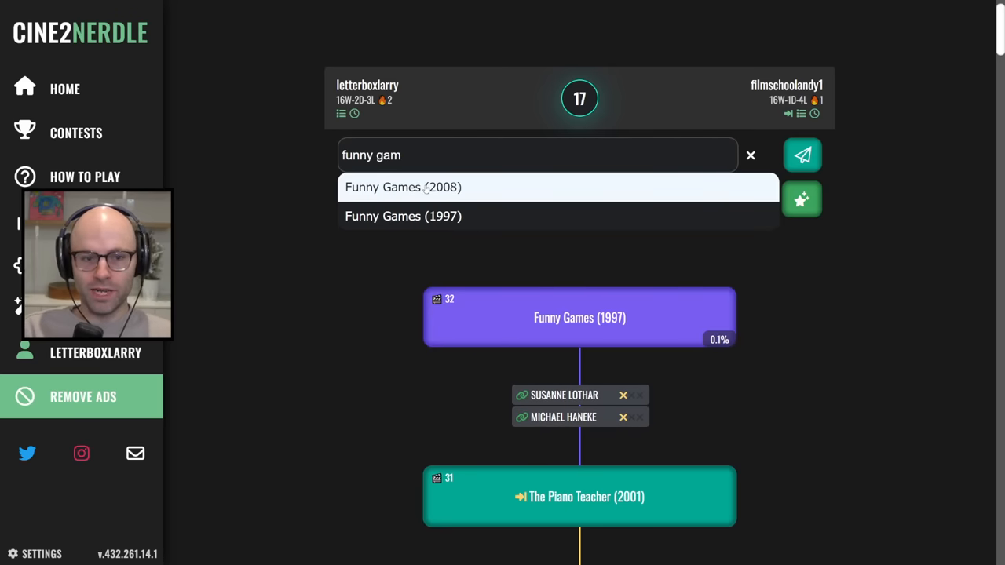
click(402, 187)
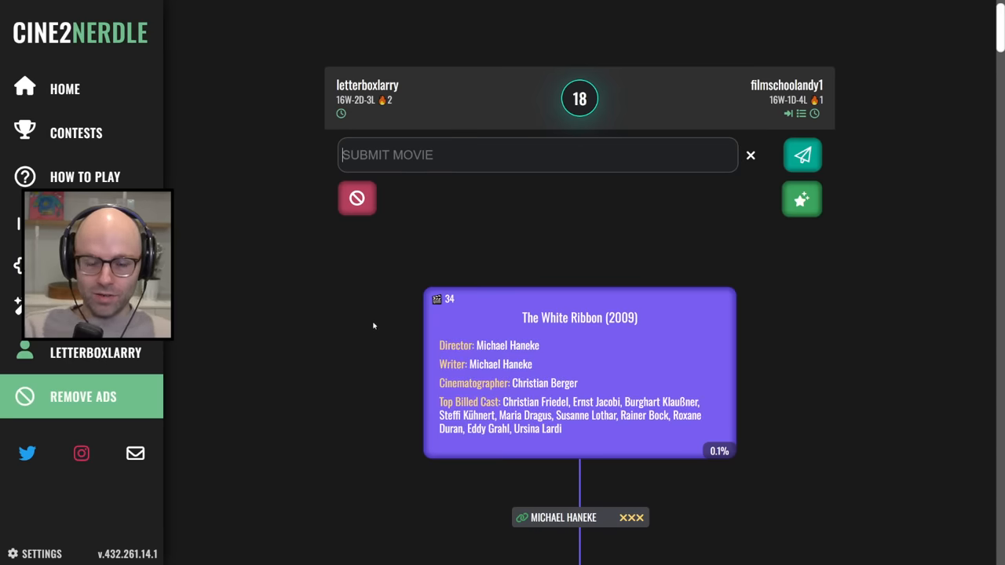
text(cache)
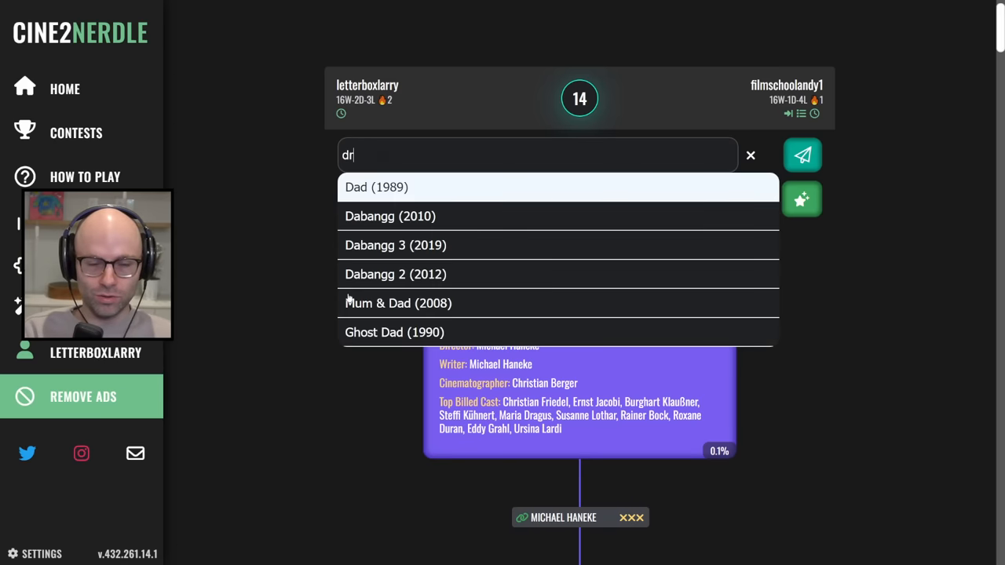
click(801, 155)
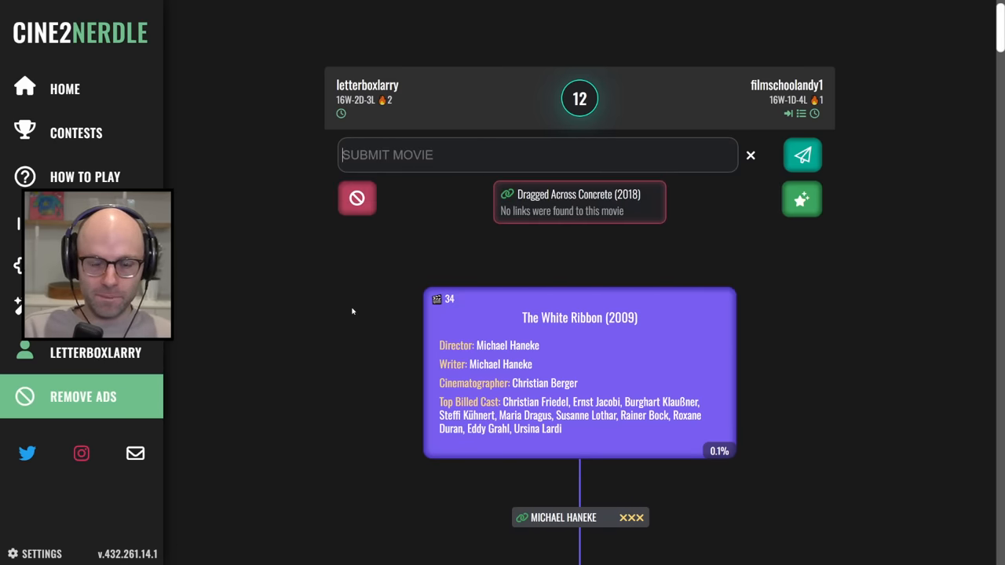
text(don't worry)
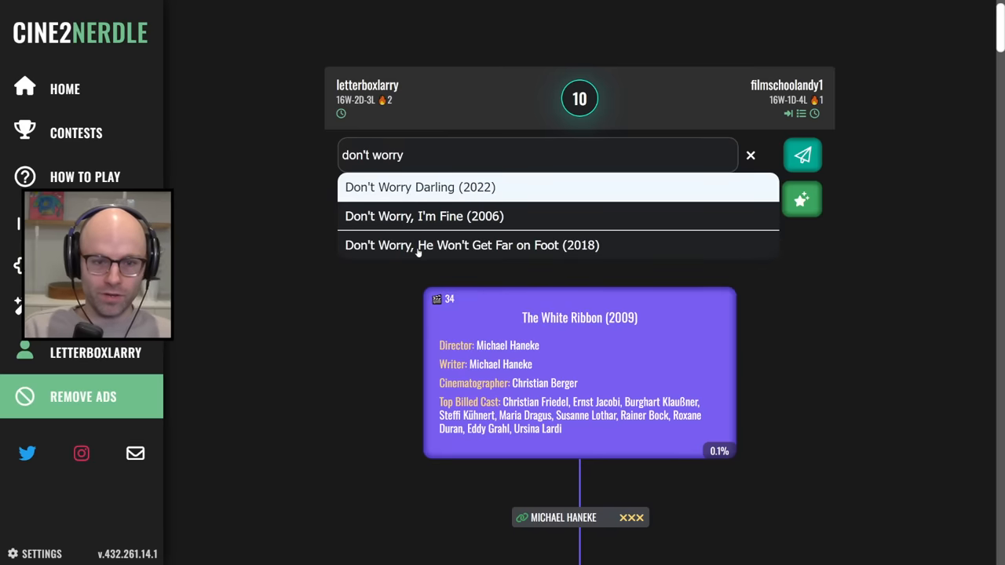
click(472, 245)
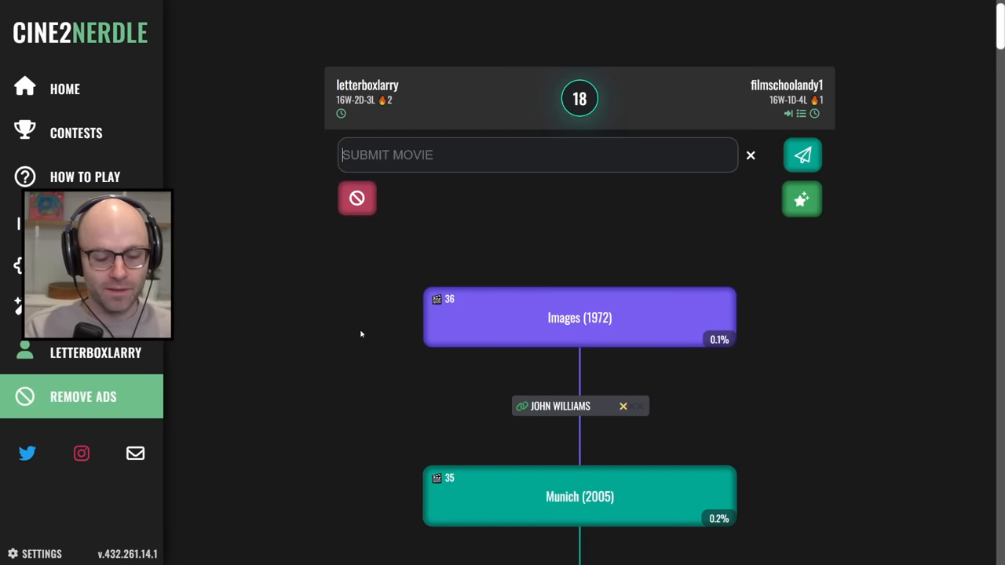
Add The Fabelmans (2022), then Secondhand Lions (2003) on the next turn.
text(the fabelman)
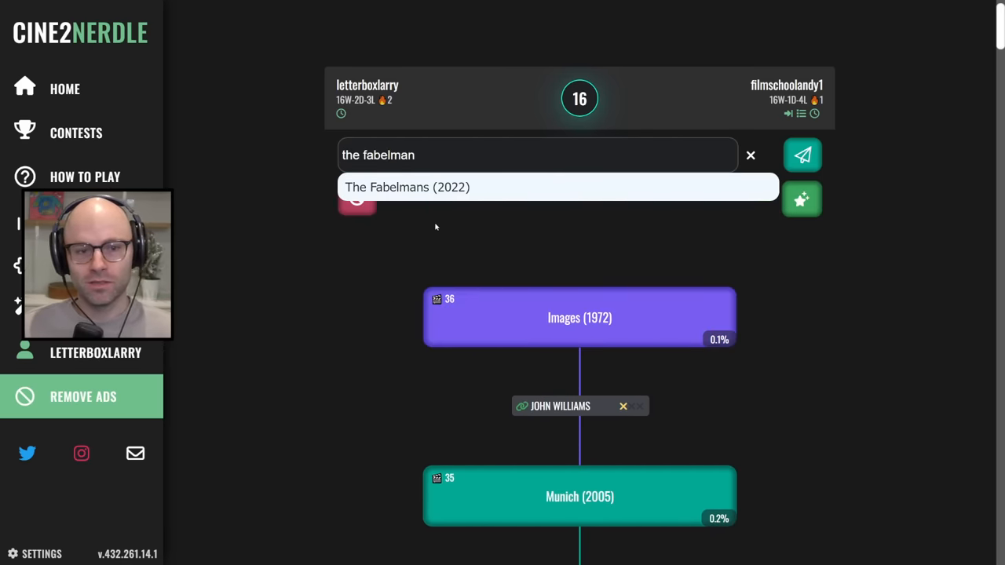
click(801, 154)
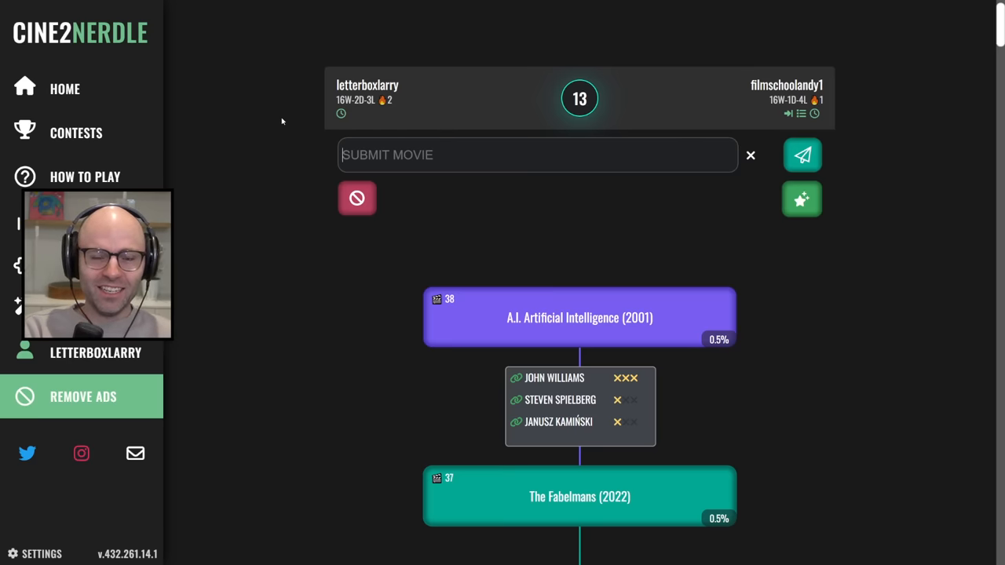
text(s)
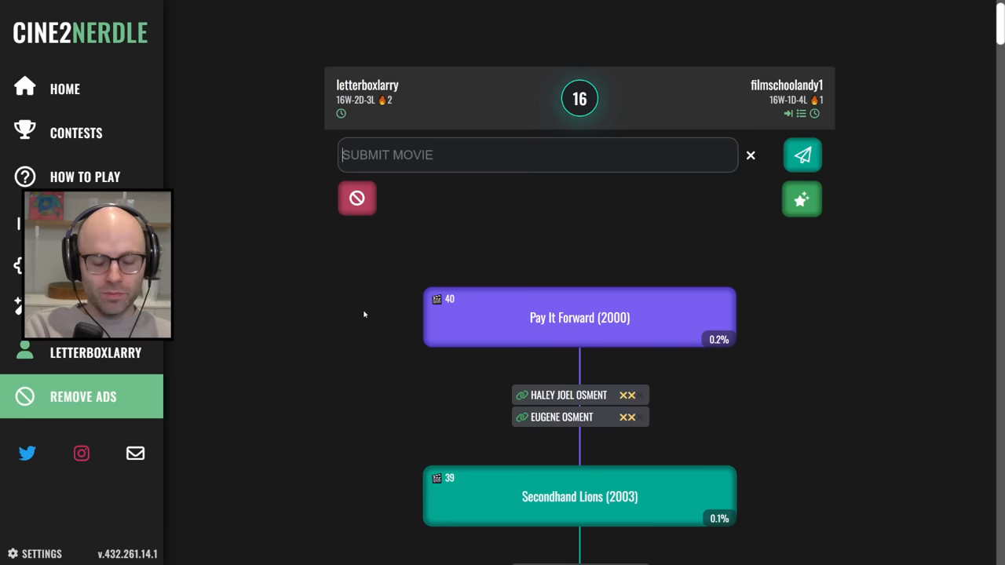
Submit Kingdom Hospital and The Sixth Sense, then In Her Shoes (2005) and The Invasion (2007).
text(kingdom)
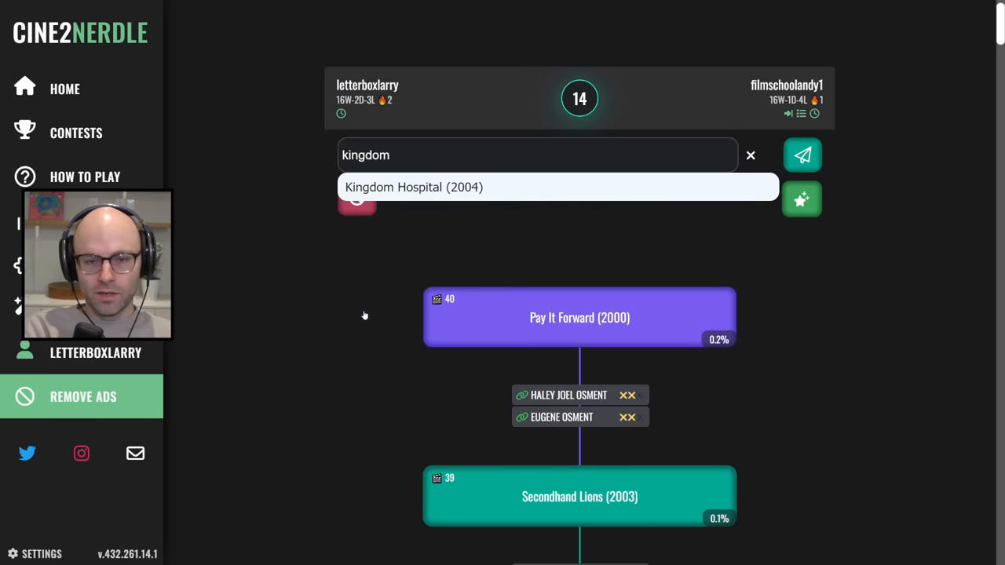
click(749, 155)
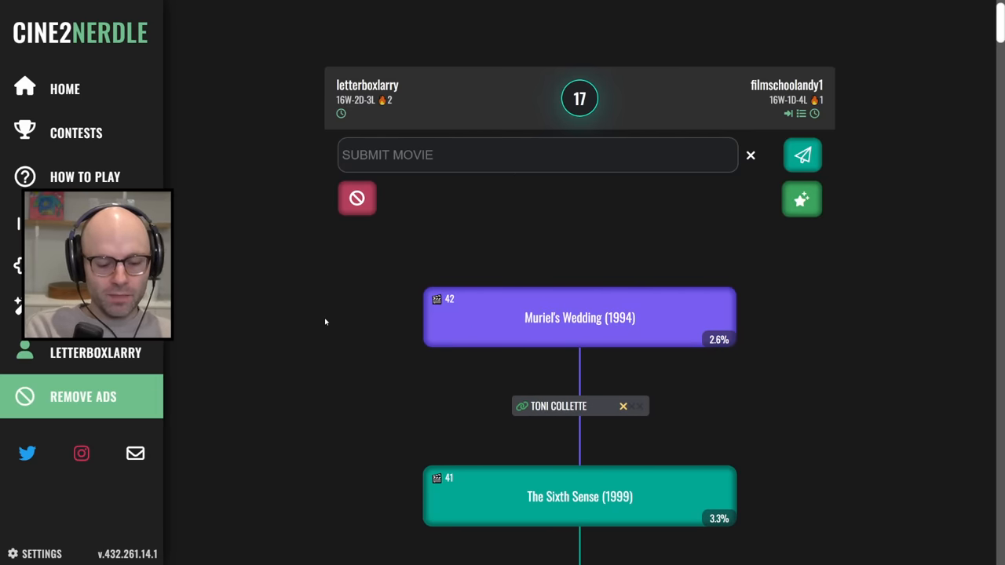
text(in her shoes)
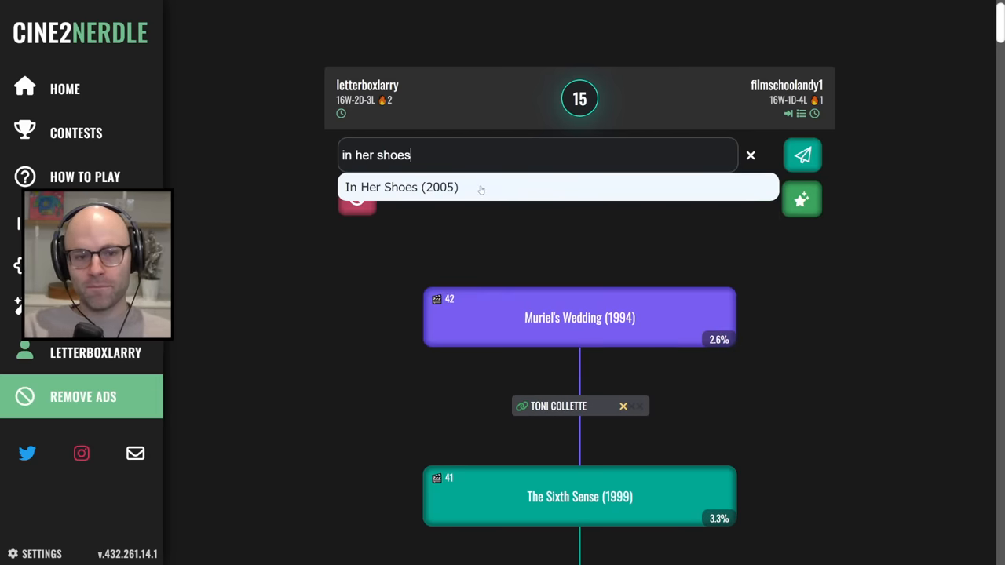
click(801, 155)
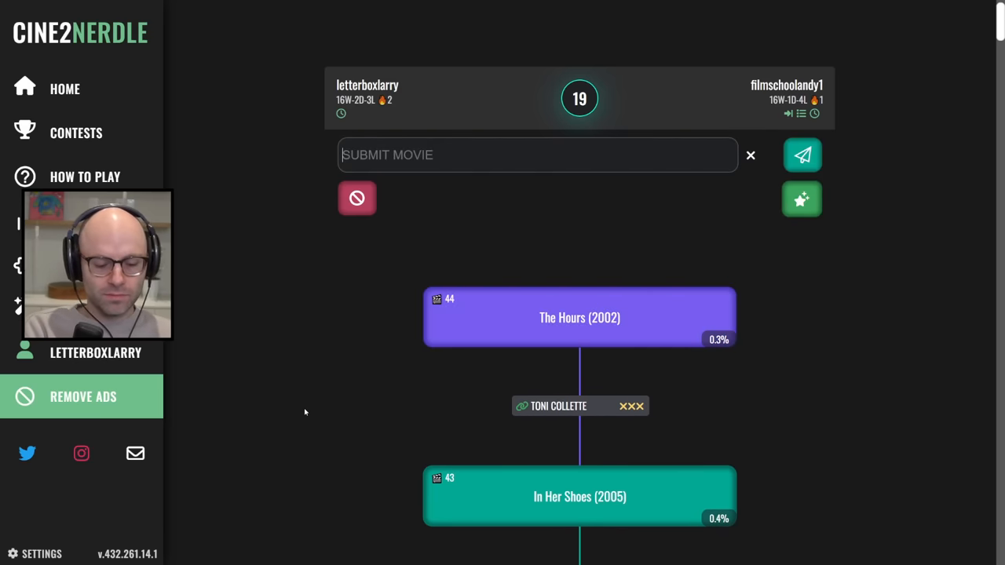
text(the inv)
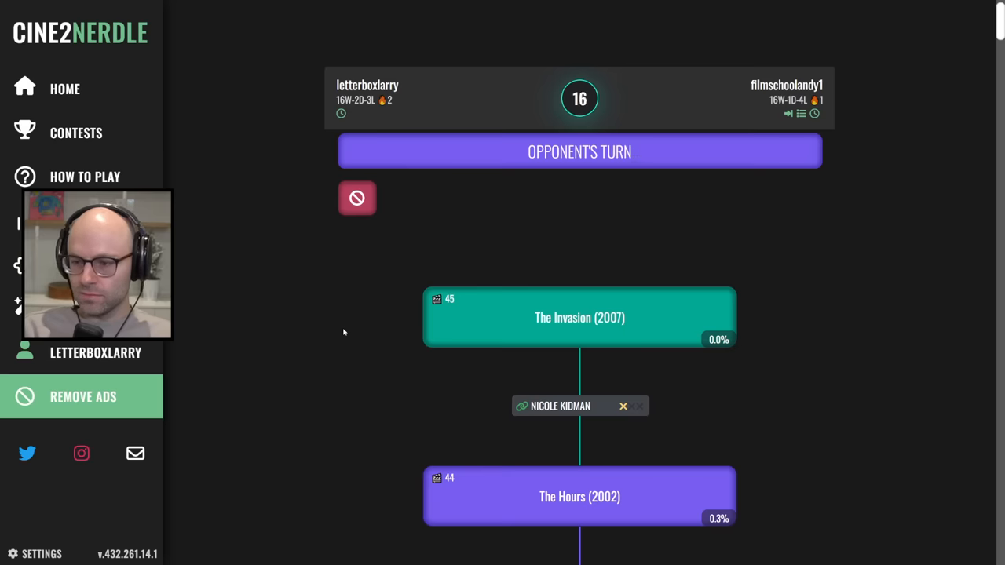
mouse_move(386, 307)
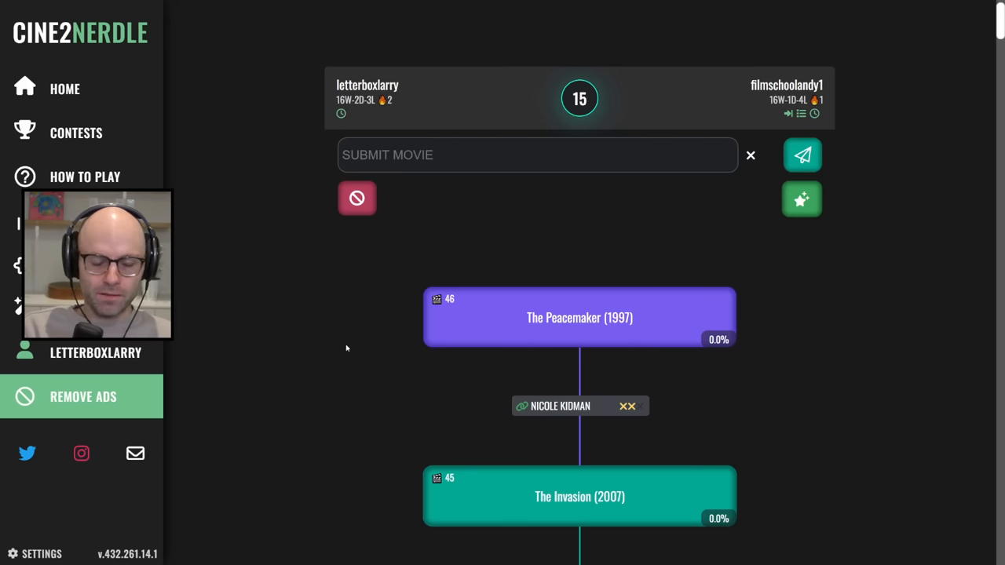
Add Bewitched (2005), The Dark Knight and Oppenheimer (2023) after Good Night Oppy is refused.
text(bewitche)
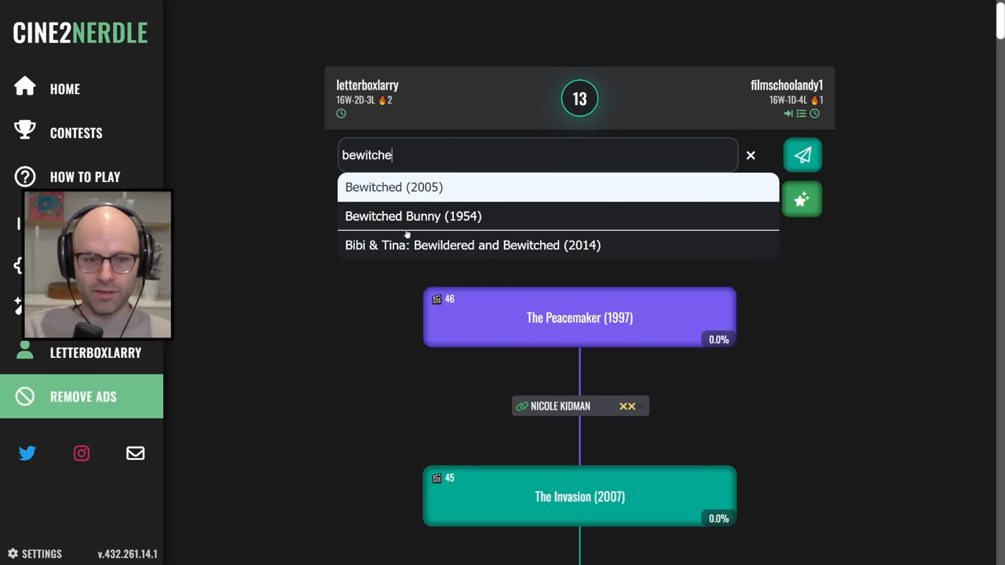
click(801, 154)
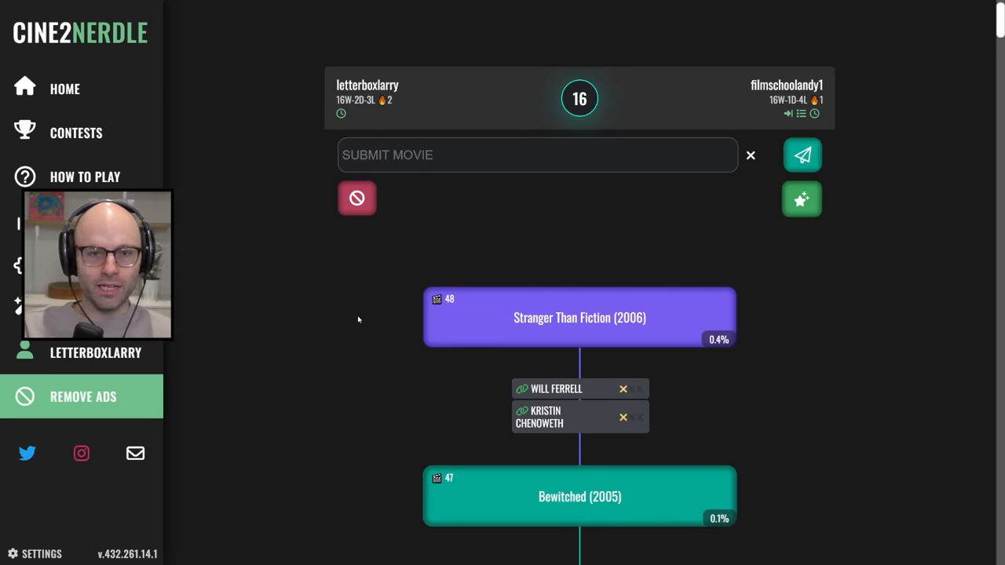
text(ba)
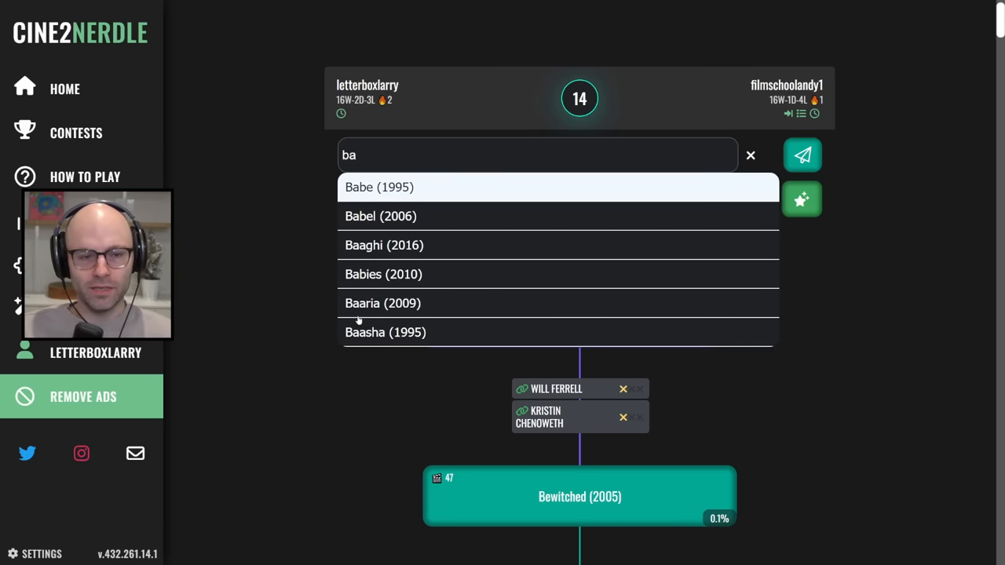
text(the dark knight)
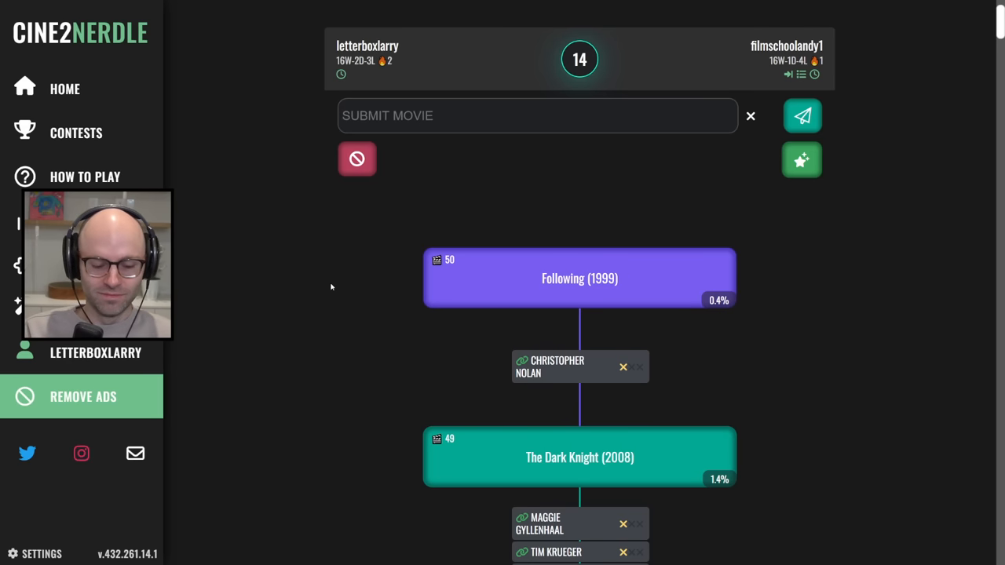
text(oppy)
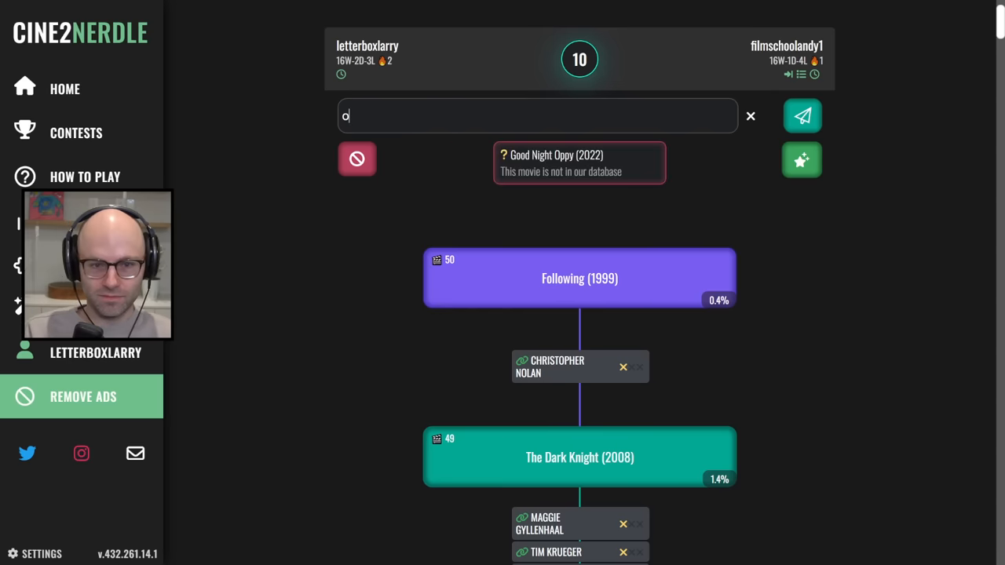
text(ppenhe)
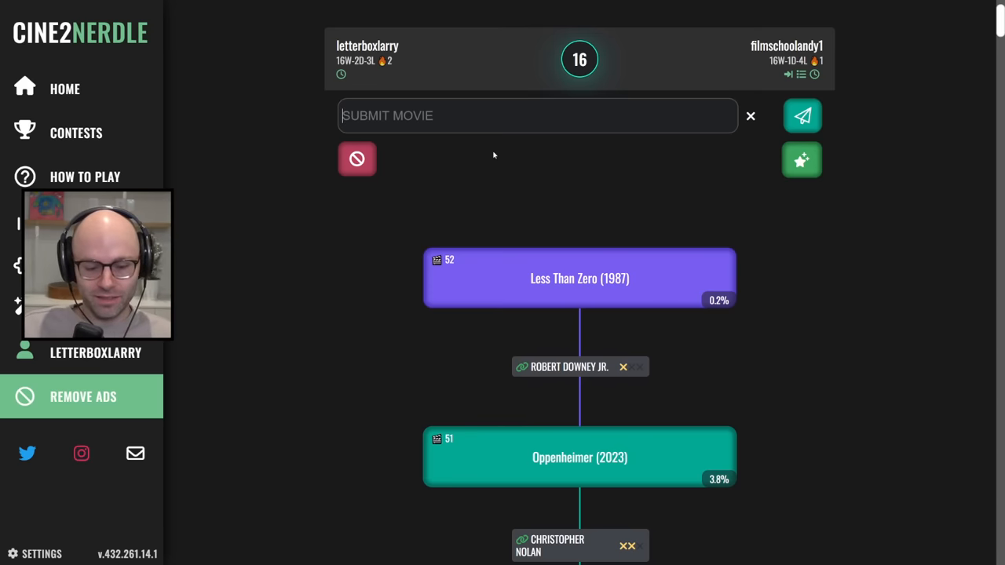
Submit Avengers: Endgame, Babylon, The Creator (2023) and Twilight on successive turns.
text(avenge)
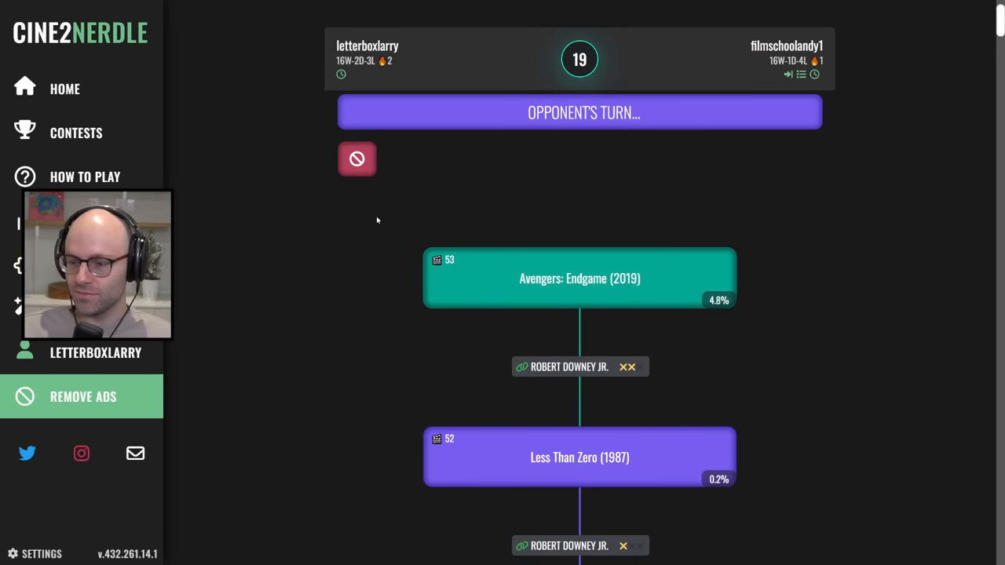
mouse_move(358, 265)
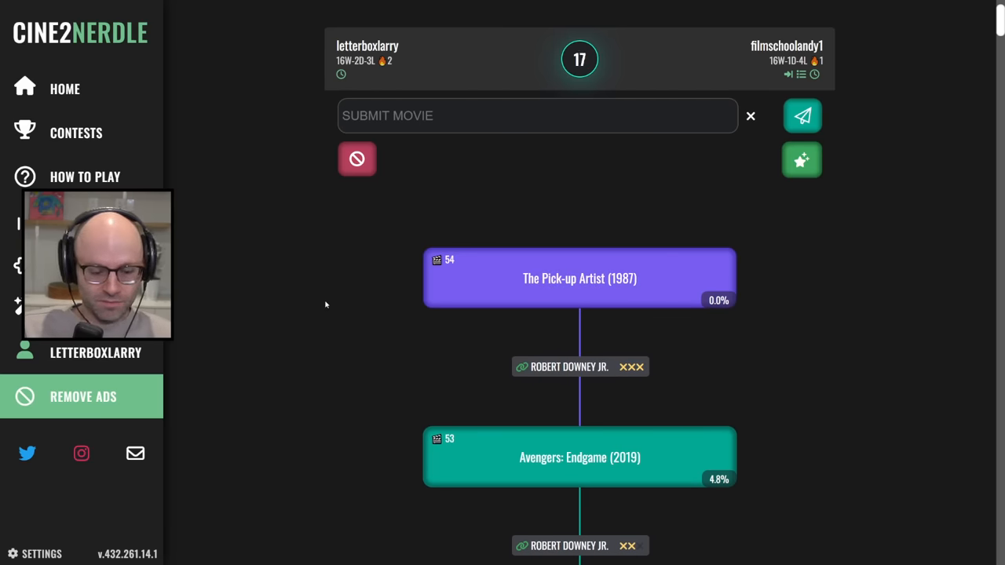
text(spider-man)
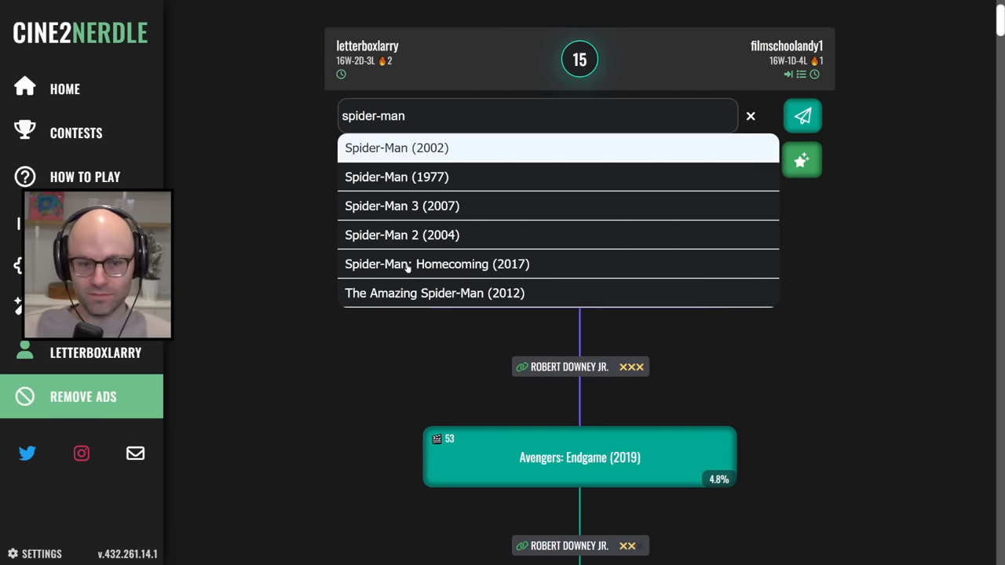
text(babyl)
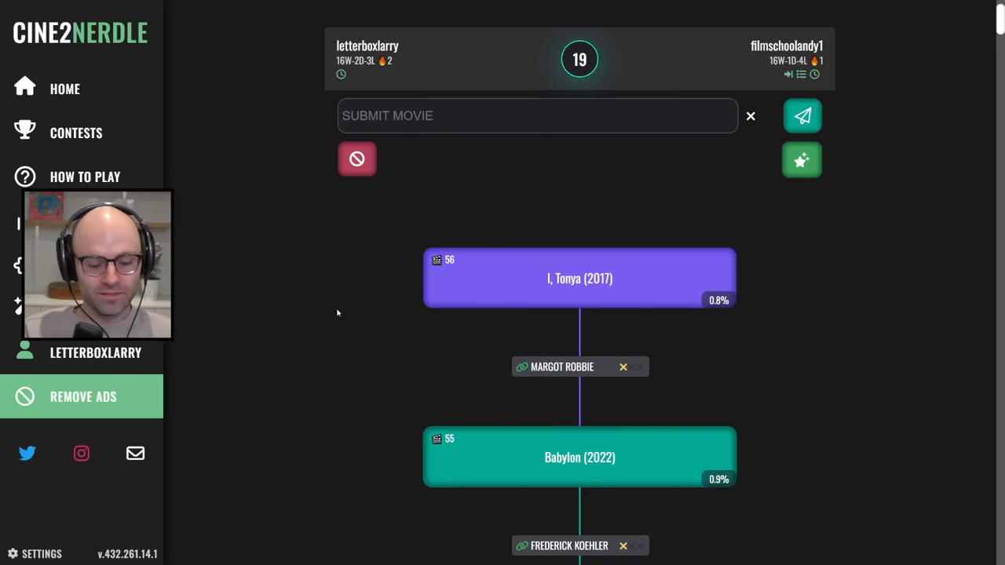
text(the creator)
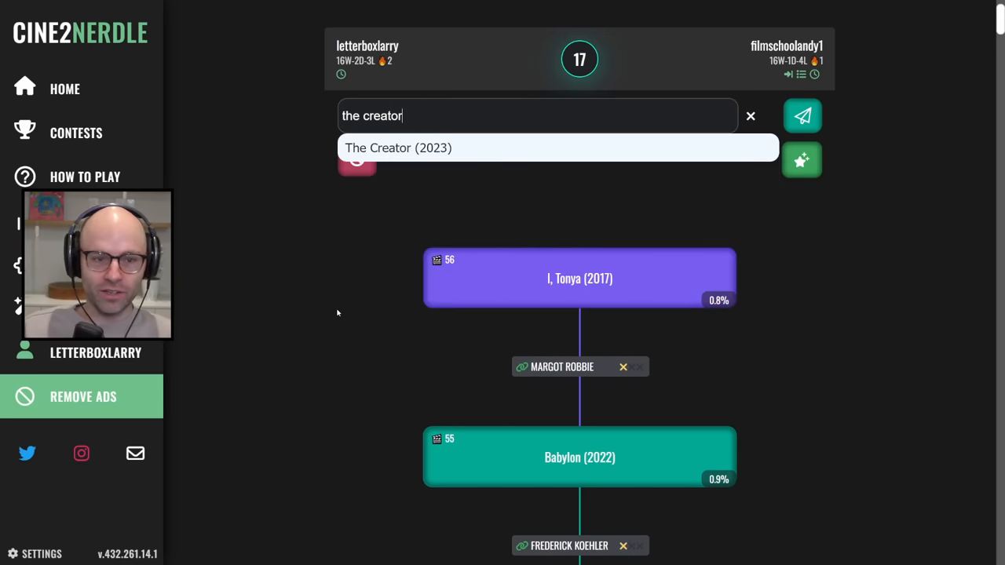
click(802, 116)
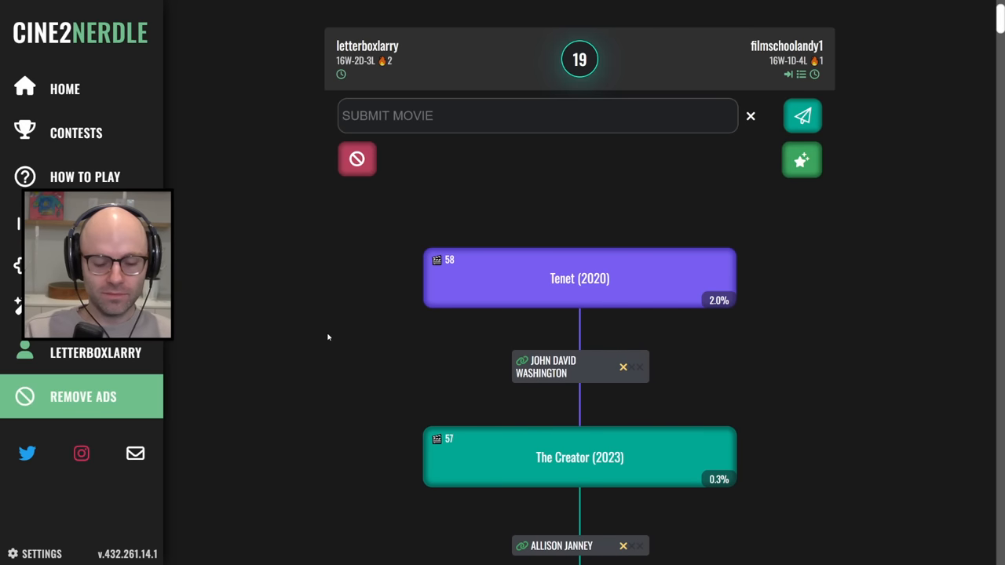
text(twilight)
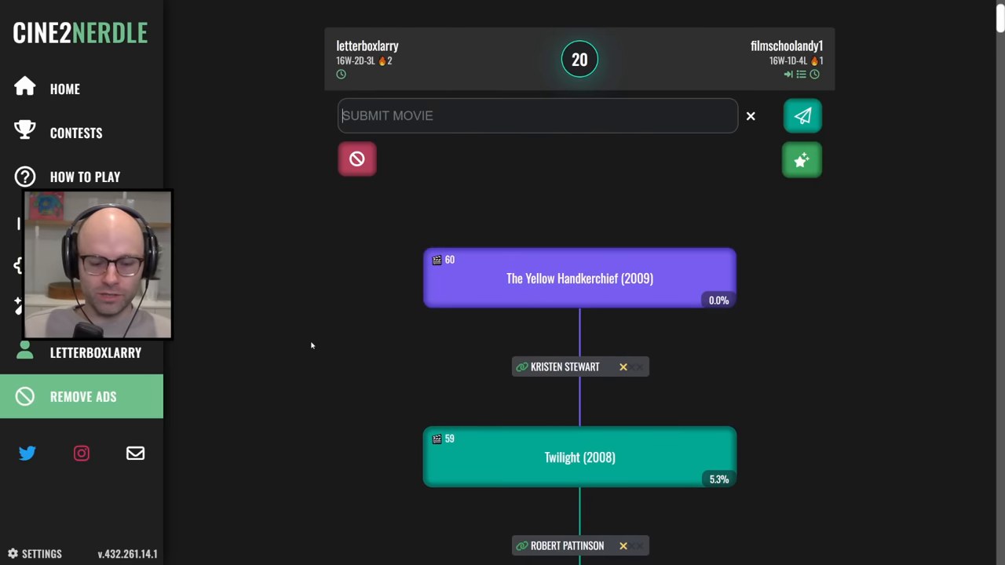
Try Amsterdam (2022) and a Nick title as follow-ups to The Yellow Handkerchief.
text(personal)
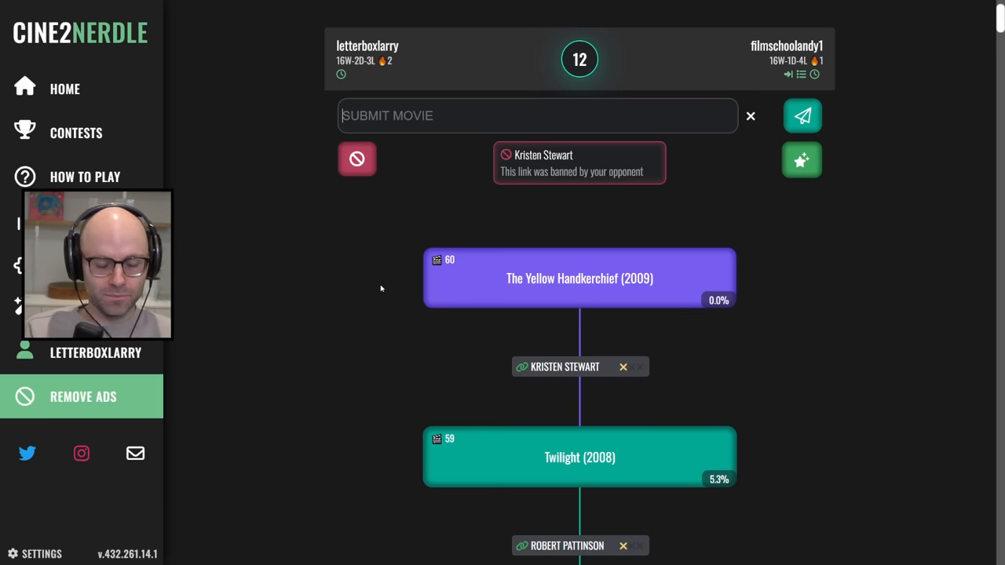
text(amste)
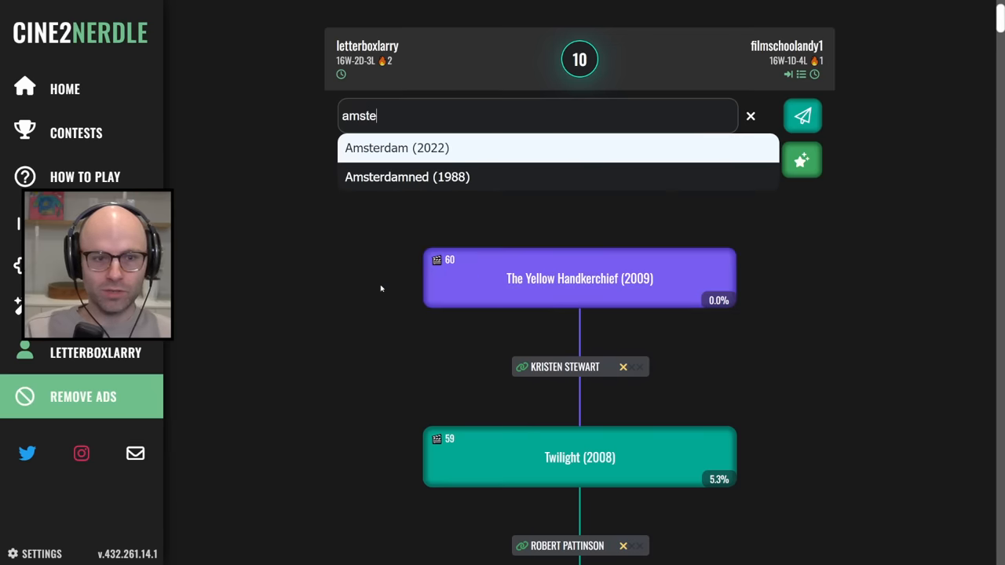
click(396, 148)
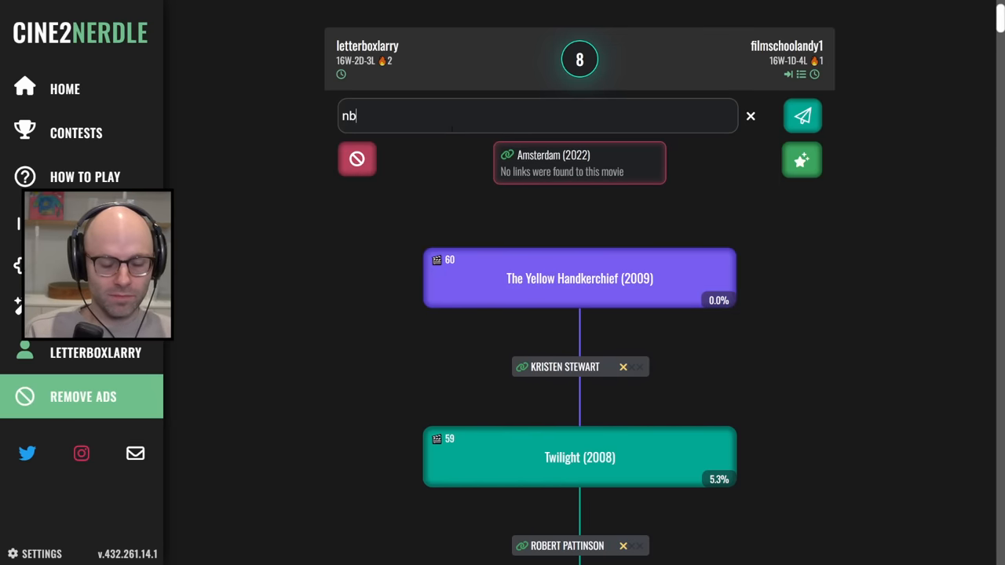
text(nick an)
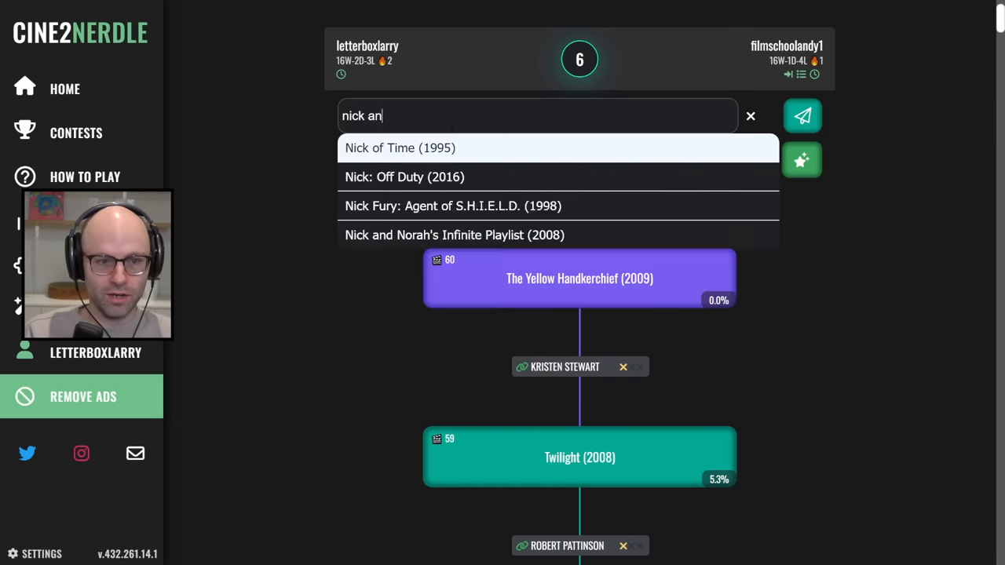
click(454, 235)
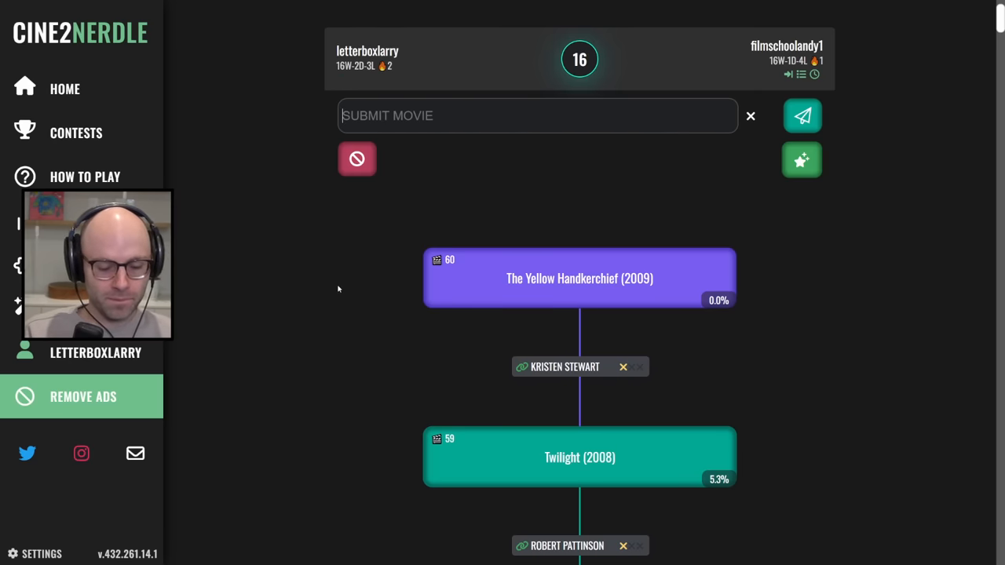
Try a Harold title, The Avengers, Harry Potter and The Matrix (1999) until time expires.
text(harold an)
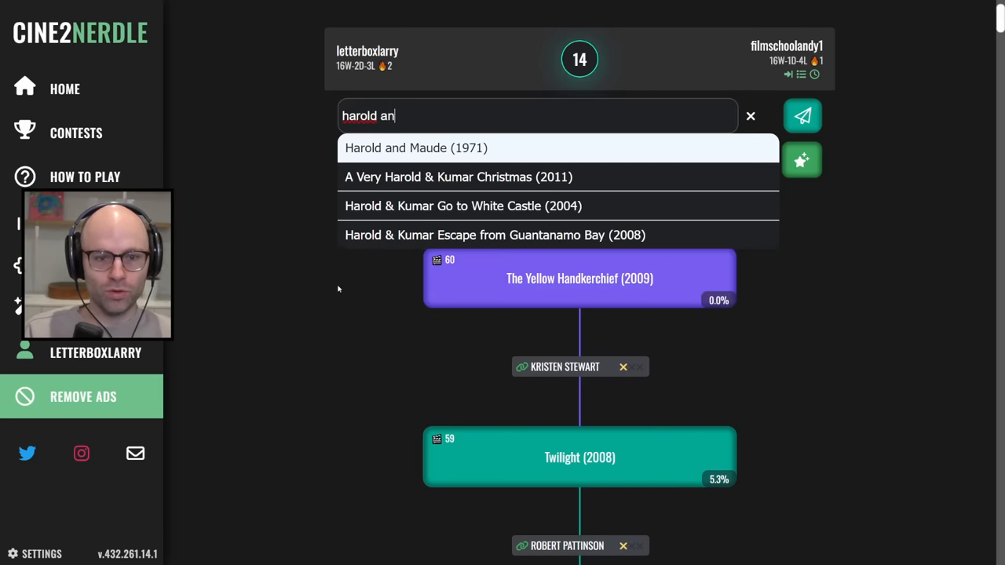
click(462, 206)
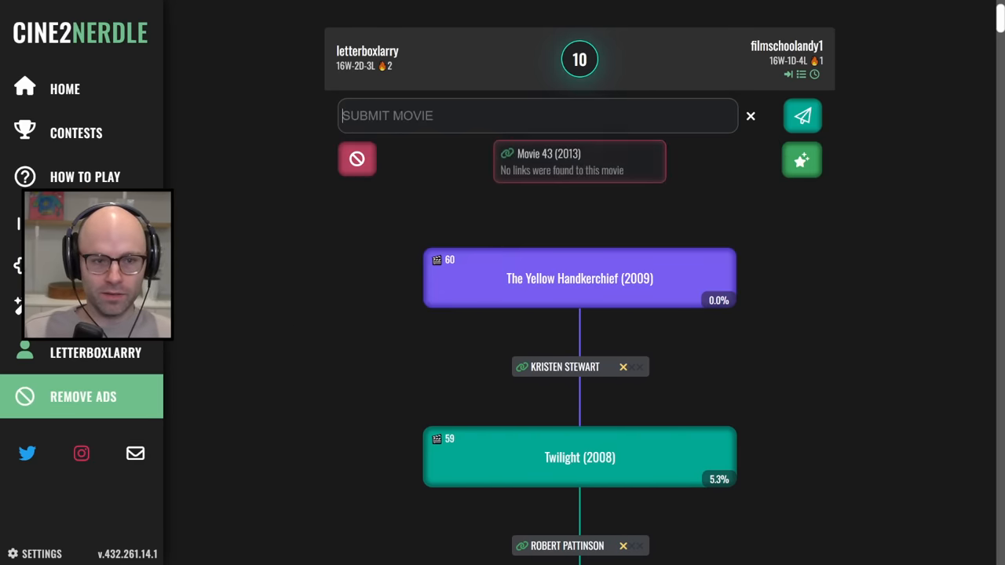
text(the avengers)
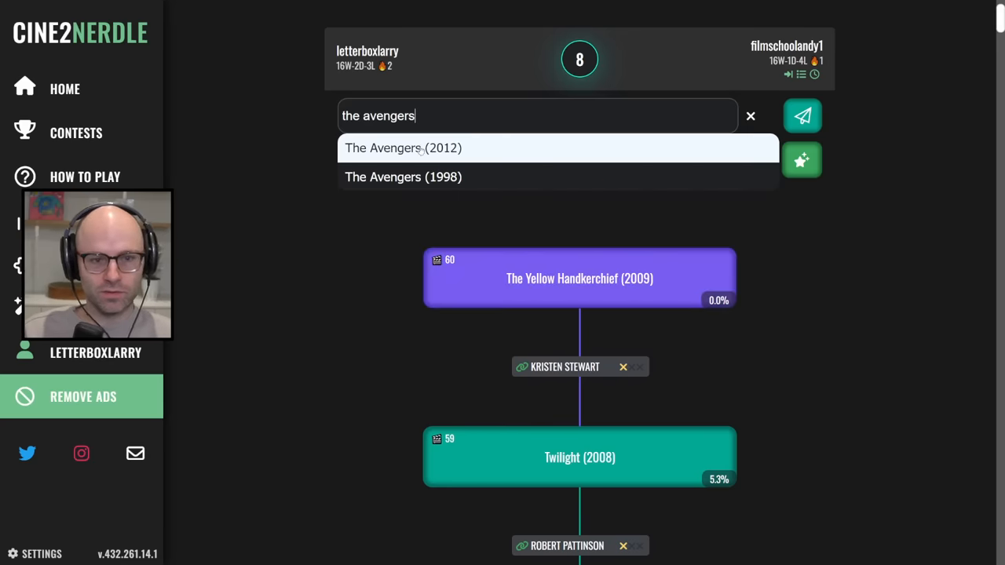
text(harry p)
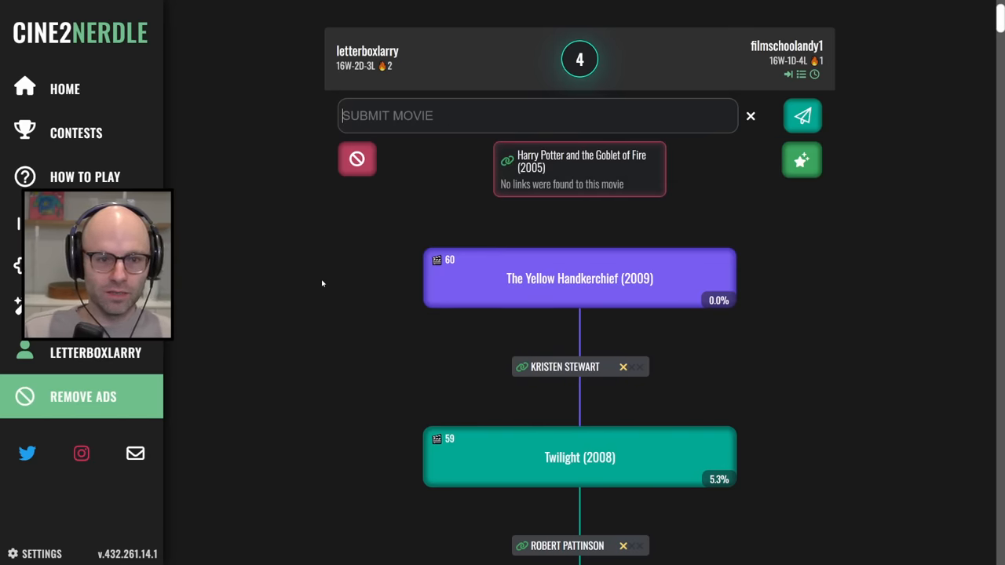
text(the matrix)
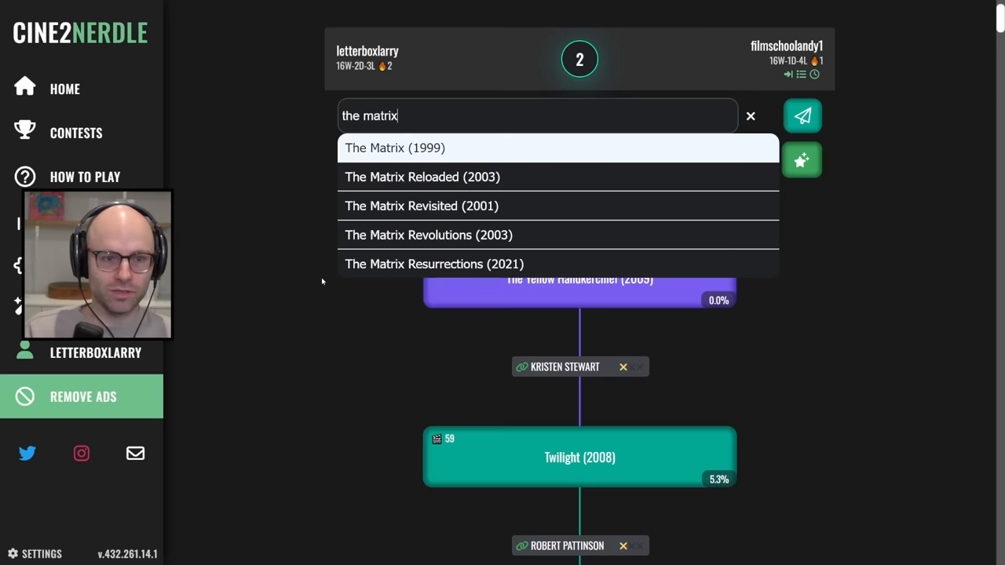
click(395, 147)
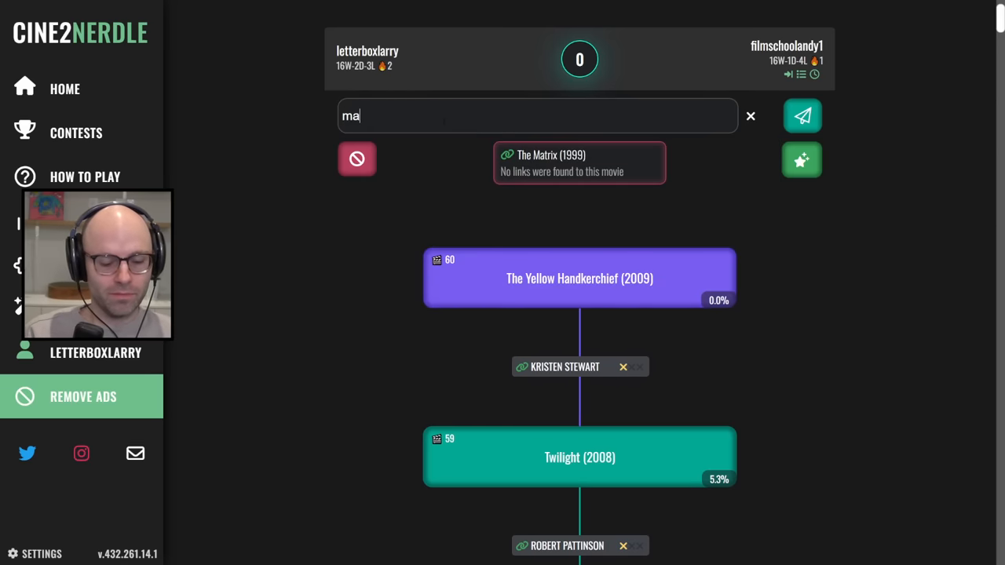
text(tchsh)
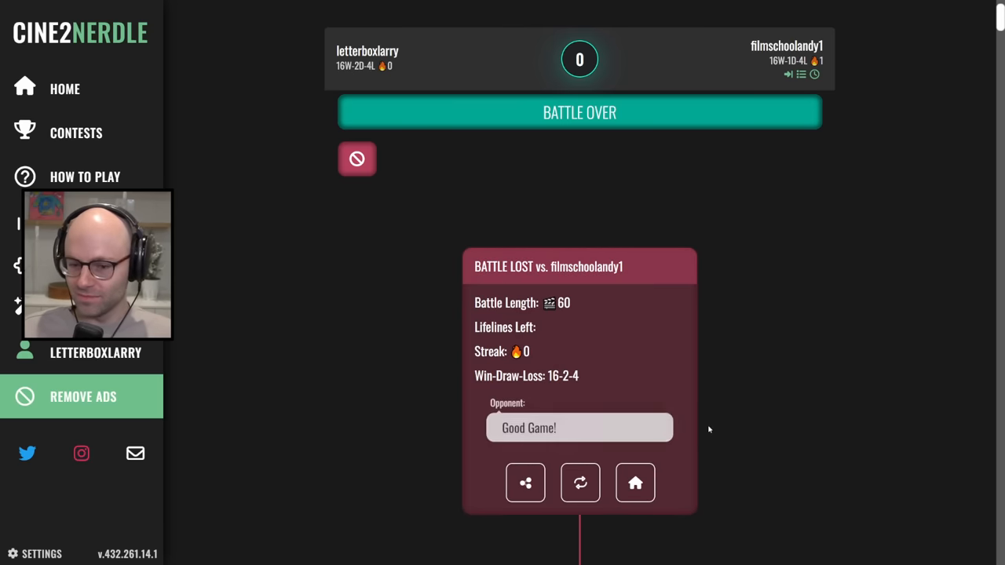
Start a new battle and ready up banning Toni Collette, Ari Aster and Joaquin Phoenix.
click(580, 483)
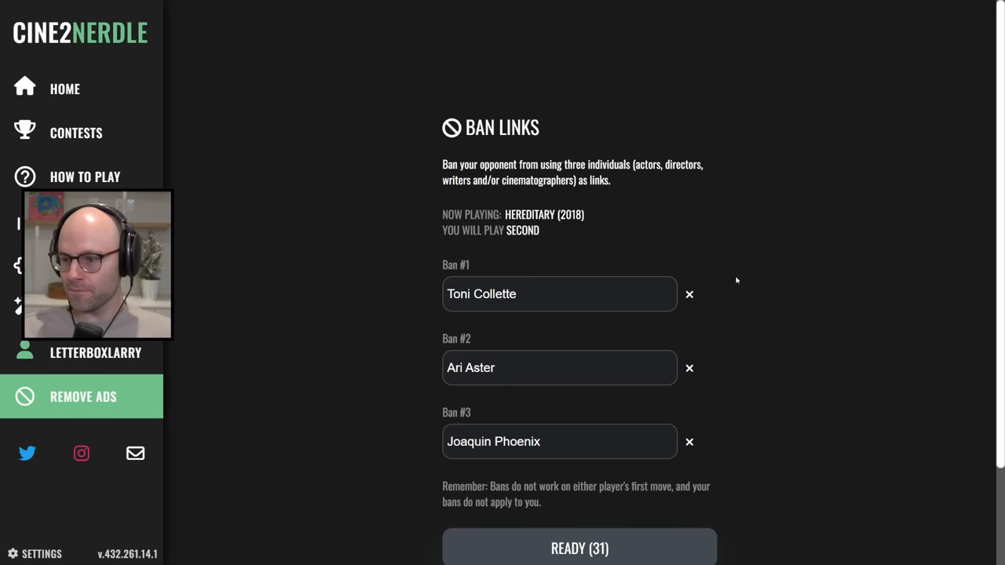
click(579, 547)
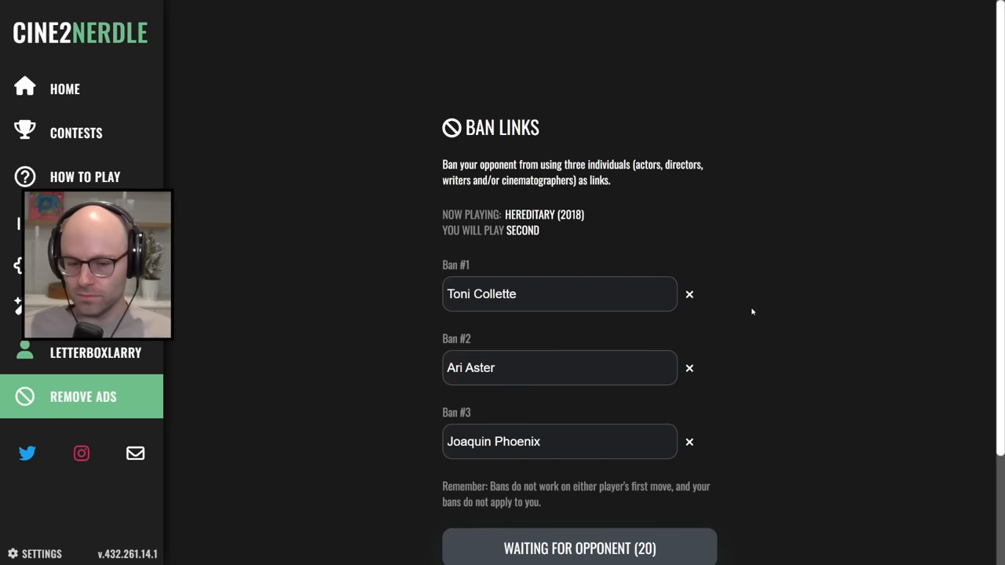
mouse_move(369, 190)
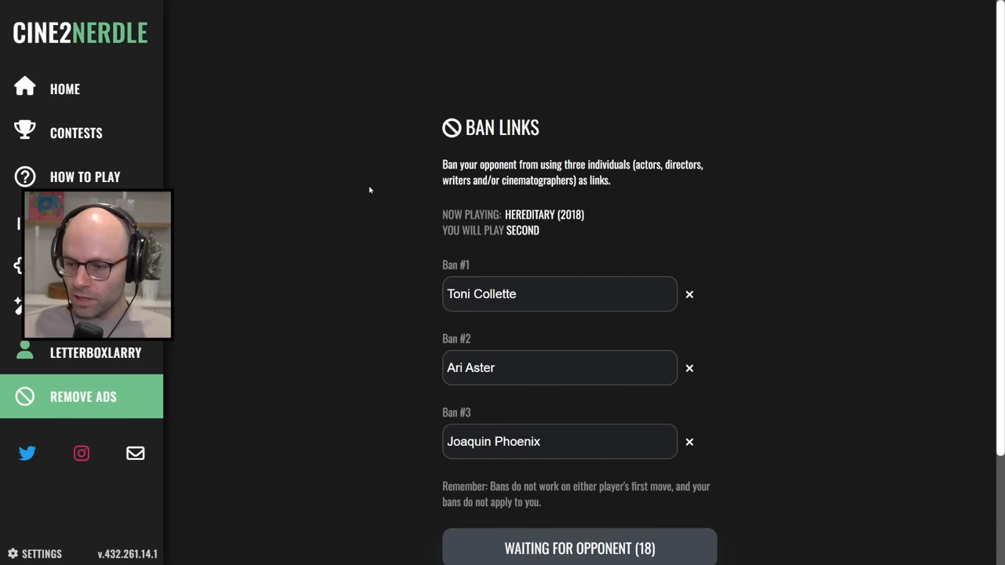
mouse_move(362, 173)
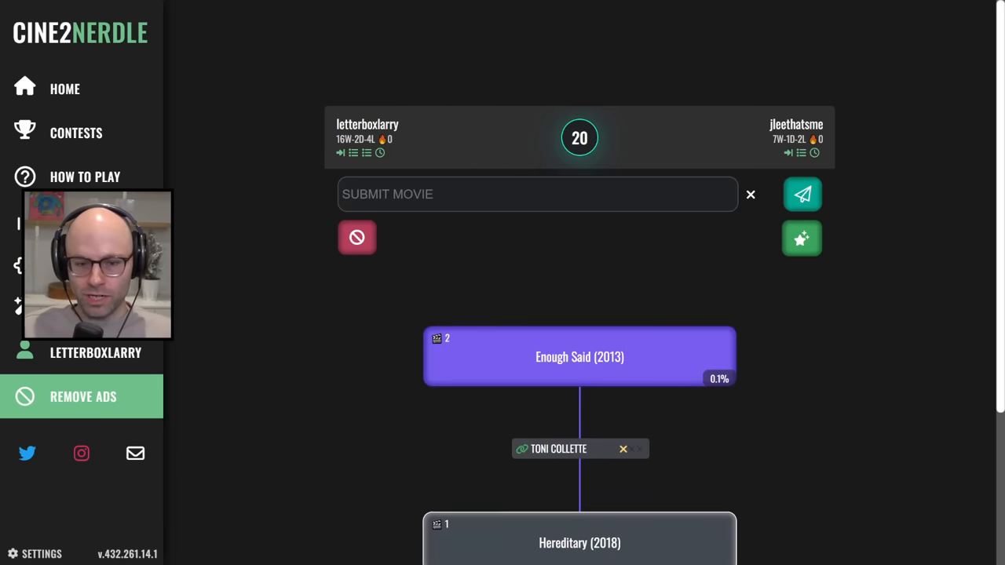
Search 'in her s', then submit Muriel's Wedding (1994) after Enough Said.
text(in her shoes)
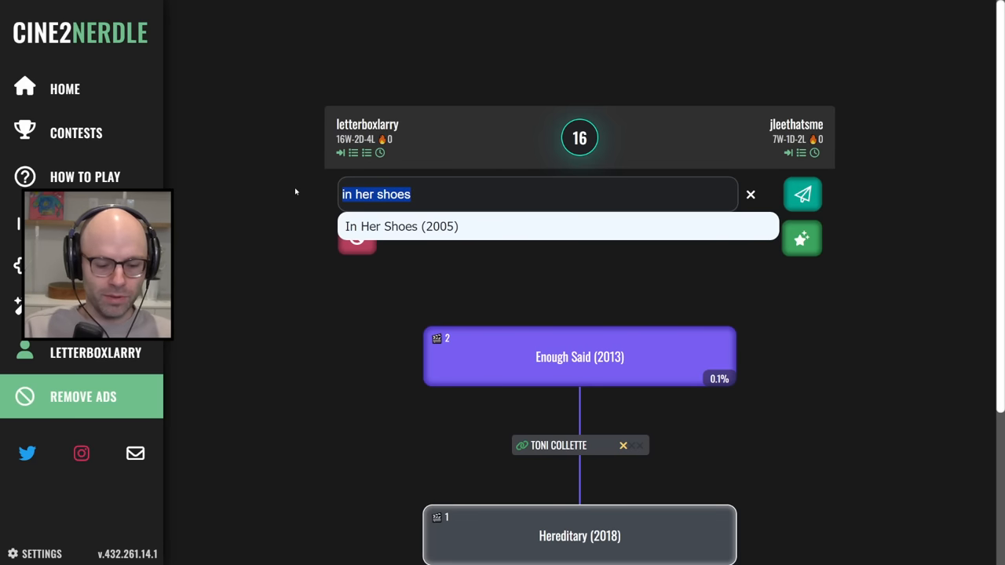
text(muriel)
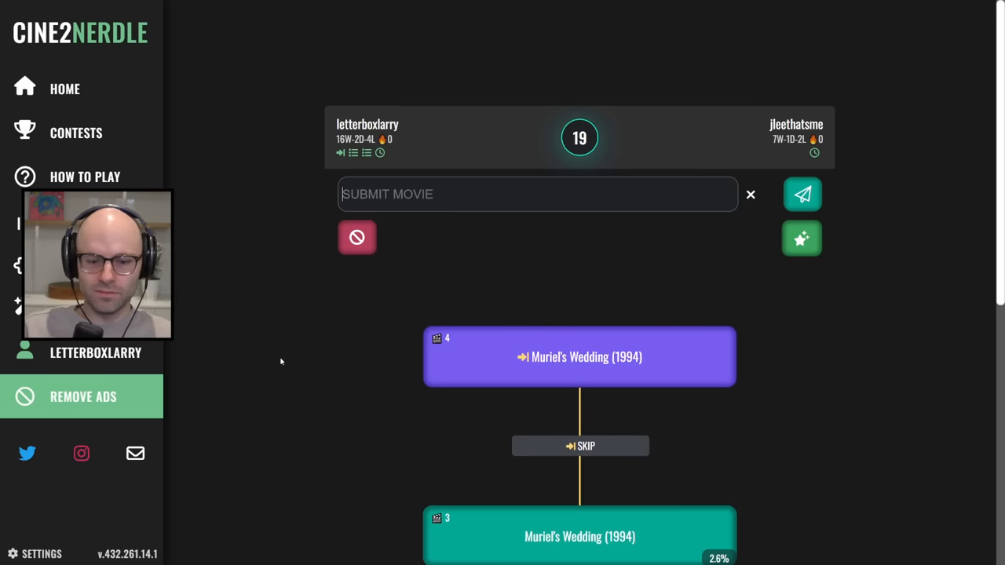
Play Australia (2008) after a refused banned Toni Collette link attempt.
text(austral)
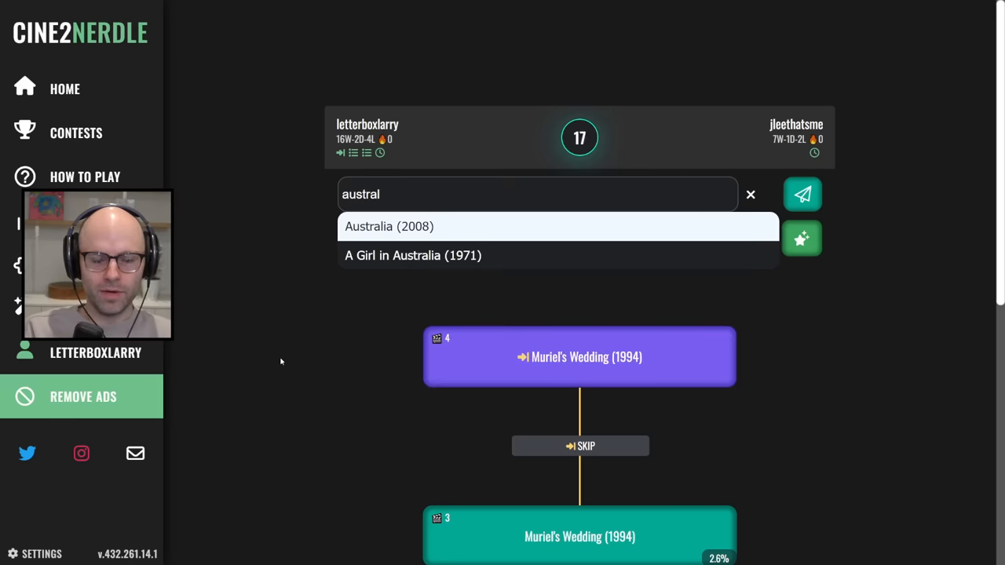
click(801, 194)
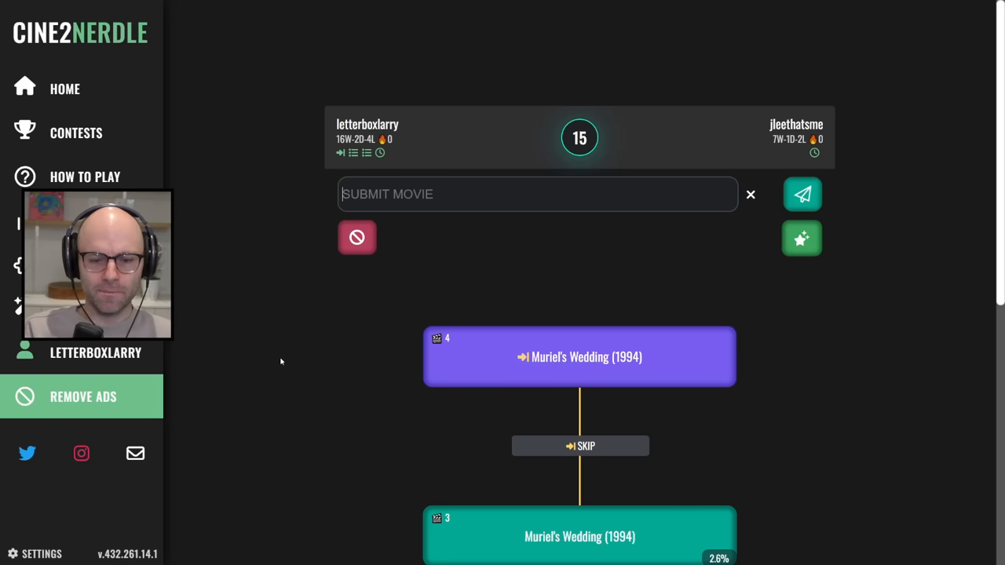
text(mafia)
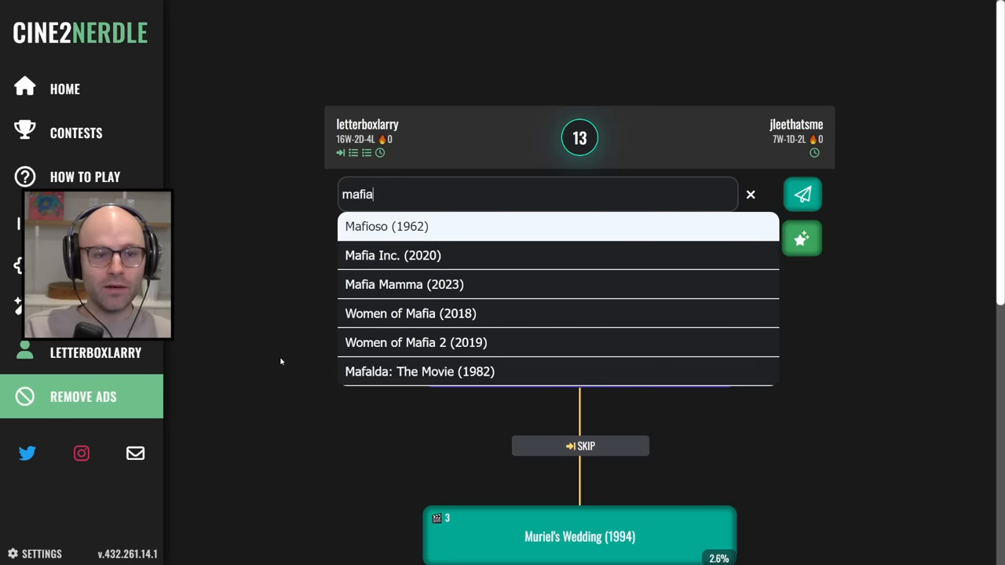
click(386, 226)
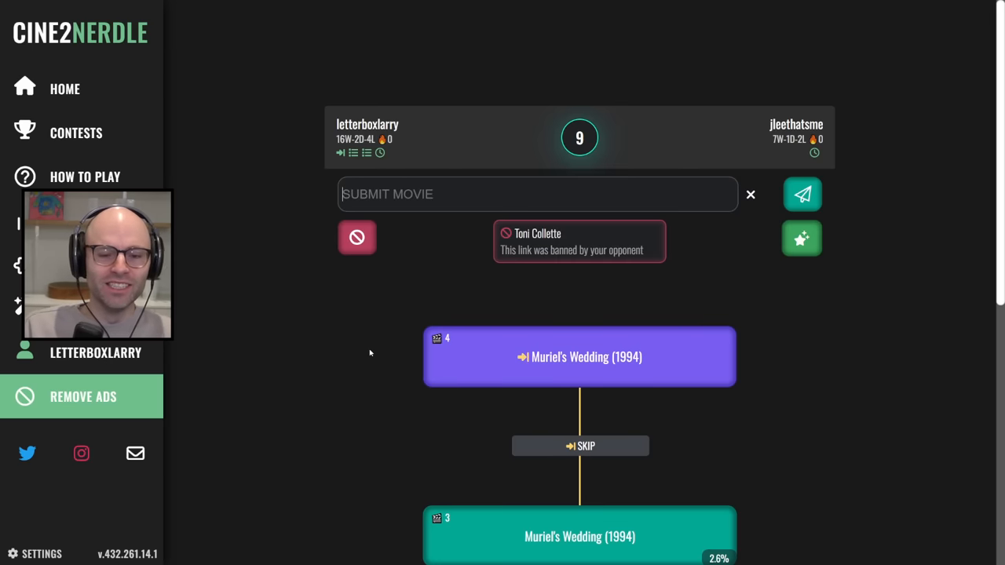
text(austral)
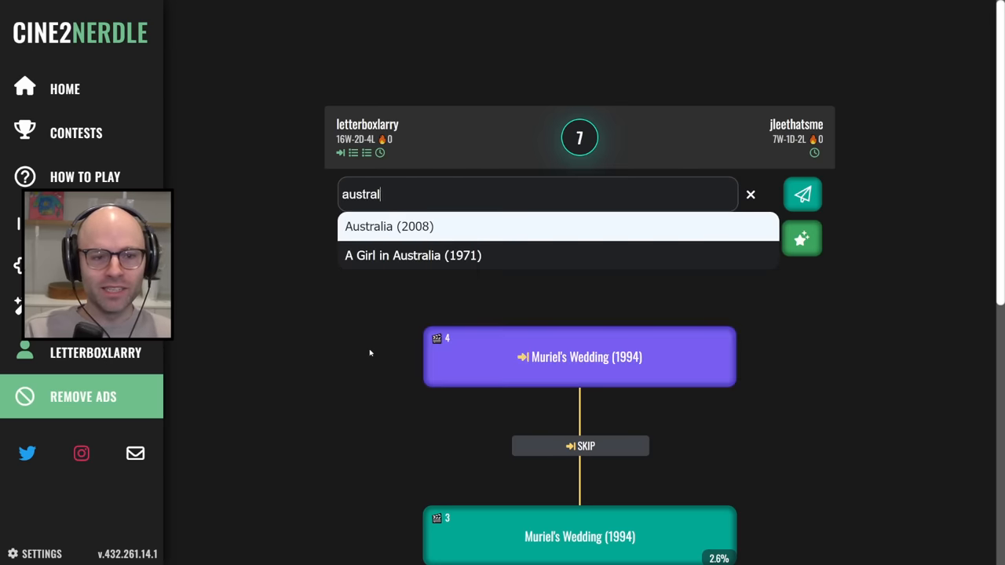
click(388, 226)
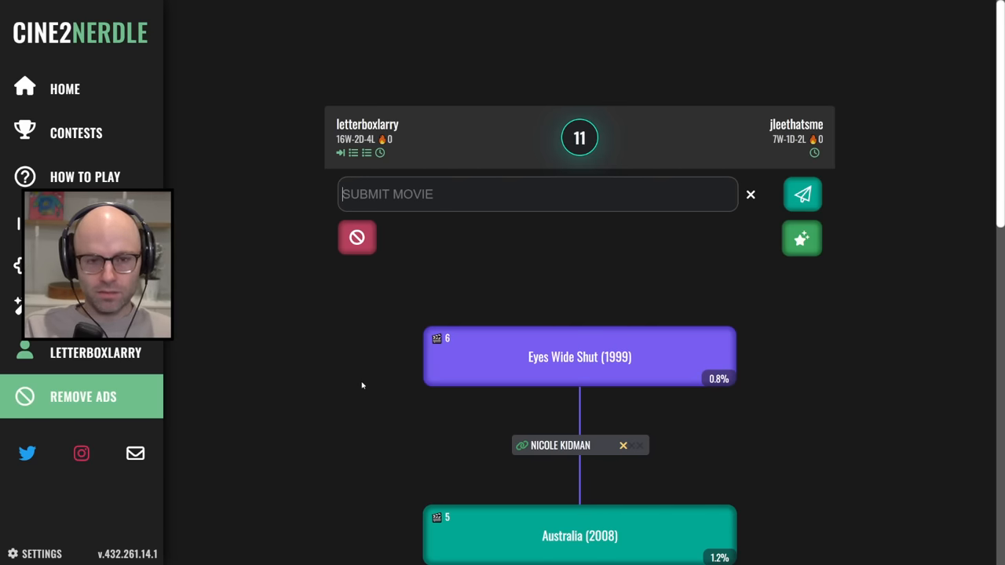
Play The Shining (1980) after Jack Reacher is refused as a banned Tom Cruise link.
text(jack reach)
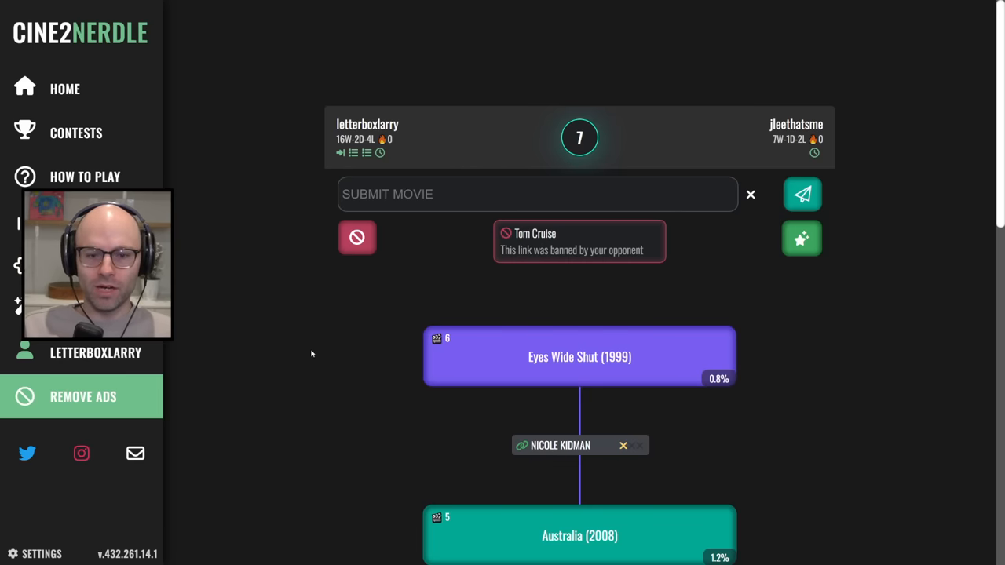
text(the shining)
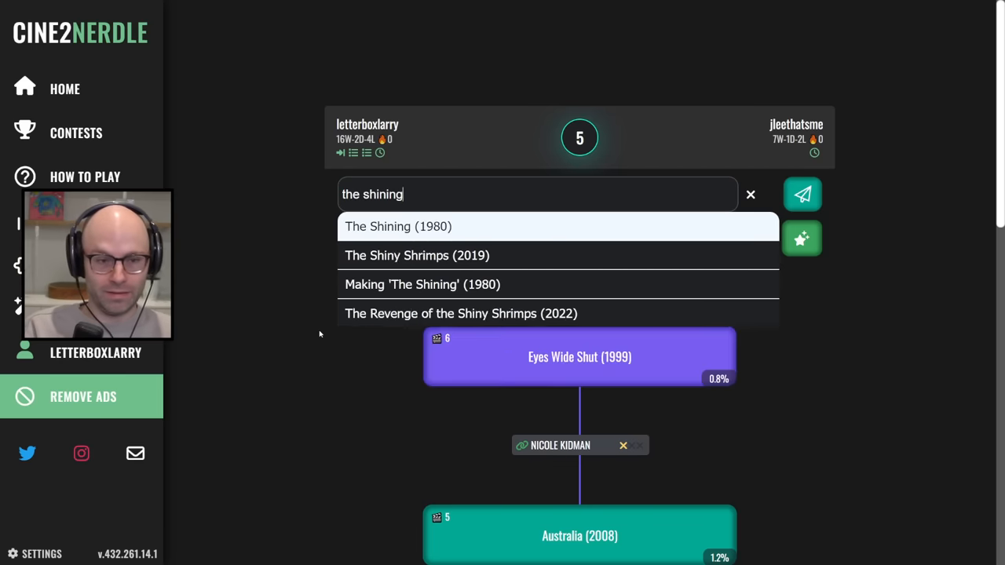
click(397, 226)
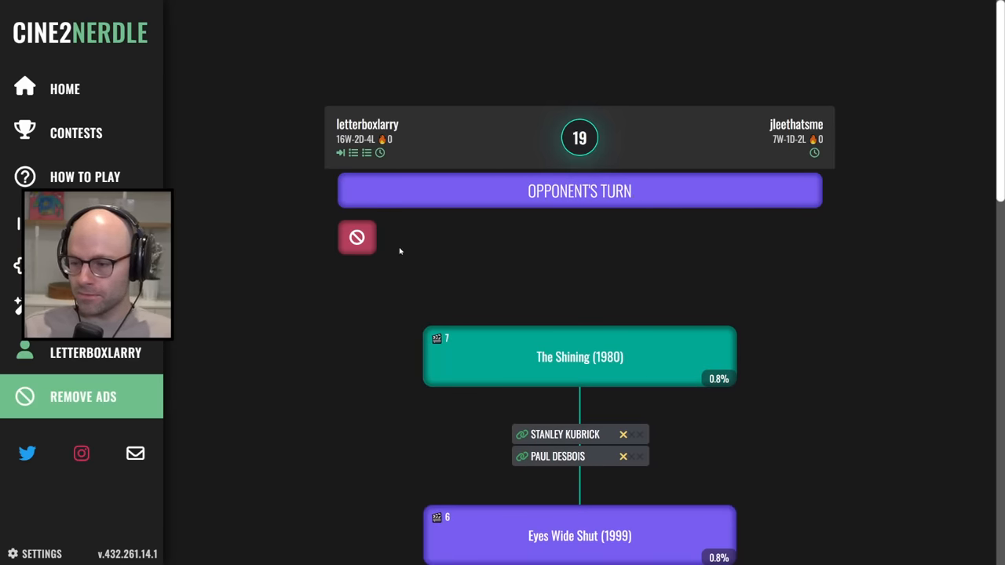
mouse_move(328, 325)
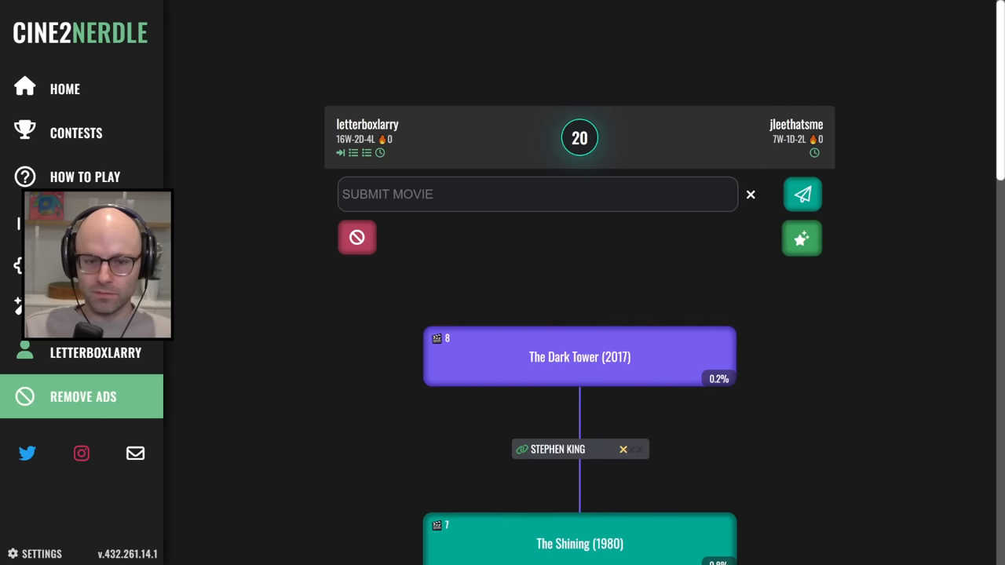
Submit Extraction 2 (2023) as the next movie in the chain.
text(ext)
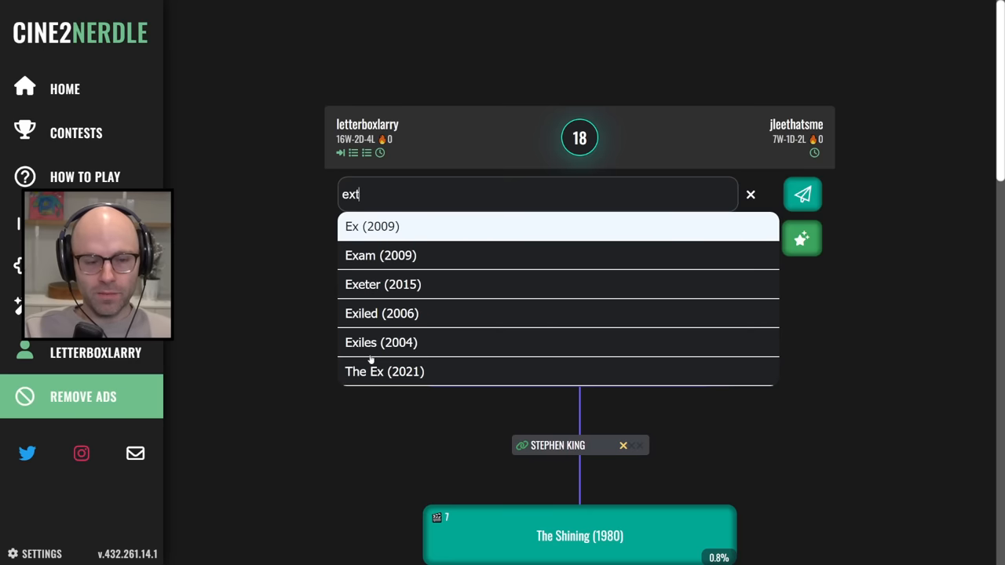
text(extraction 2)
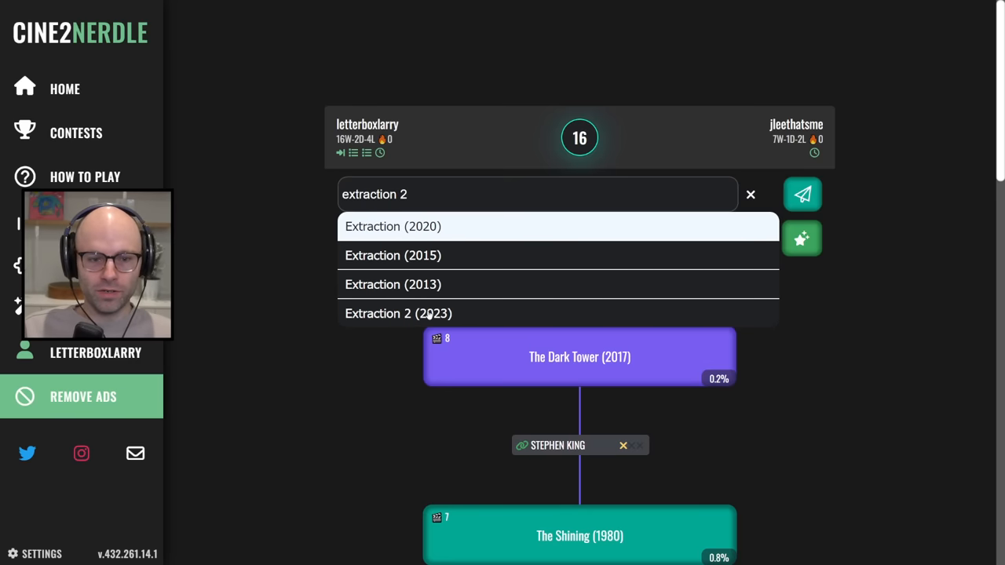
click(398, 313)
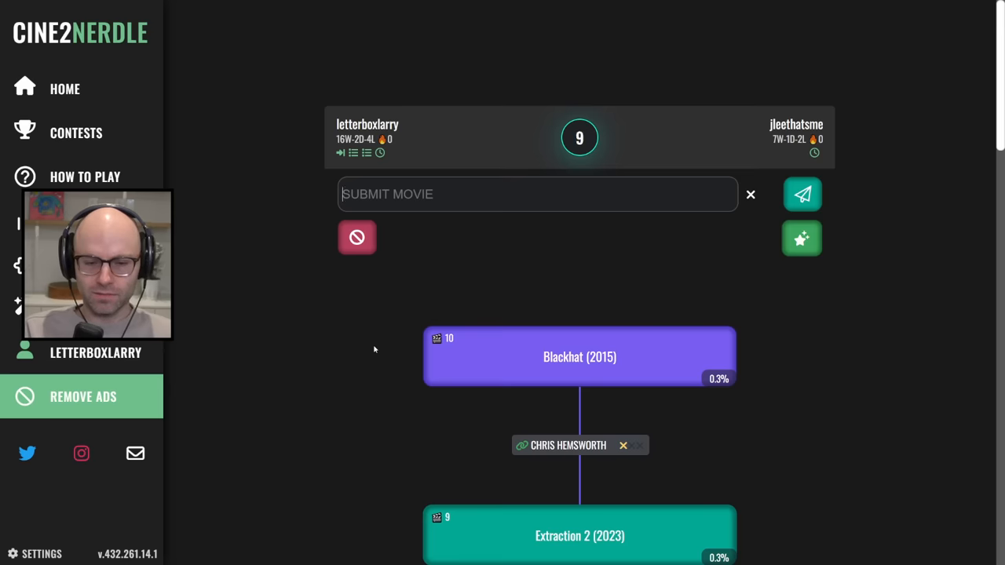
Submit Extraction (2020), then Creed II (2018) from the 'cre' suggestions.
text(extract)
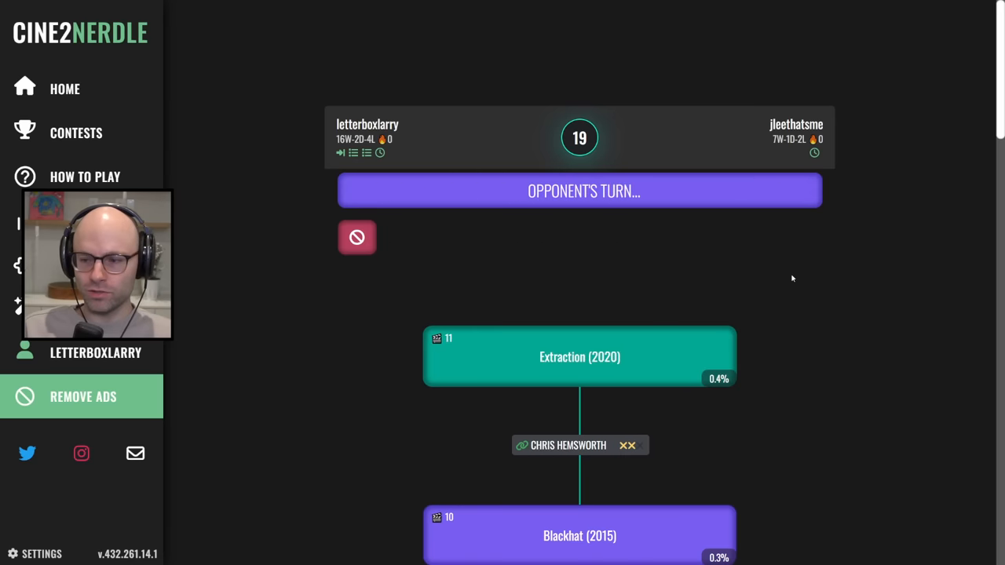
mouse_move(804, 366)
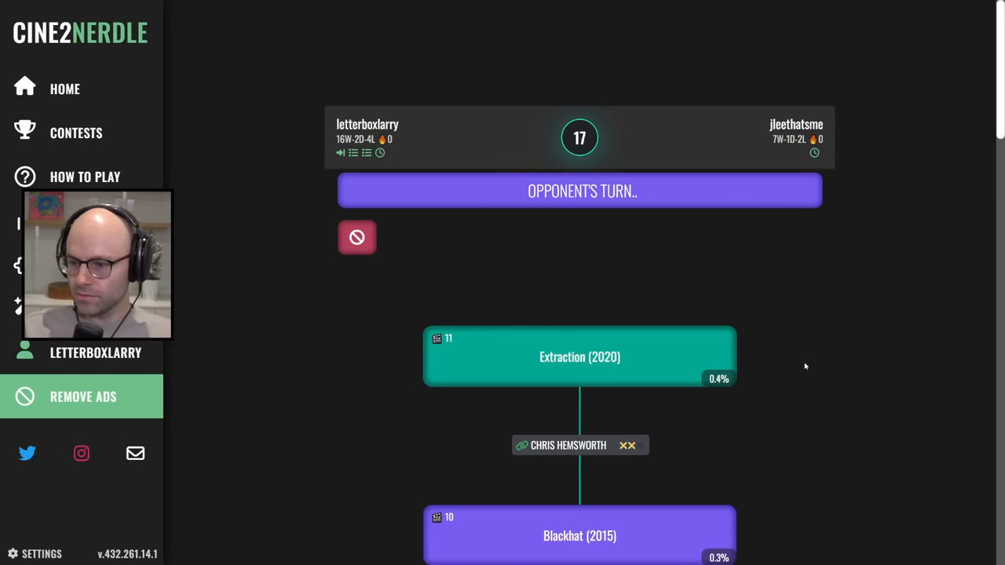
mouse_move(793, 358)
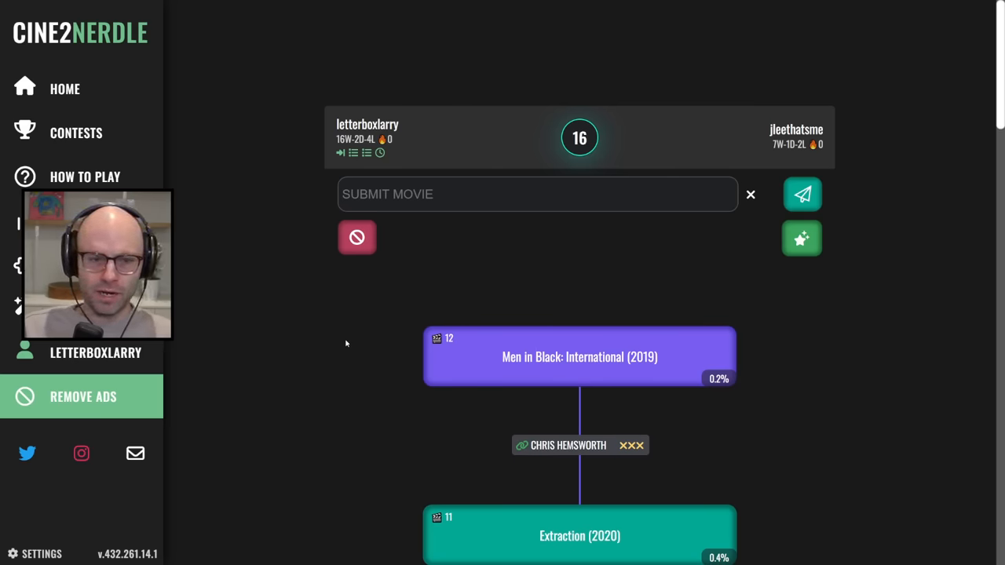
text(creed II)
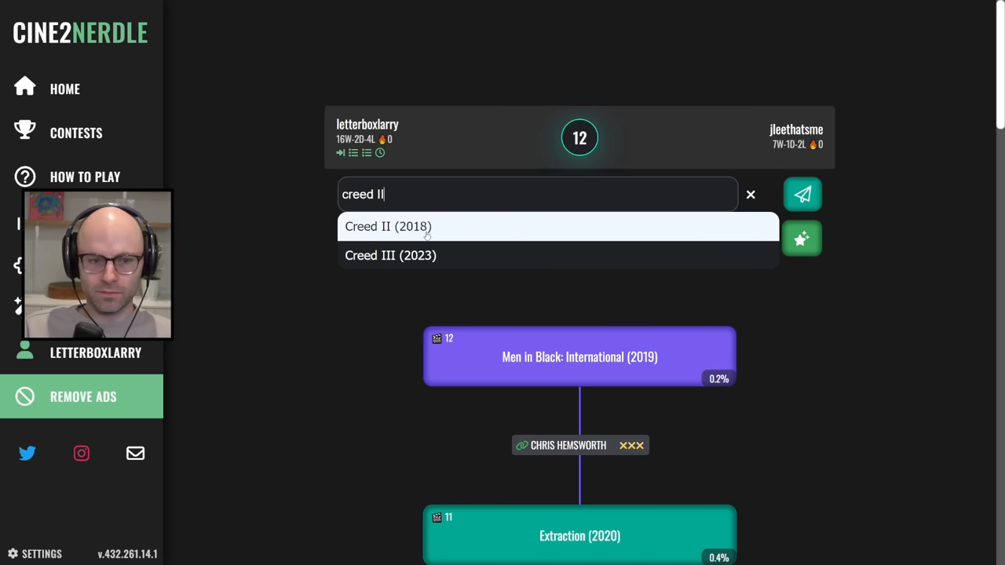
click(388, 226)
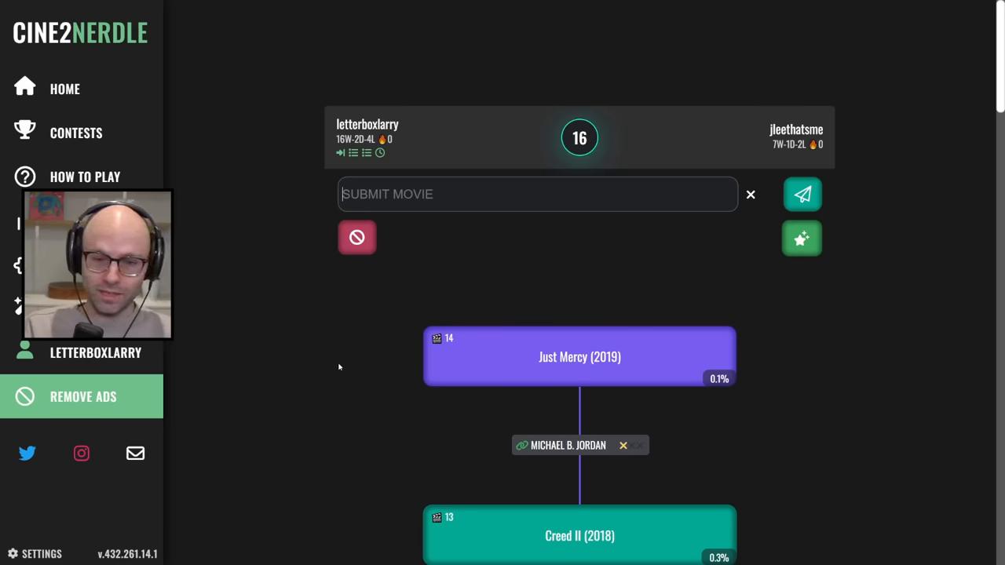
Play Creed III (2023), then try Black Panther: Wakanda Forever, refused as an exhausted link.
text(c)
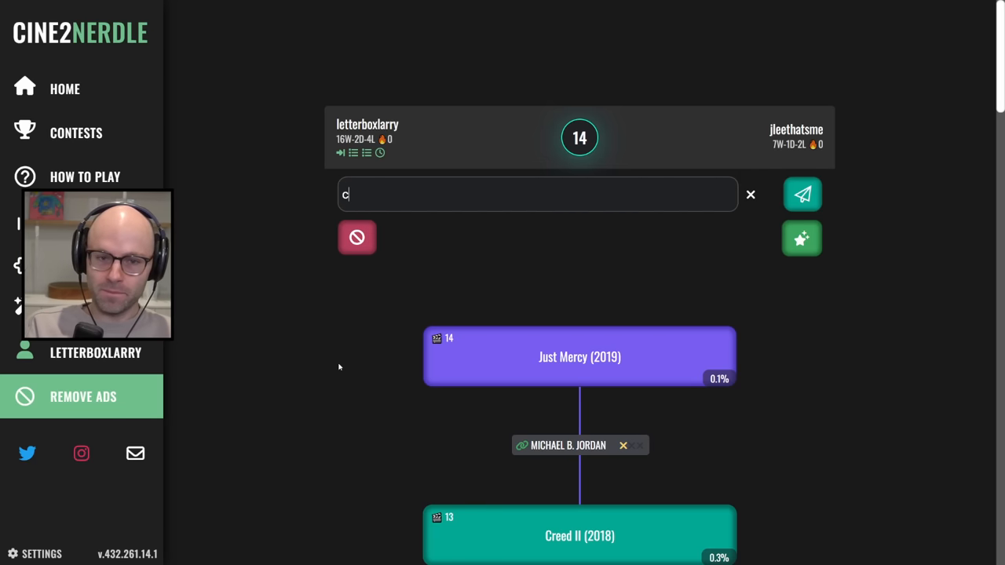
text(reed III)
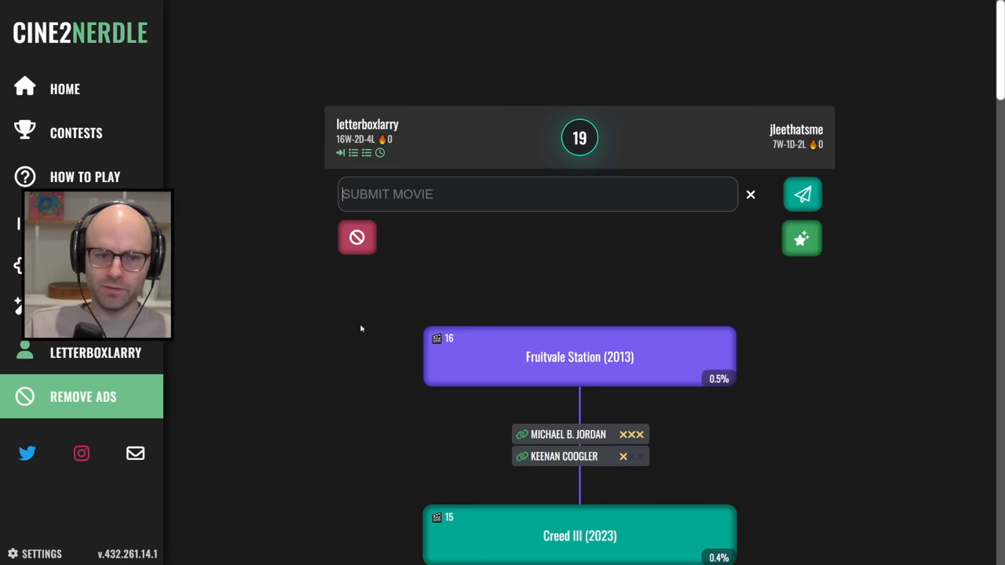
text(bla)
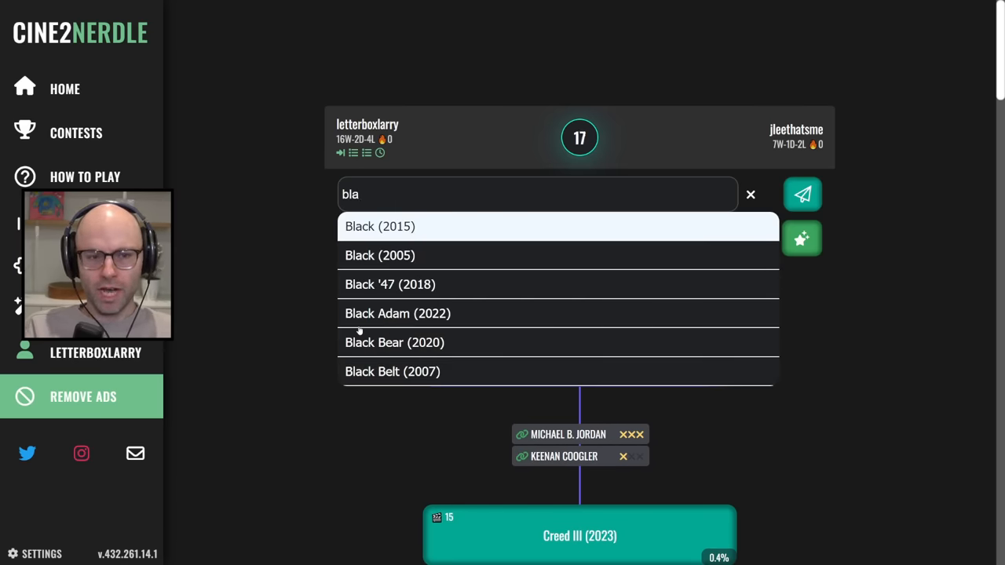
text(wakanda)
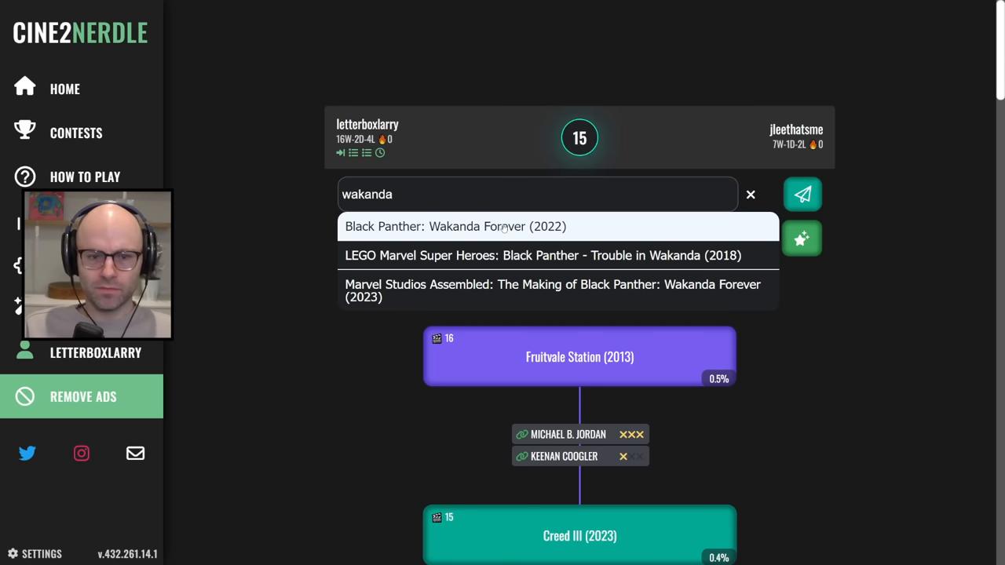
click(456, 226)
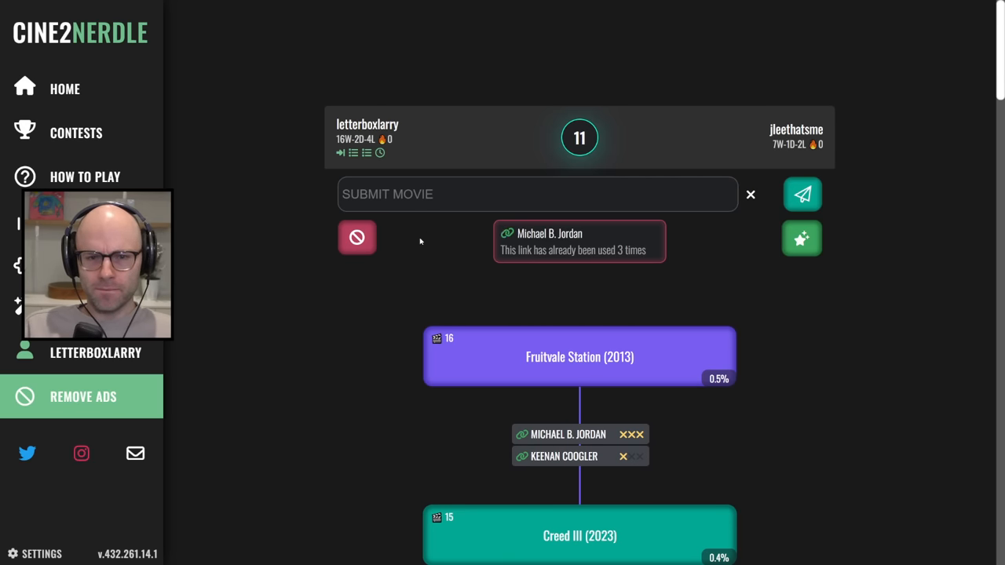
Reveal the cast and crew of the opponent's Fruitvale Station (2013).
text(creed)
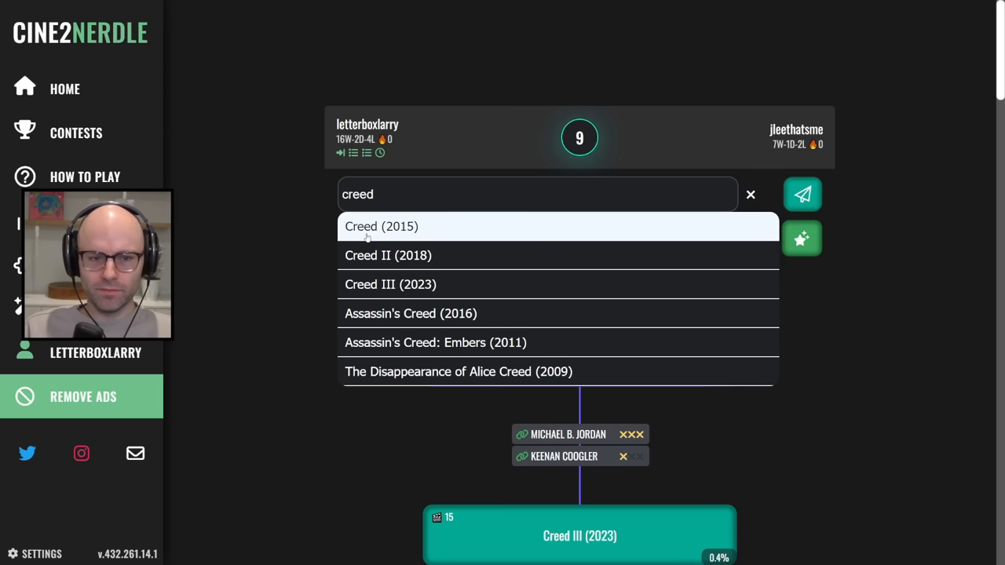
text(sorry to)
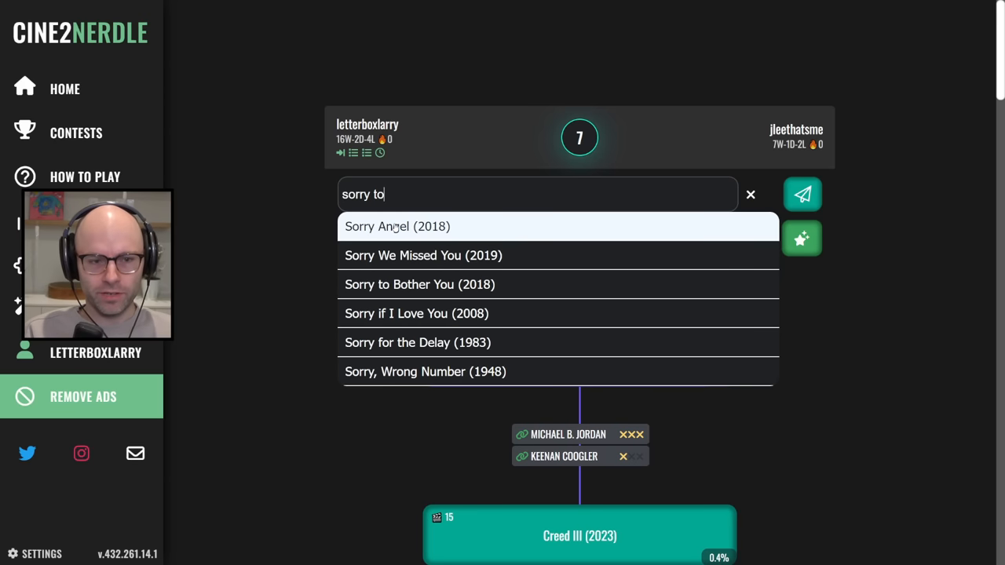
click(419, 284)
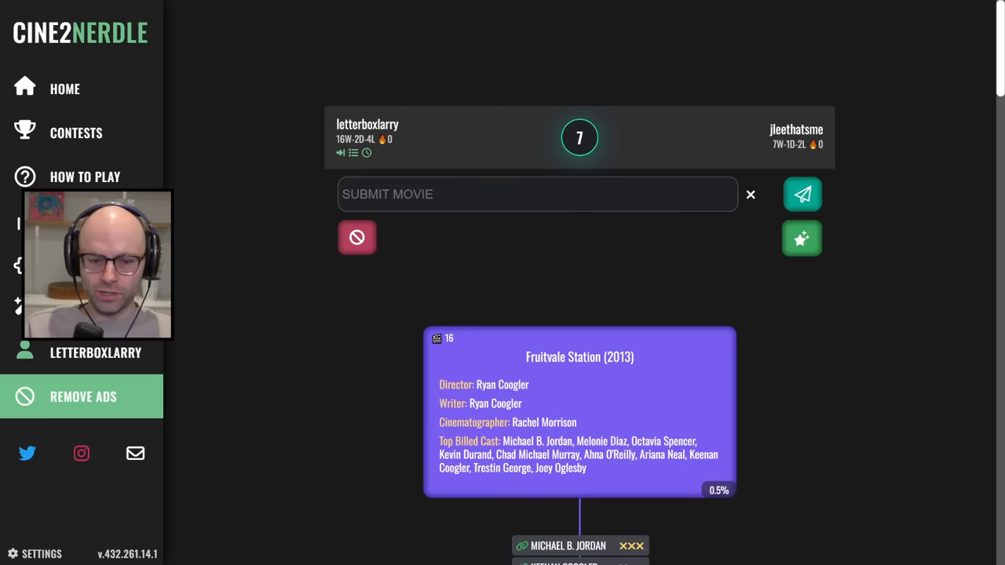
Submit House of Wax (2005) from the 'hou' suggestions, ending the battle at 17 movies.
text(house of wax)
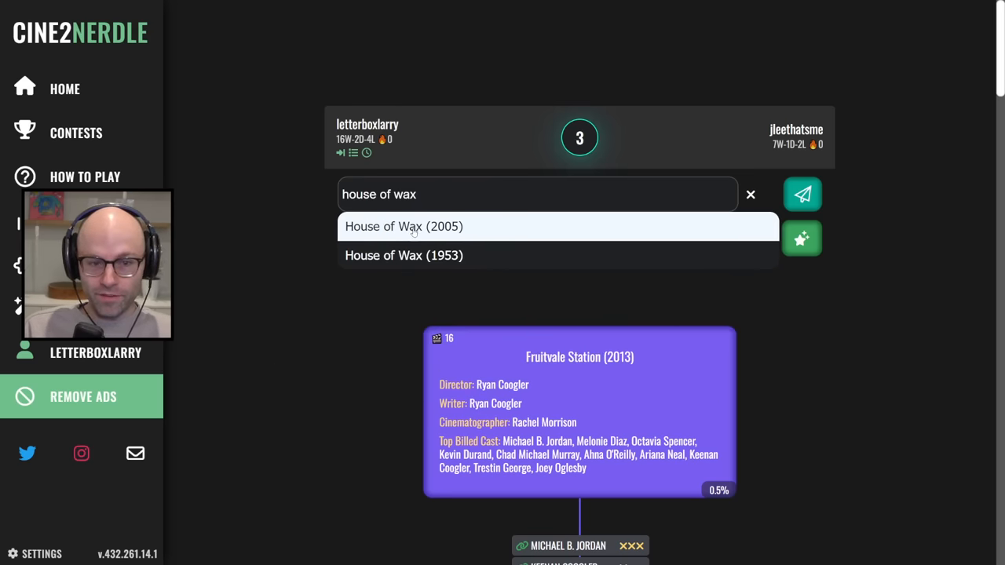
click(403, 227)
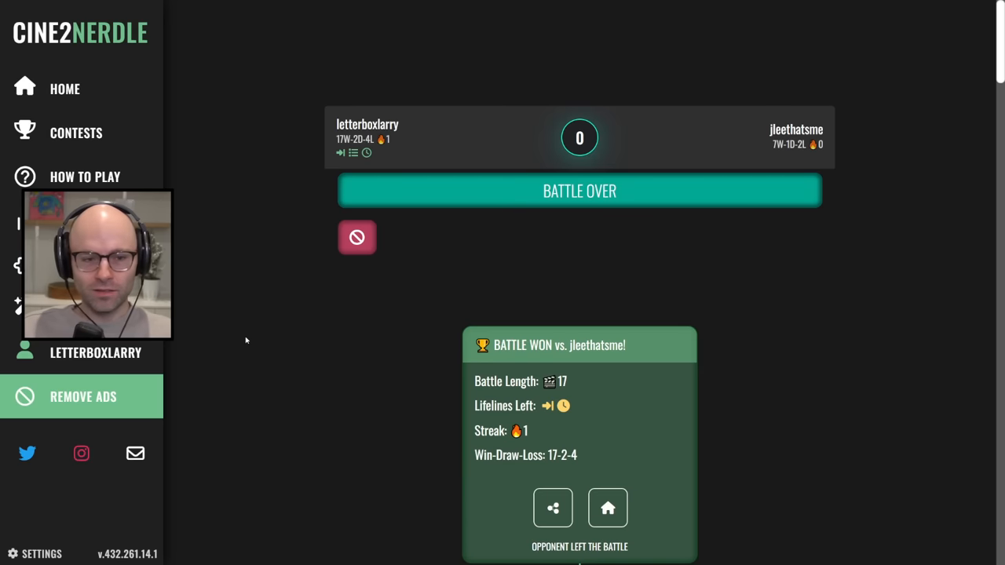
mouse_move(278, 108)
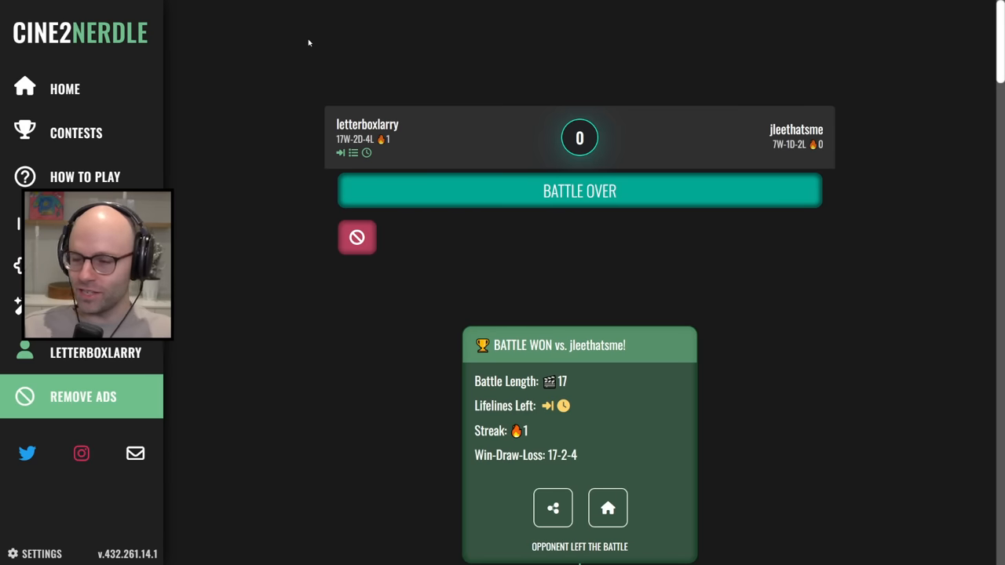
mouse_move(291, 122)
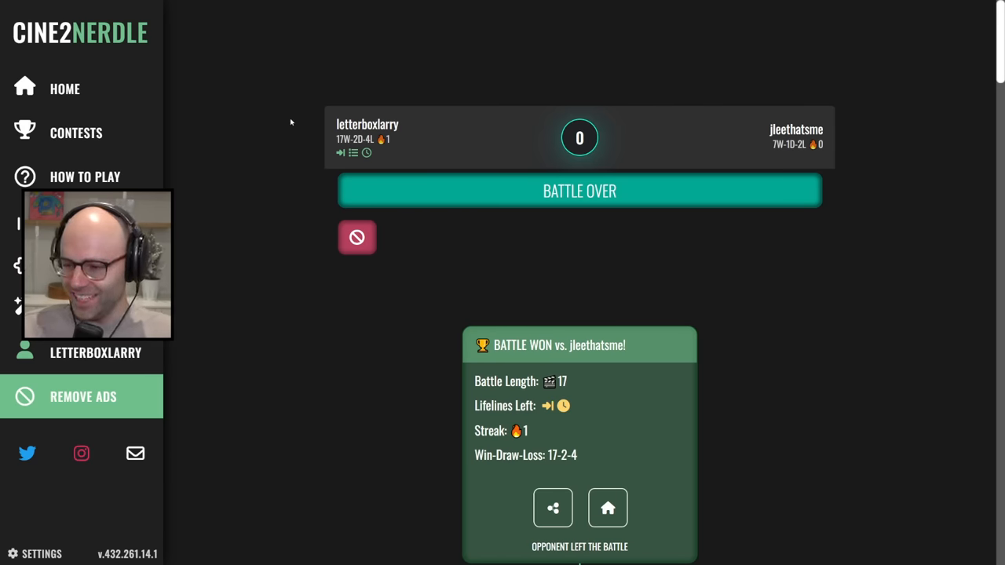
mouse_move(355, 297)
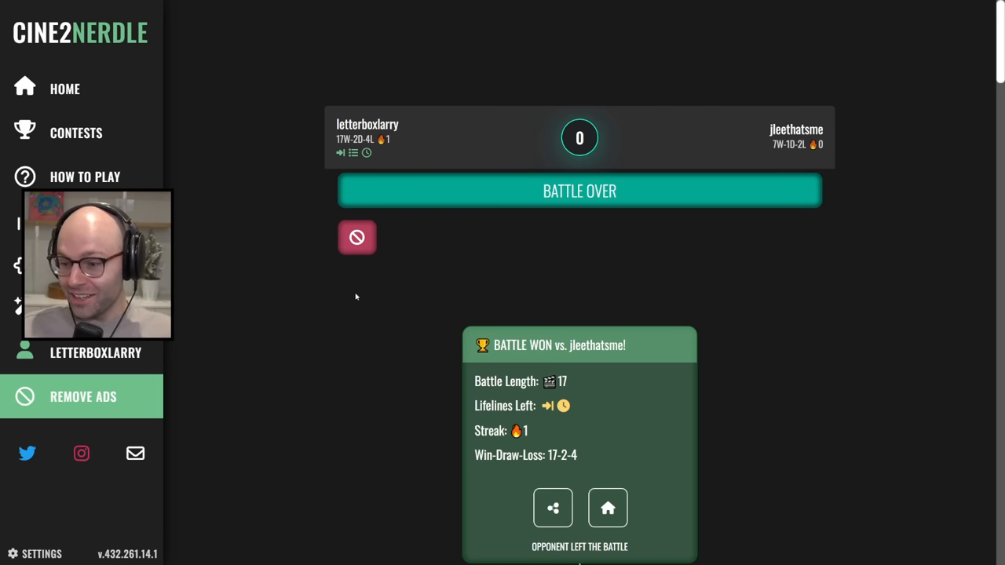